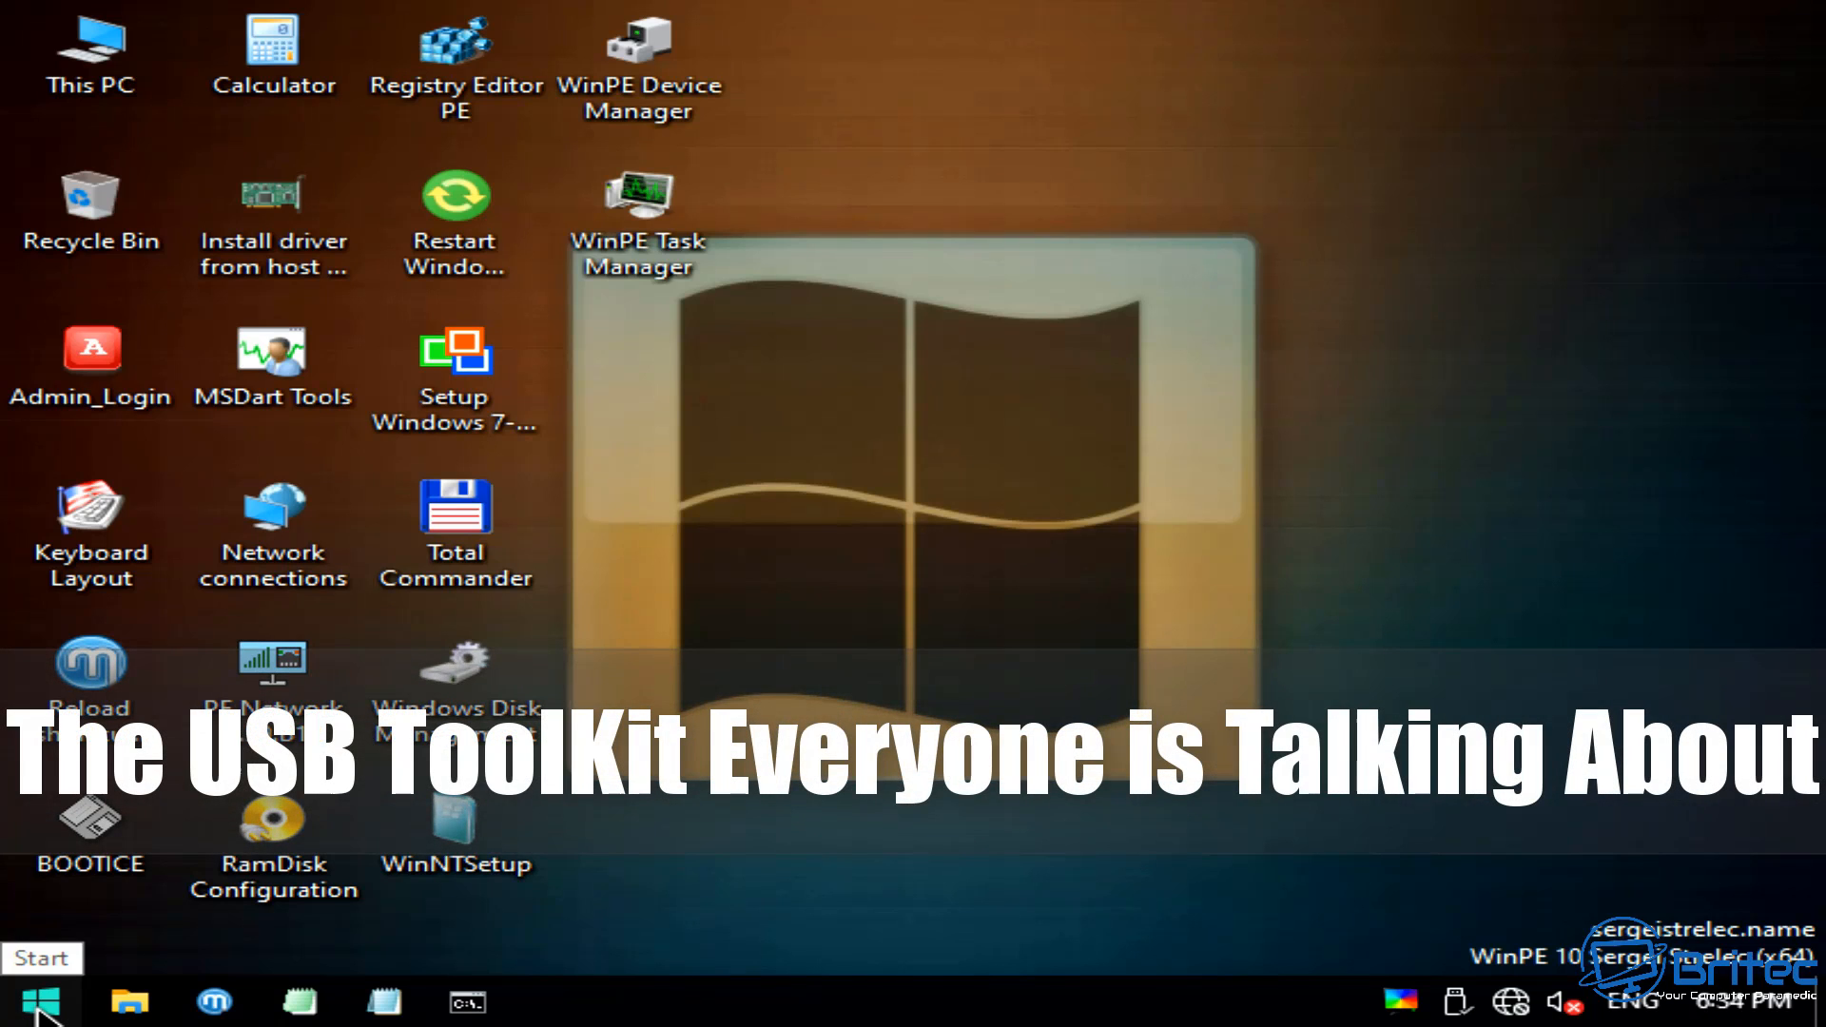
# - Browse the Start menu's Programs WinPE > Backup and Restore tools, such as Acronis and Macrium Reflect
pyautogui.click(38, 1001)
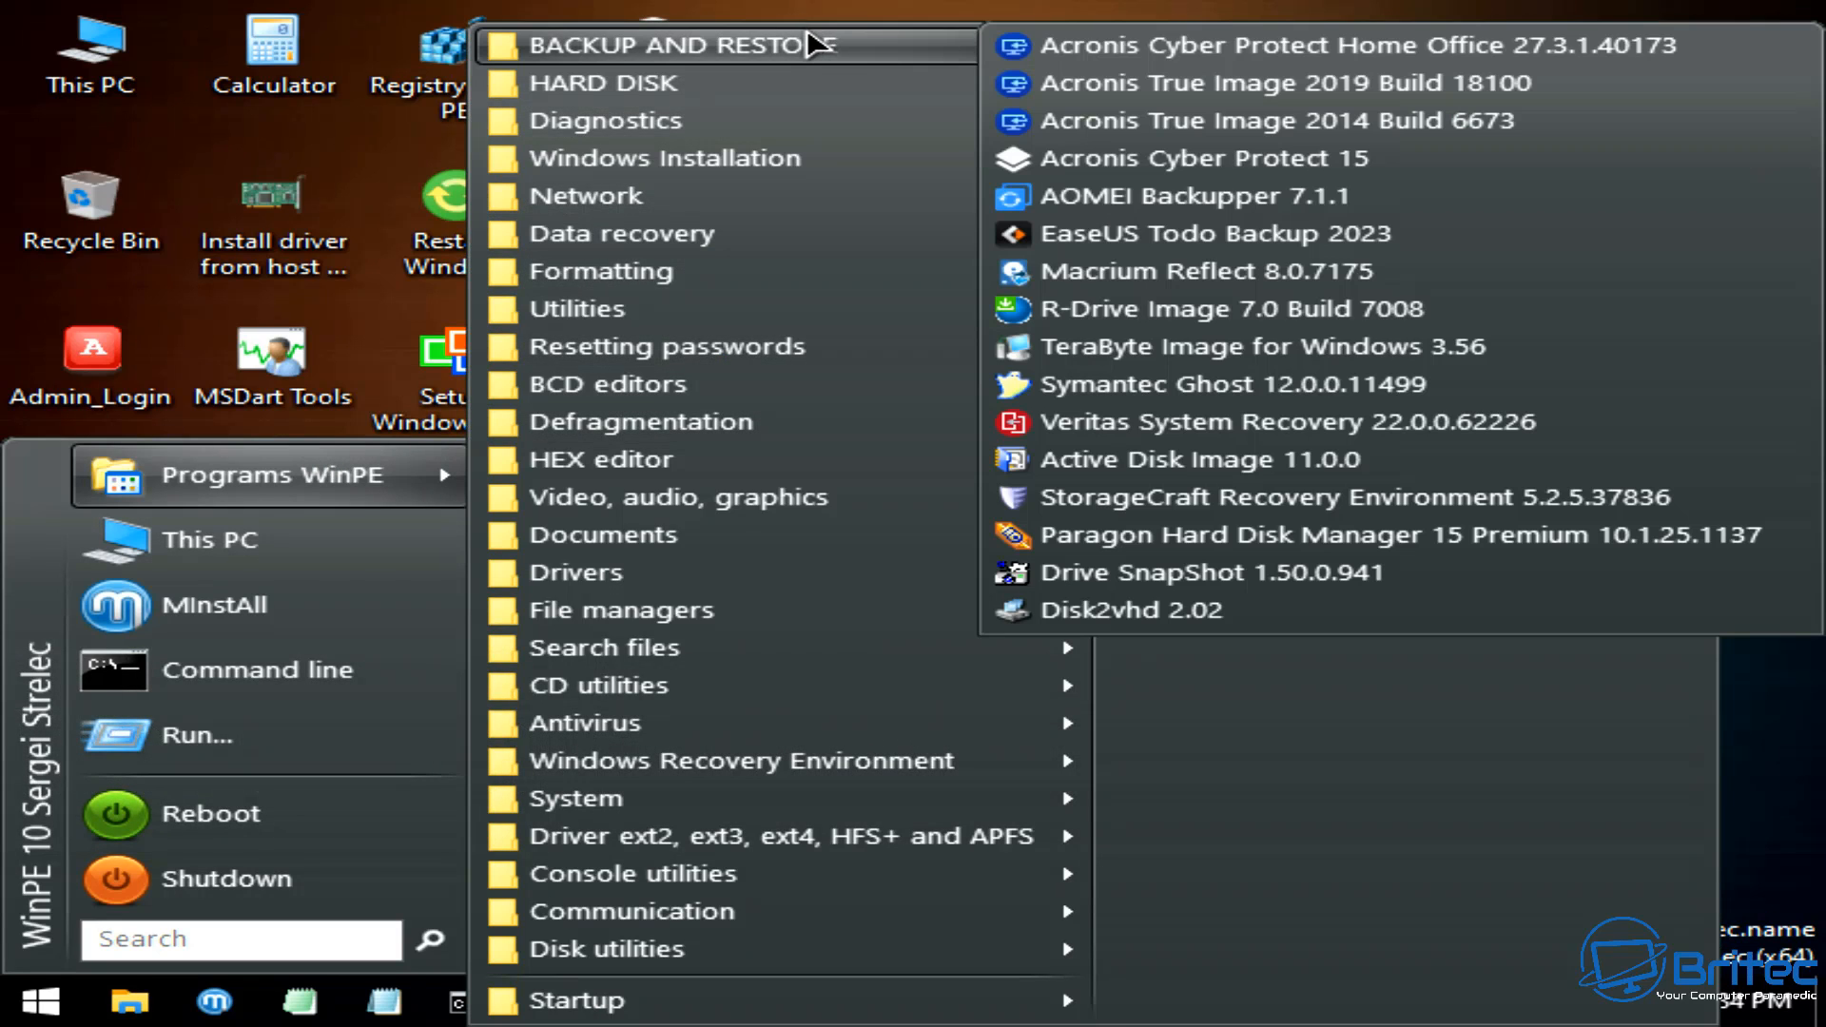
pyautogui.moveTo(815, 47)
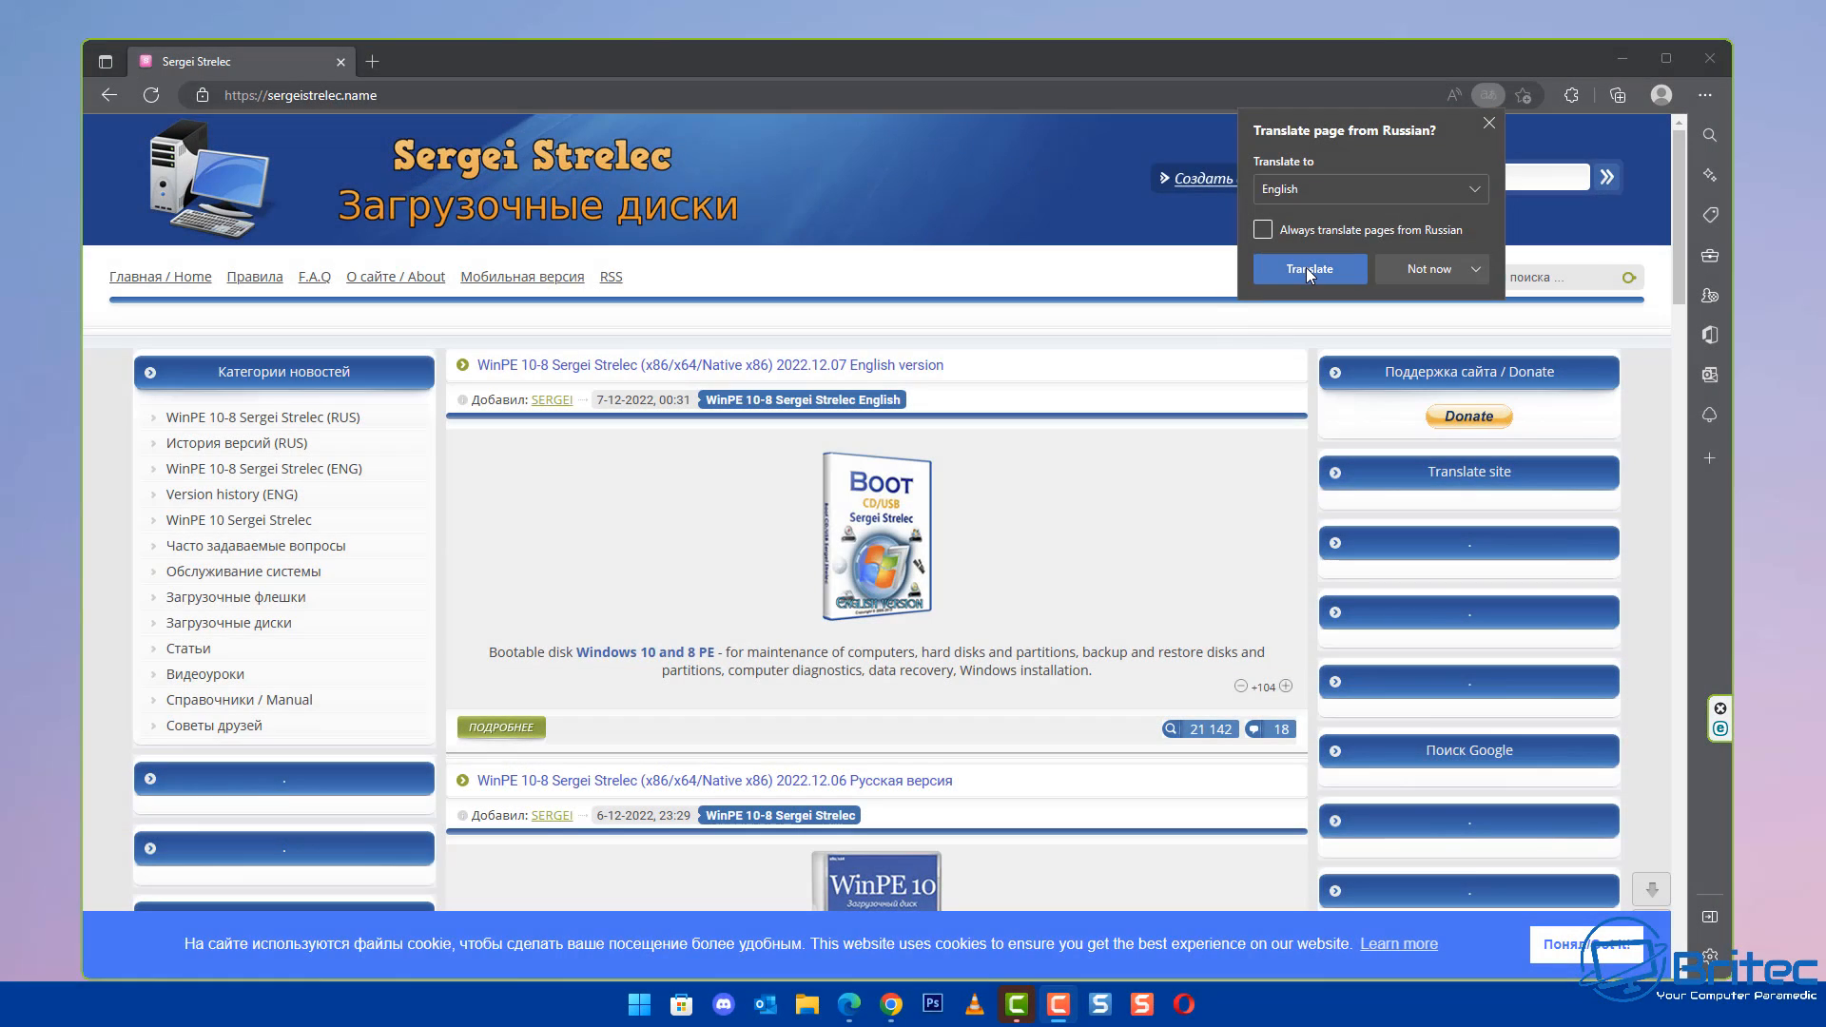
# - Translate the Sergei Strelec site from Russian into English in Edge
pyautogui.click(1428, 269)
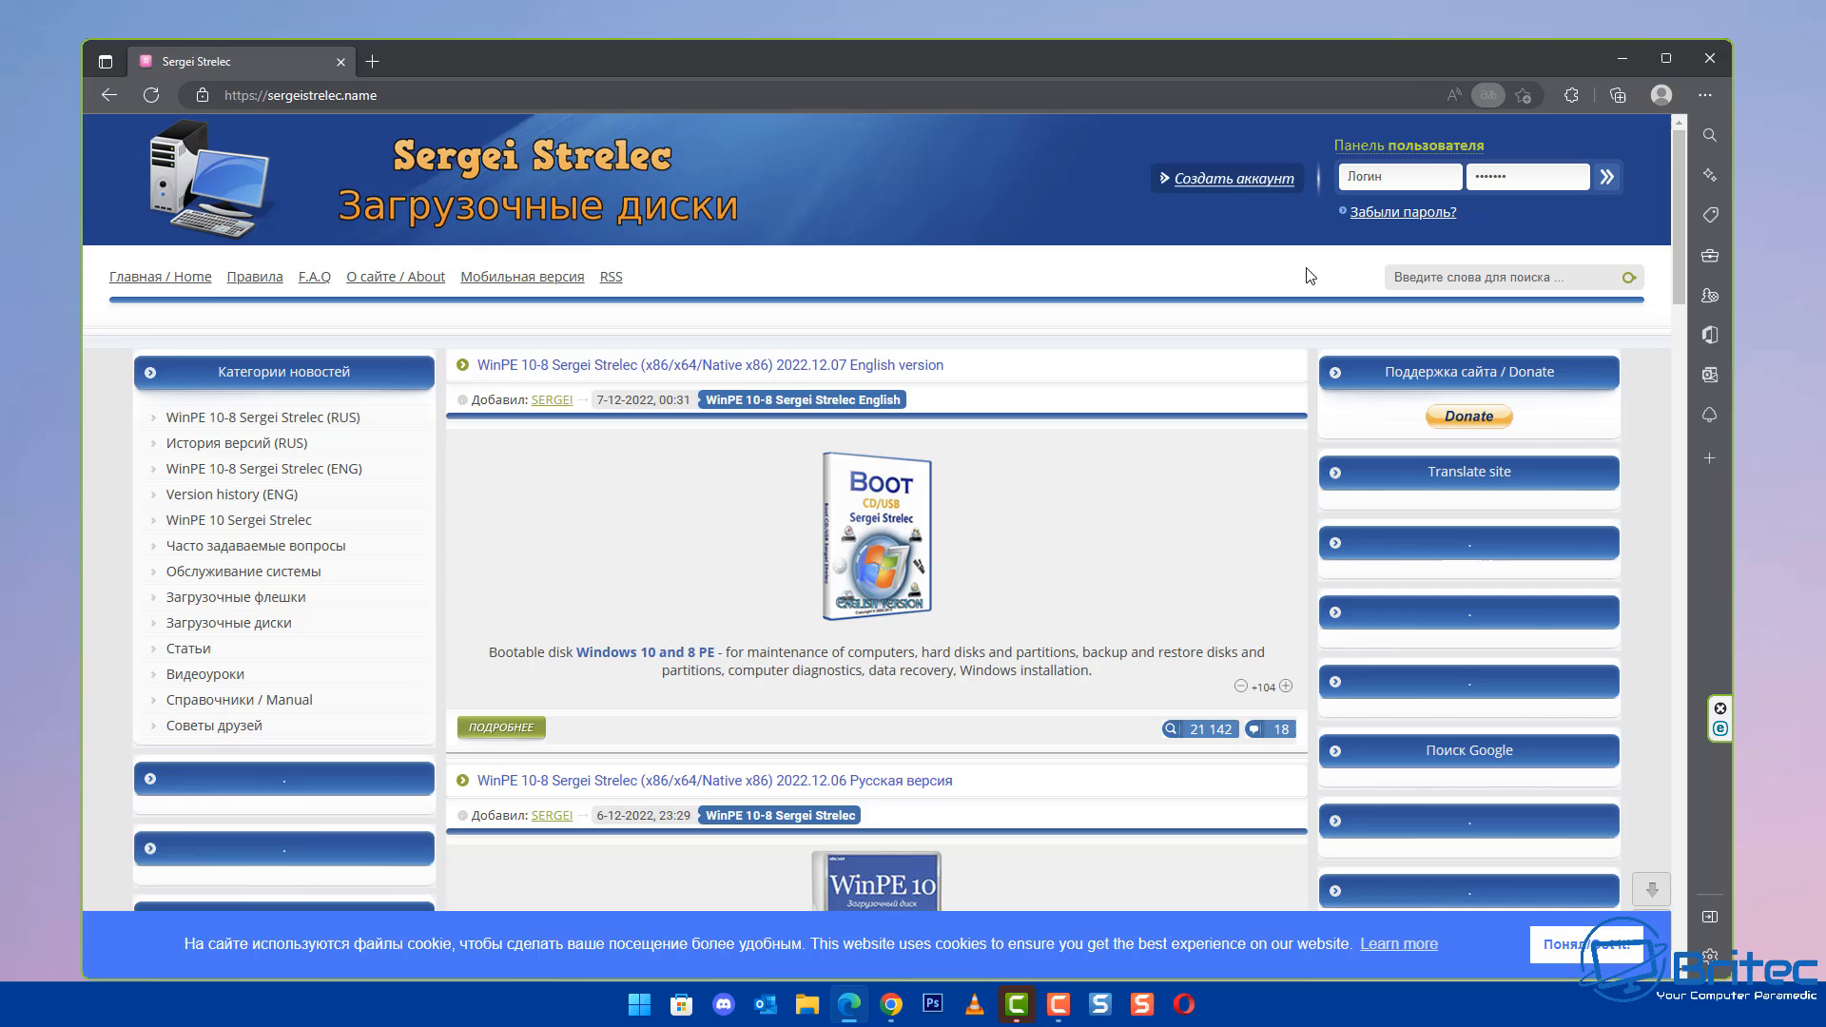
pyautogui.click(1442, 94)
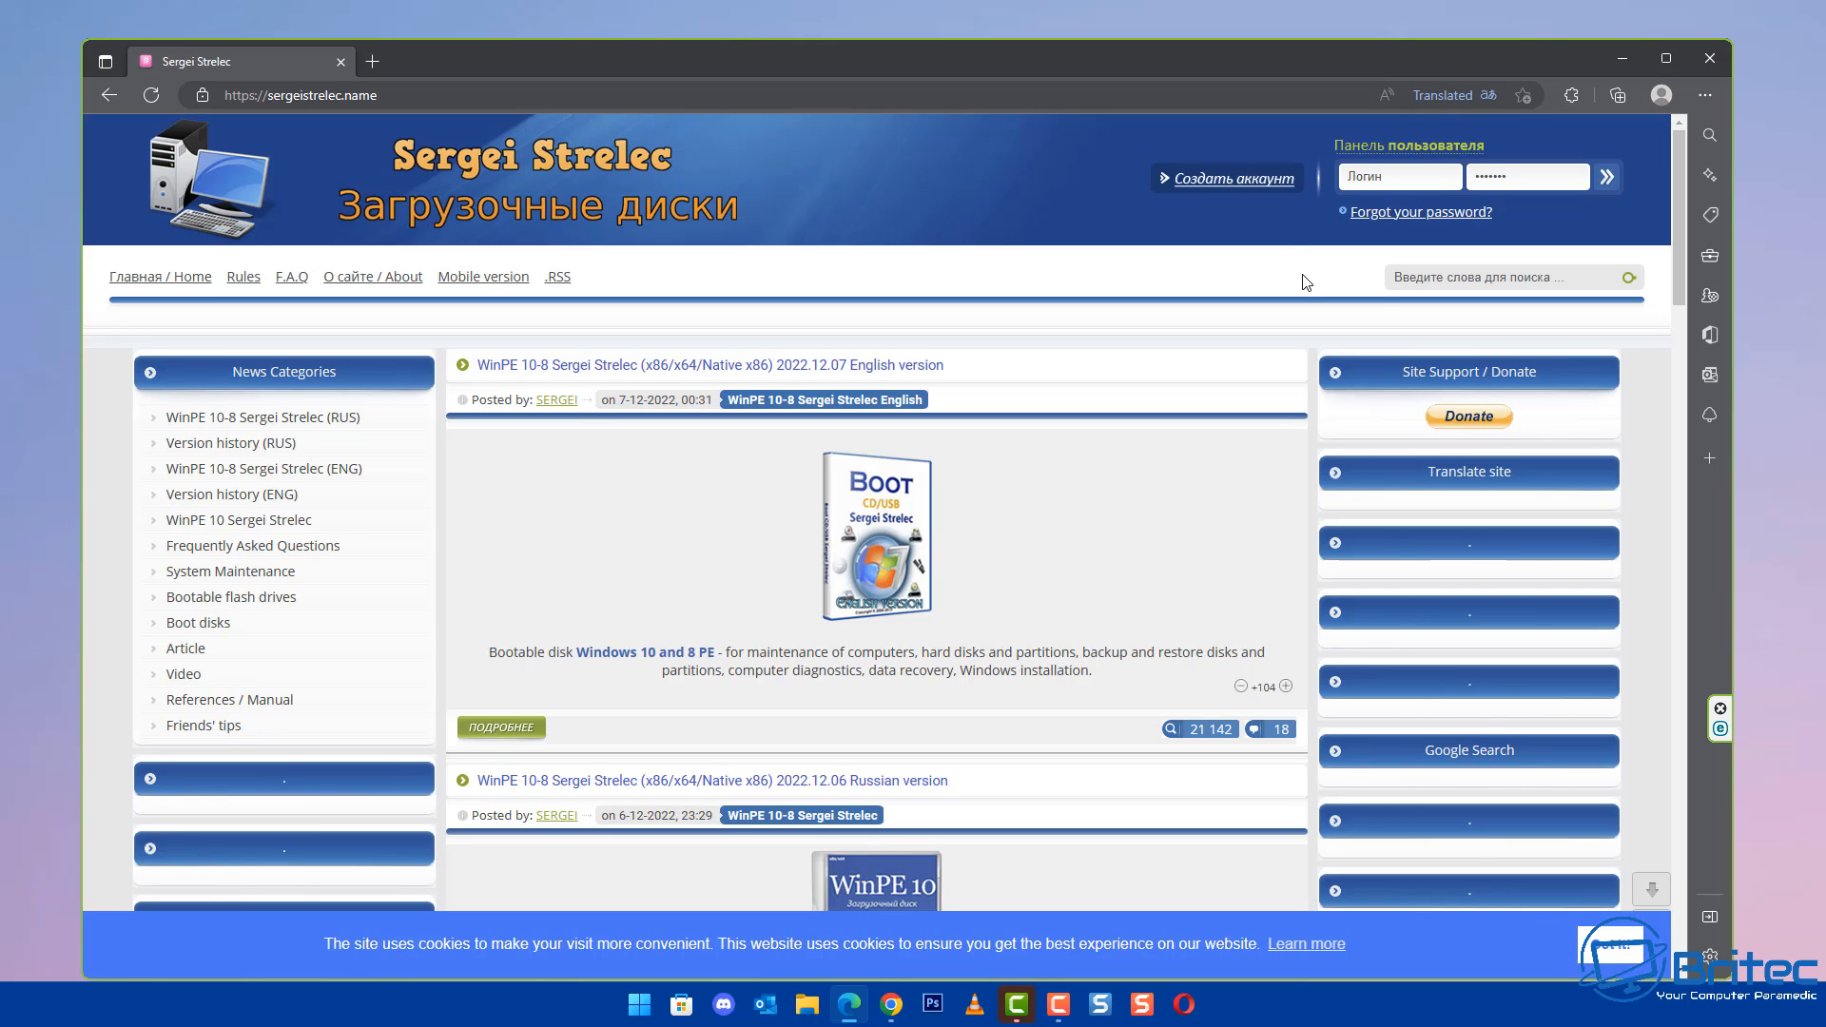
pyautogui.moveTo(1148, 457)
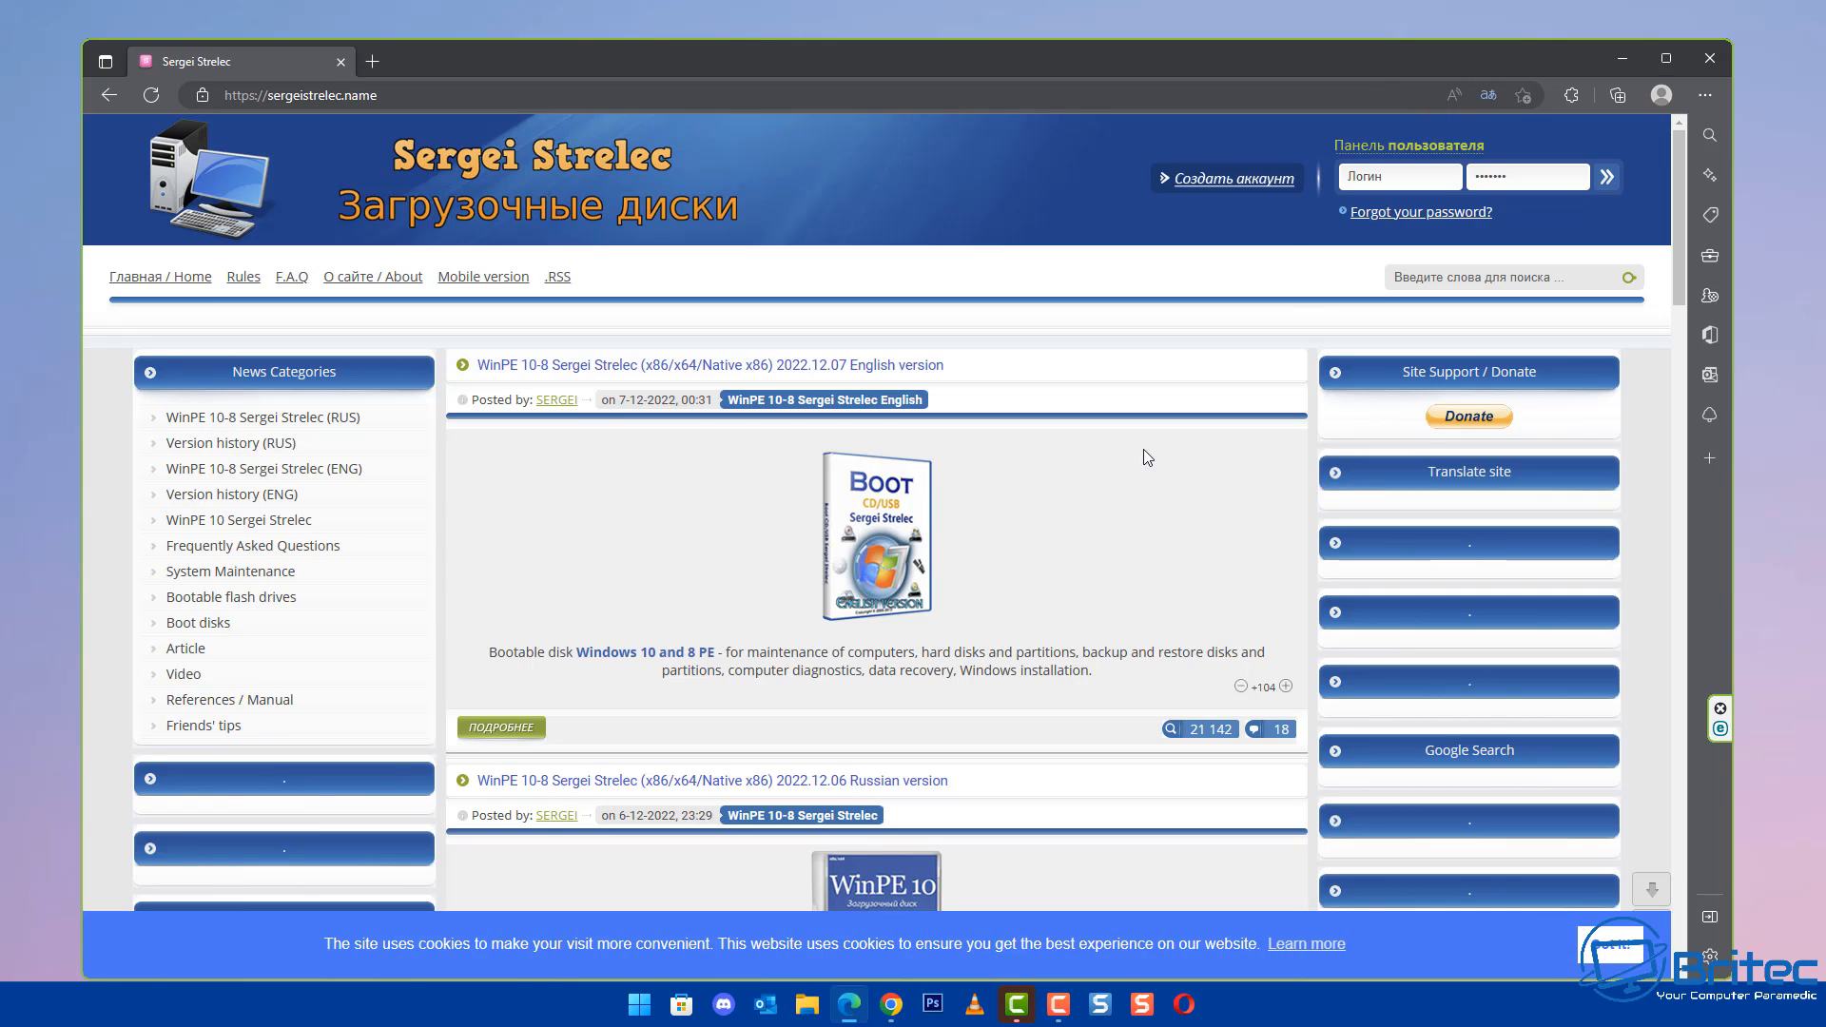
pyautogui.moveTo(662, 364)
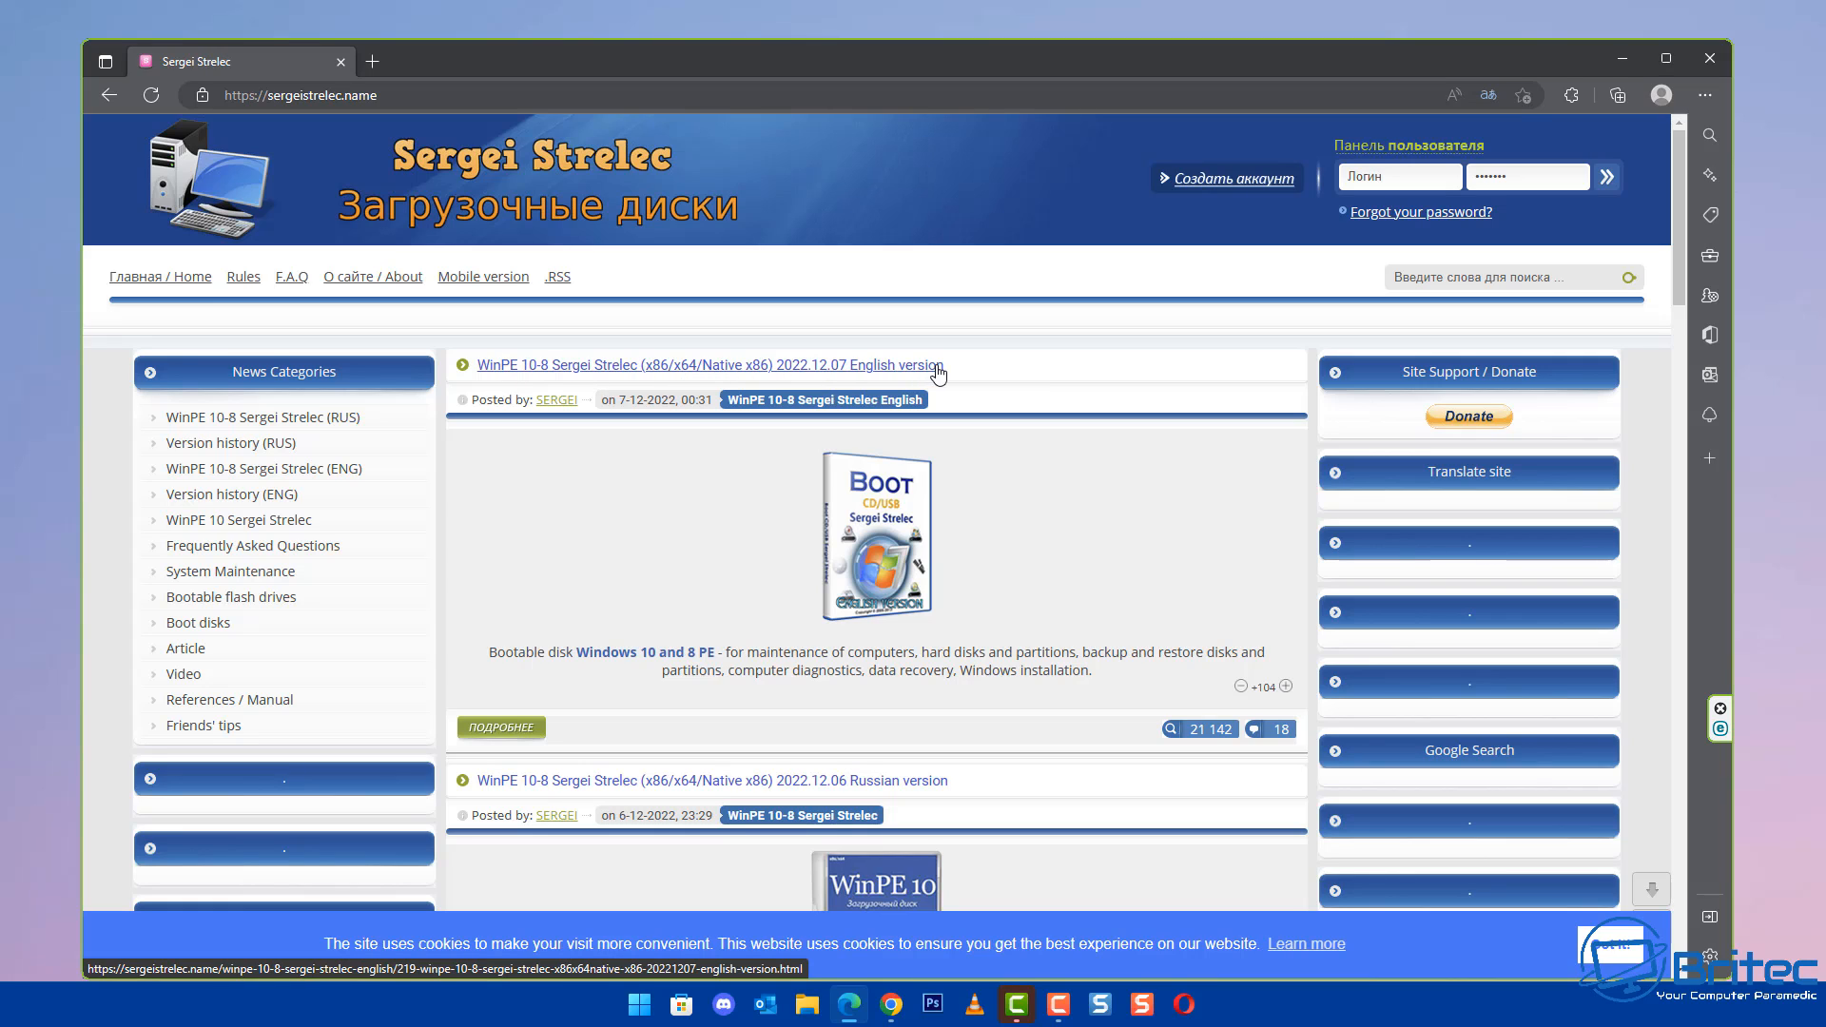
pyautogui.moveTo(474, 377)
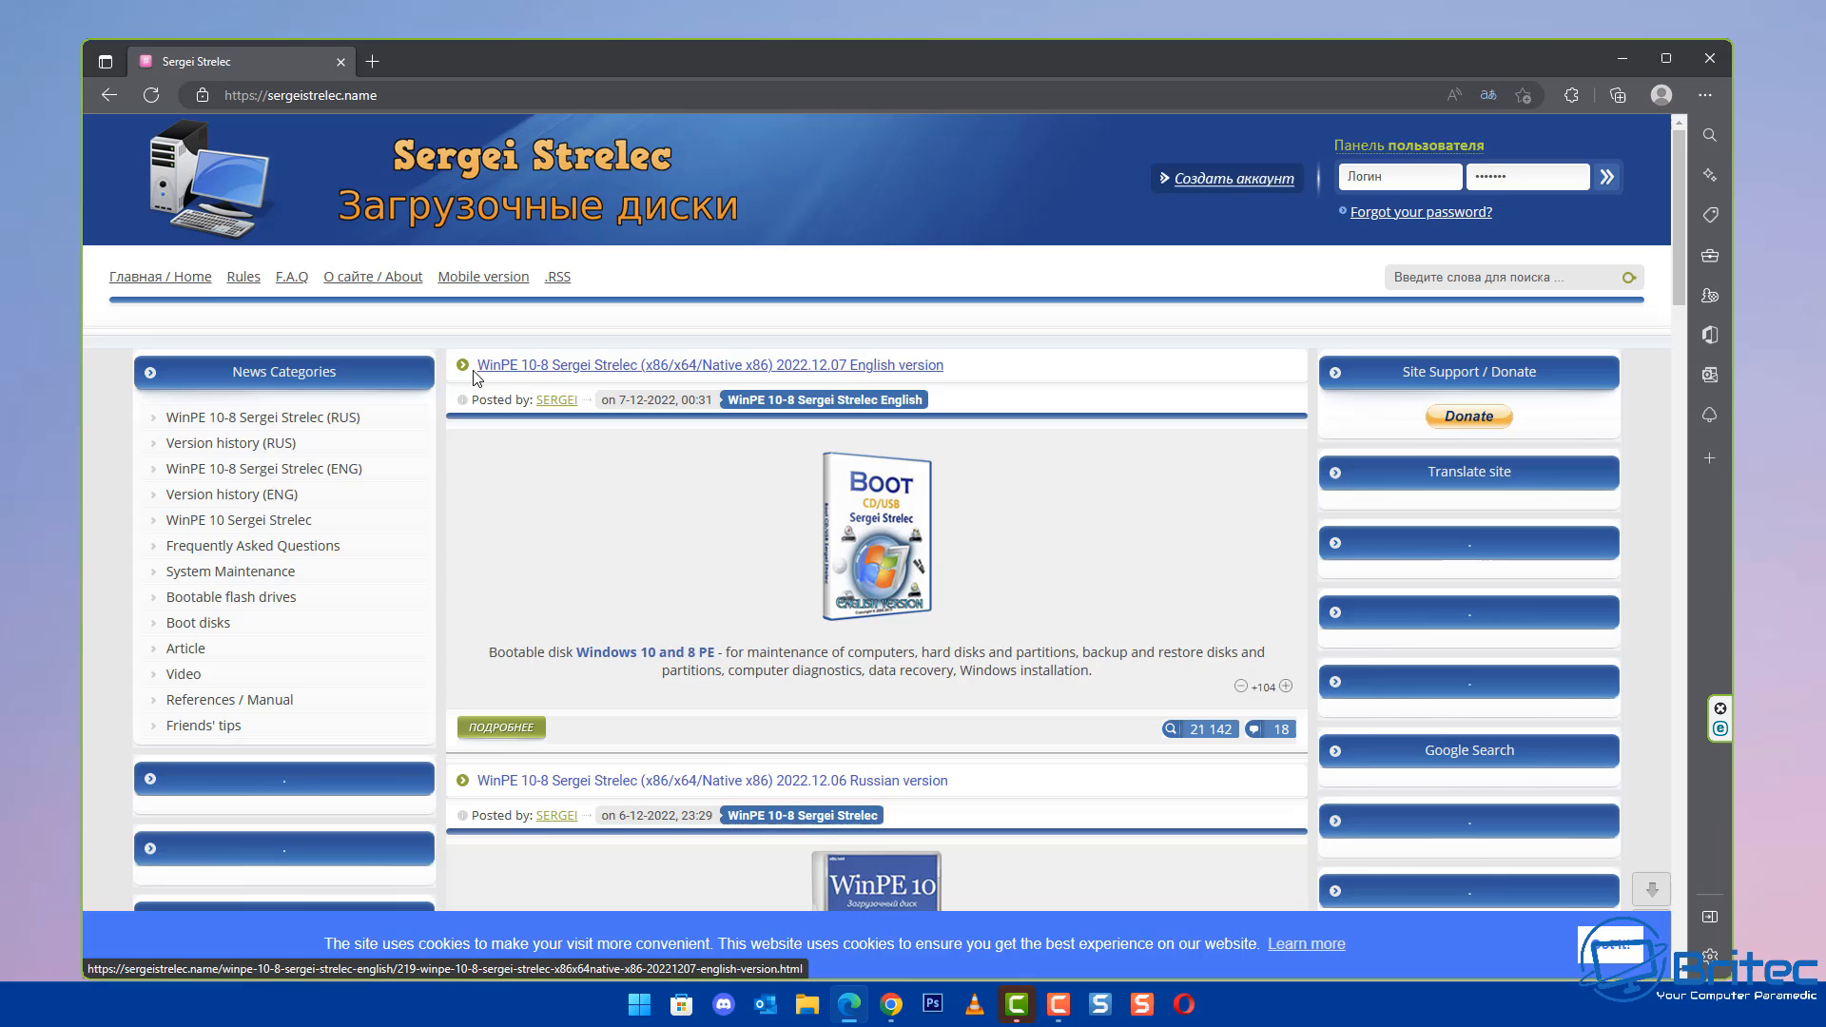
pyautogui.moveTo(1630, 606)
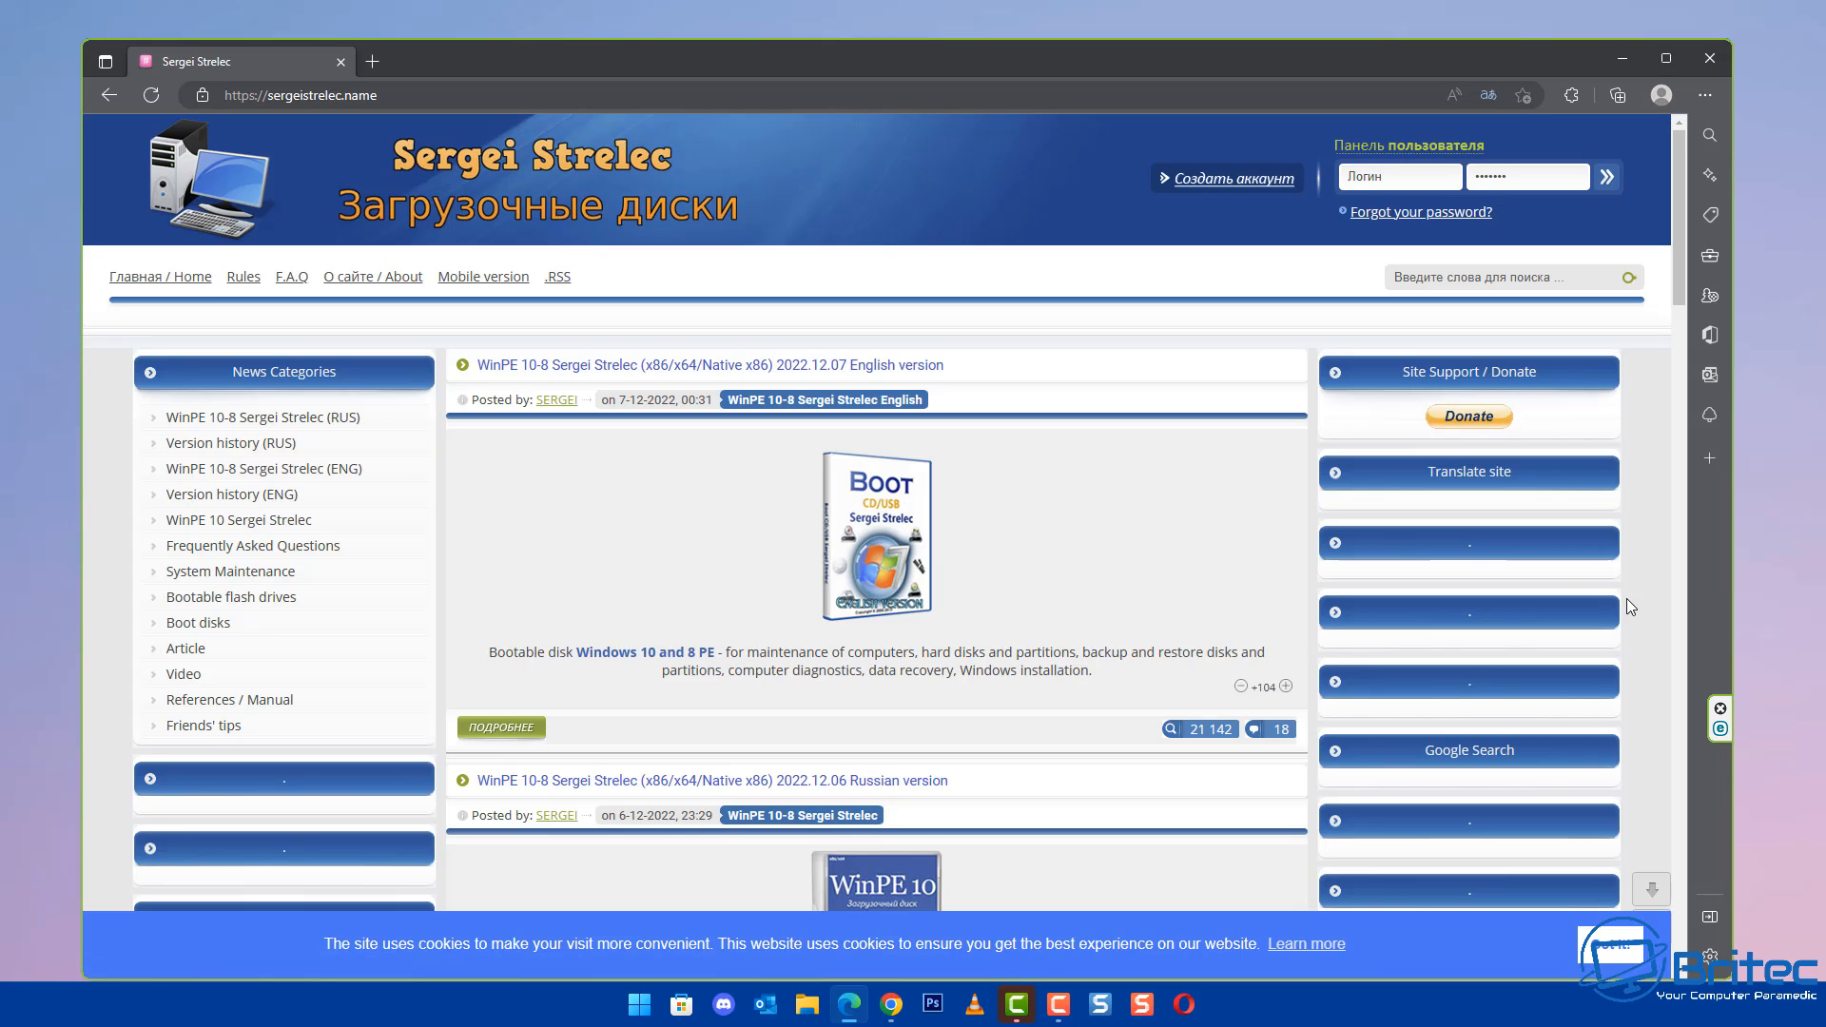
pyautogui.moveTo(1499, 592)
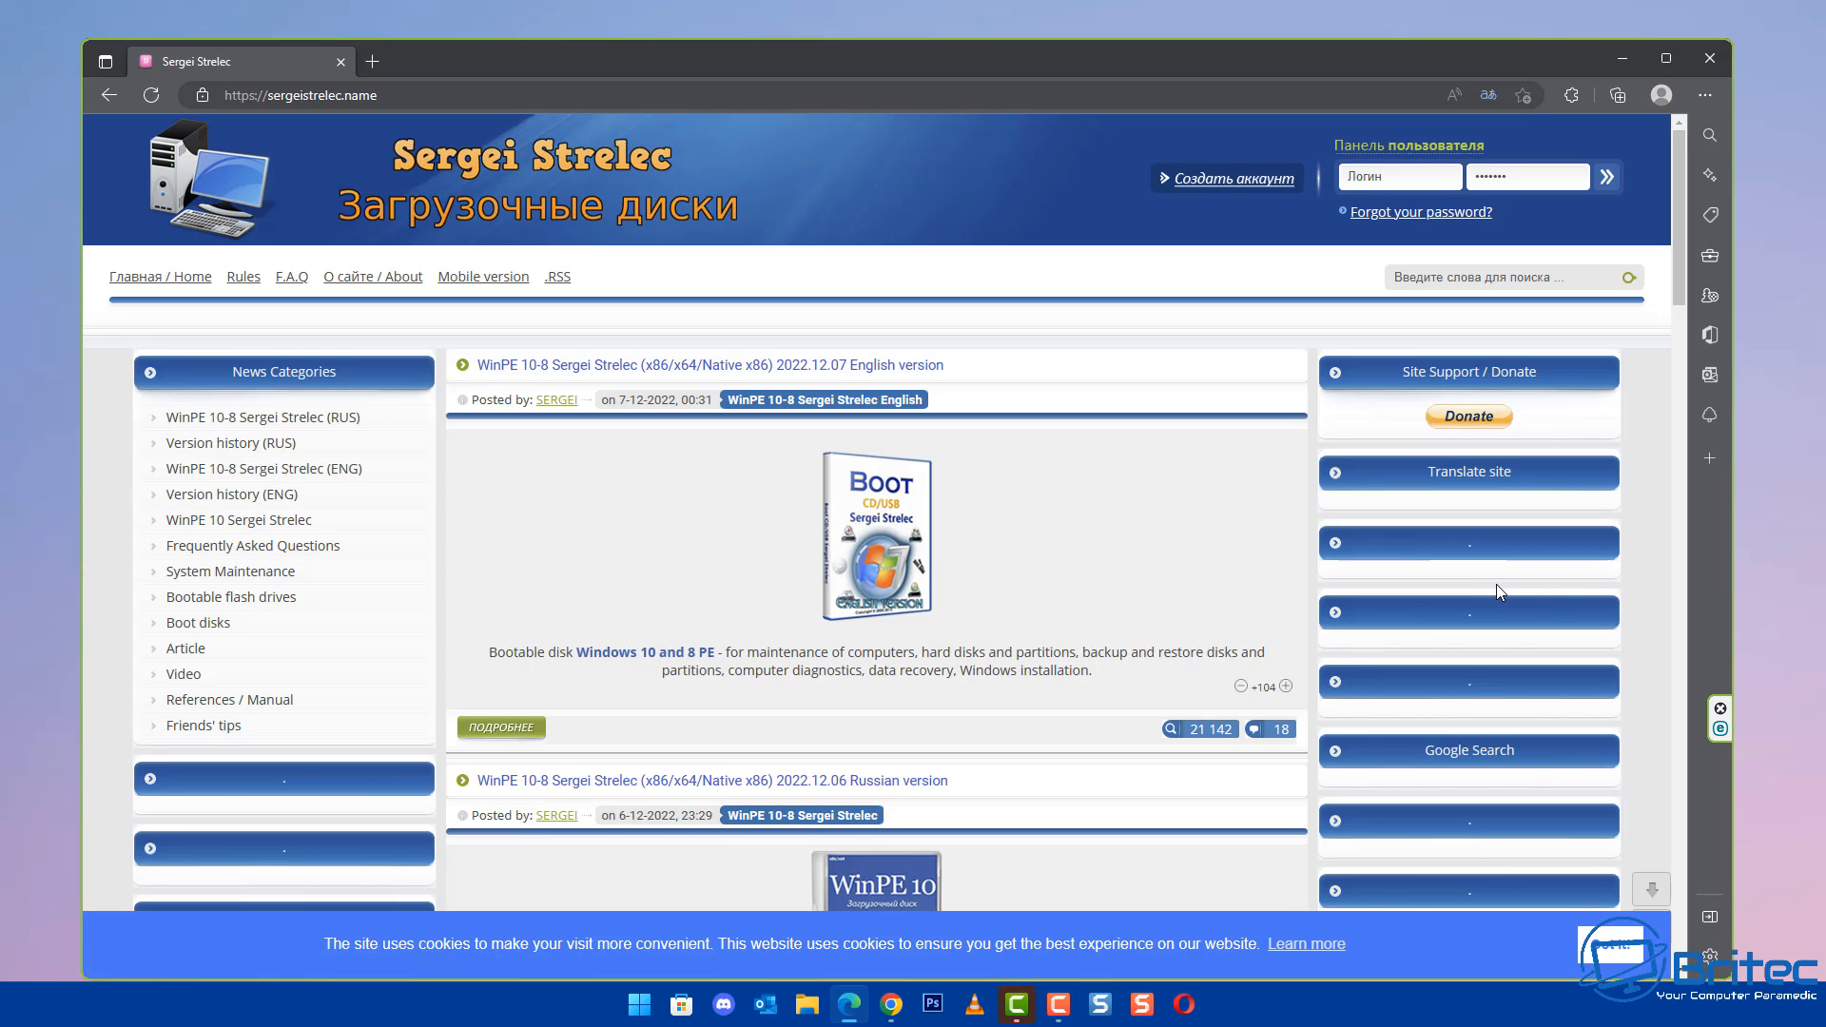
pyautogui.moveTo(1494, 591)
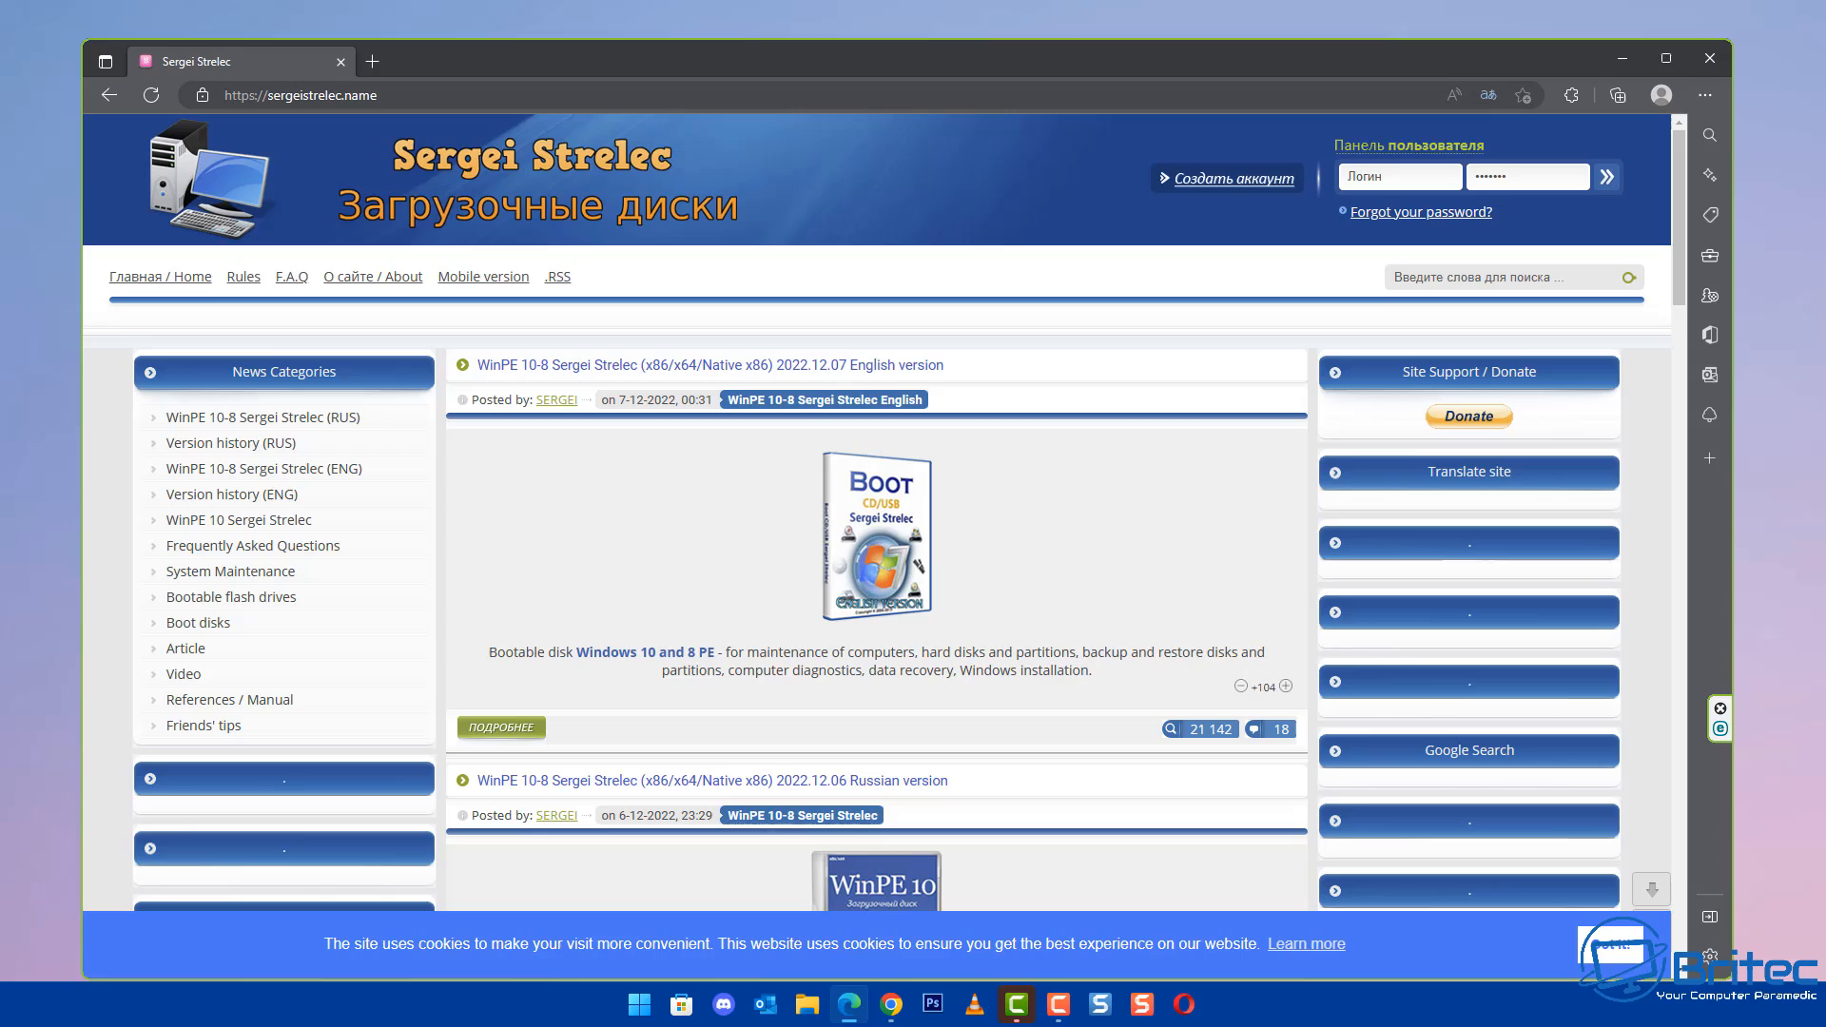
# - Scroll the English WinPE 10-8 post down to its download section with password and Google Drive links
pyautogui.scroll(-3)
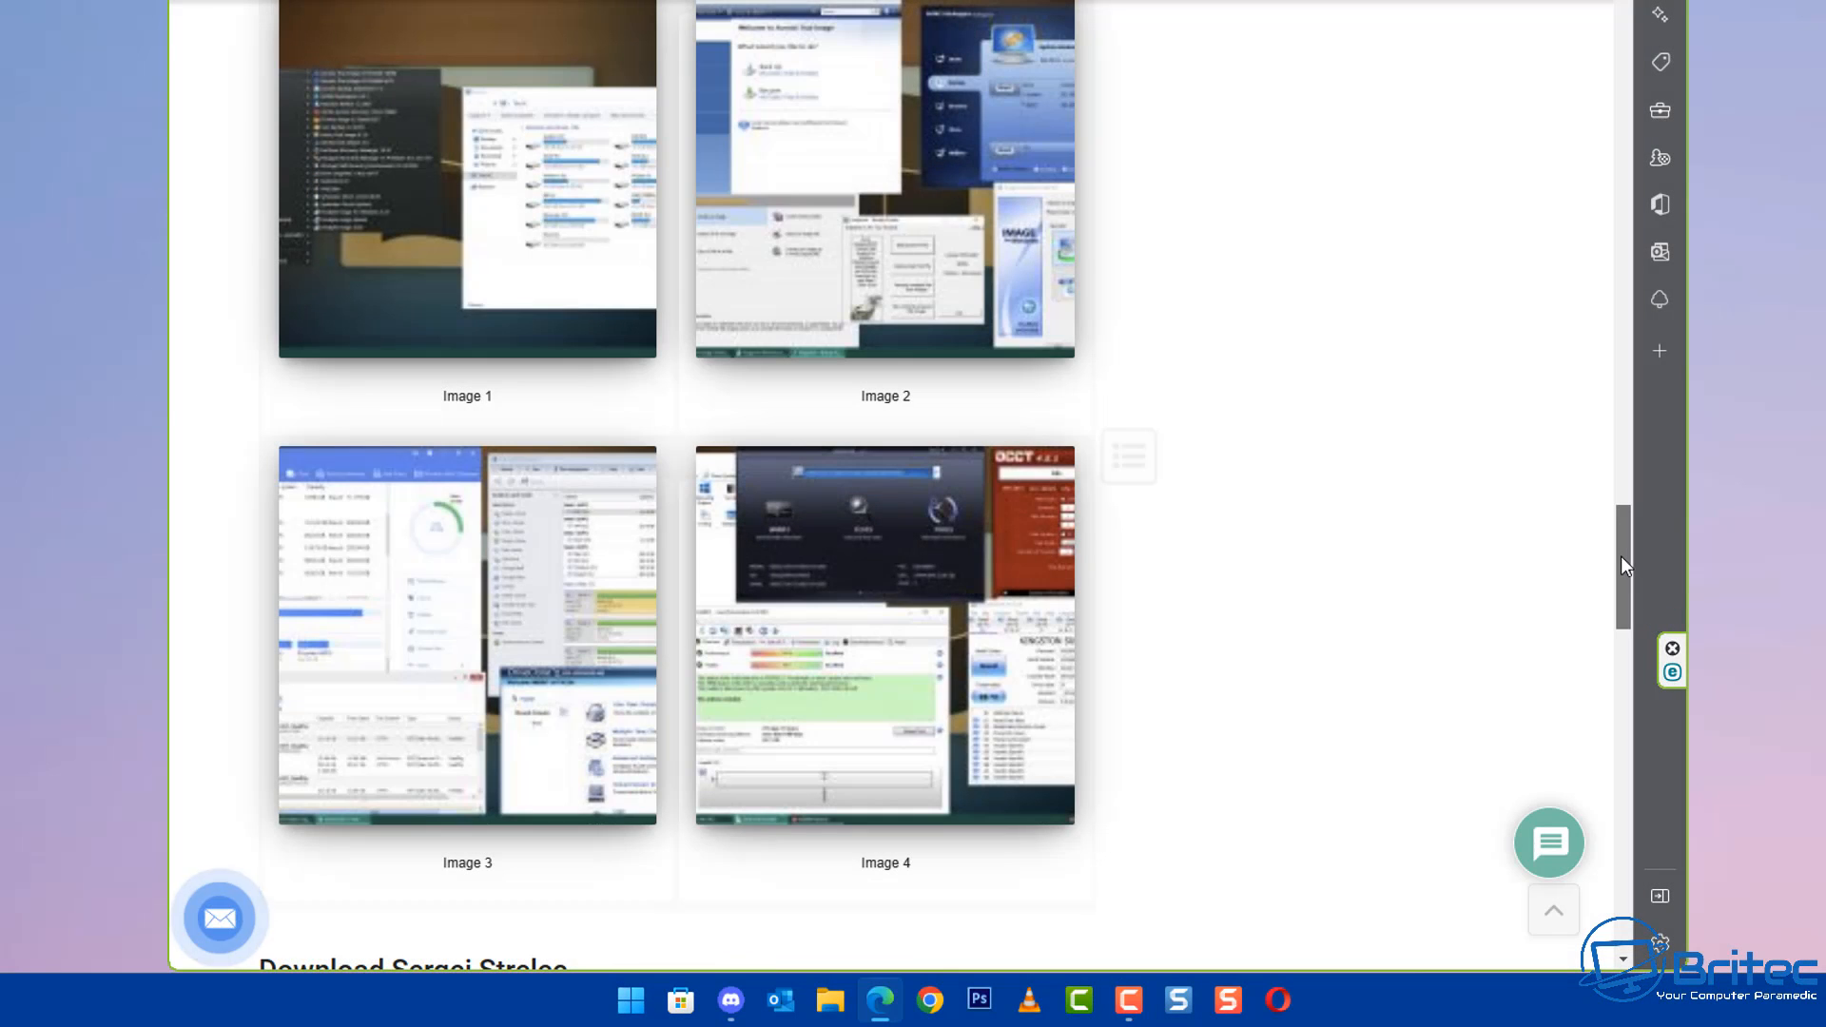
pyautogui.scroll(-3)
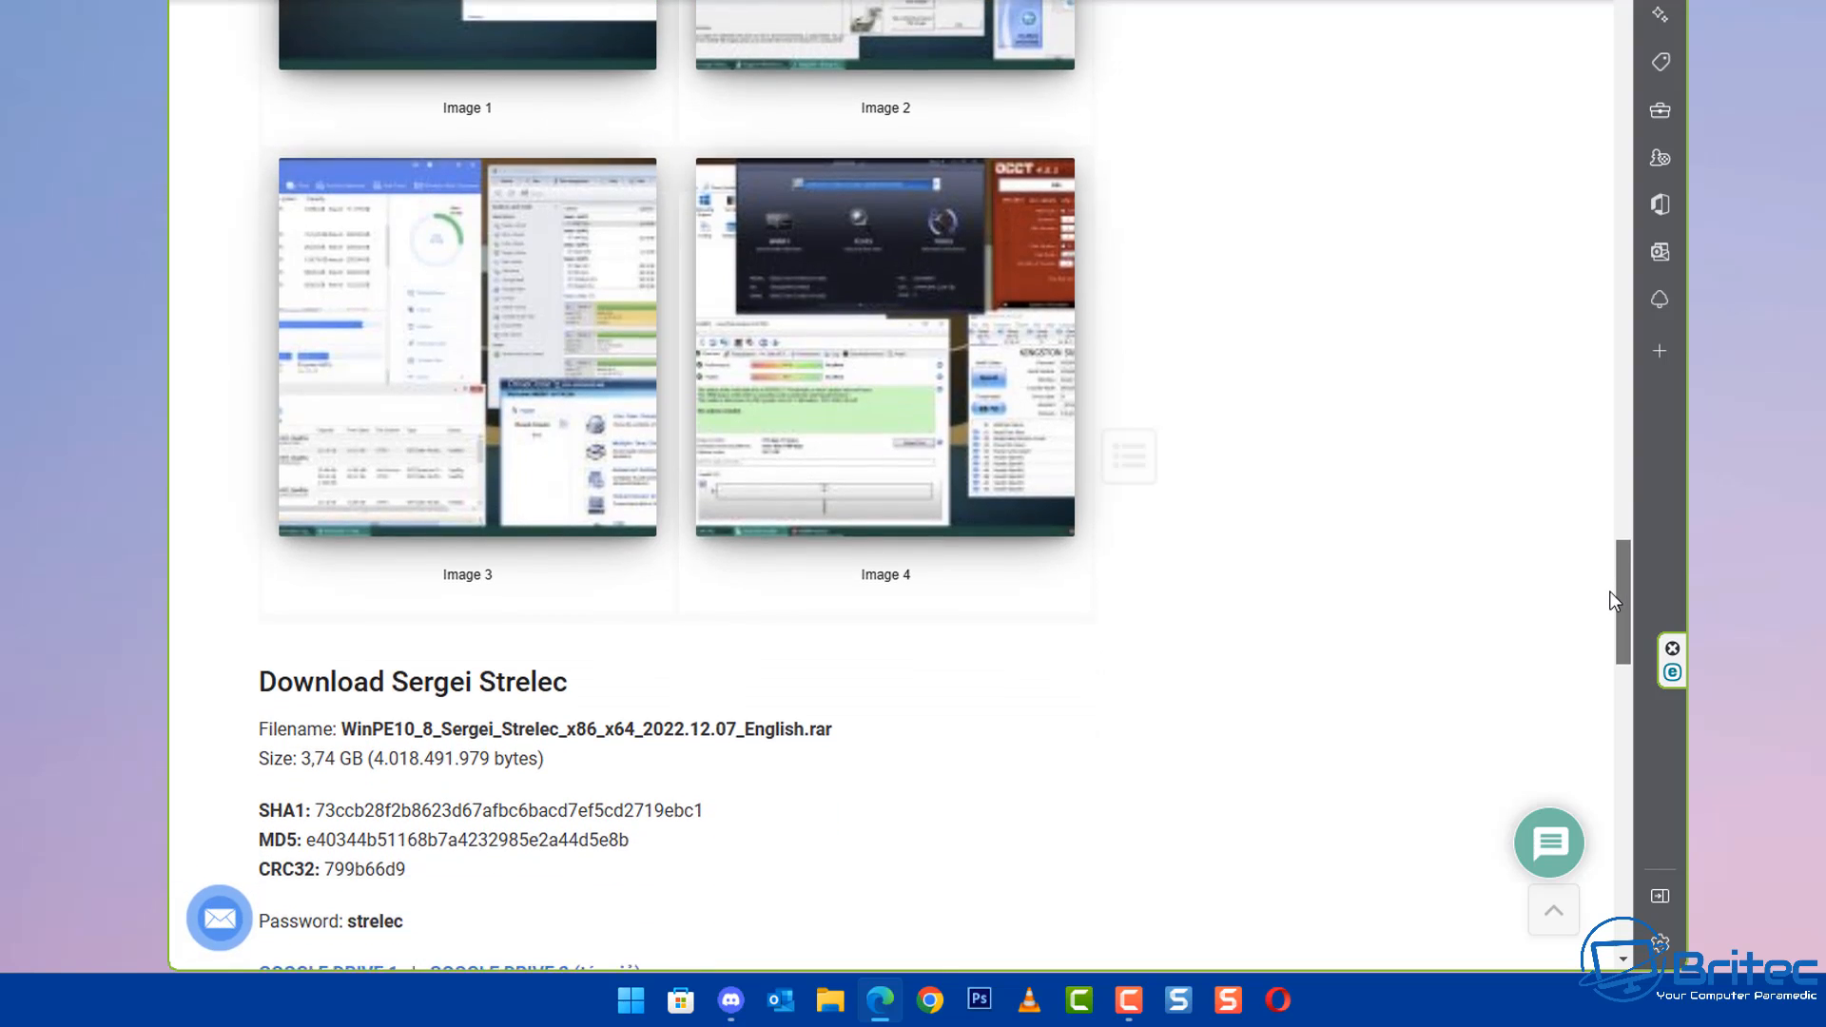
pyautogui.scroll(-3)
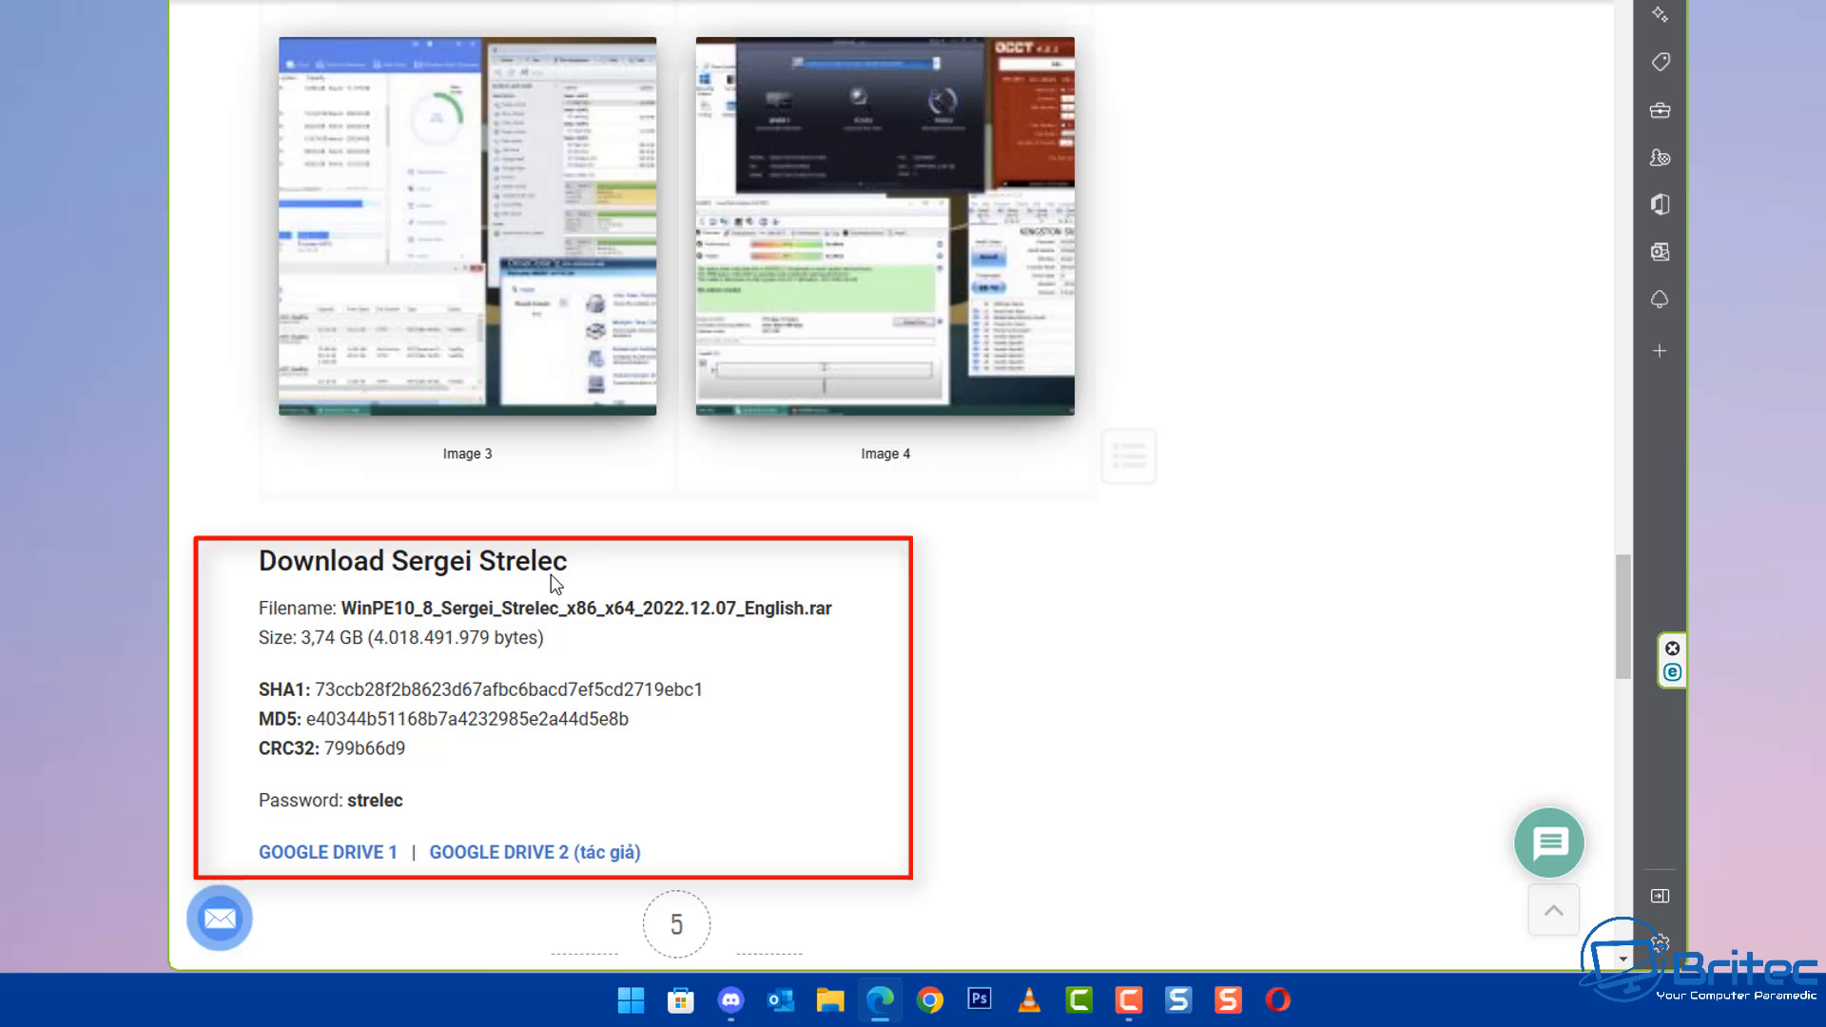
pyautogui.moveTo(1136, 649)
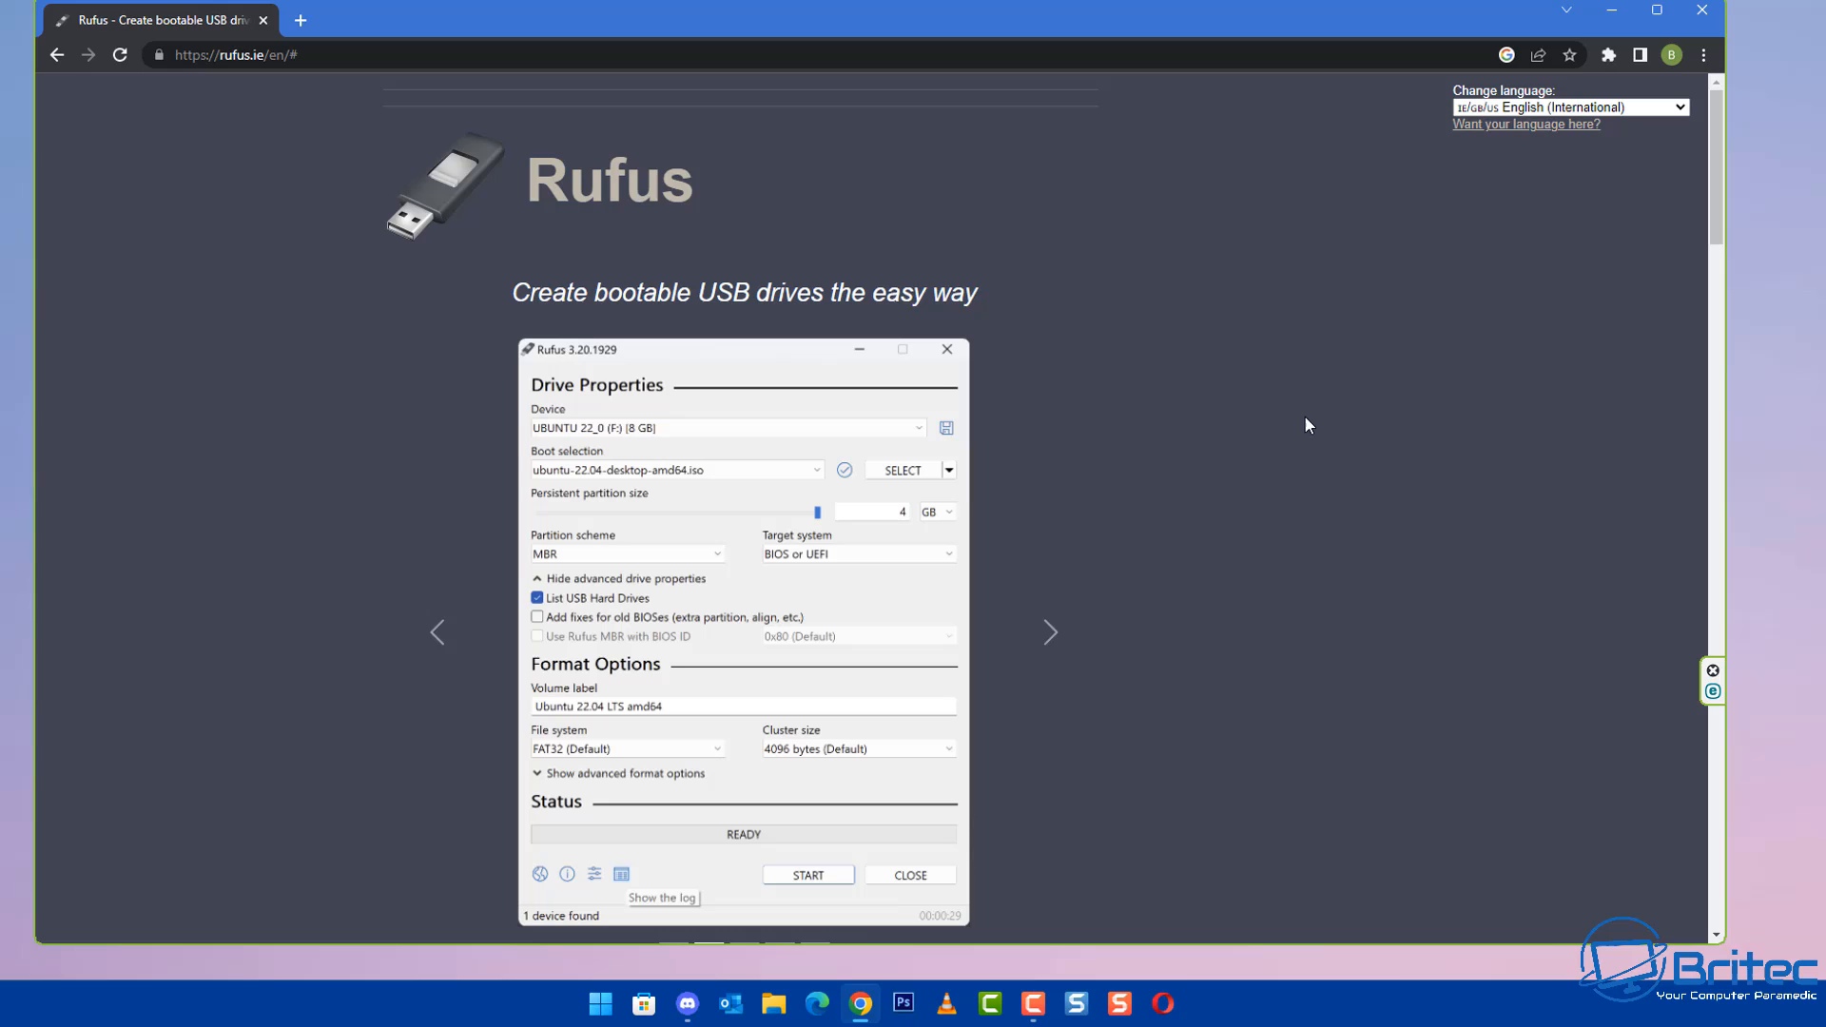
# - Scroll rufus.ie to Download and get rufus-3.21.exe, then launch the downloaded file
pyautogui.scroll(-3)
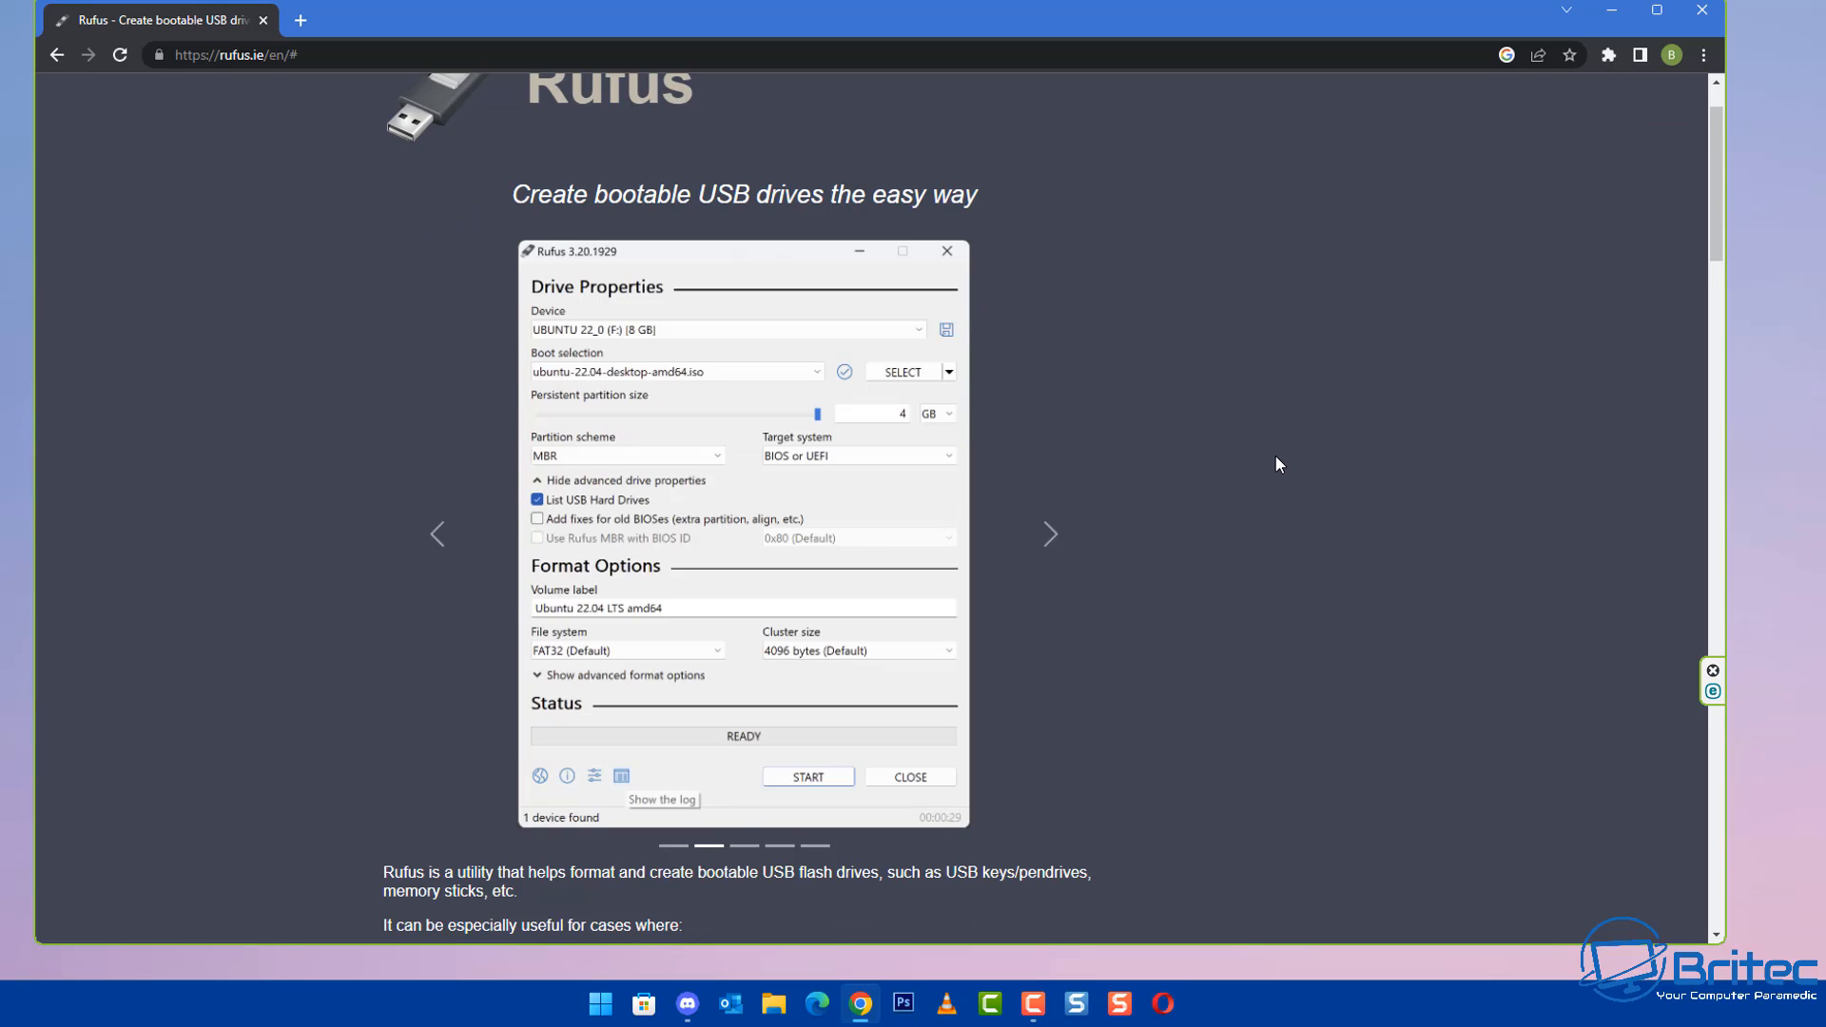
pyautogui.scroll(-3)
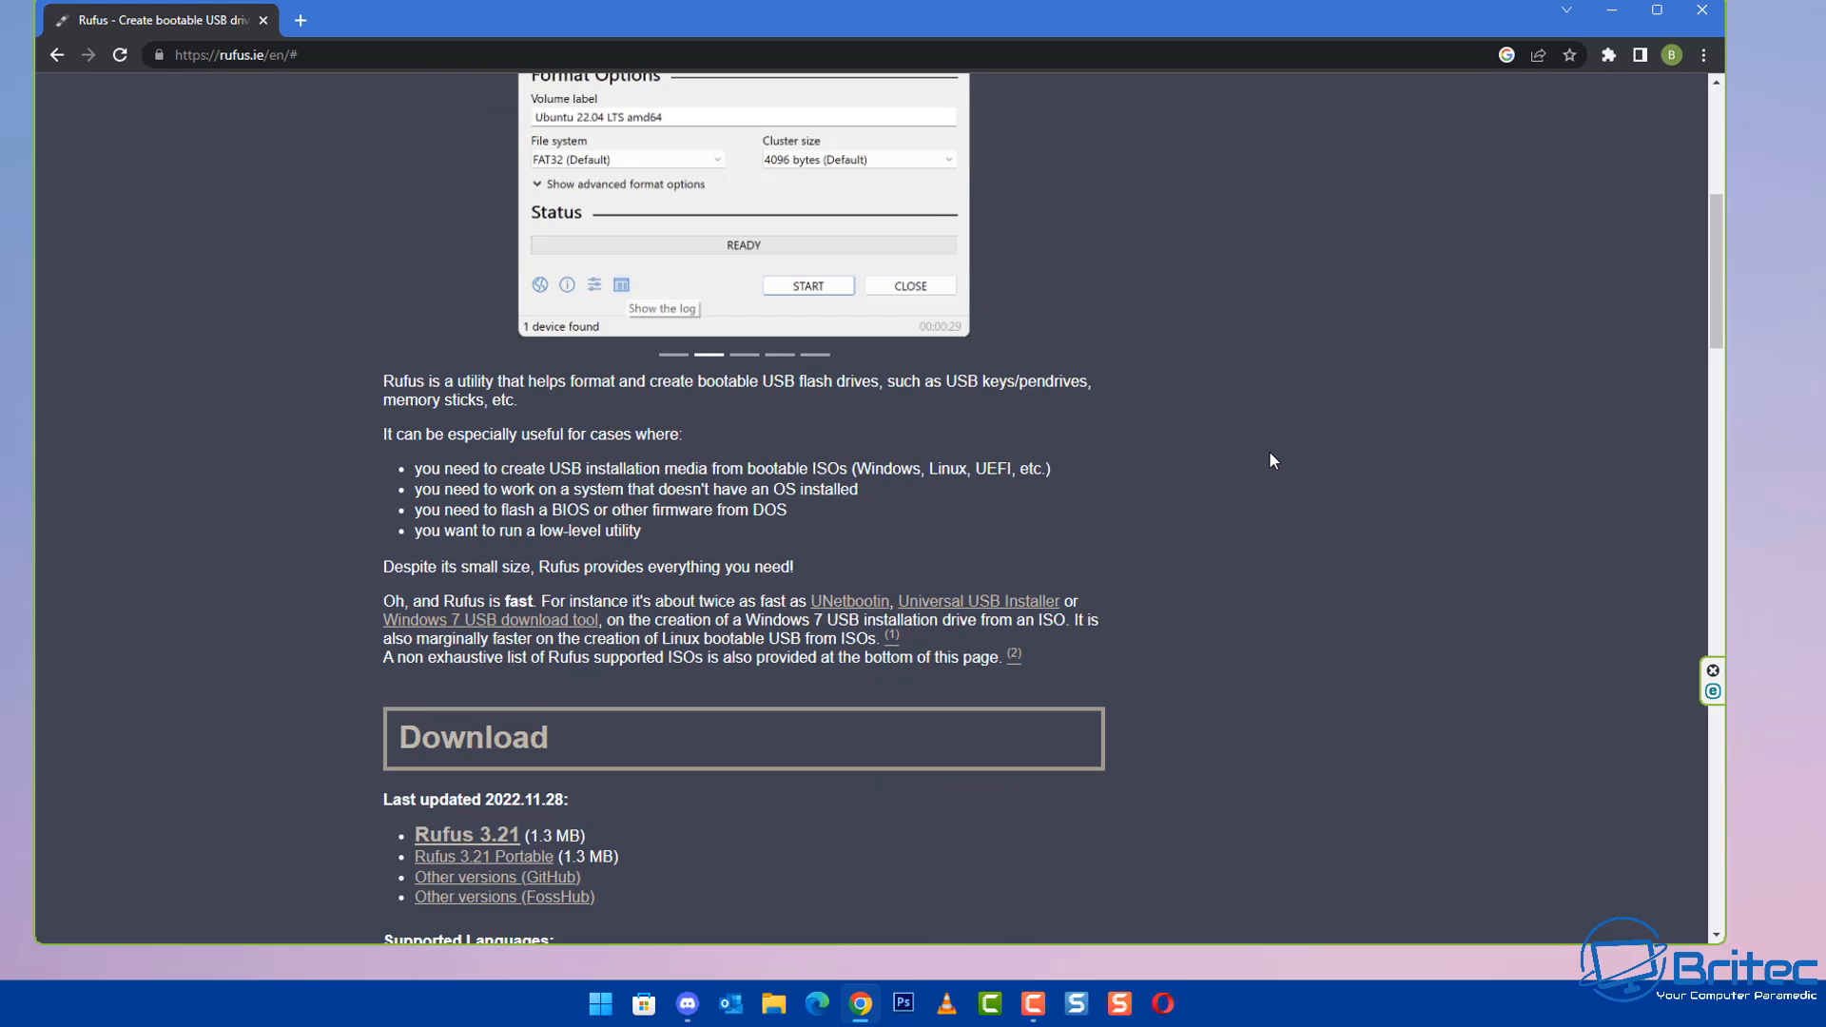
pyautogui.scroll(-3)
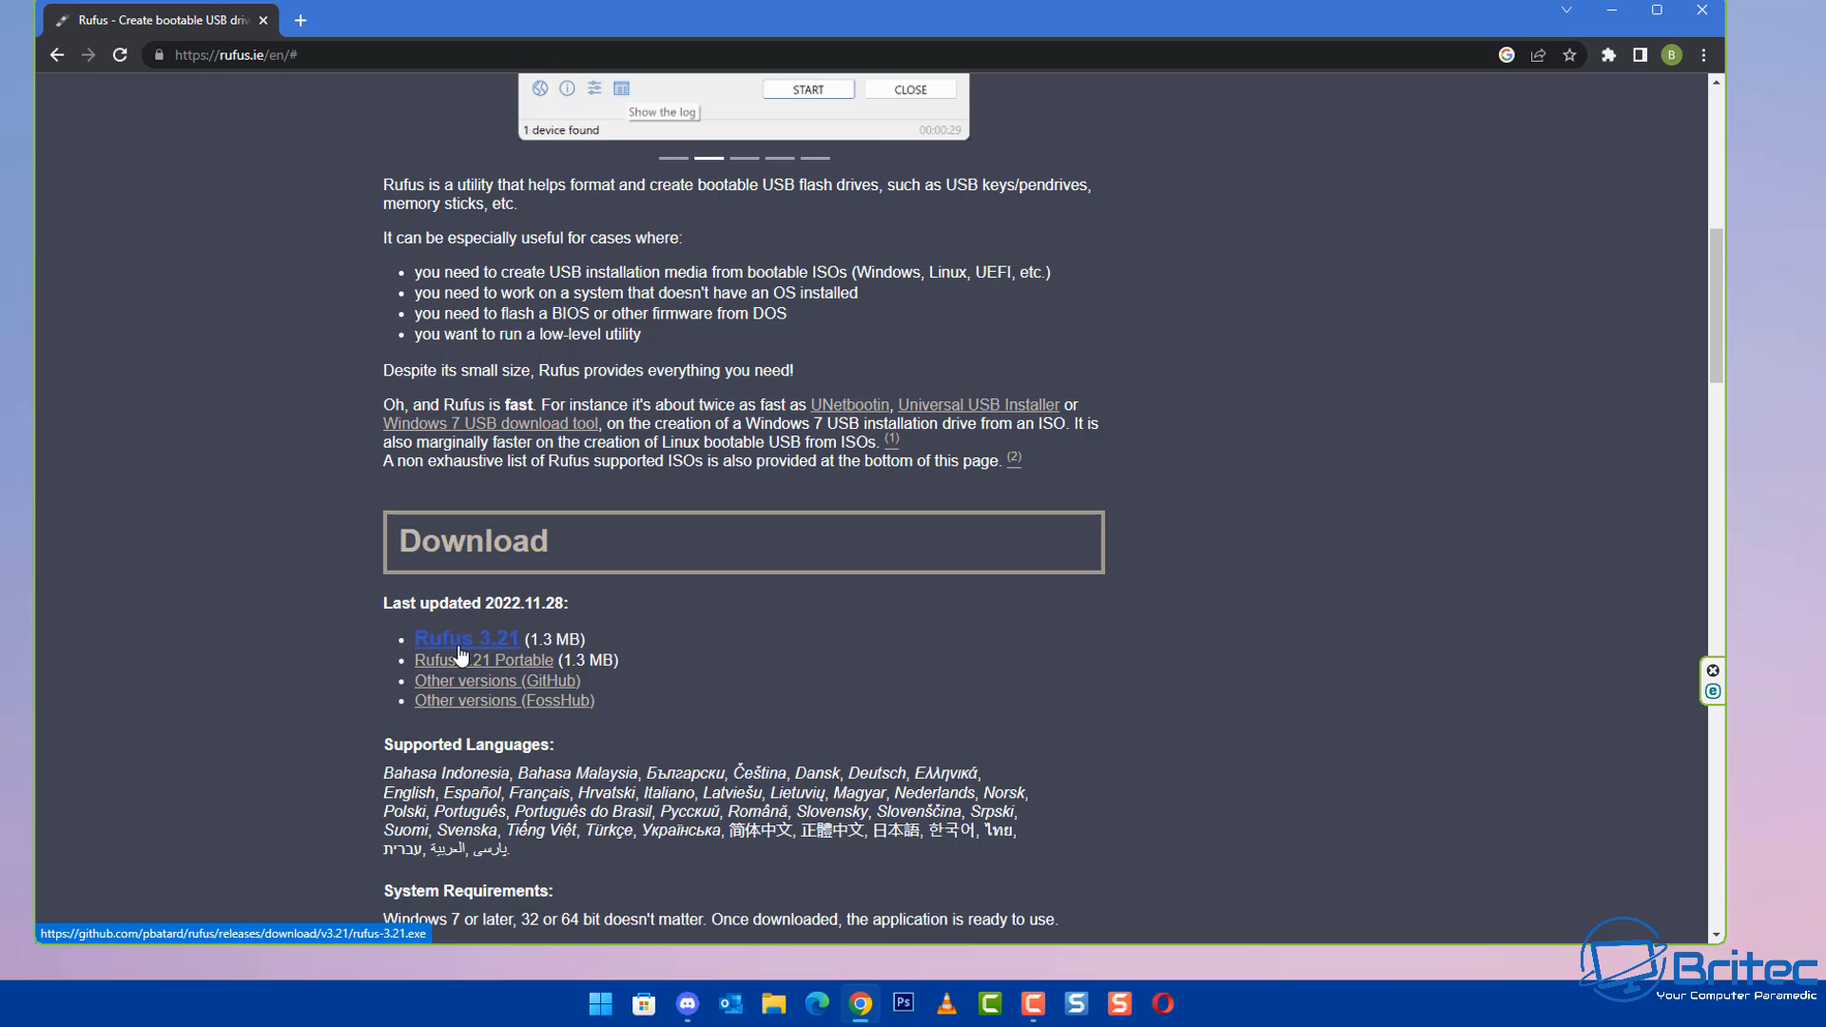
pyautogui.click(466, 638)
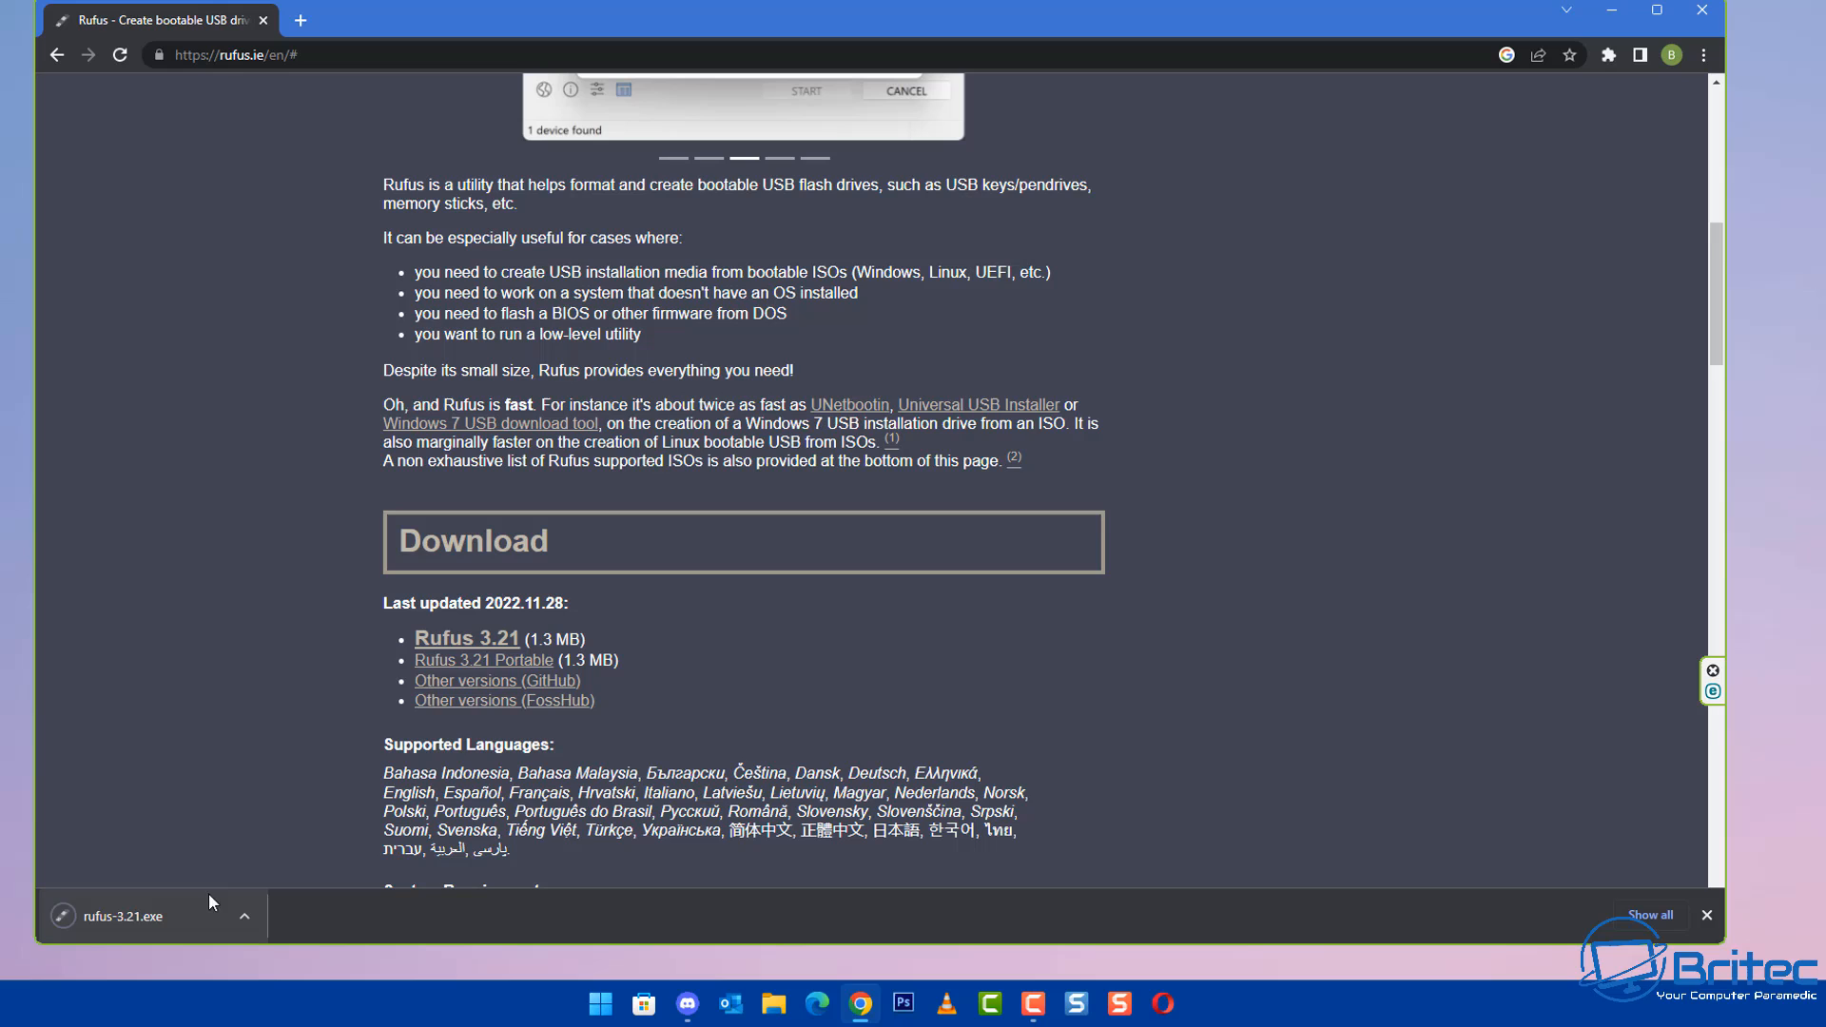
pyautogui.click(123, 915)
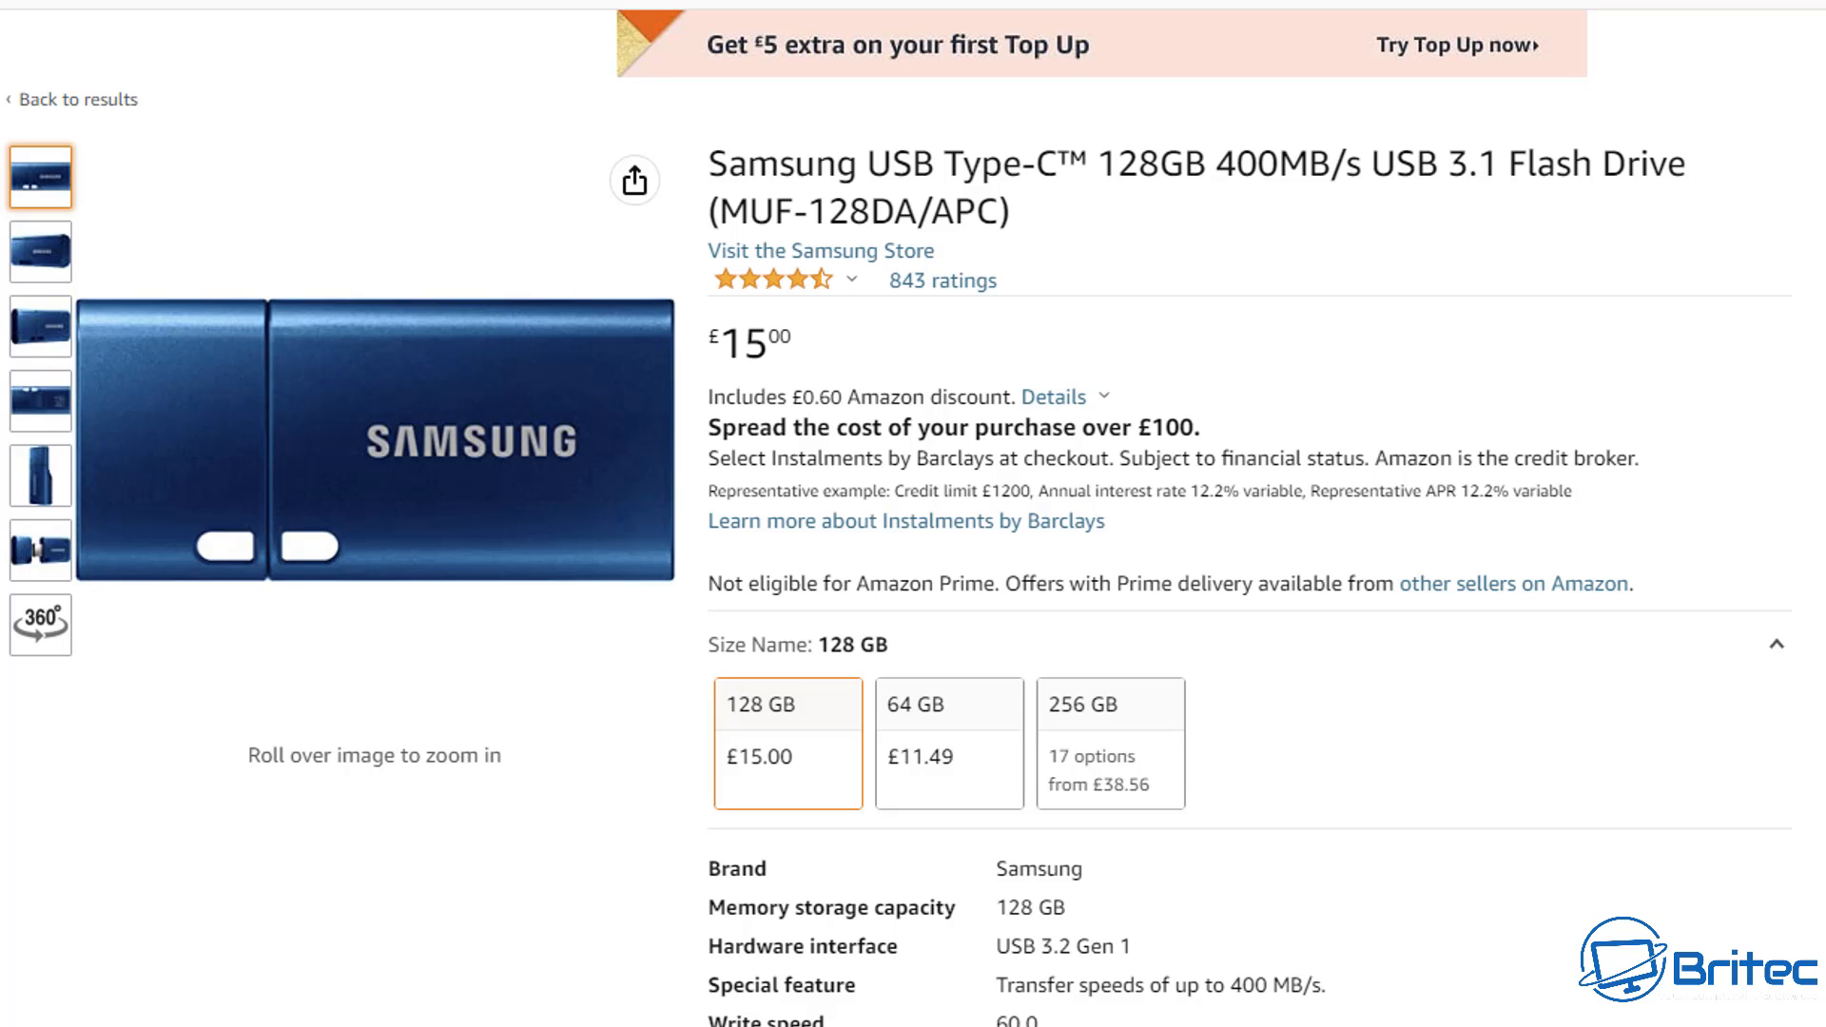
# - Scroll through the Amazon listing for the £15 Samsung 128GB USB Type-C flash drive
pyautogui.scroll(-3)
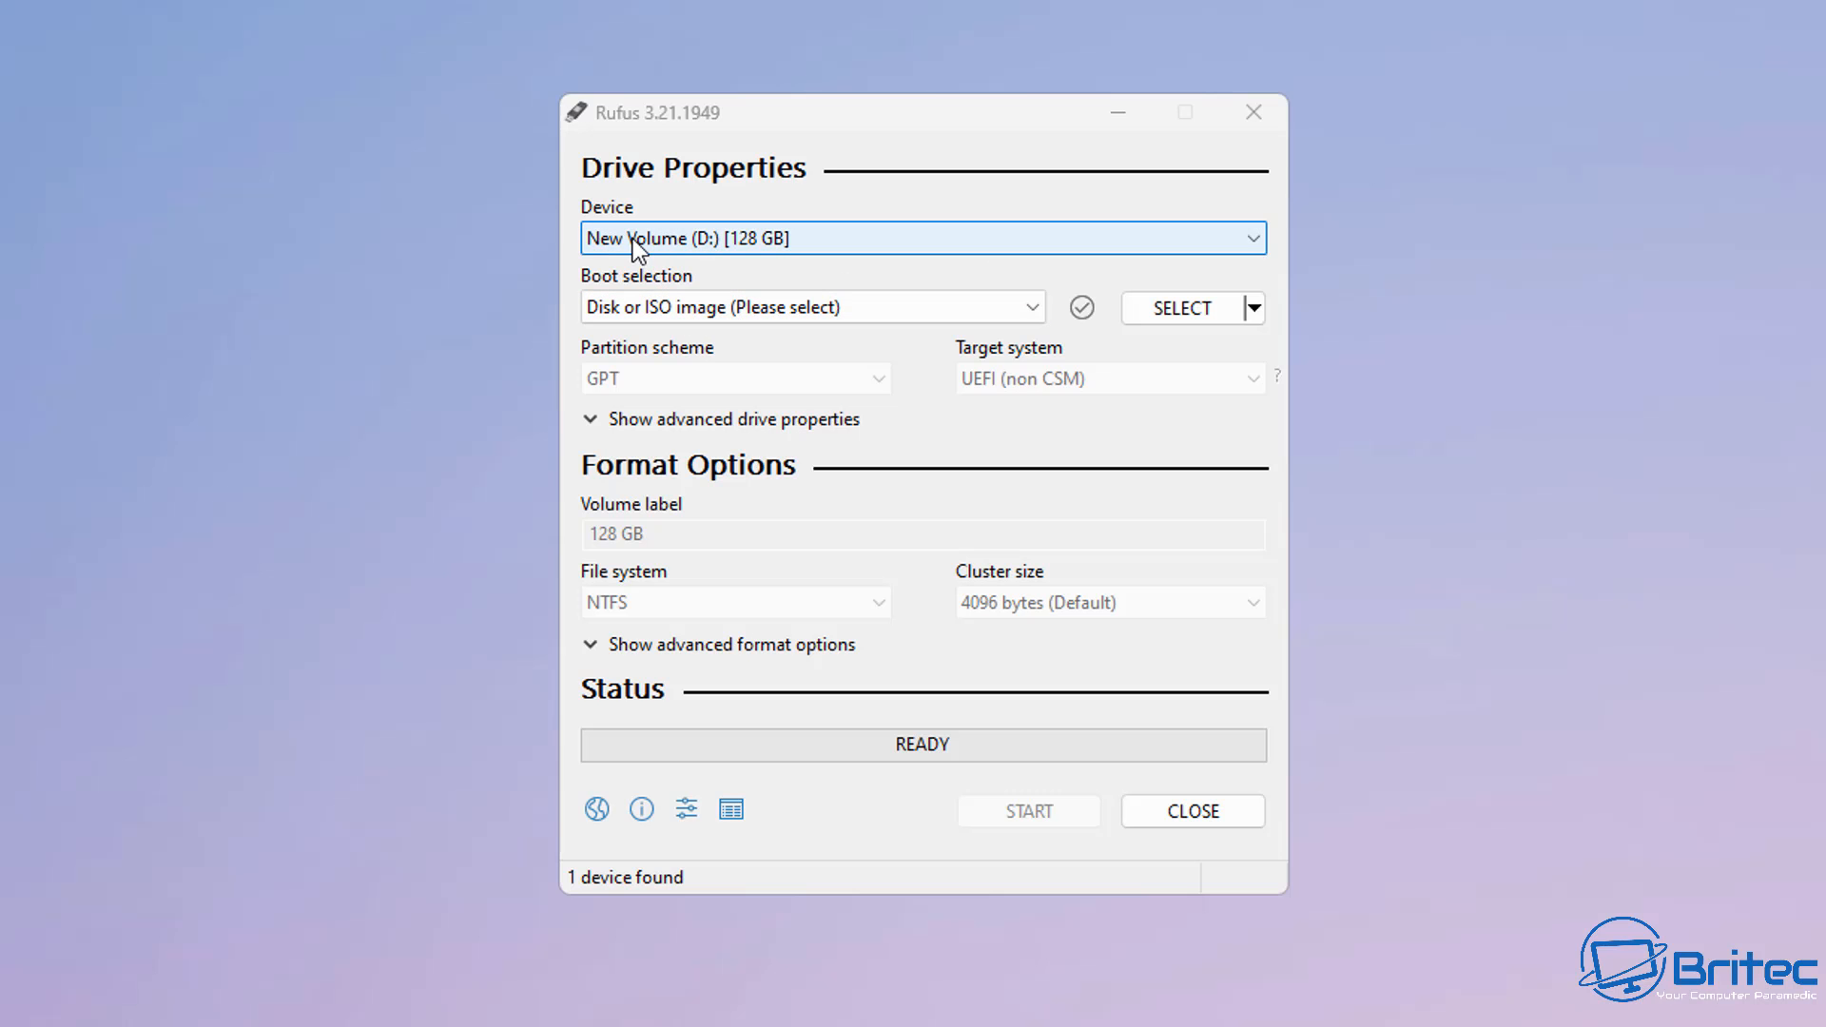
pyautogui.moveTo(752, 245)
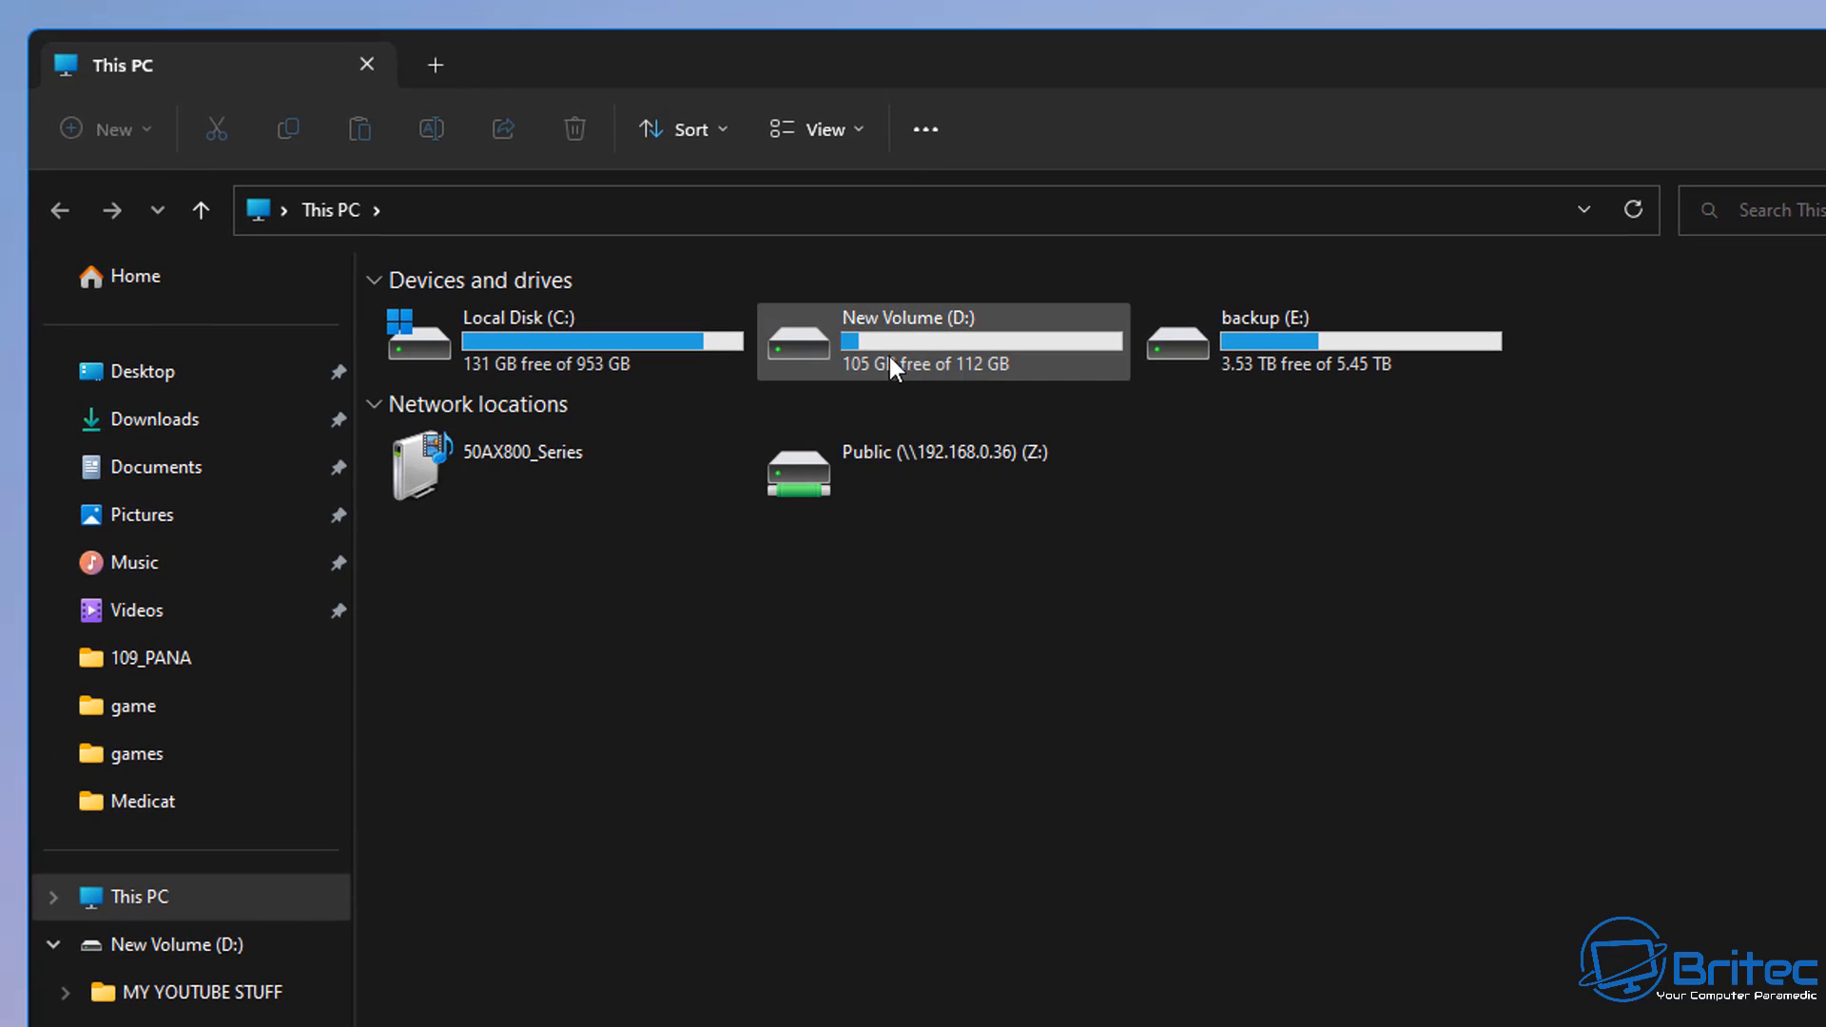
# - Confirm New Volume (D:) is the 128 GB SanDisk Ultra USB 3.0 drive, 114.6 GB usable
pyautogui.click(326, 210)
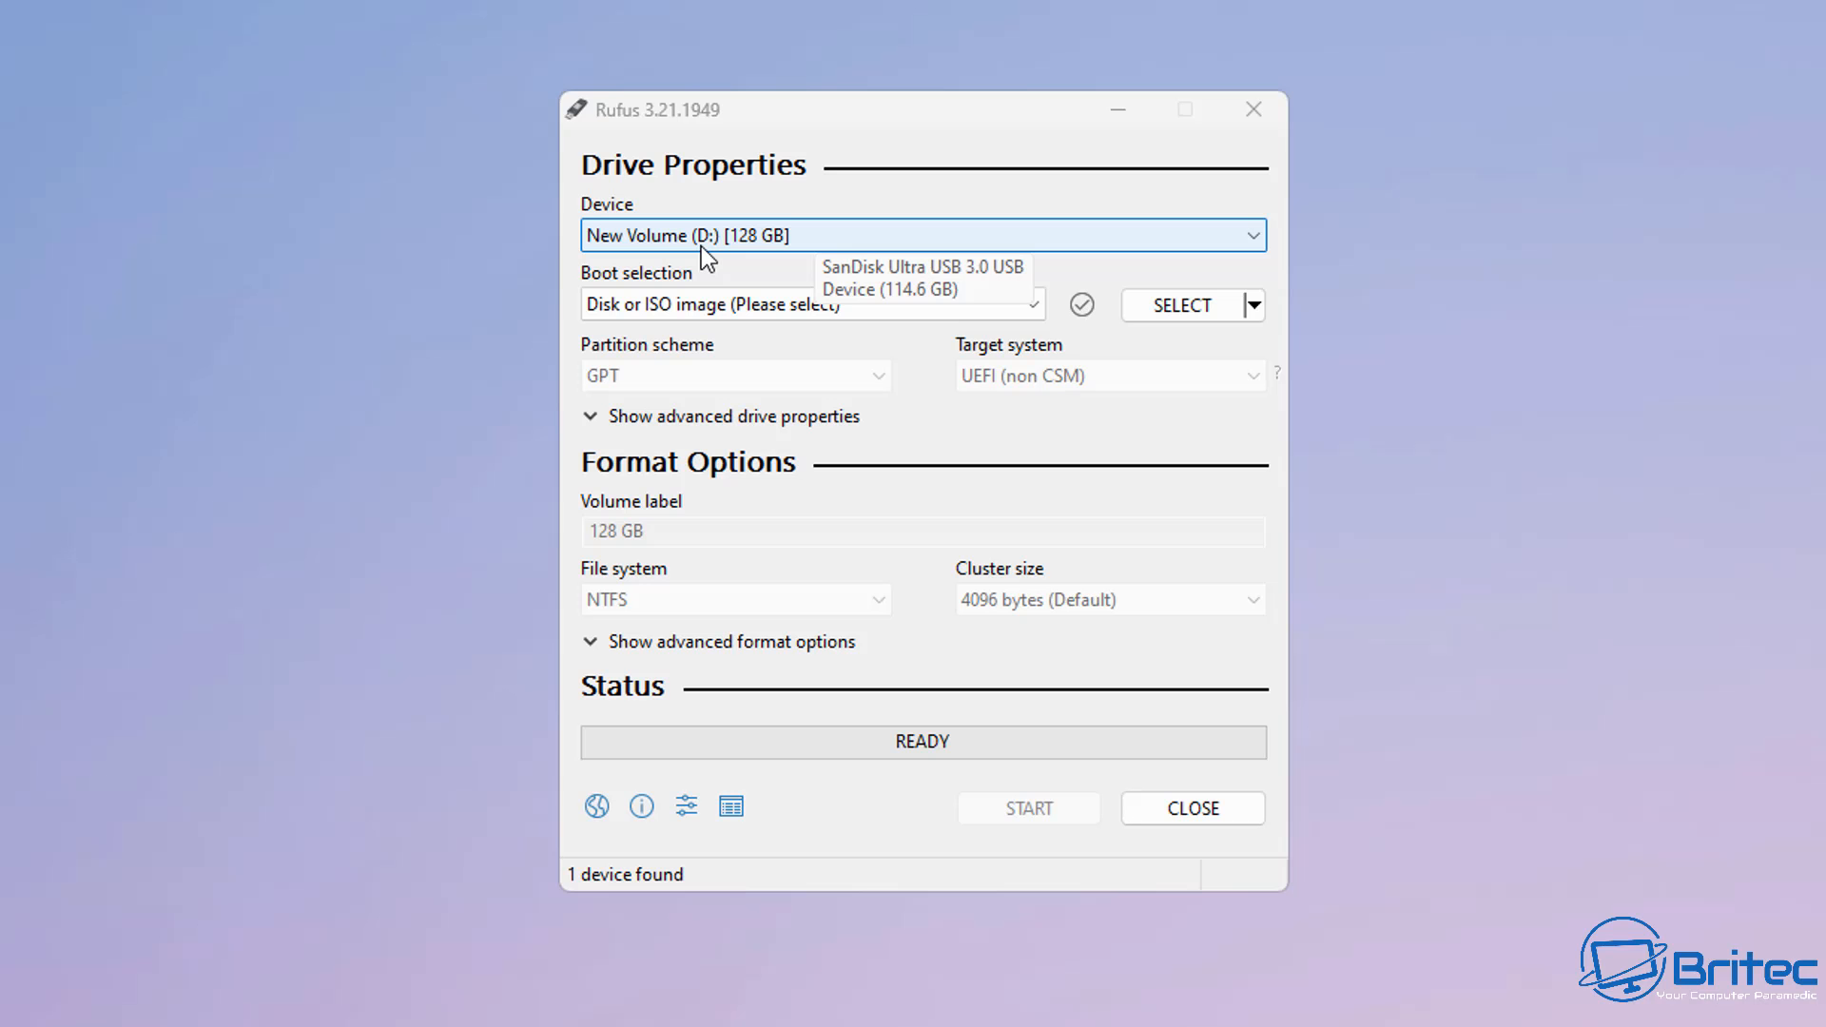
pyautogui.moveTo(960, 337)
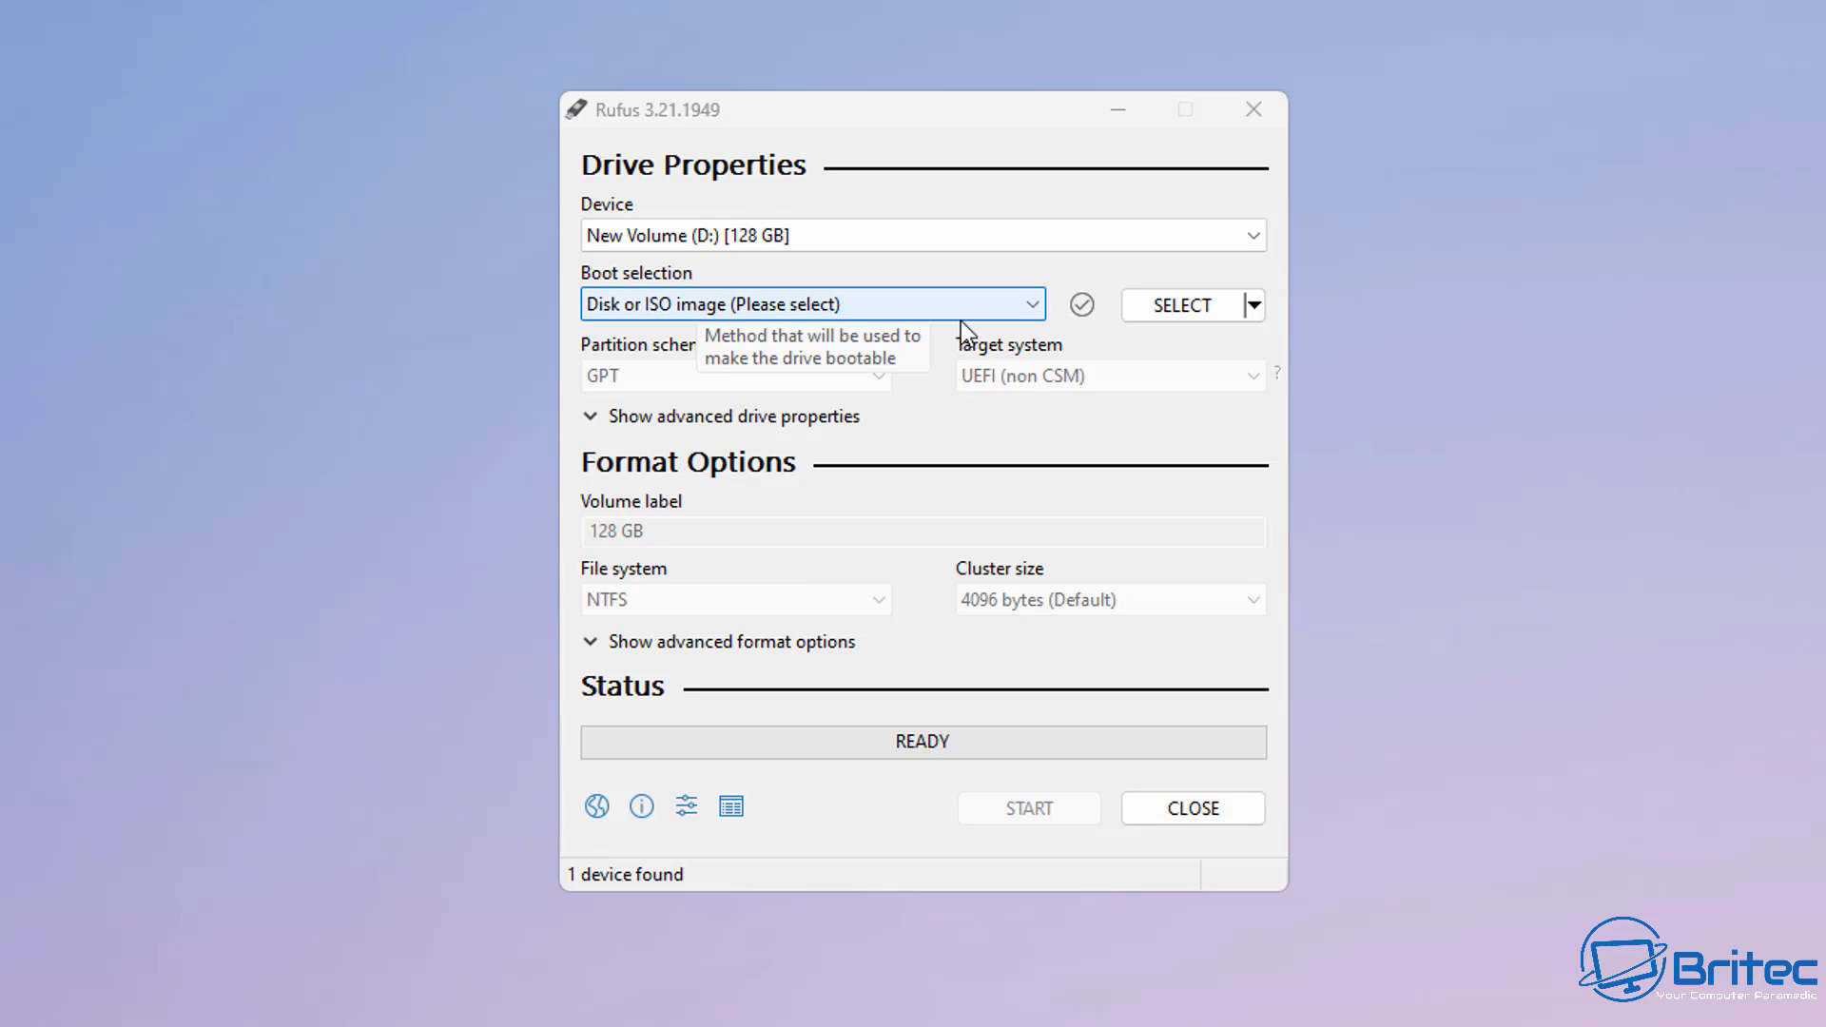
pyautogui.moveTo(1032, 322)
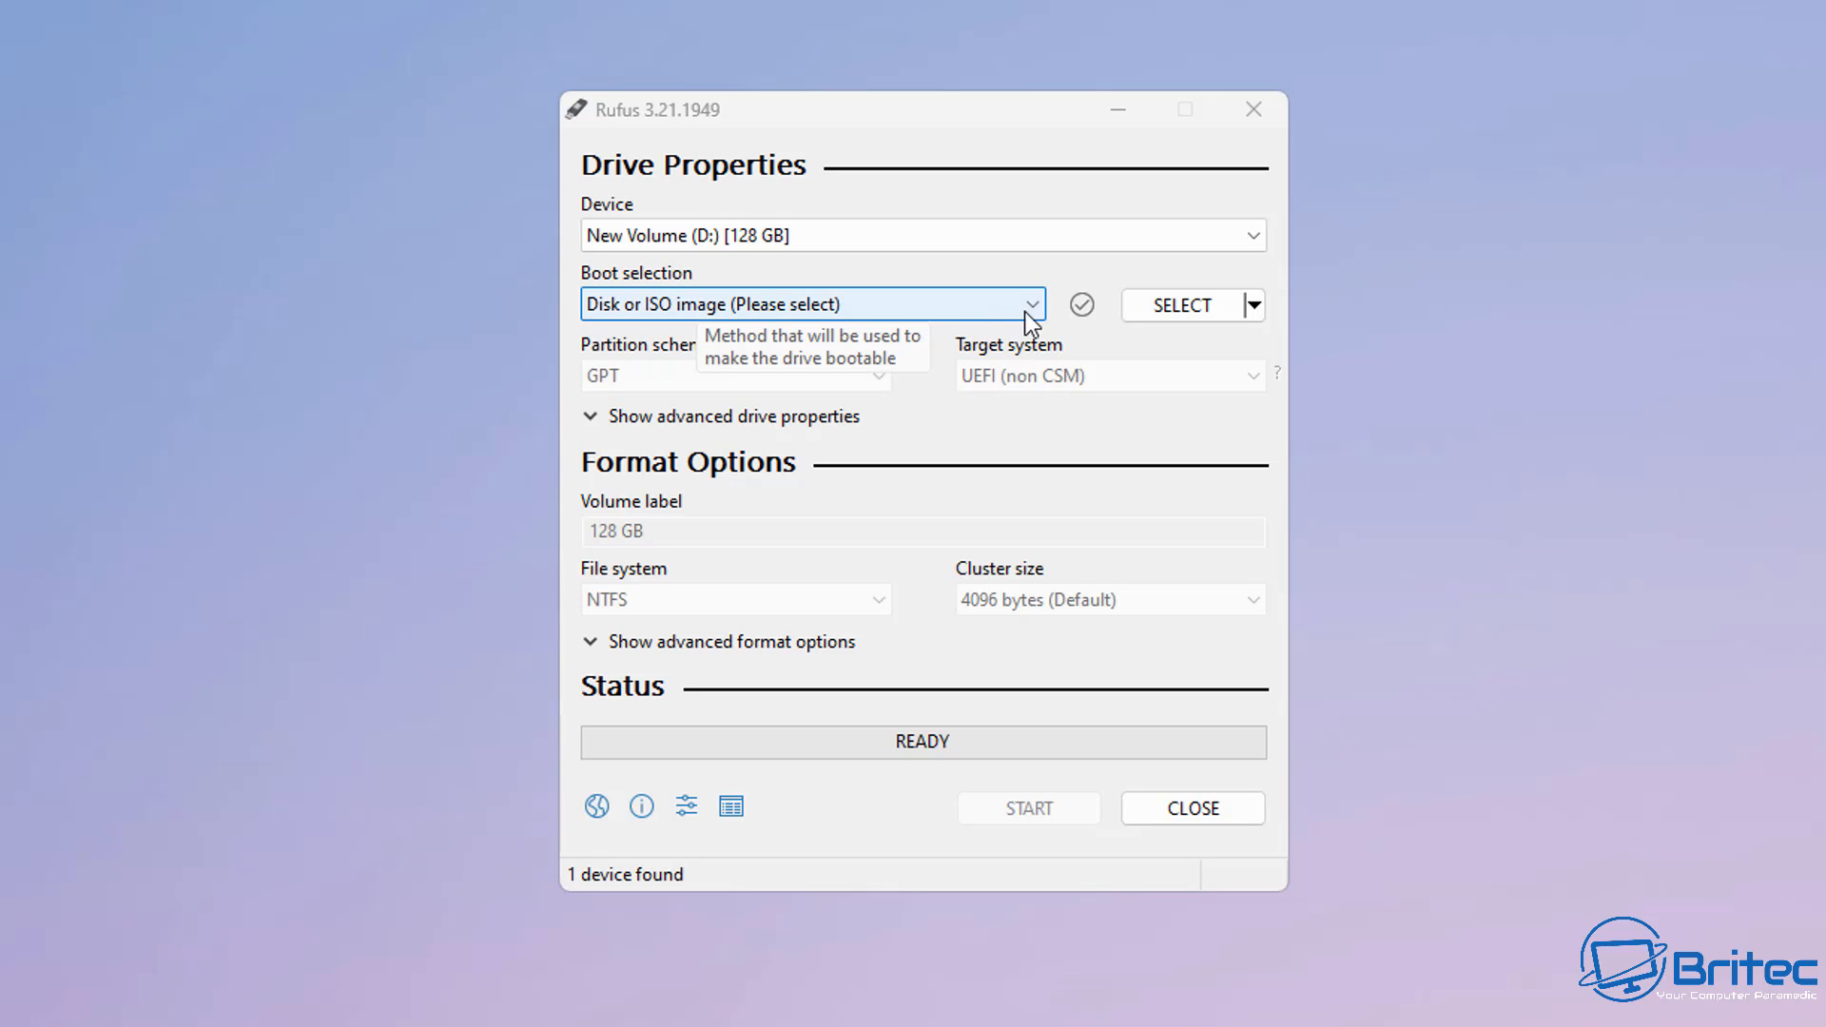
pyautogui.moveTo(1178, 305)
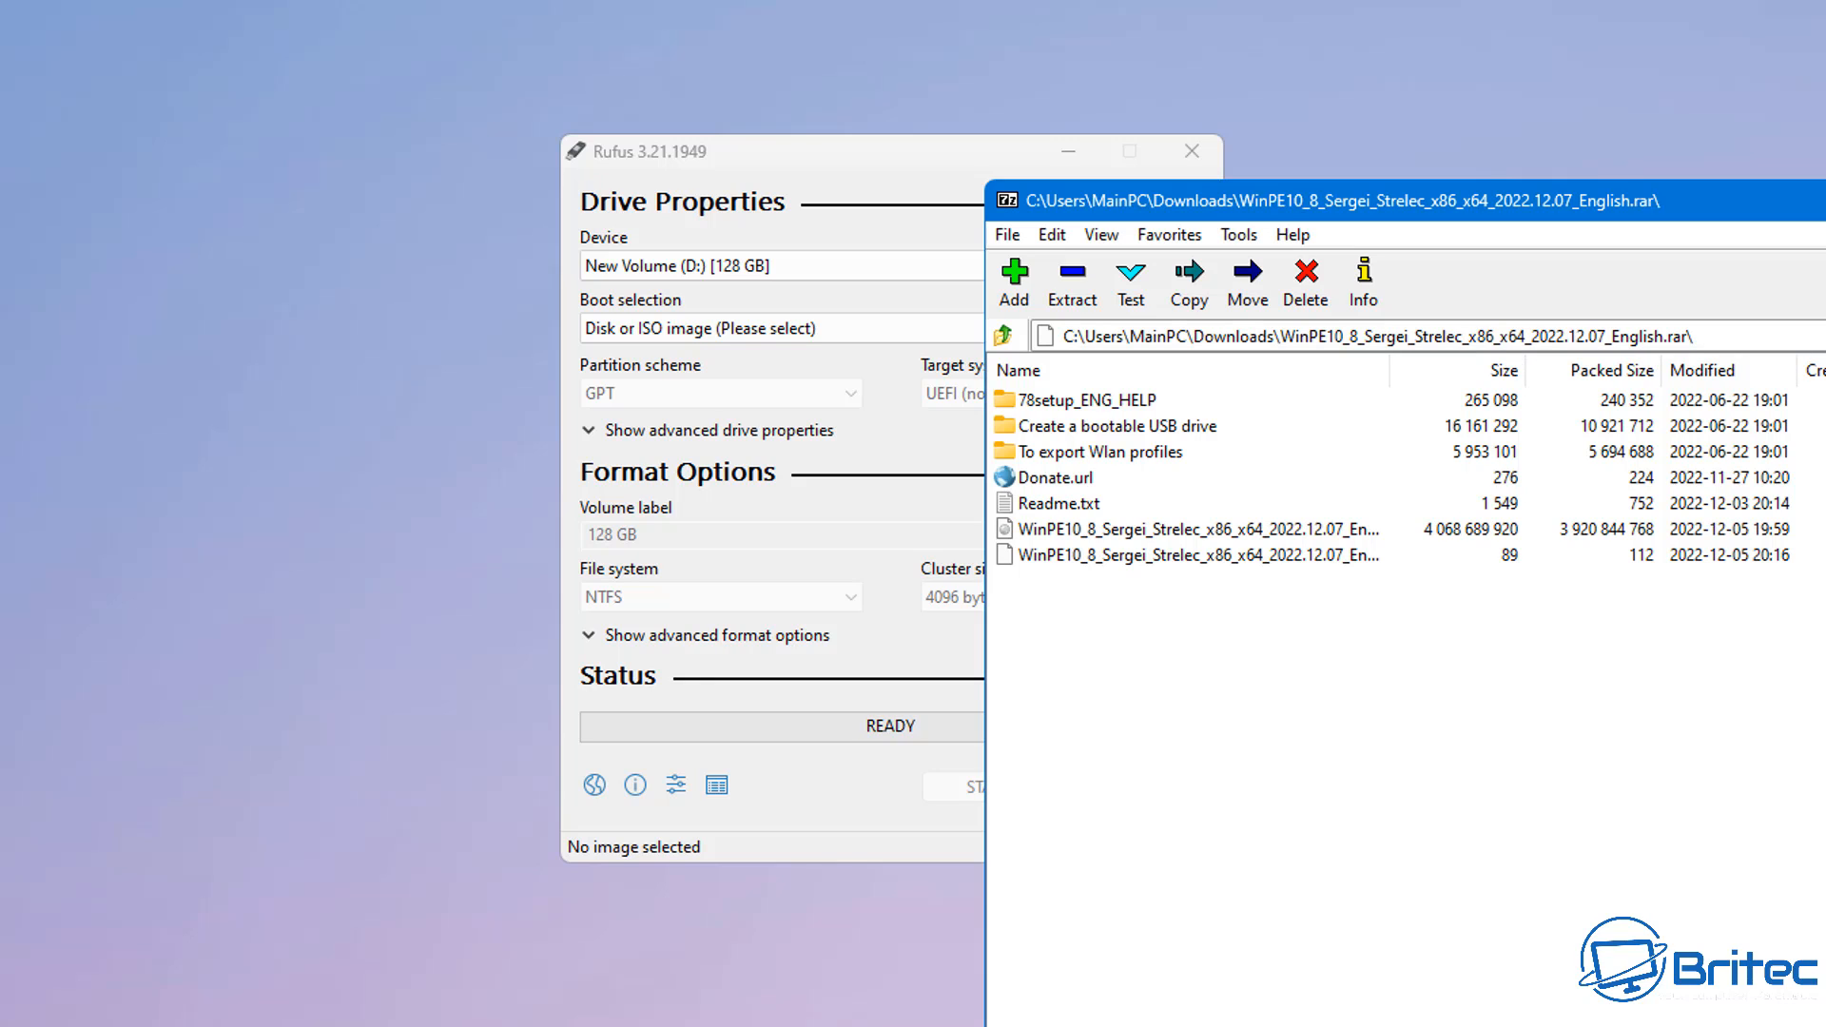
# - Inspect the Strelec RAR's roughly 4 GB WinPE image in 7-Zip, then close the window
pyautogui.click(1188, 529)
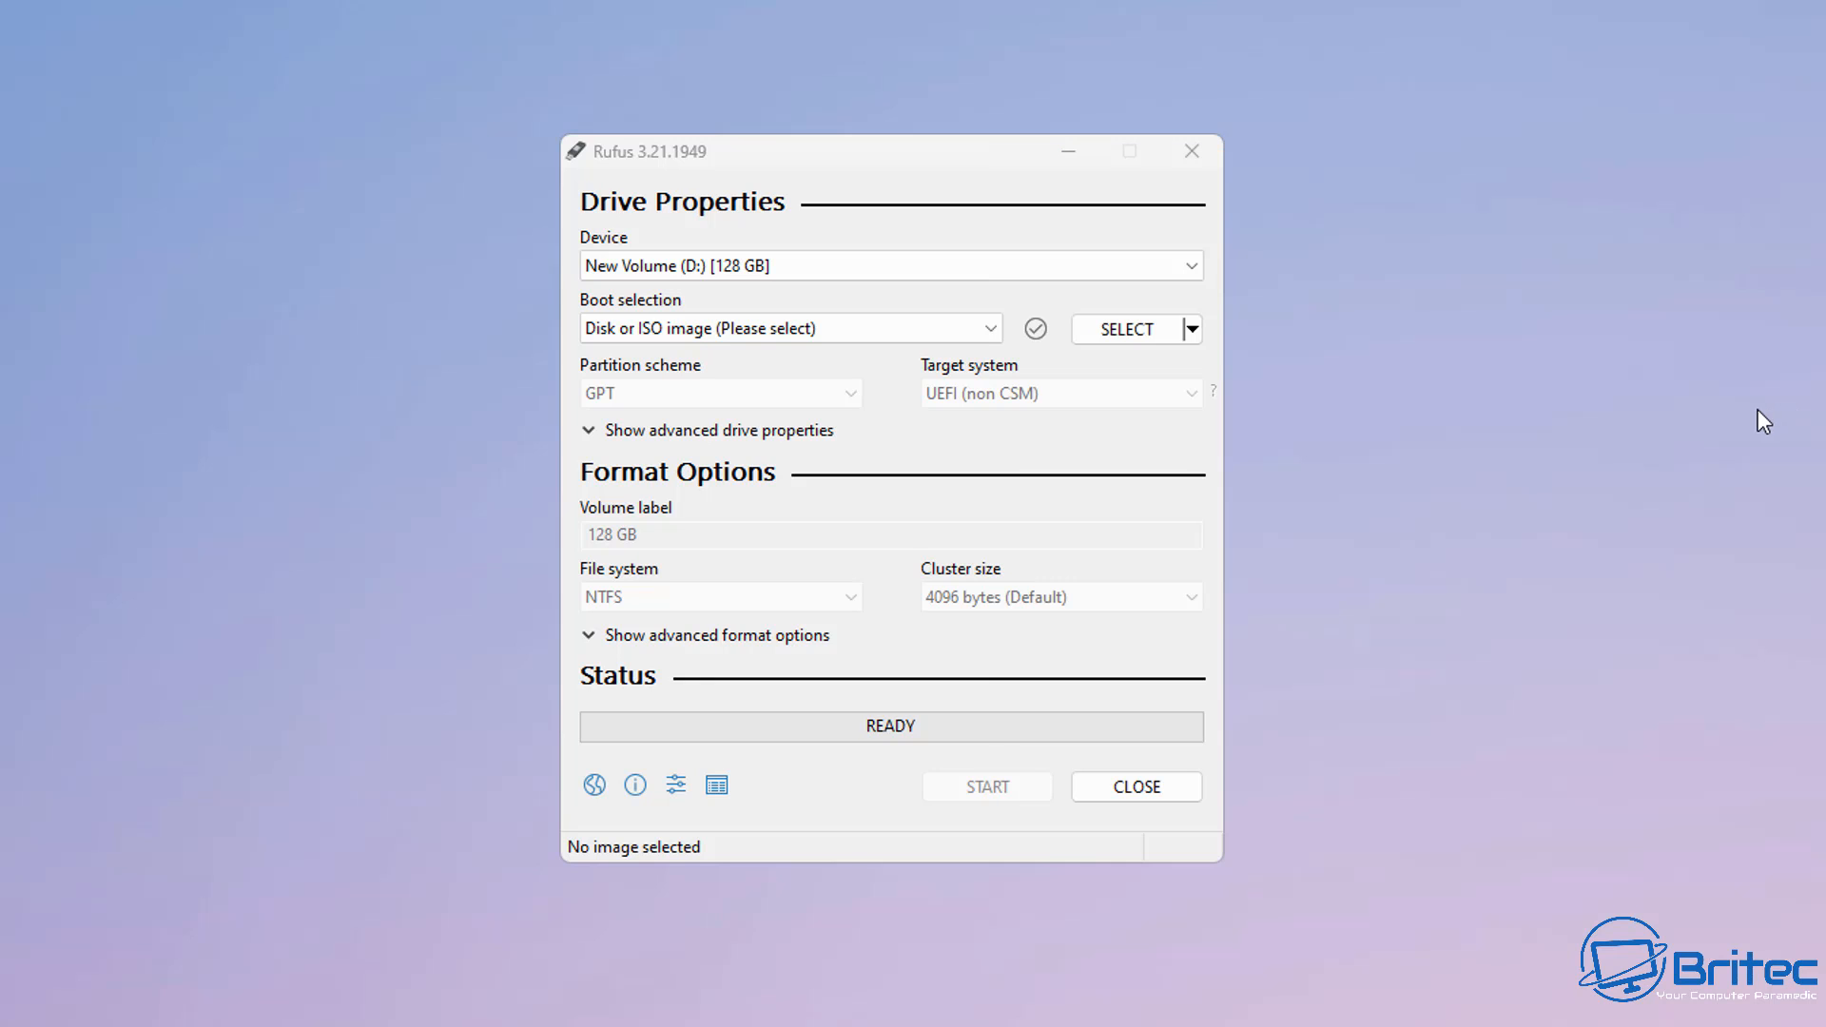
# - Load WinPE10_8_Sergei_Strelec_x86_x64_2022.12.07_English.iso from Downloads as Rufus's boot image
pyautogui.click(1124, 330)
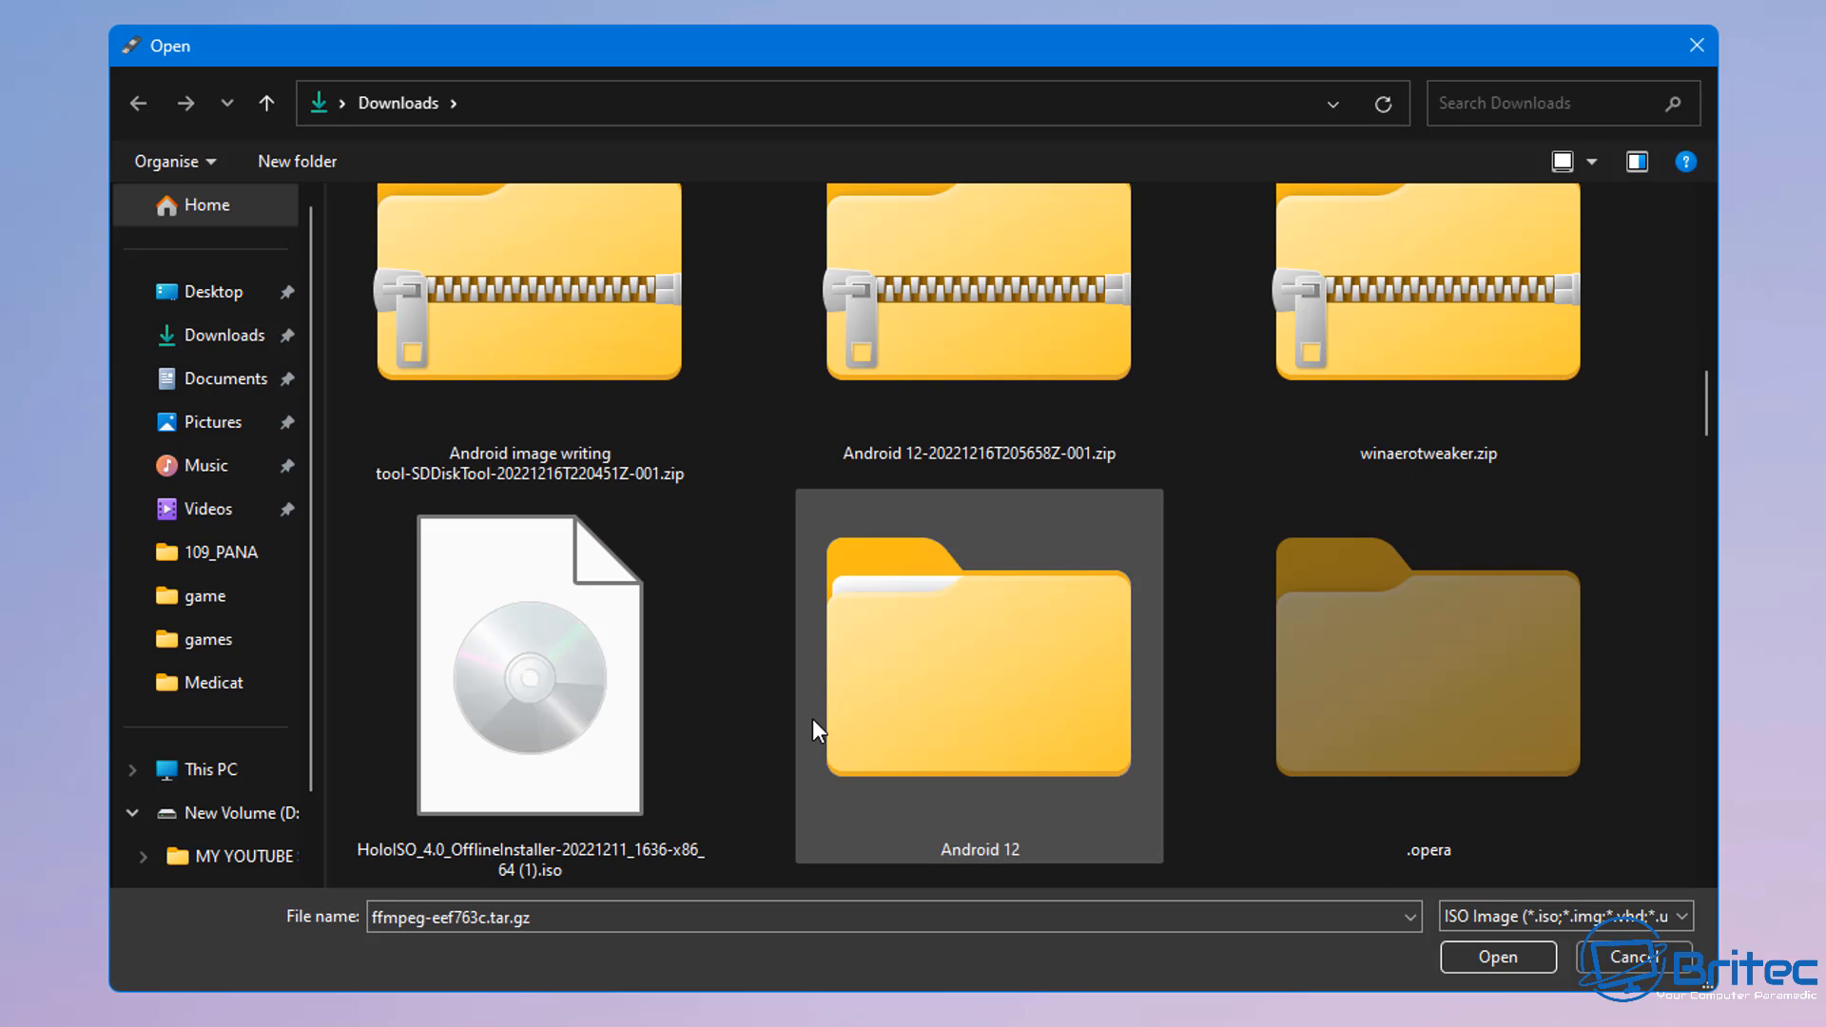
pyautogui.scroll(-3)
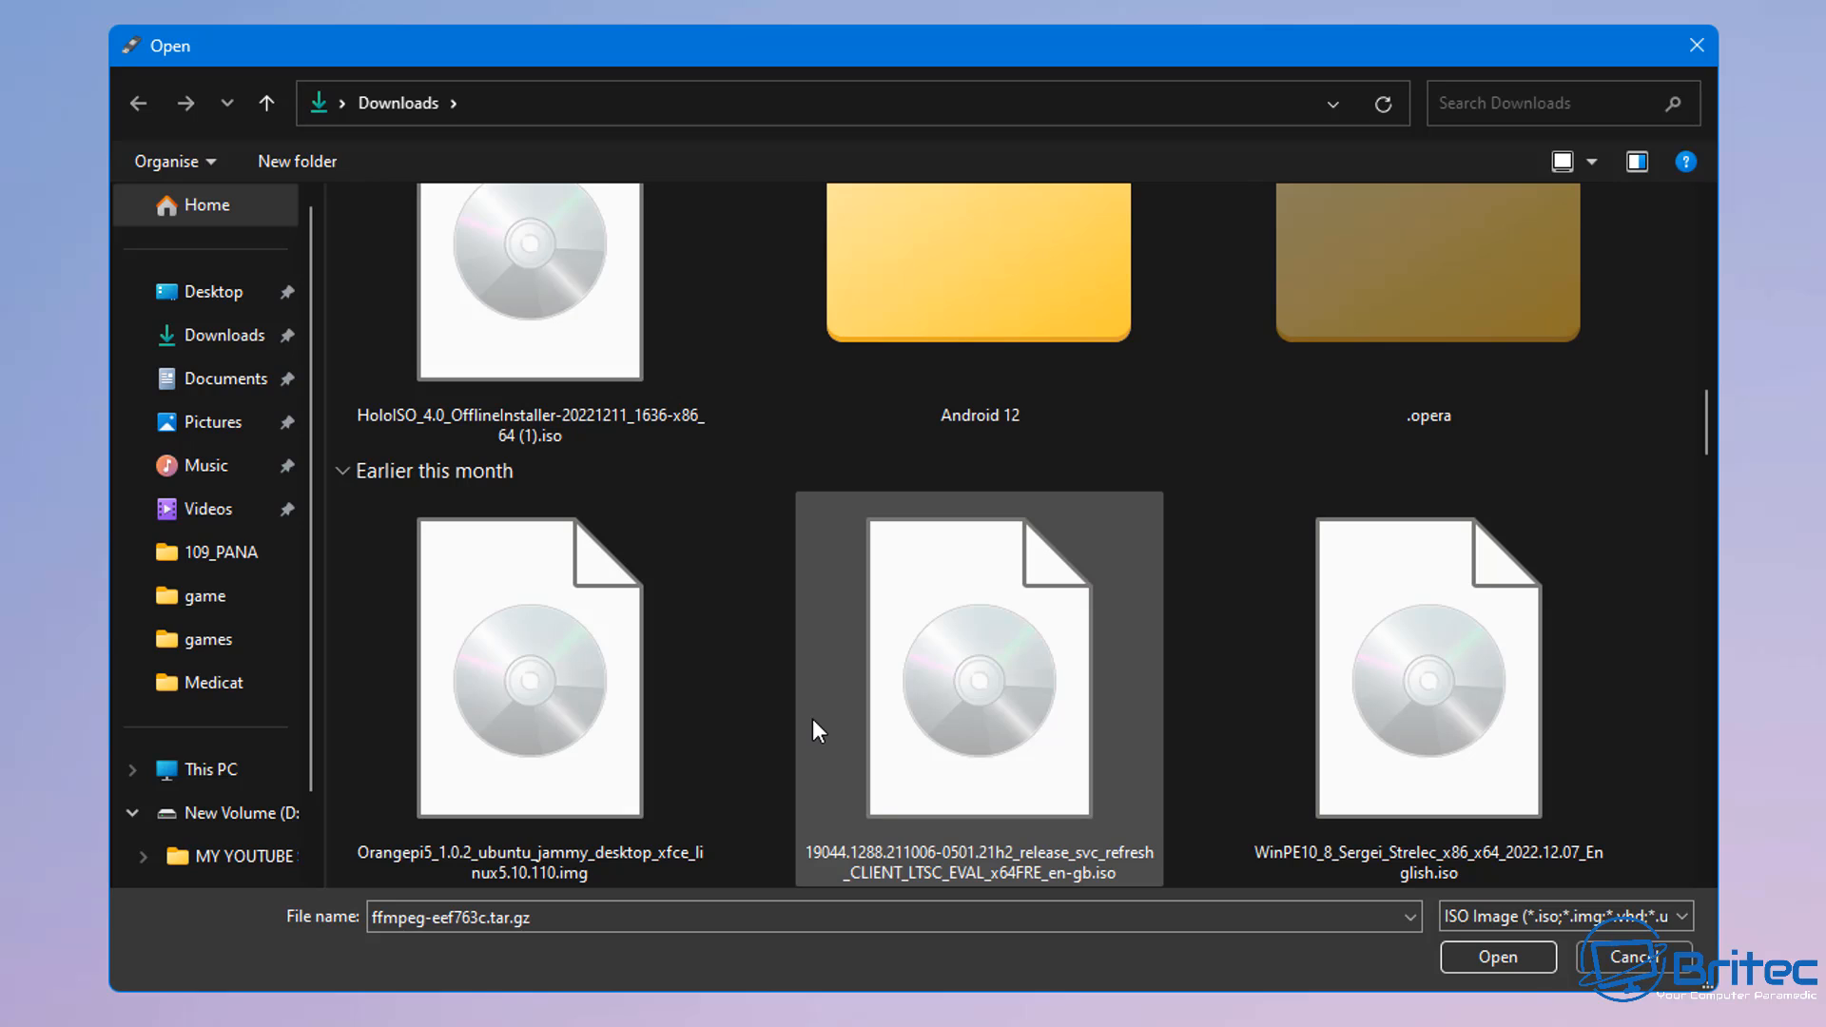
pyautogui.click(1427, 670)
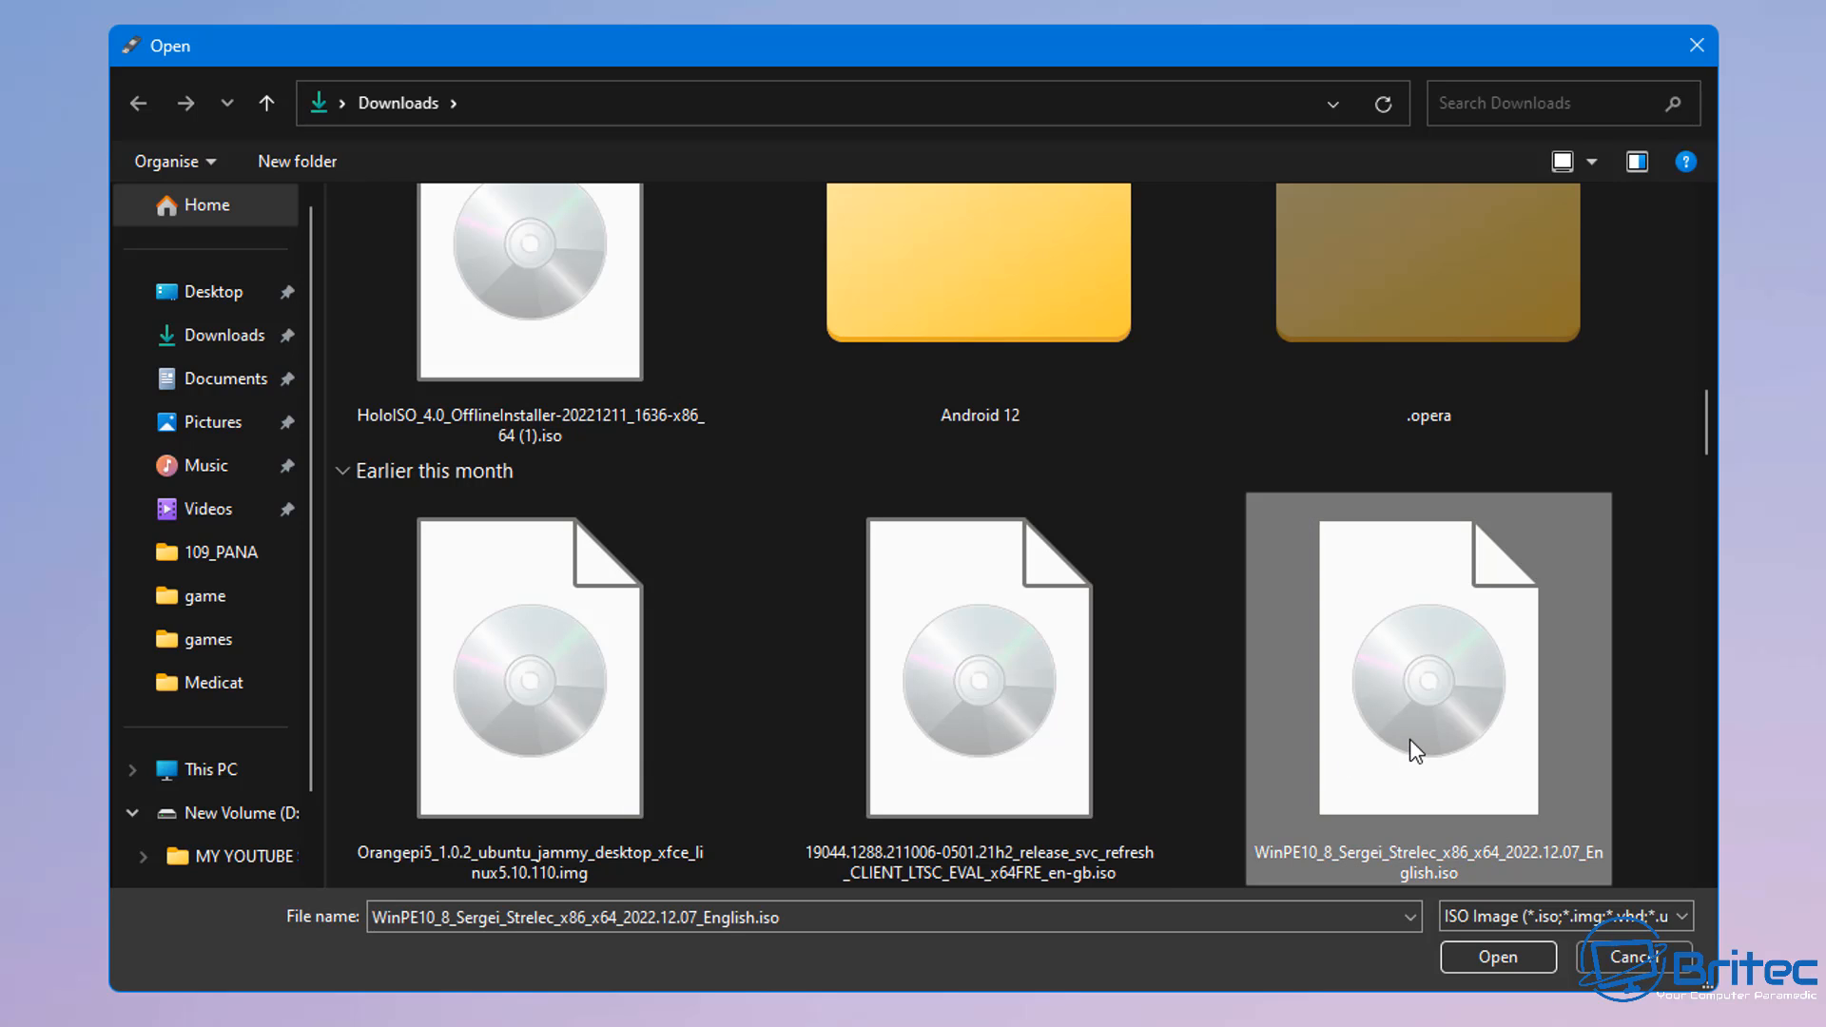
pyautogui.moveTo(1444, 1019)
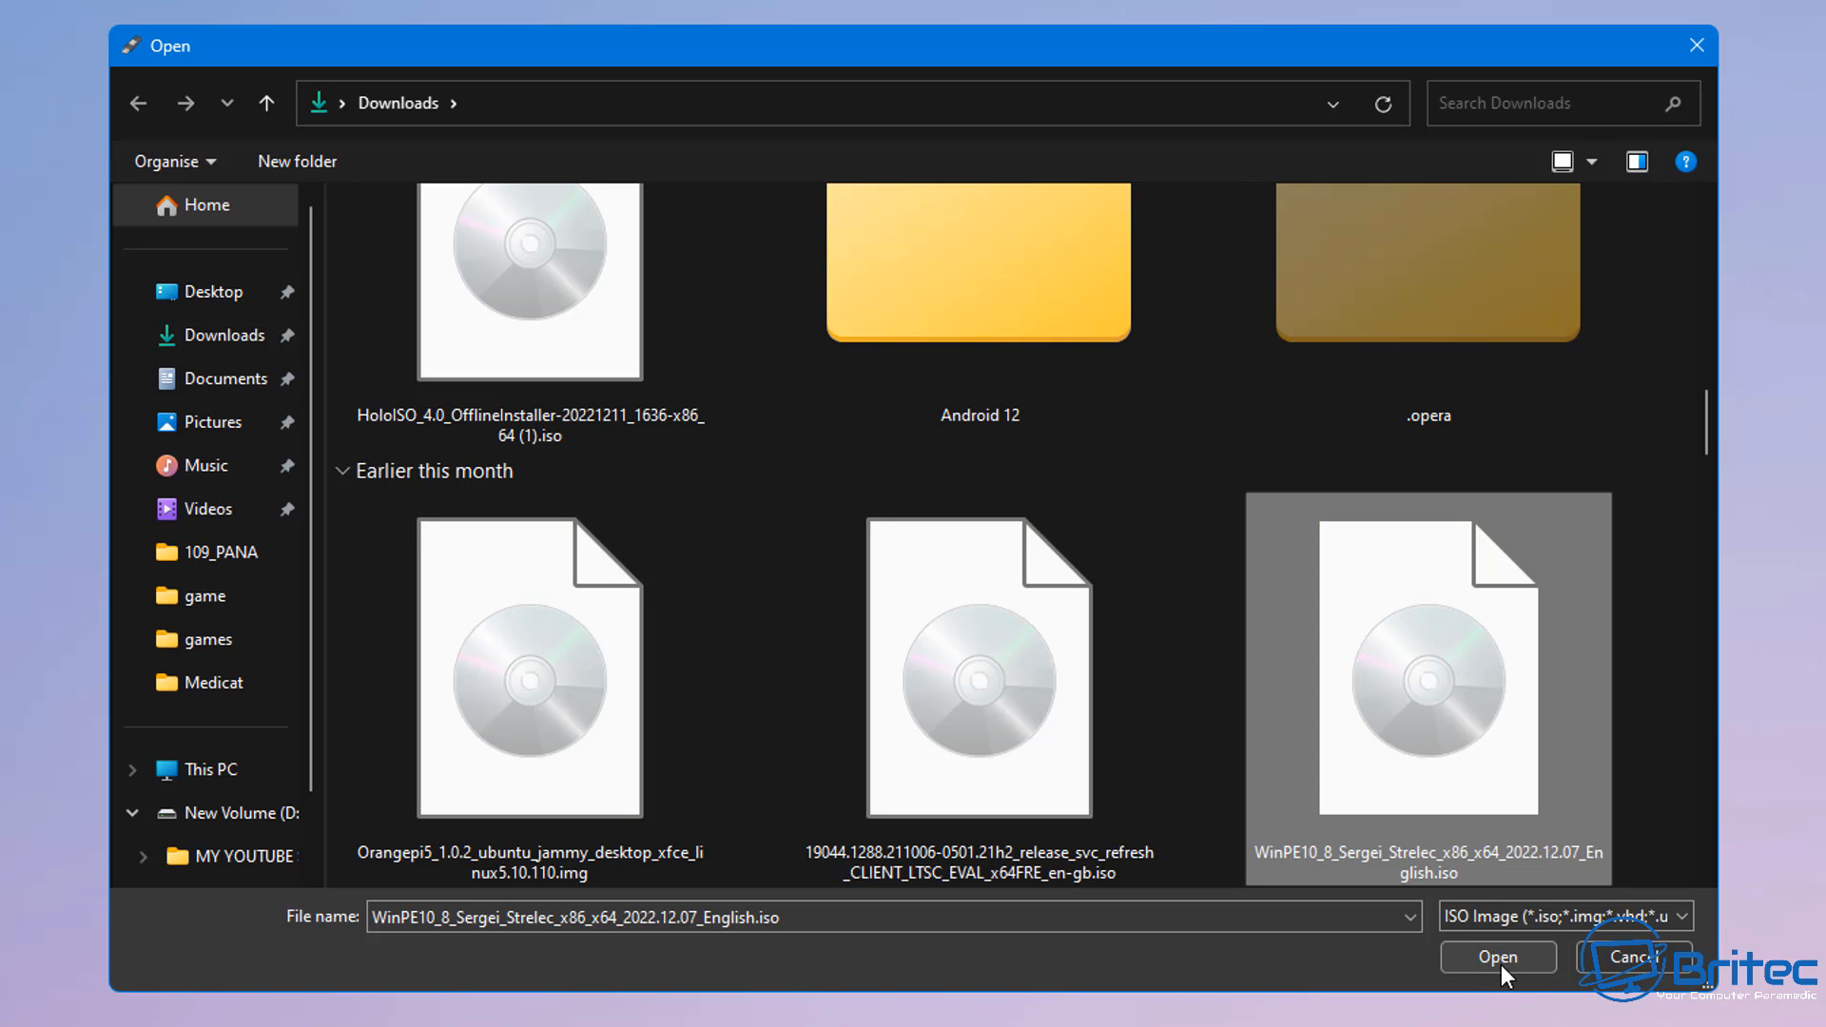
pyautogui.click(1498, 956)
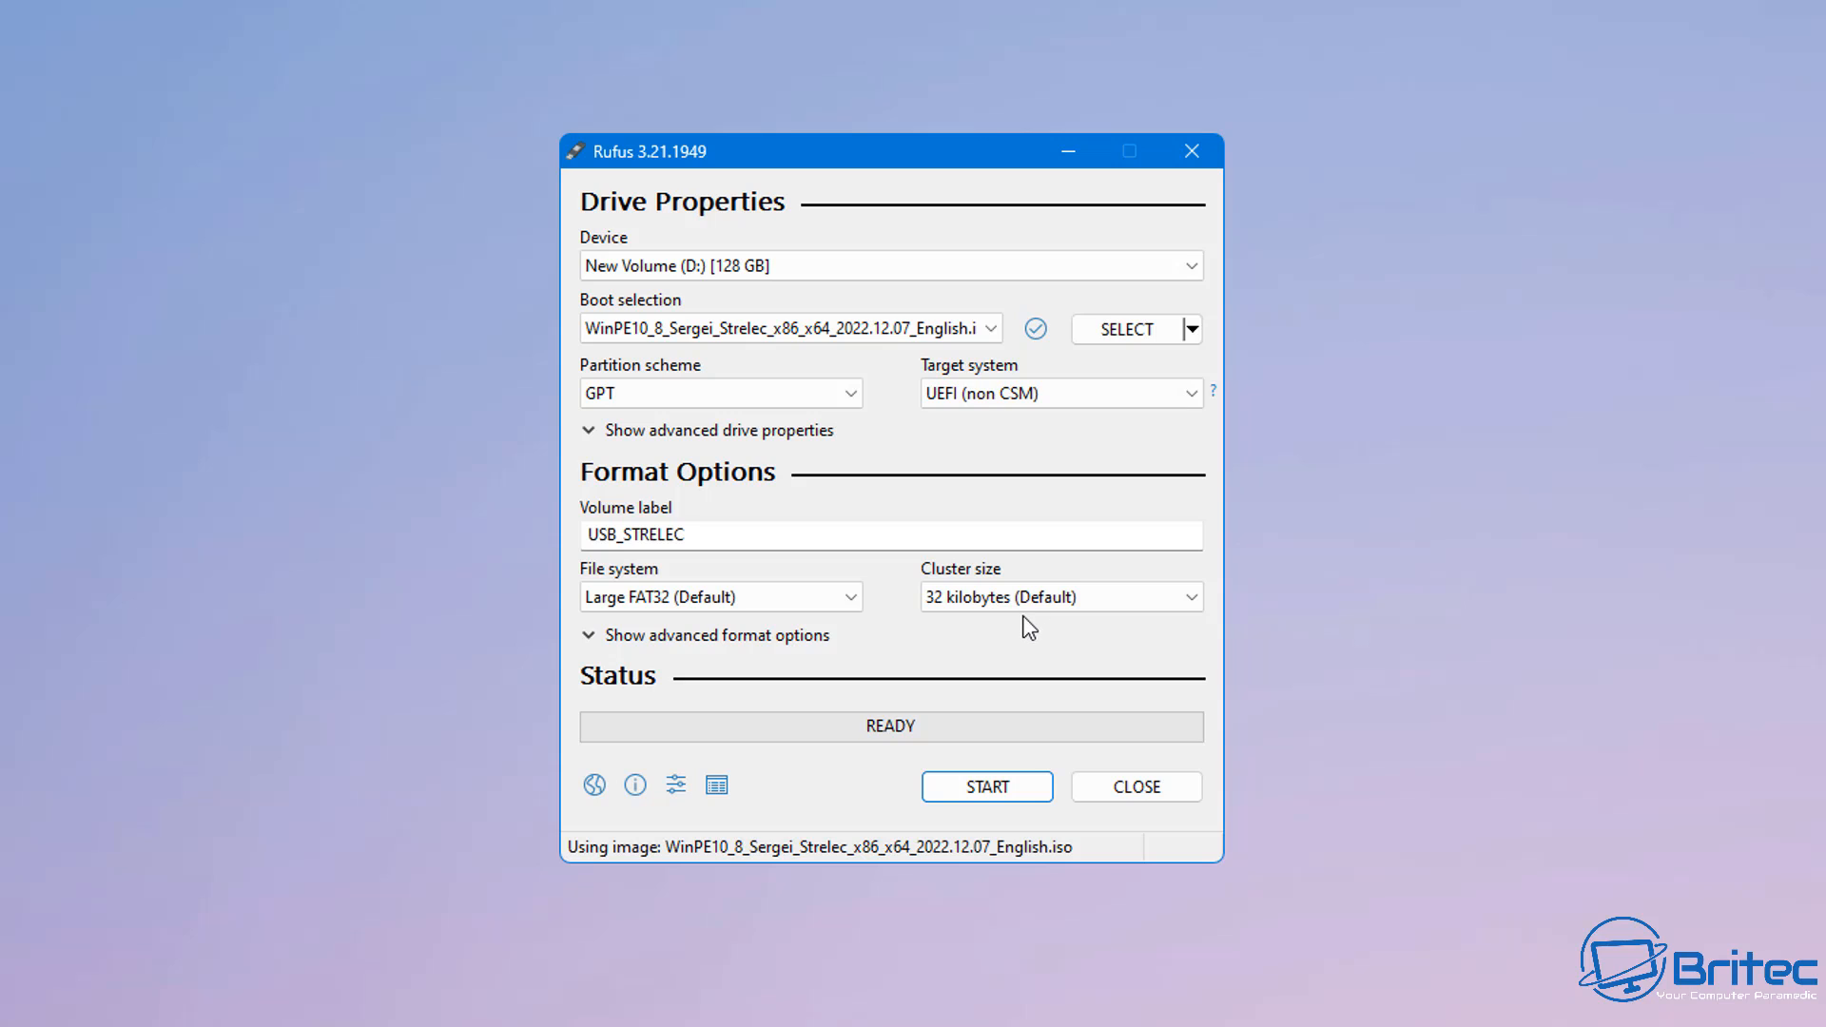
pyautogui.moveTo(834, 401)
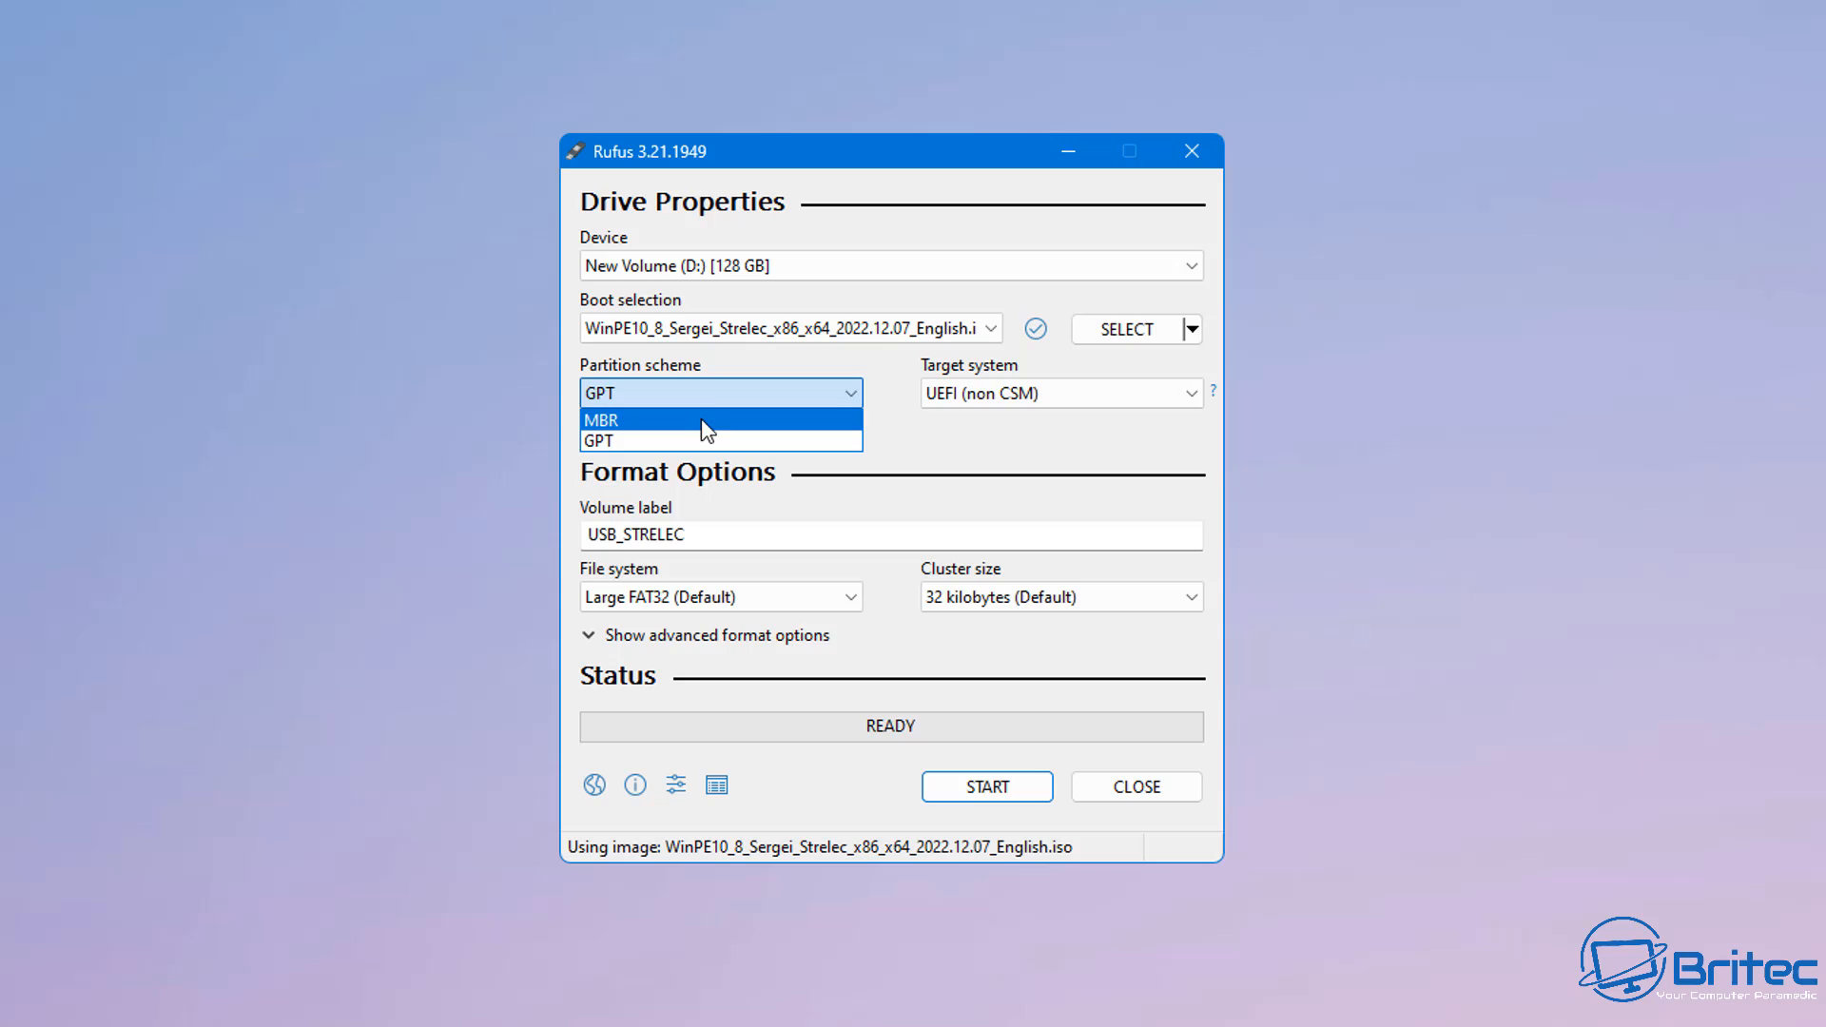
# - Leave the partition scheme at GPT and set the file system to NTFS
pyautogui.click(598, 440)
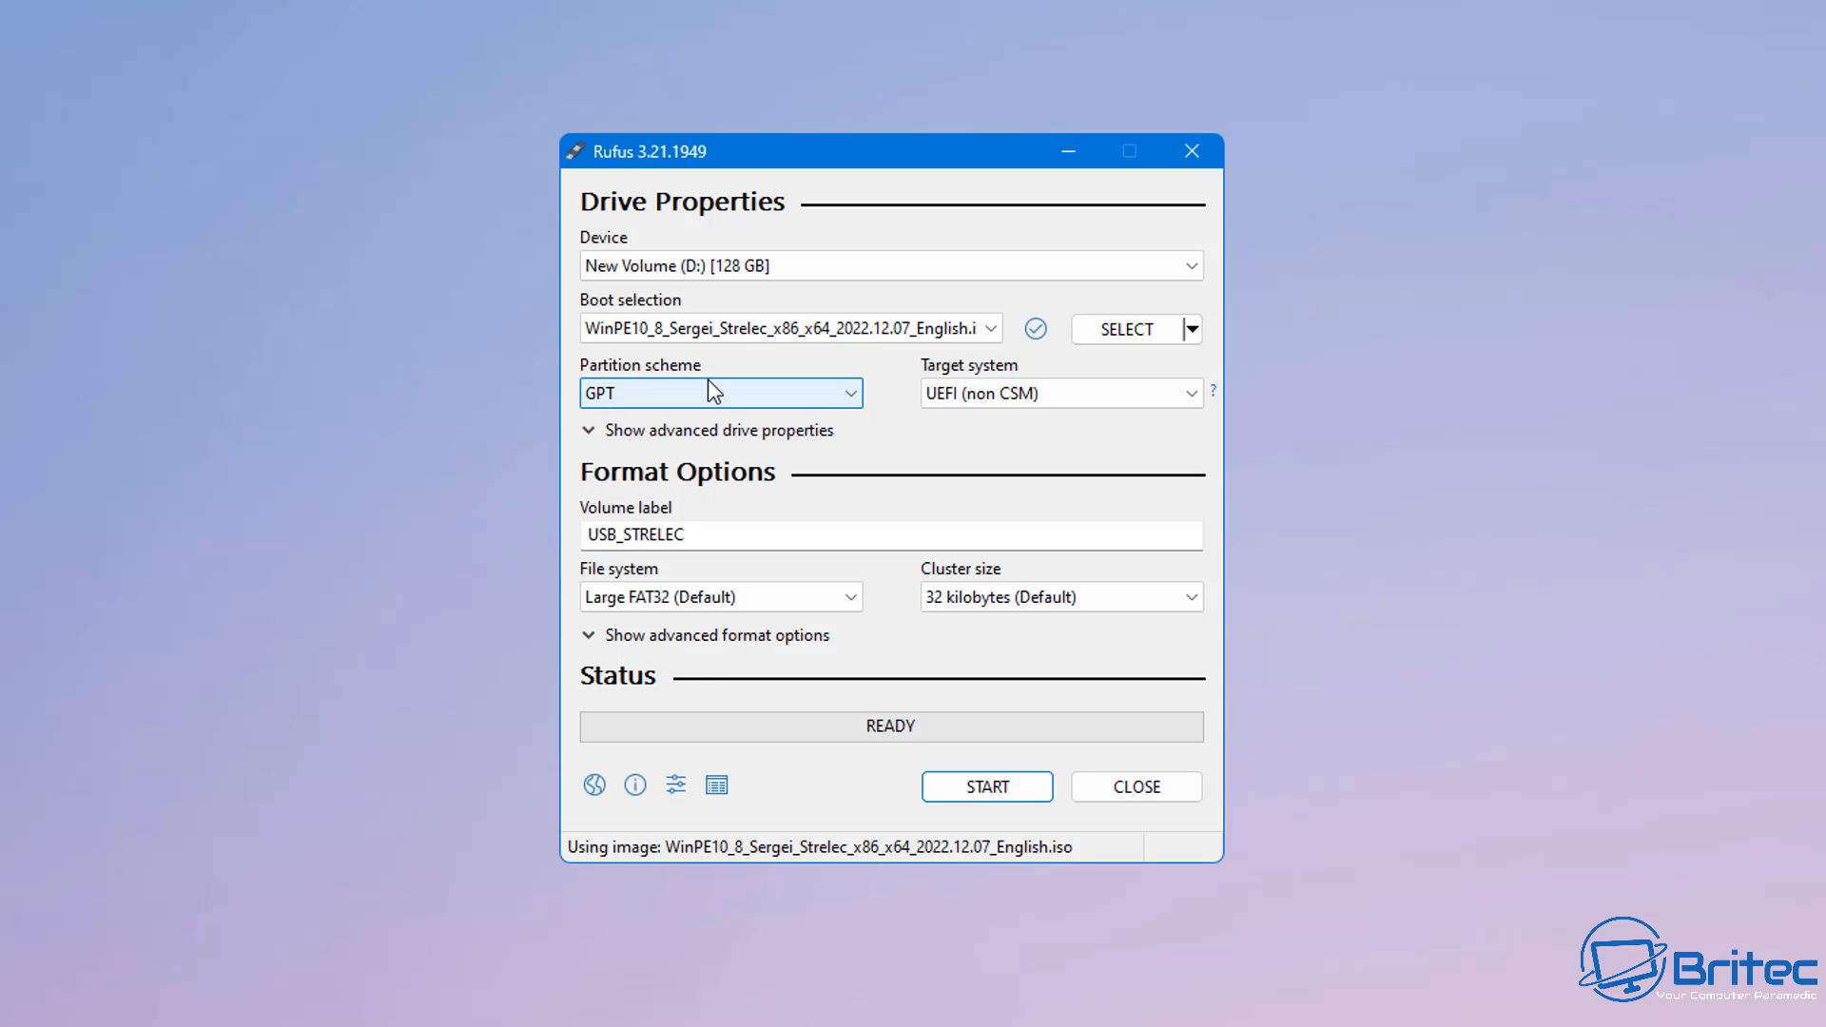
pyautogui.moveTo(912, 406)
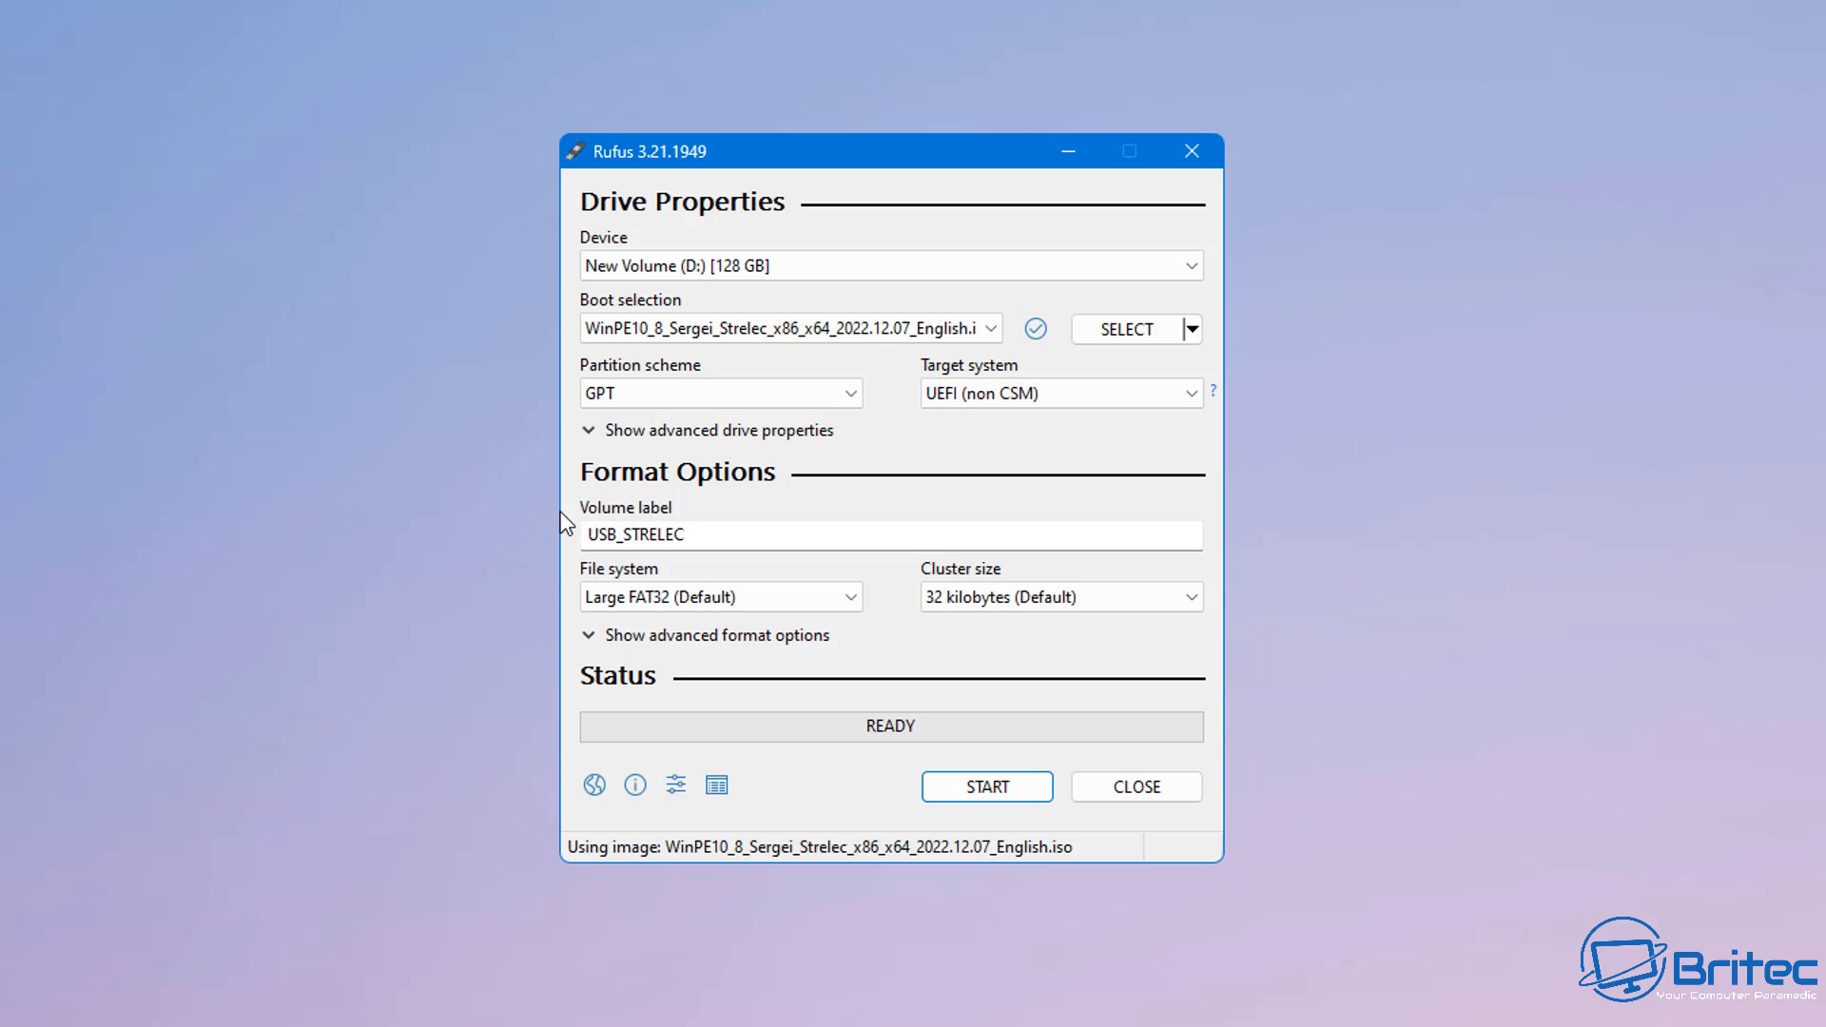
pyautogui.moveTo(839, 534)
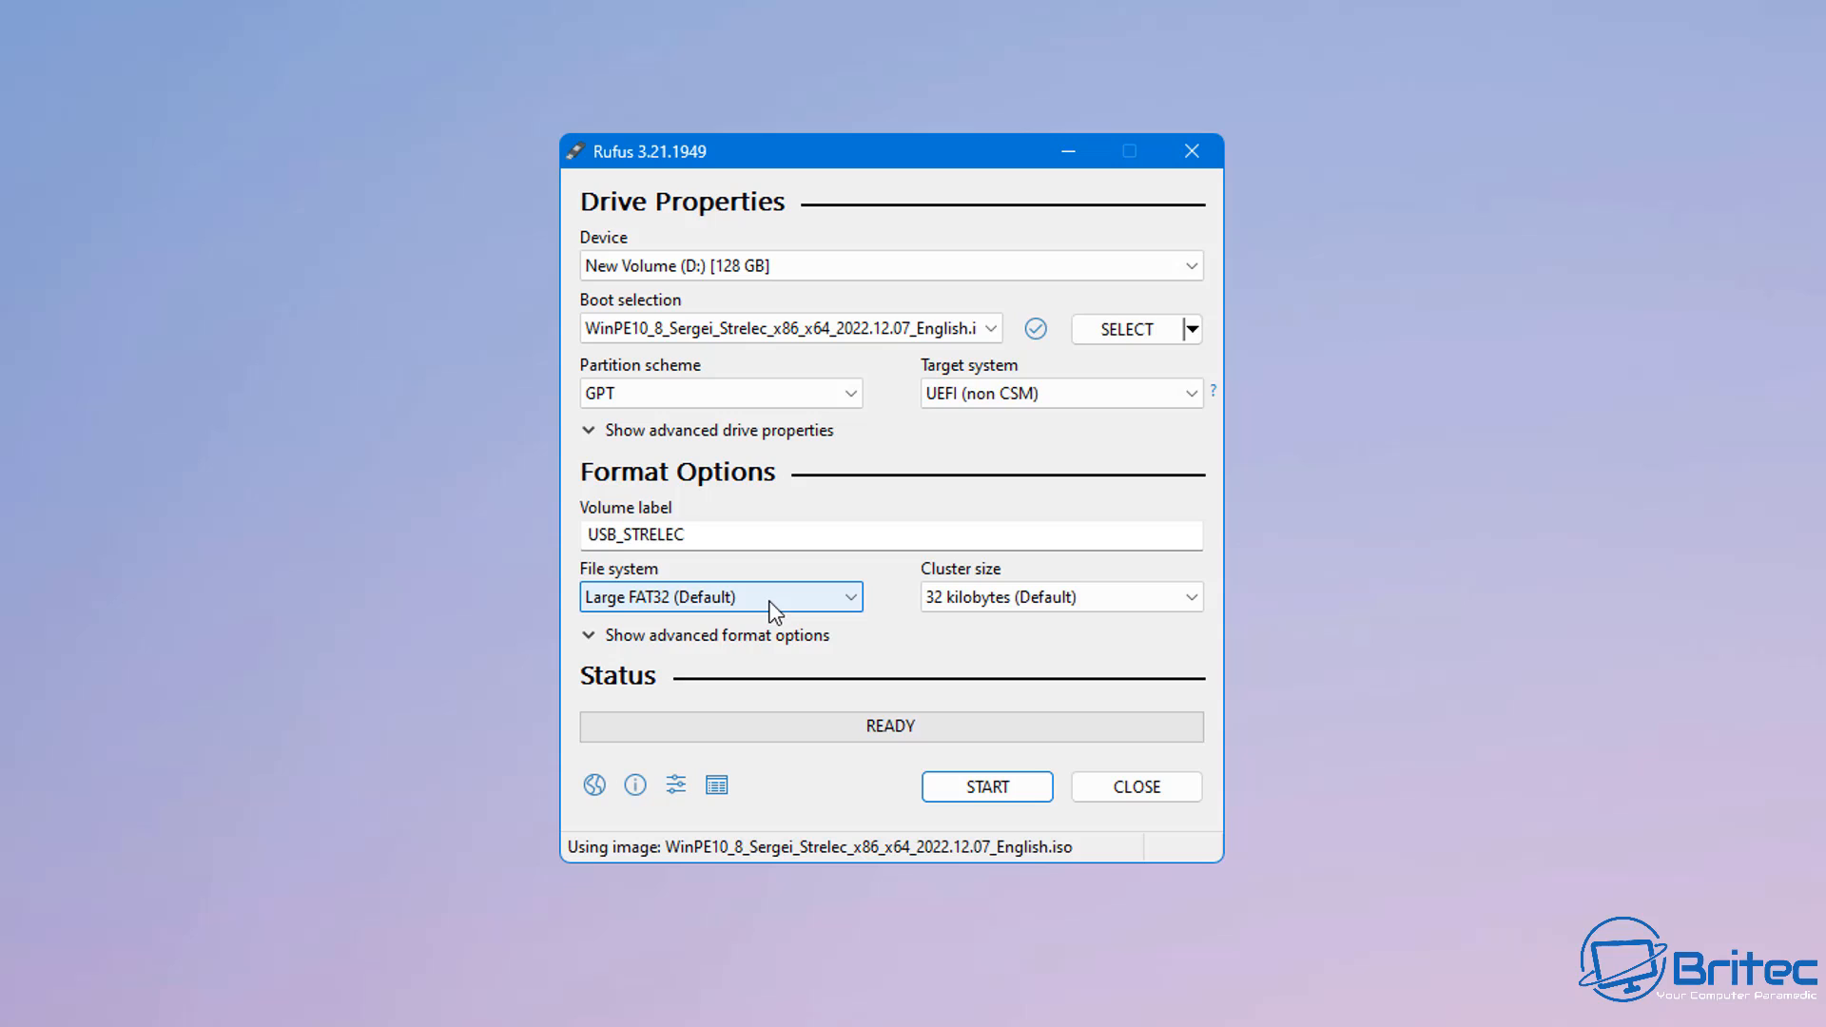
pyautogui.moveTo(774, 596)
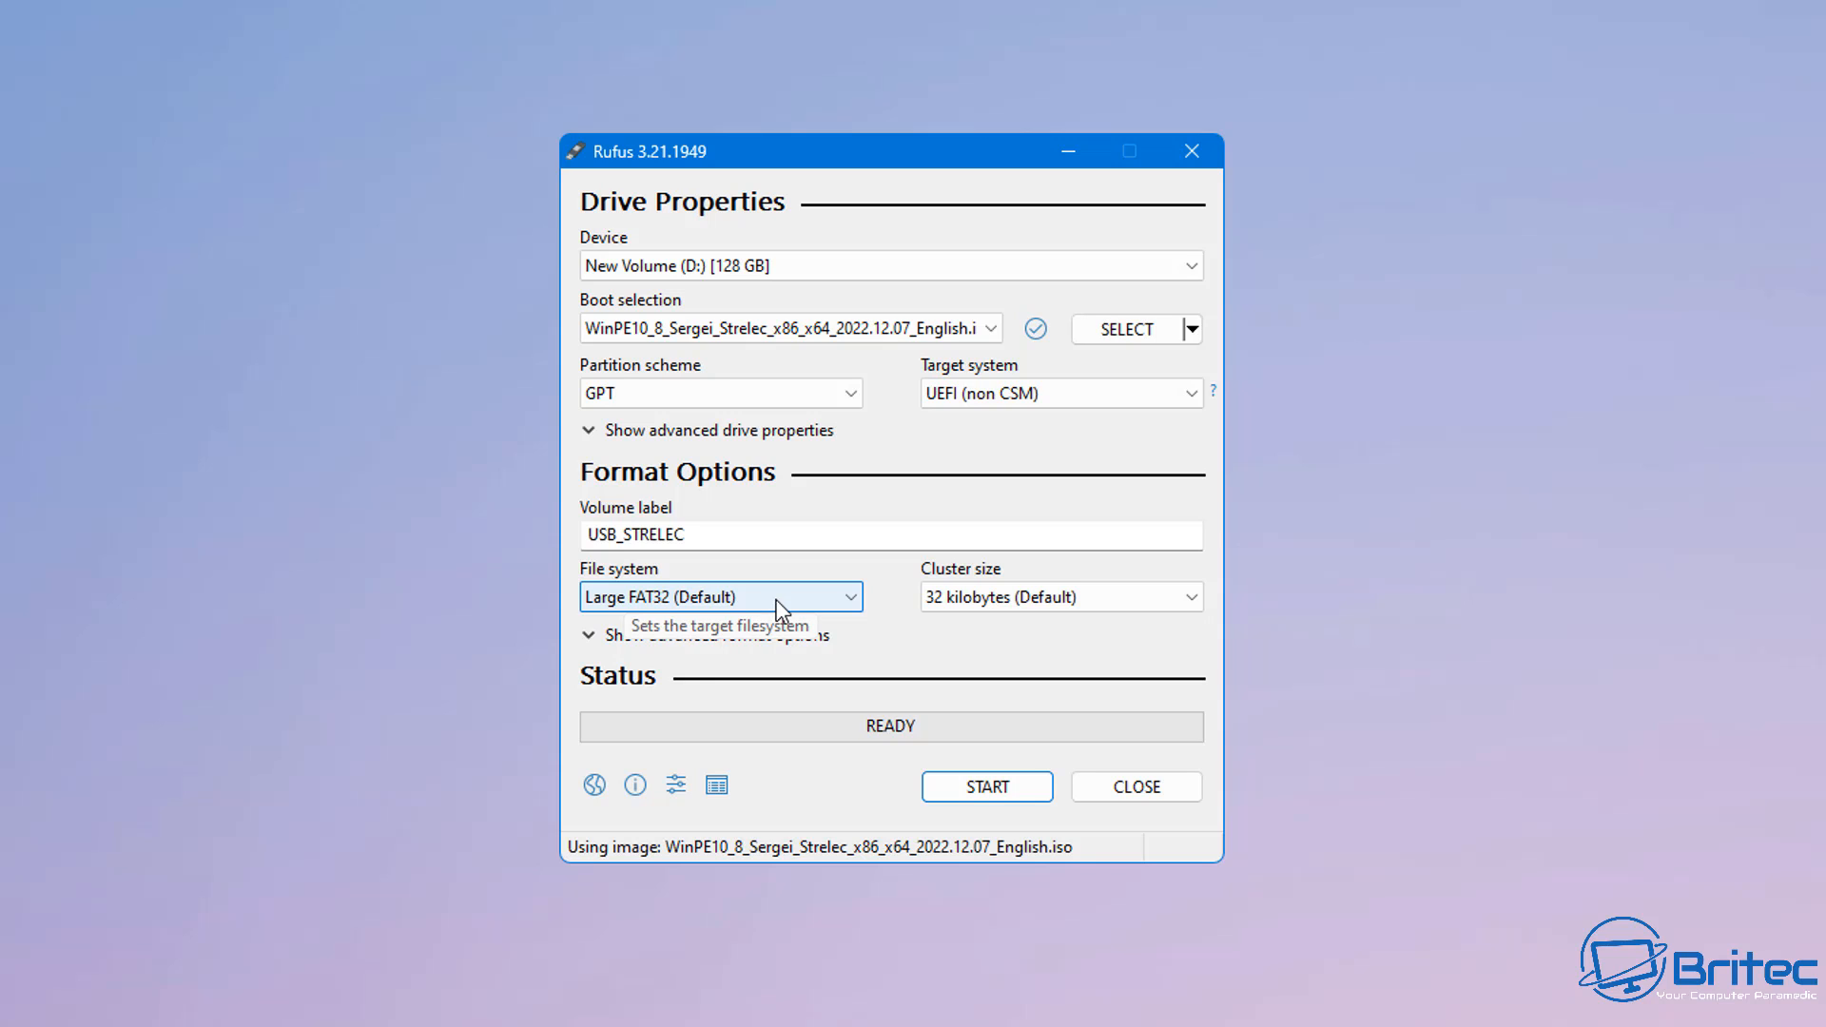
pyautogui.click(720, 596)
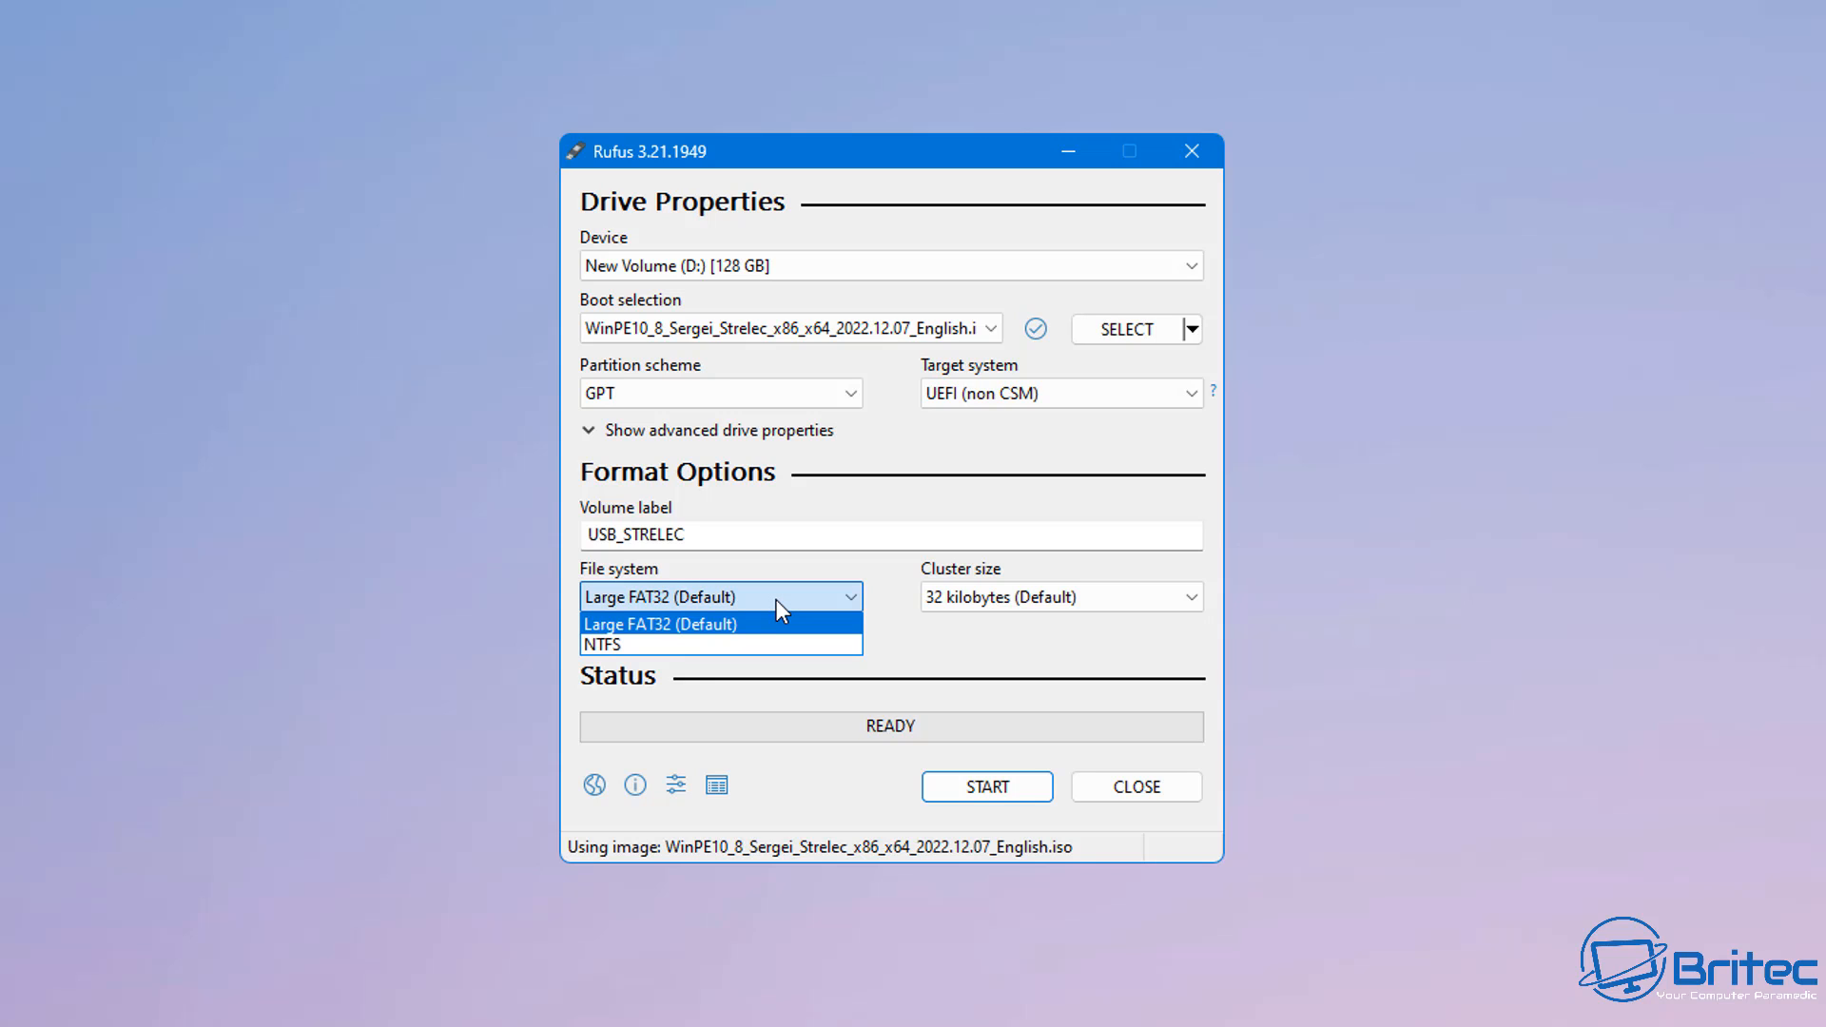
pyautogui.moveTo(711, 645)
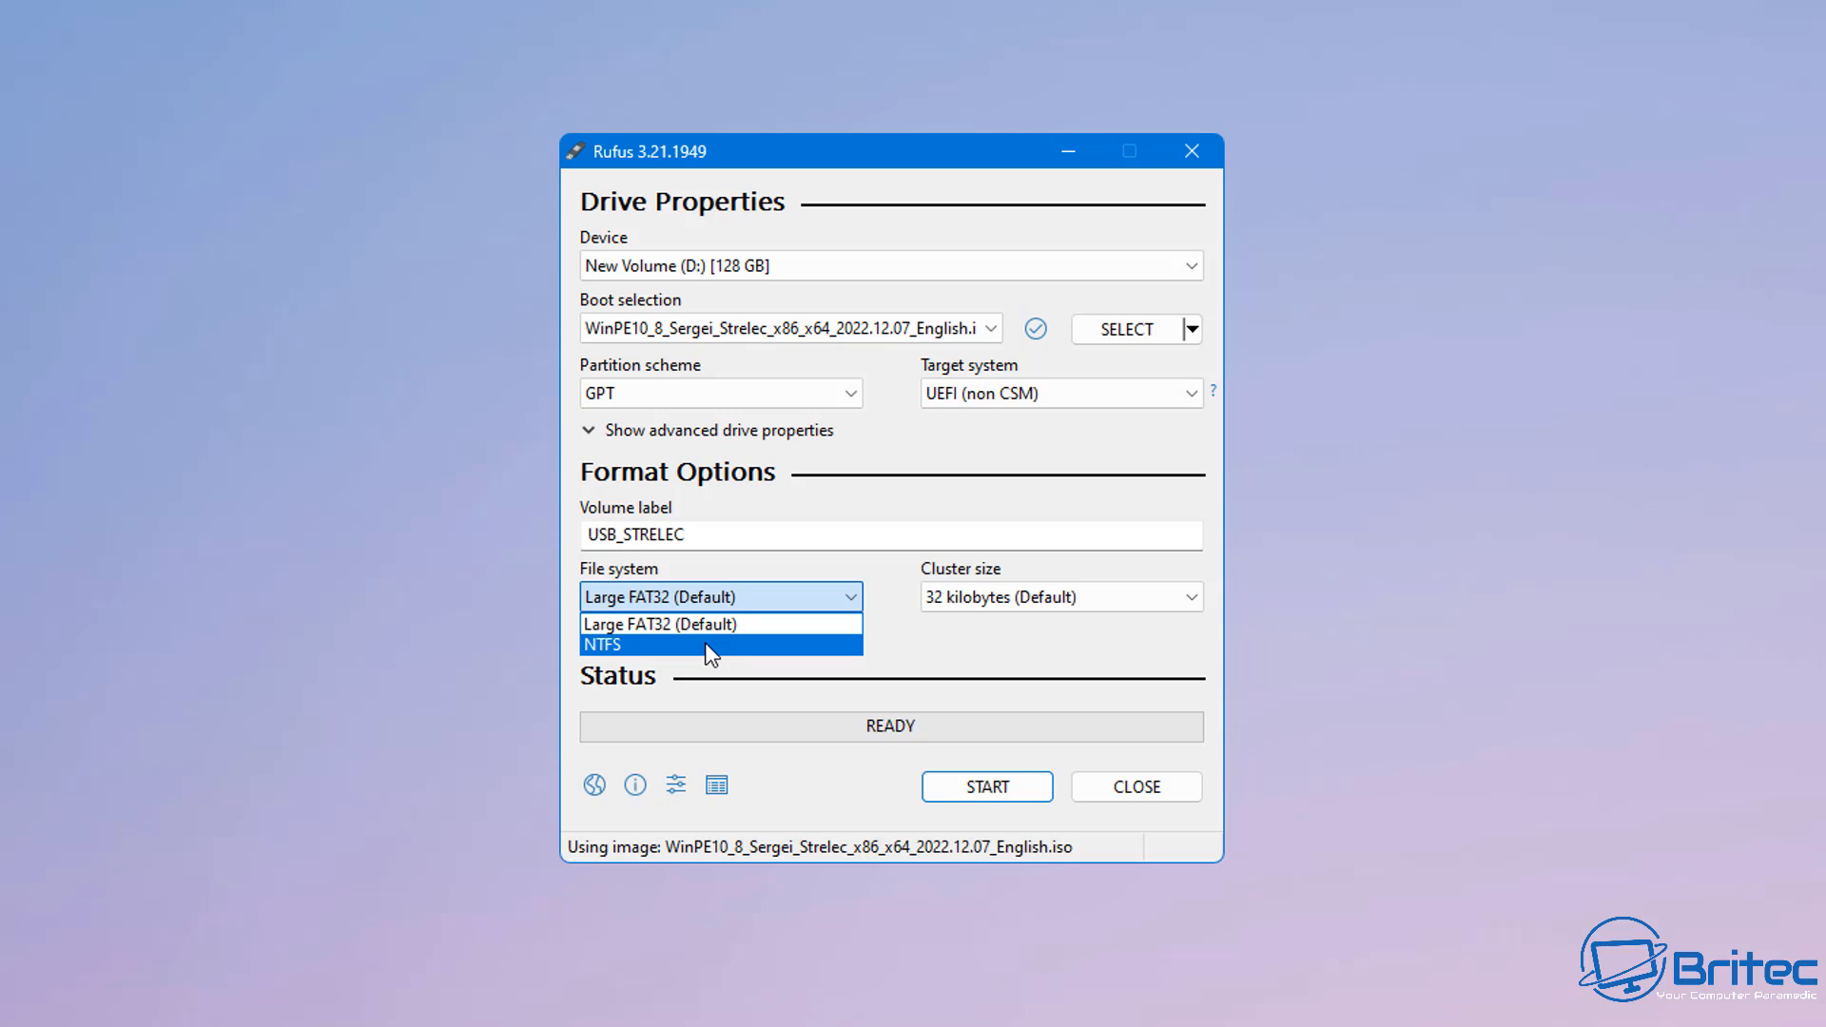
pyautogui.click(602, 644)
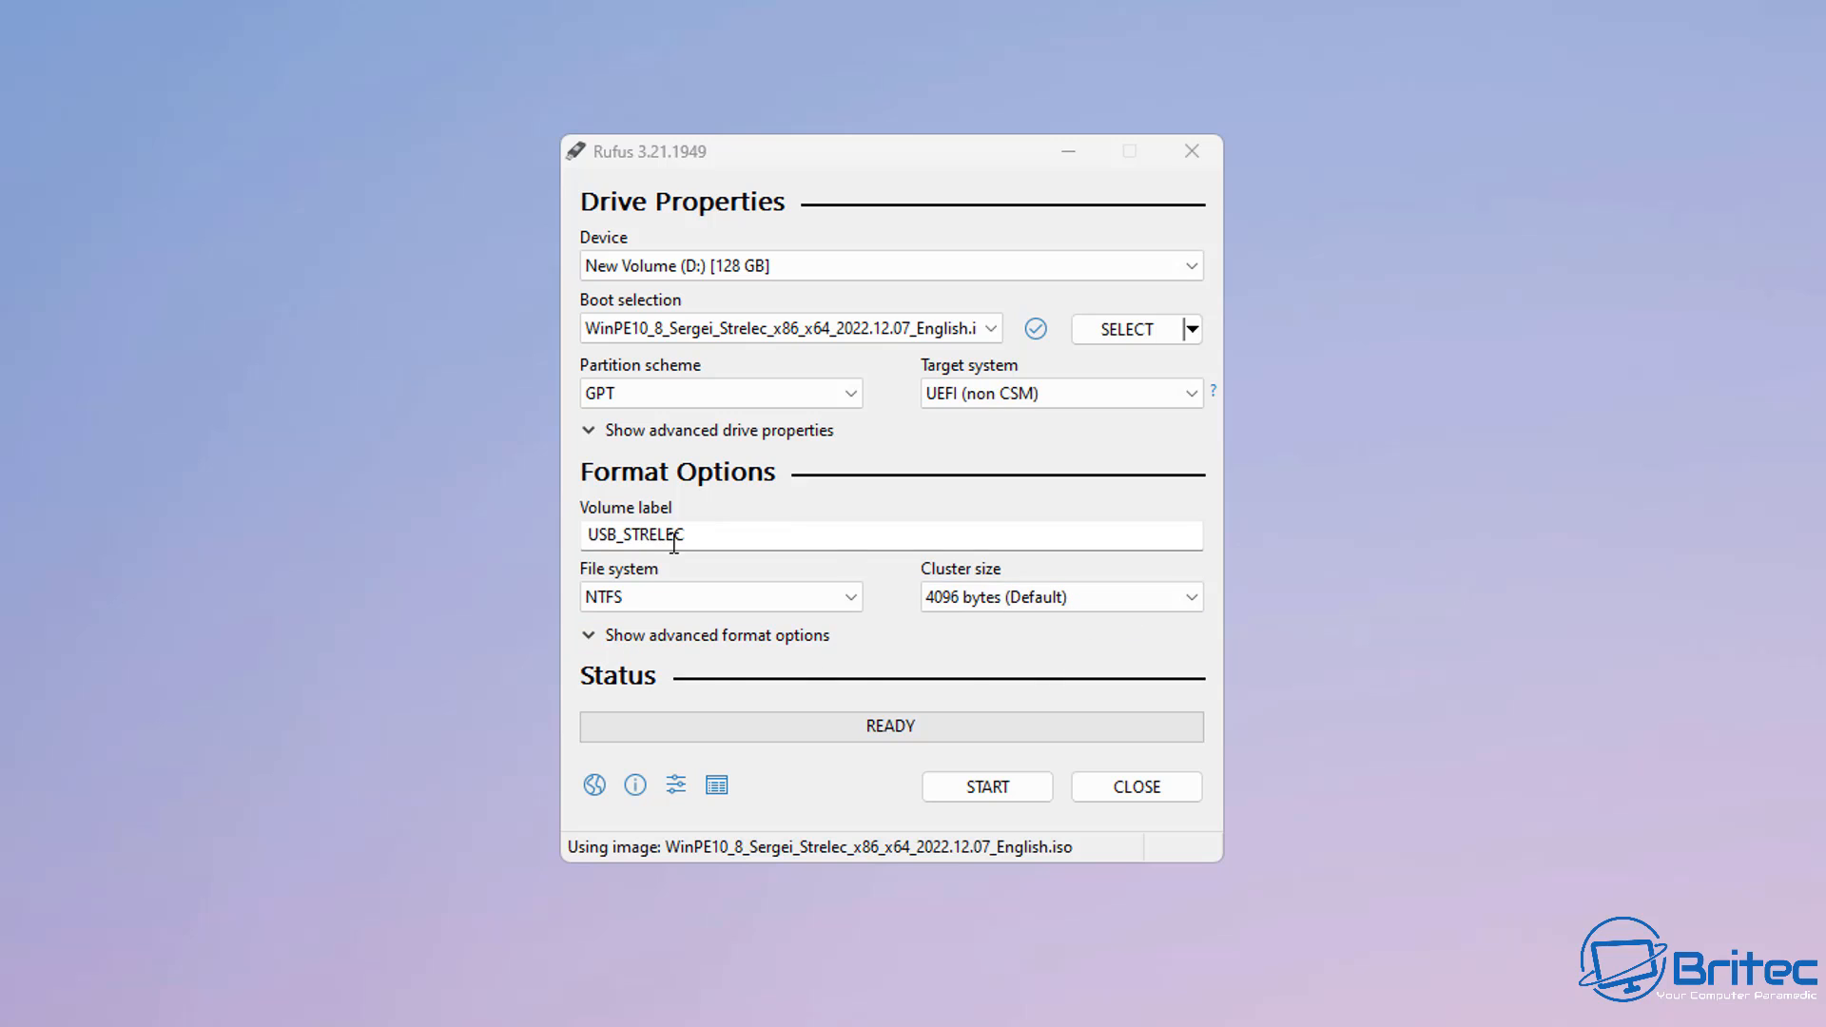
pyautogui.moveTo(986, 787)
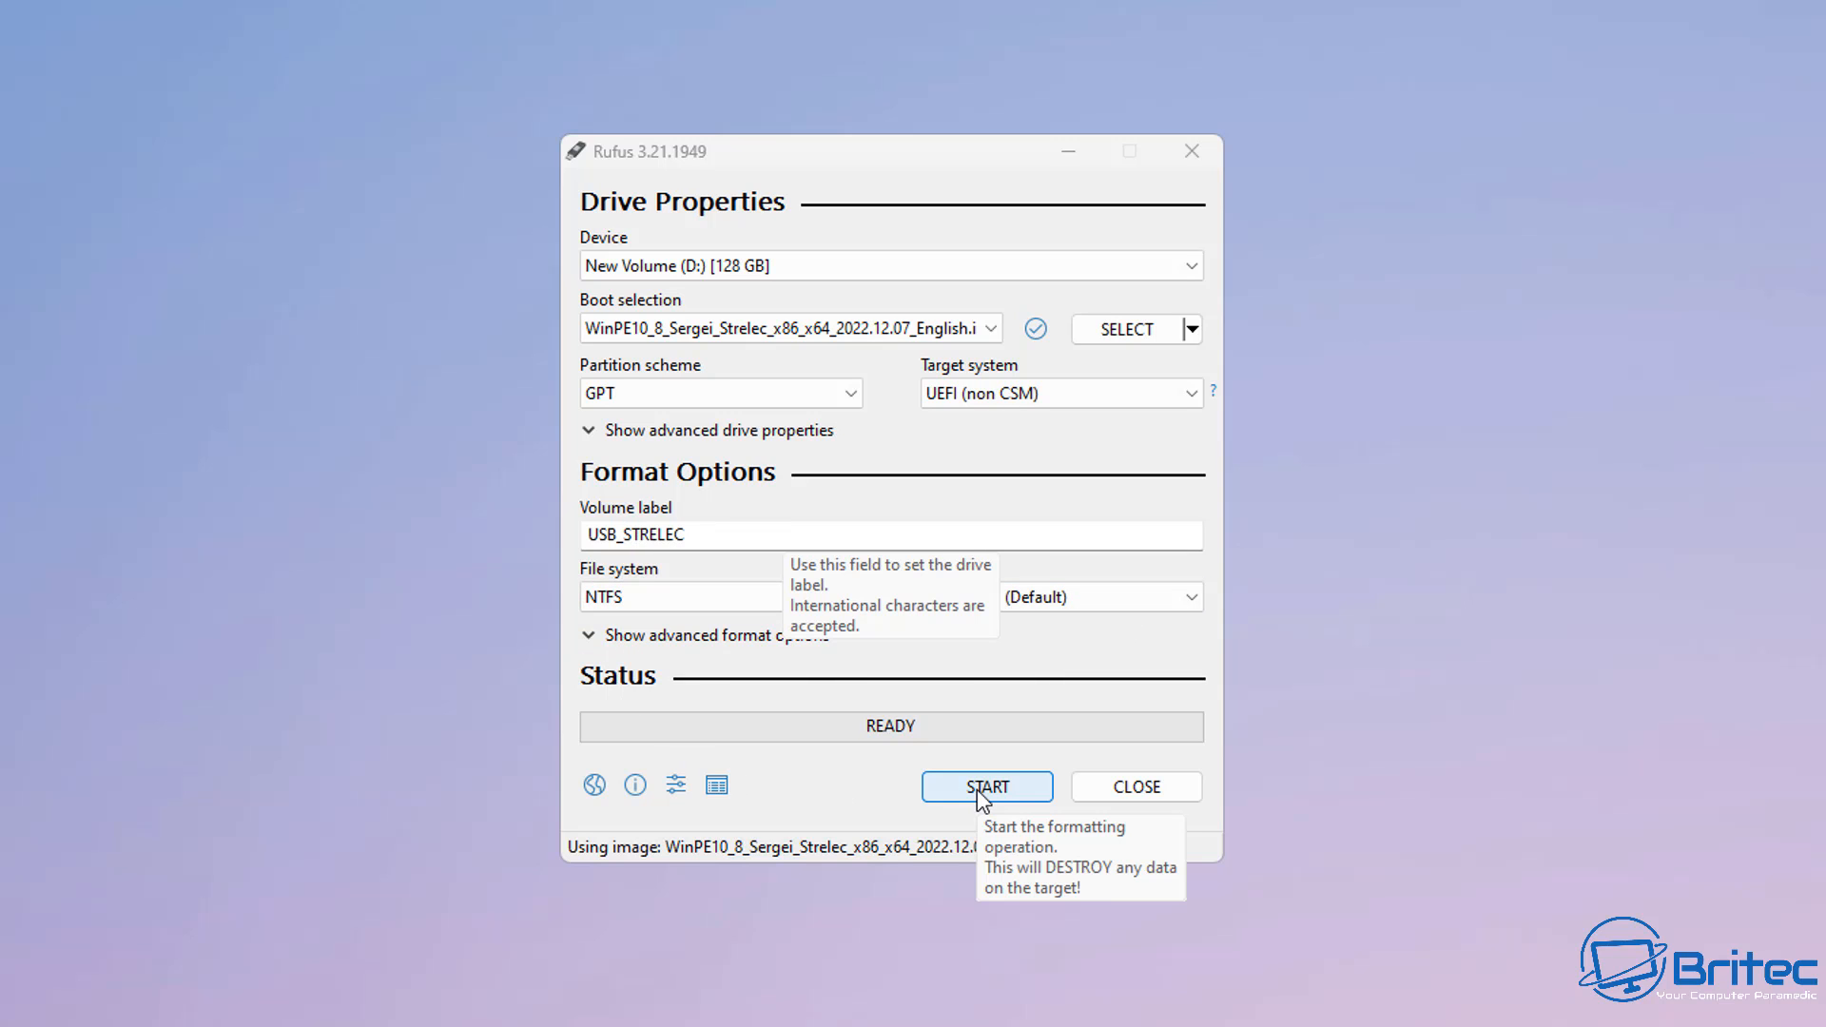
# - Start writing, accept the data-erase and multiple-partition warnings, and wait for READY
pyautogui.click(986, 787)
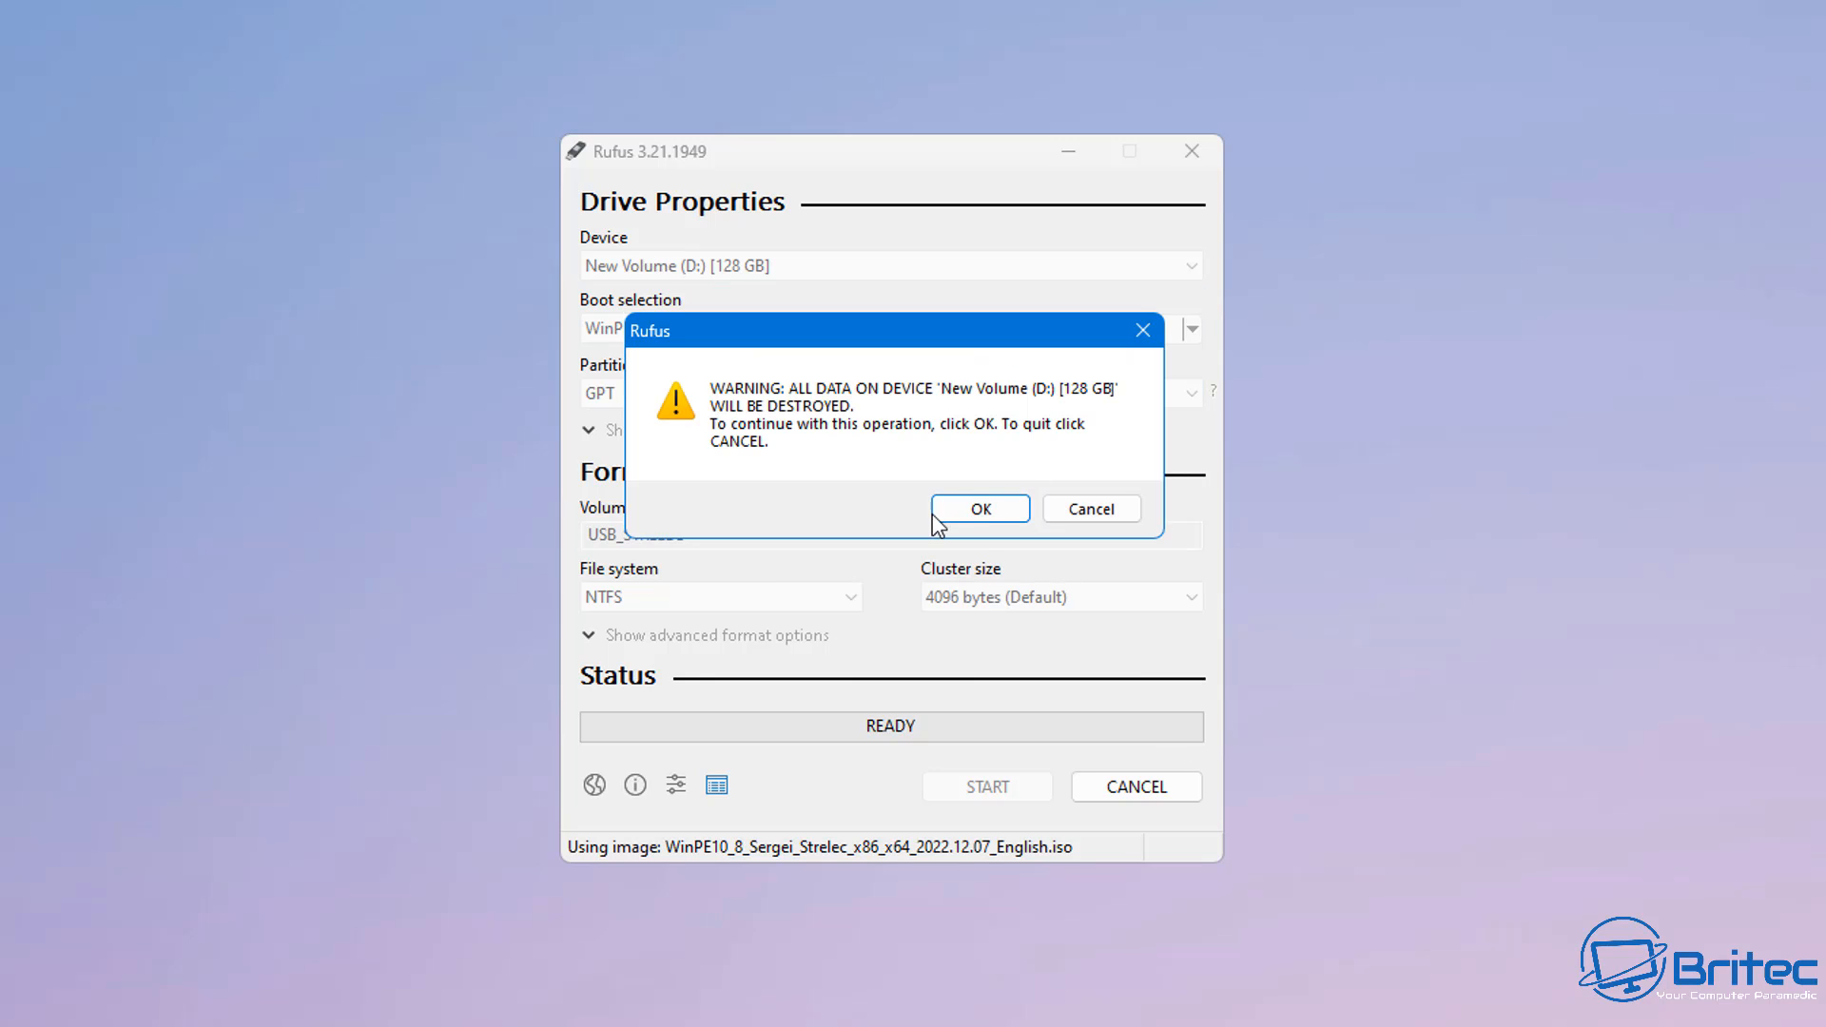
pyautogui.click(979, 508)
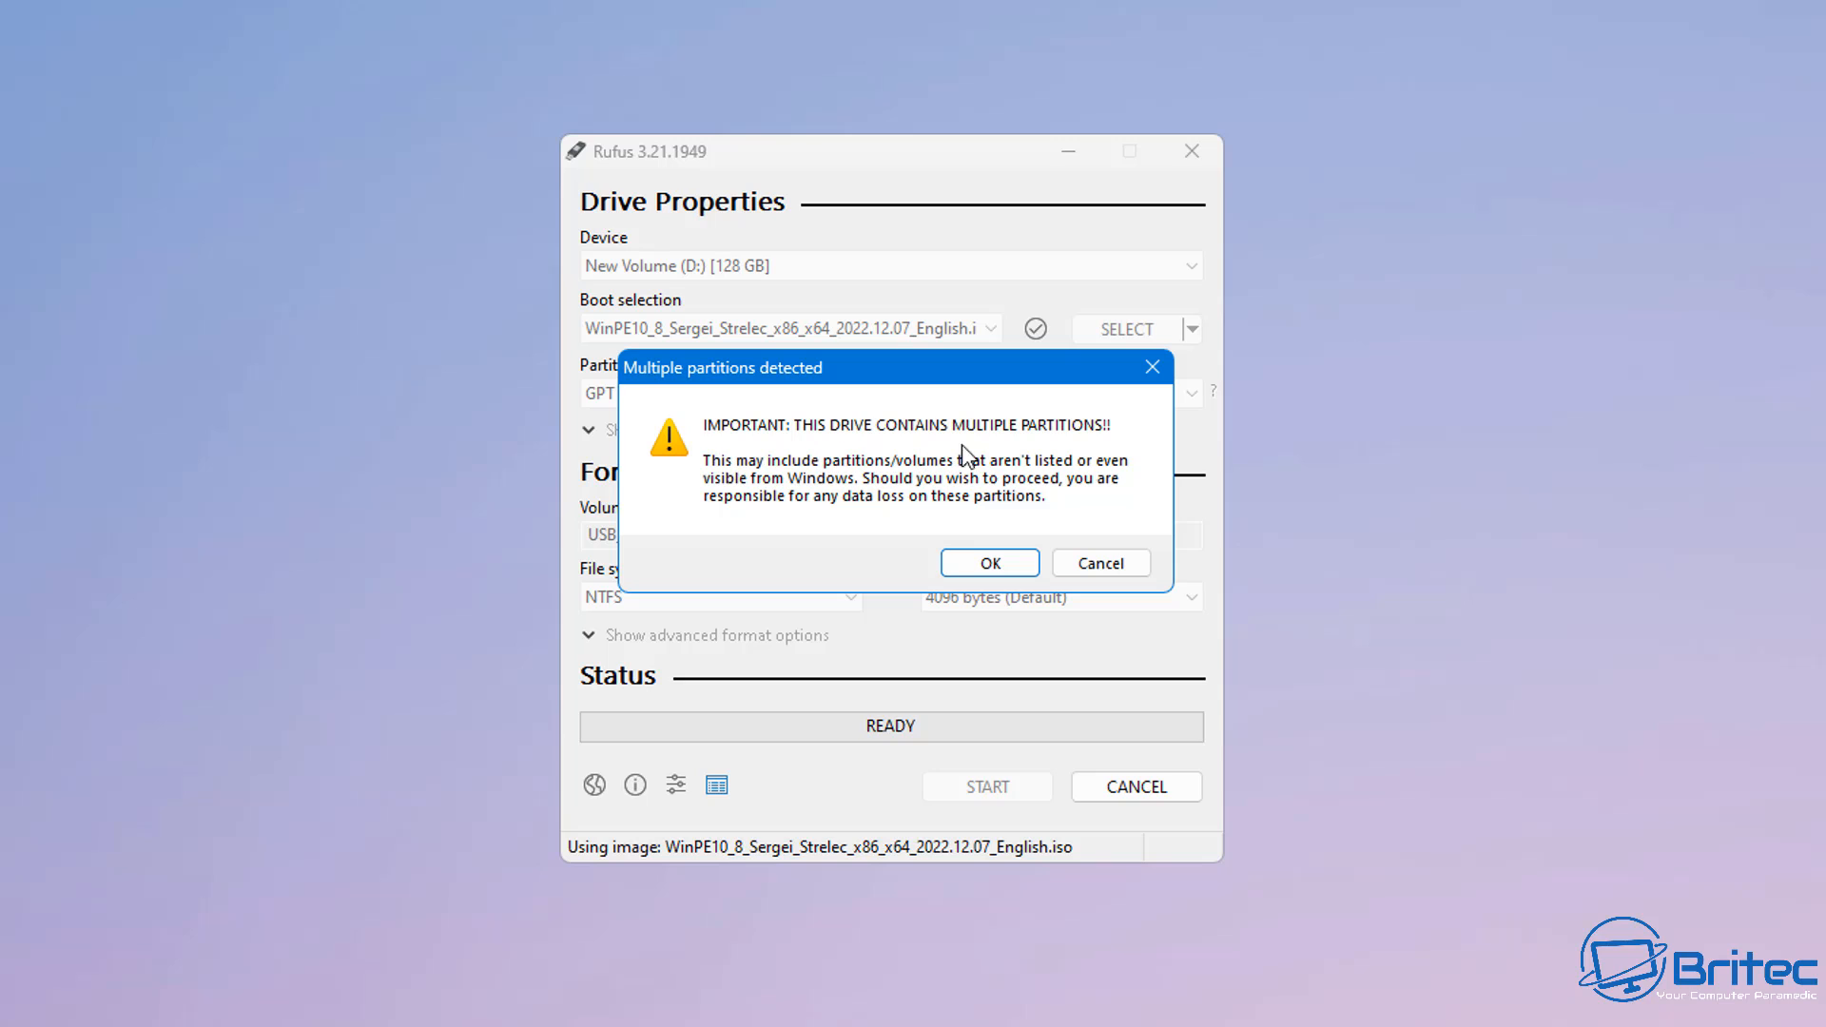
pyautogui.moveTo(763, 448)
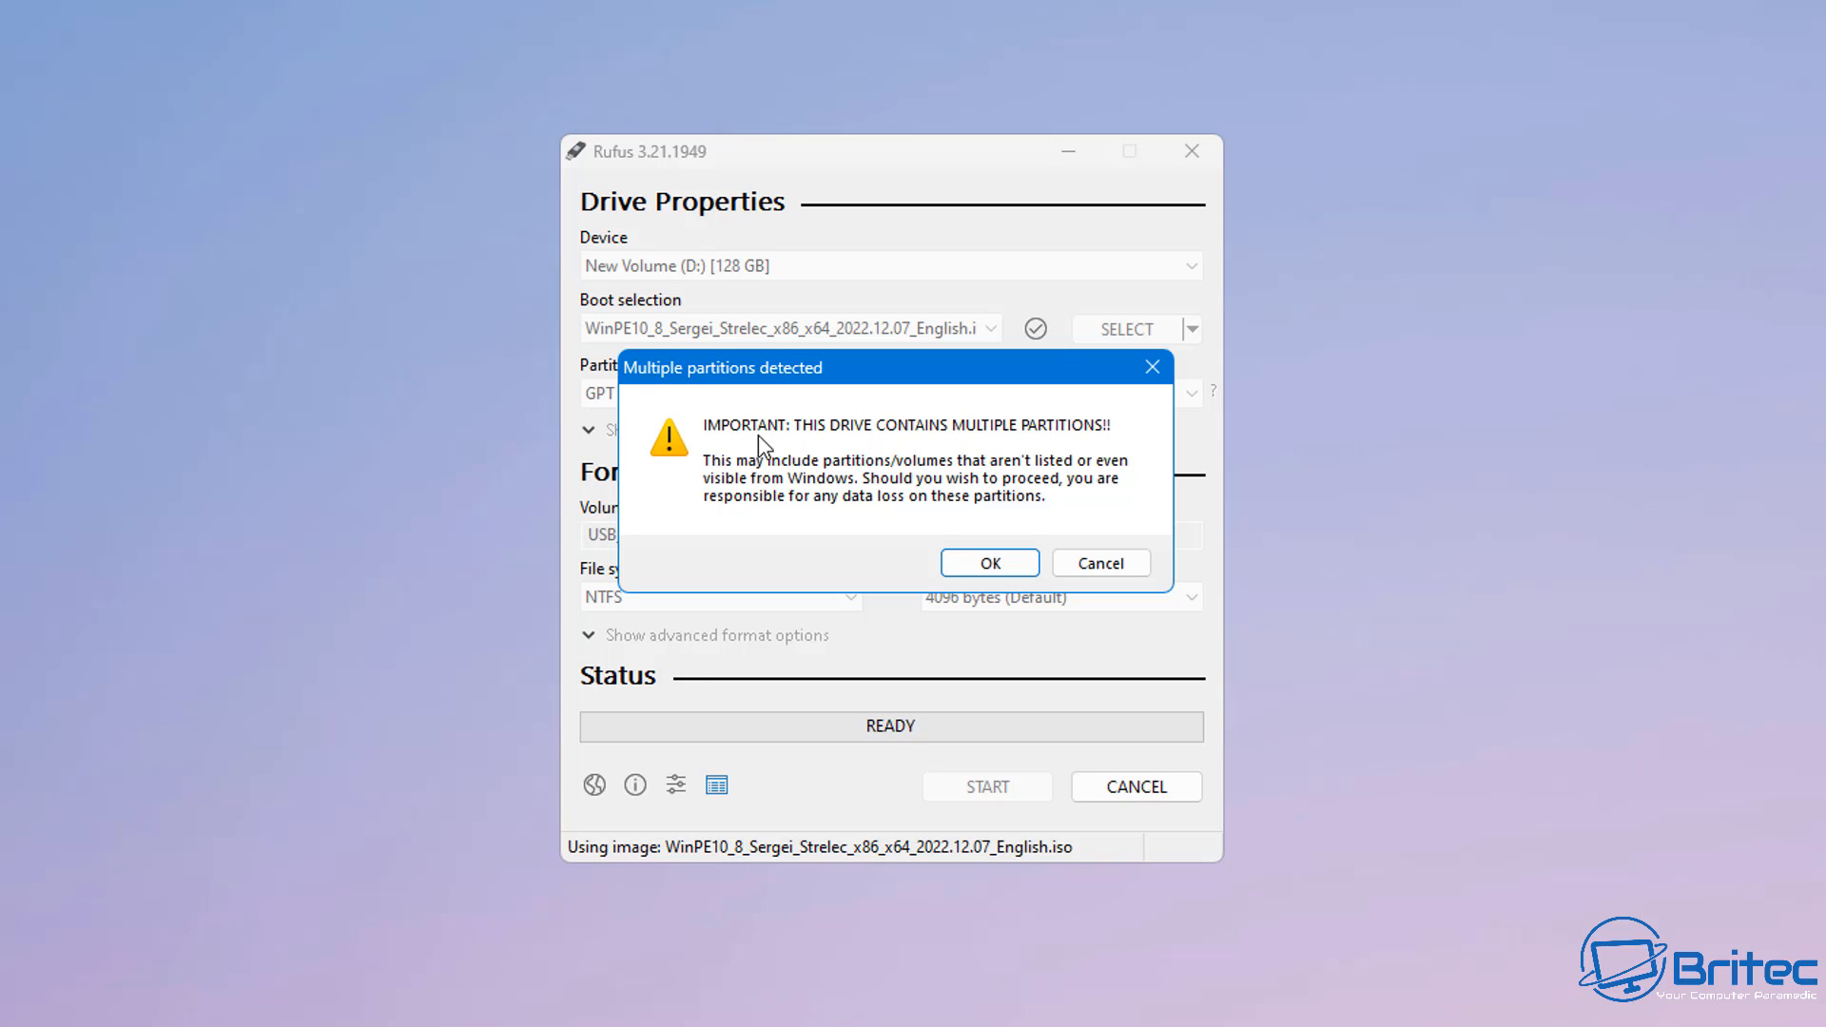
pyautogui.moveTo(914, 482)
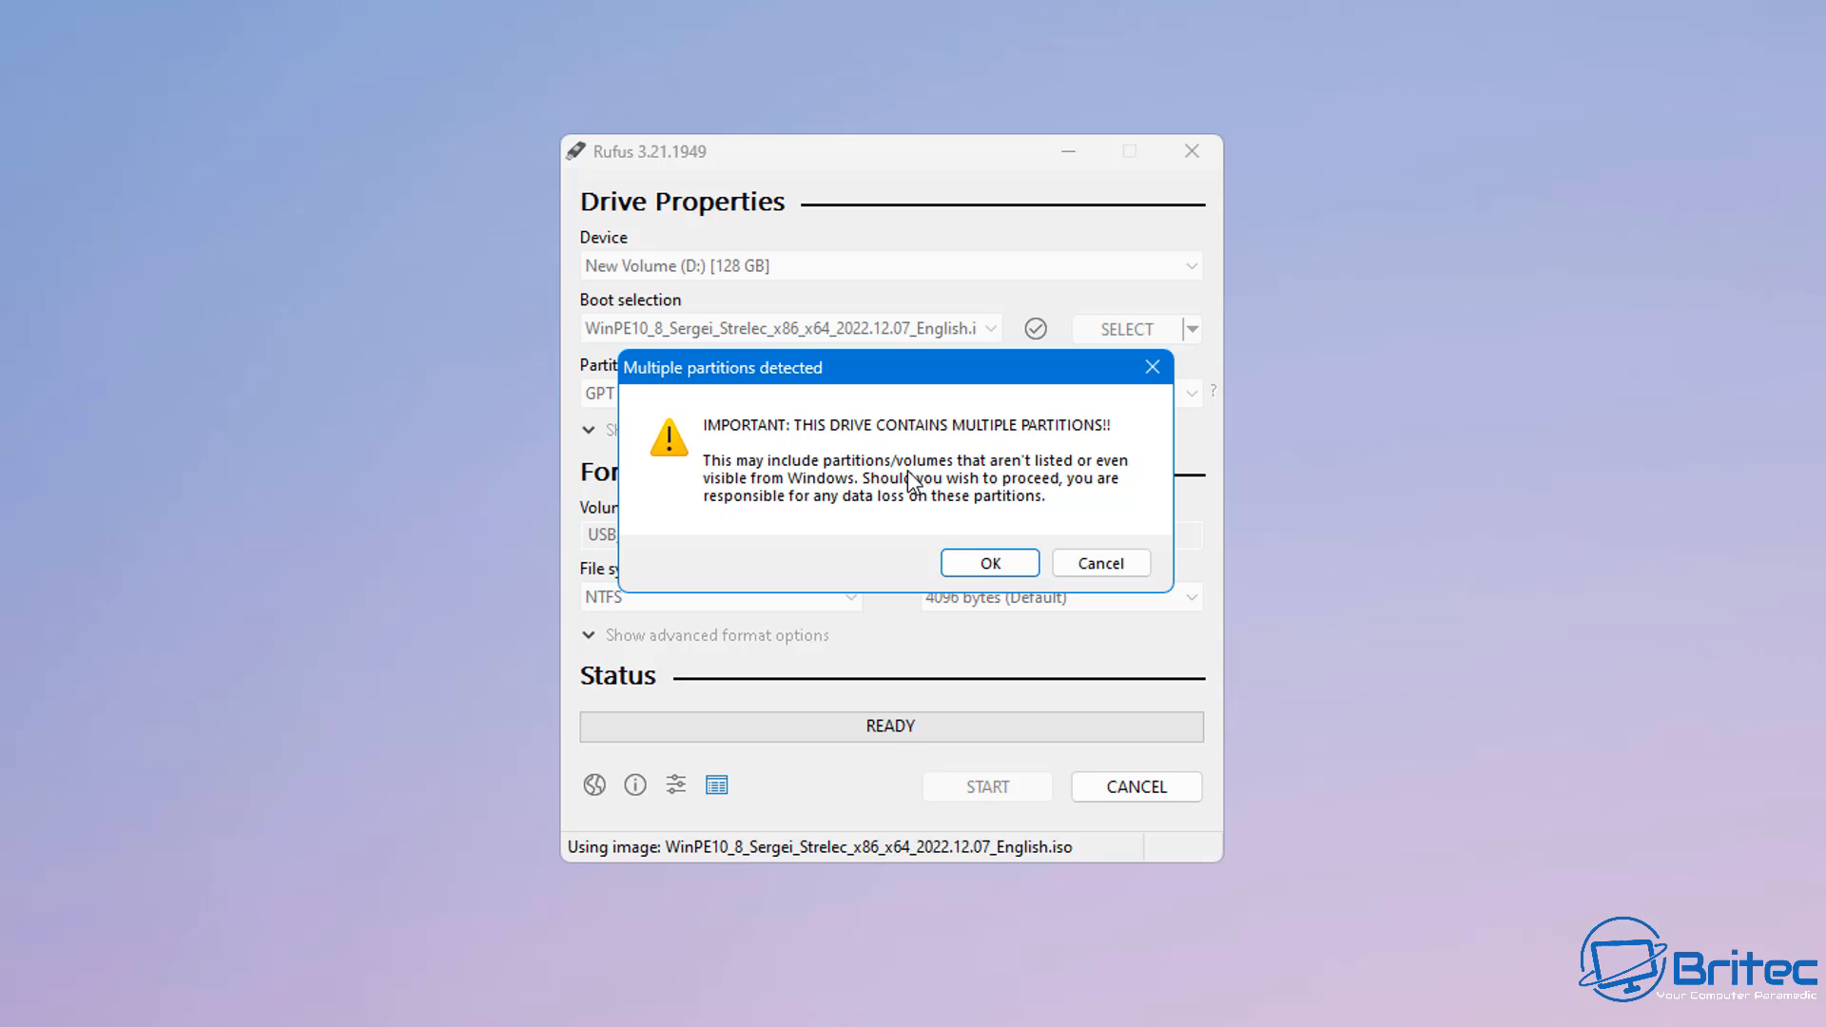
pyautogui.moveTo(1121, 482)
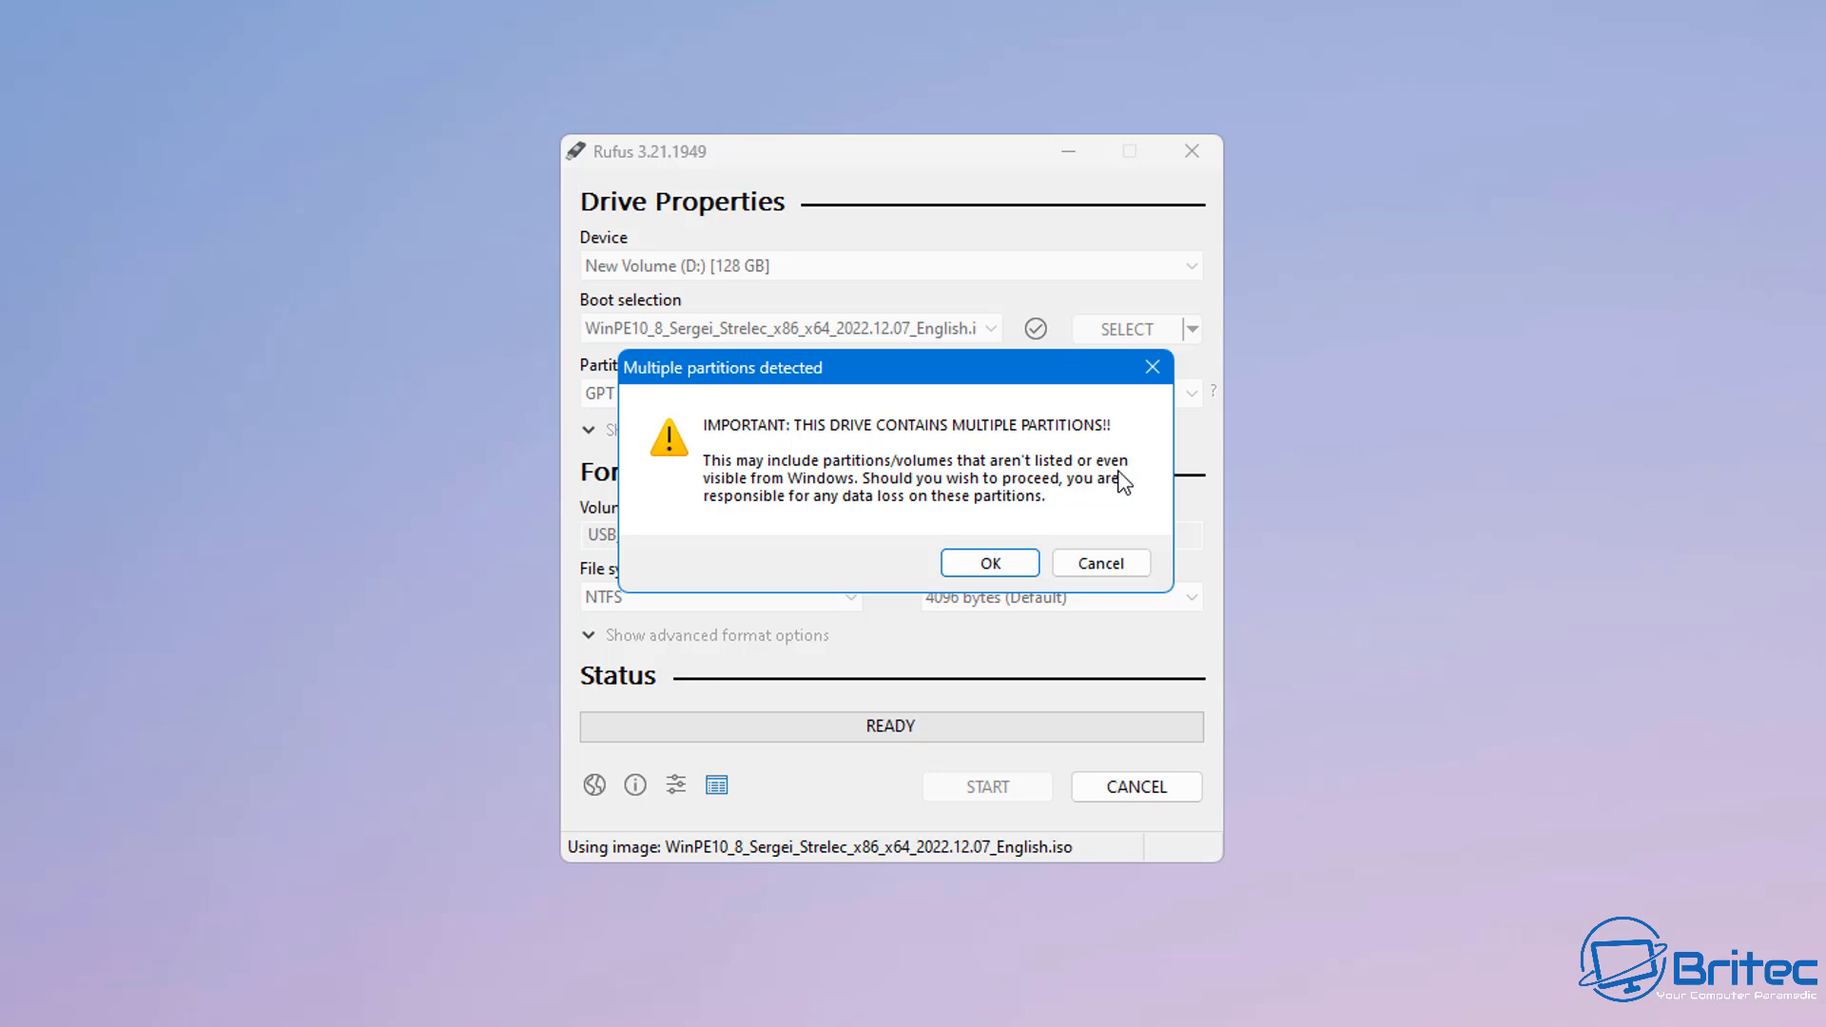
pyautogui.moveTo(873, 502)
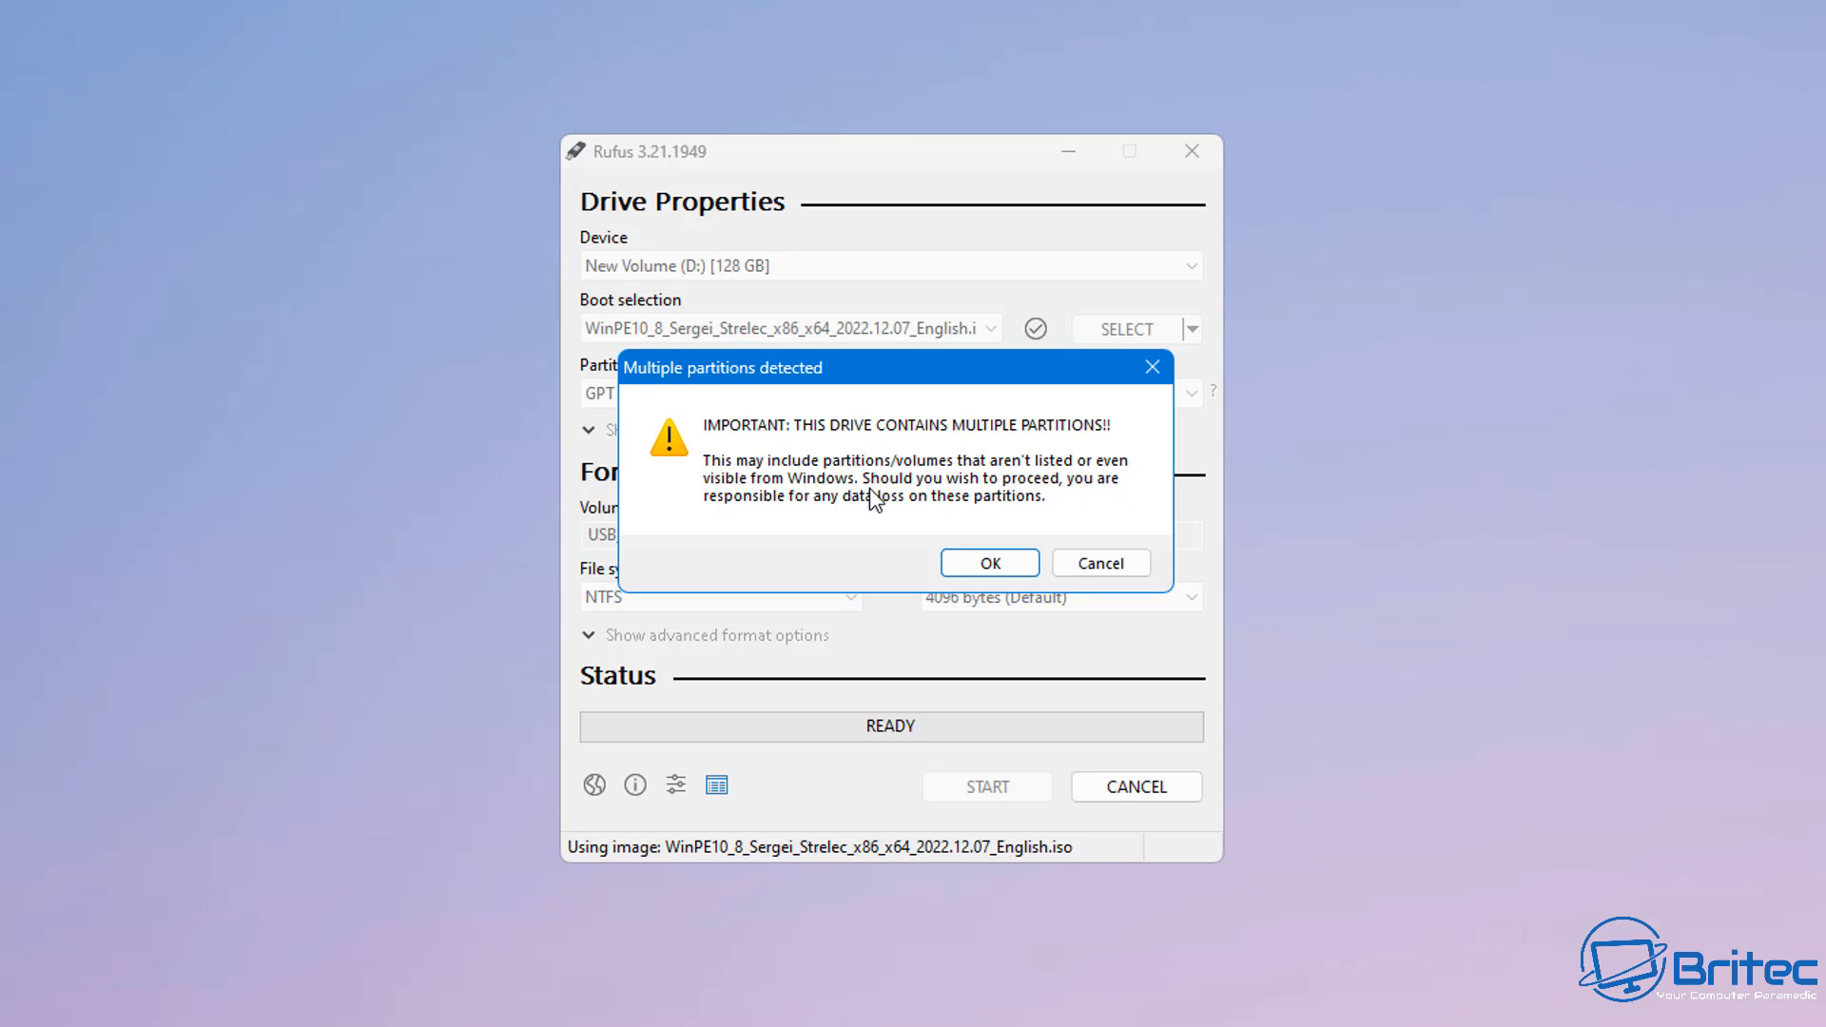
pyautogui.moveTo(1111, 501)
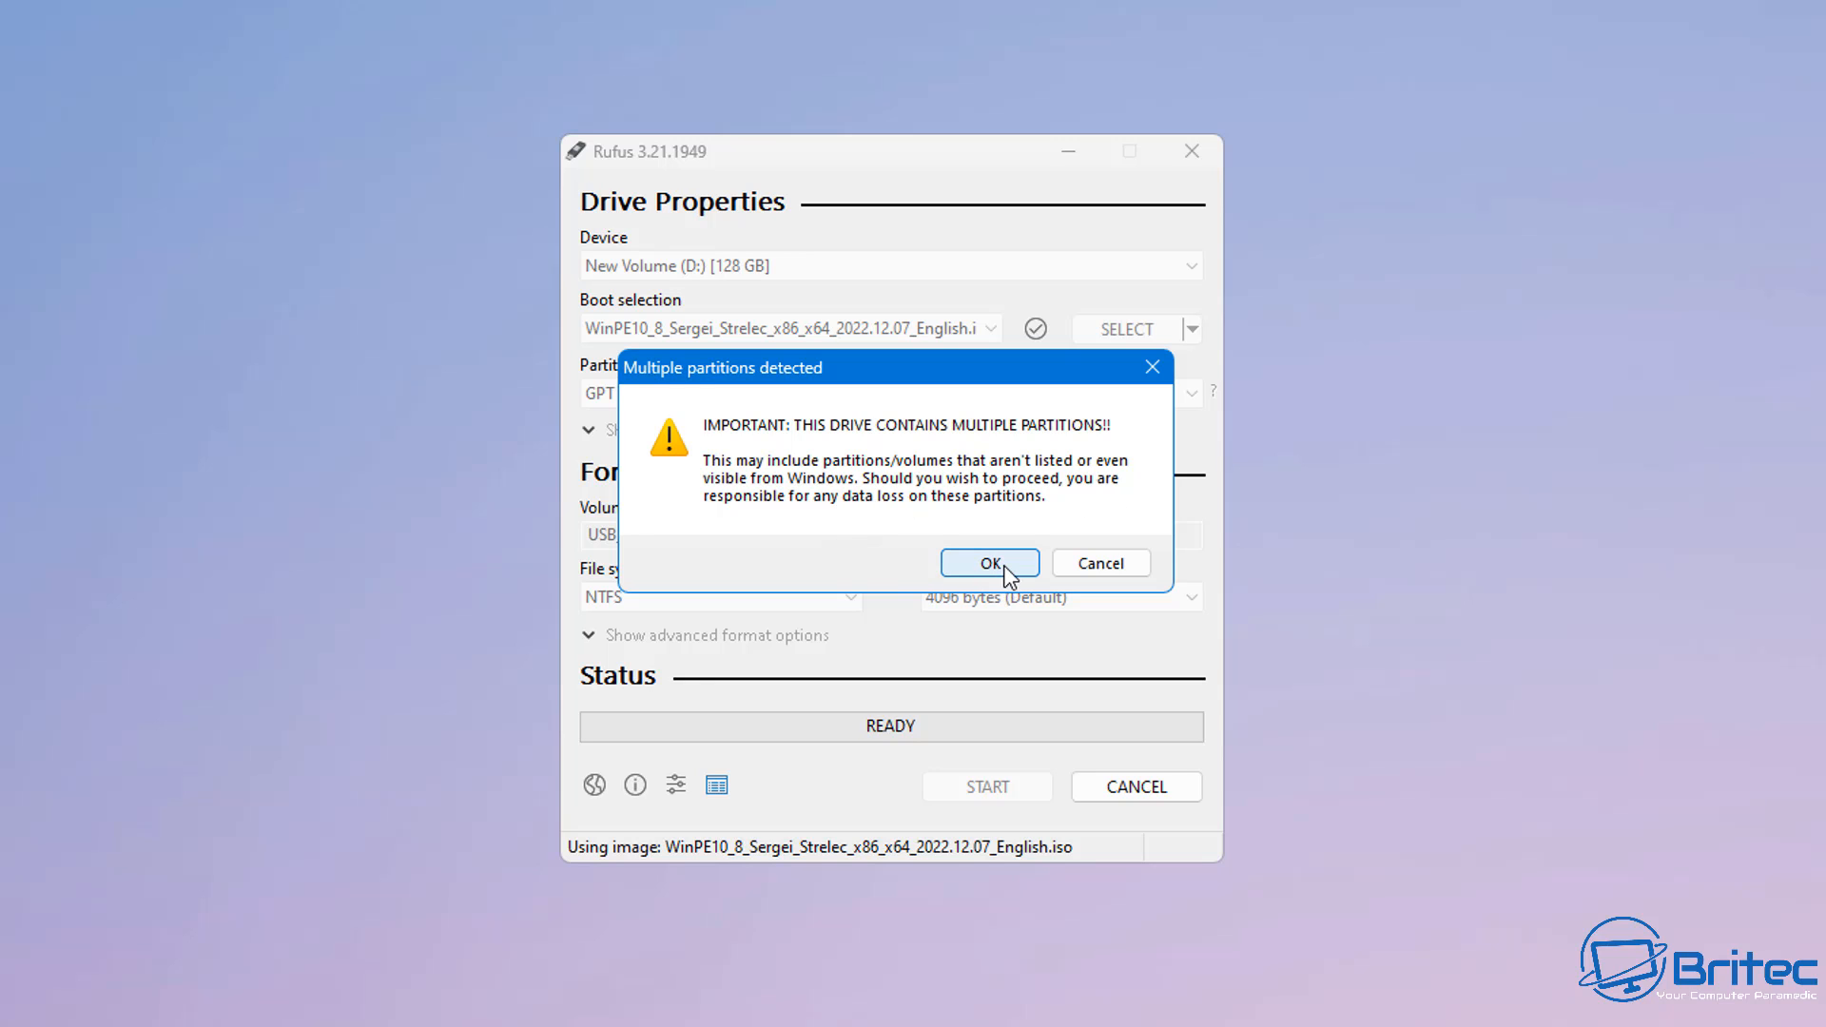
pyautogui.click(989, 562)
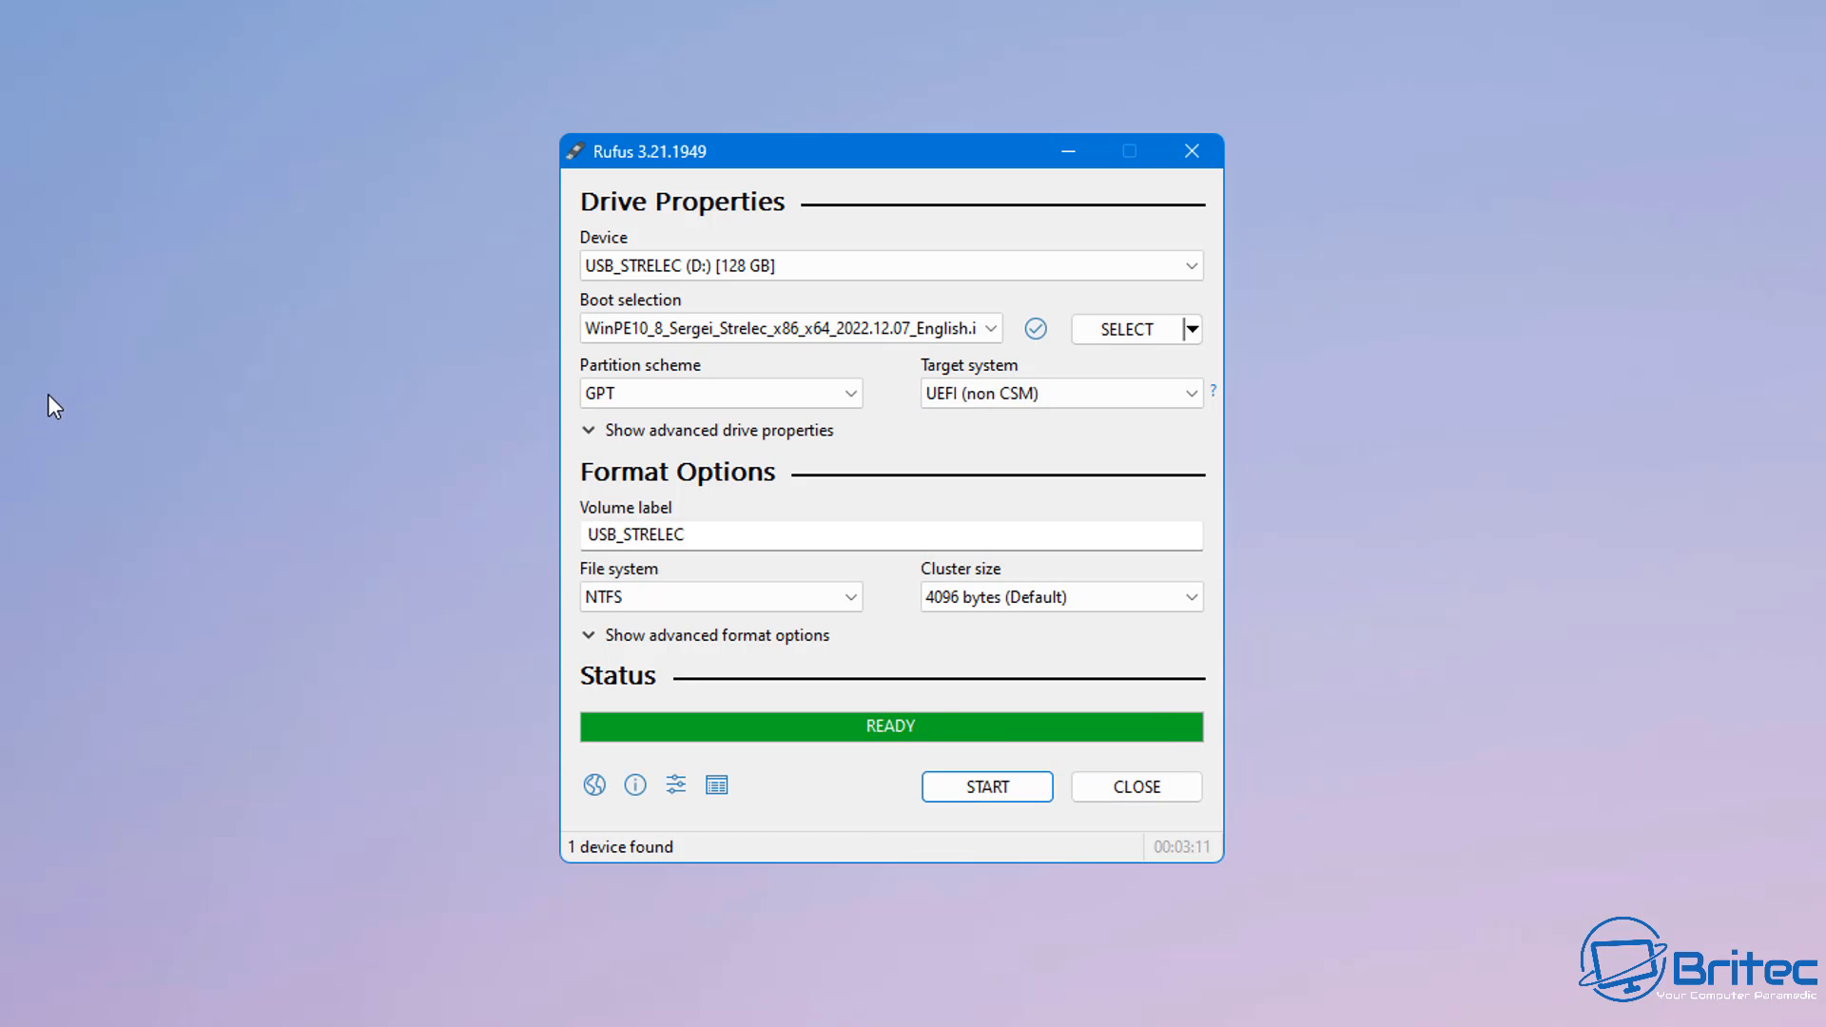
pyautogui.moveTo(1135, 786)
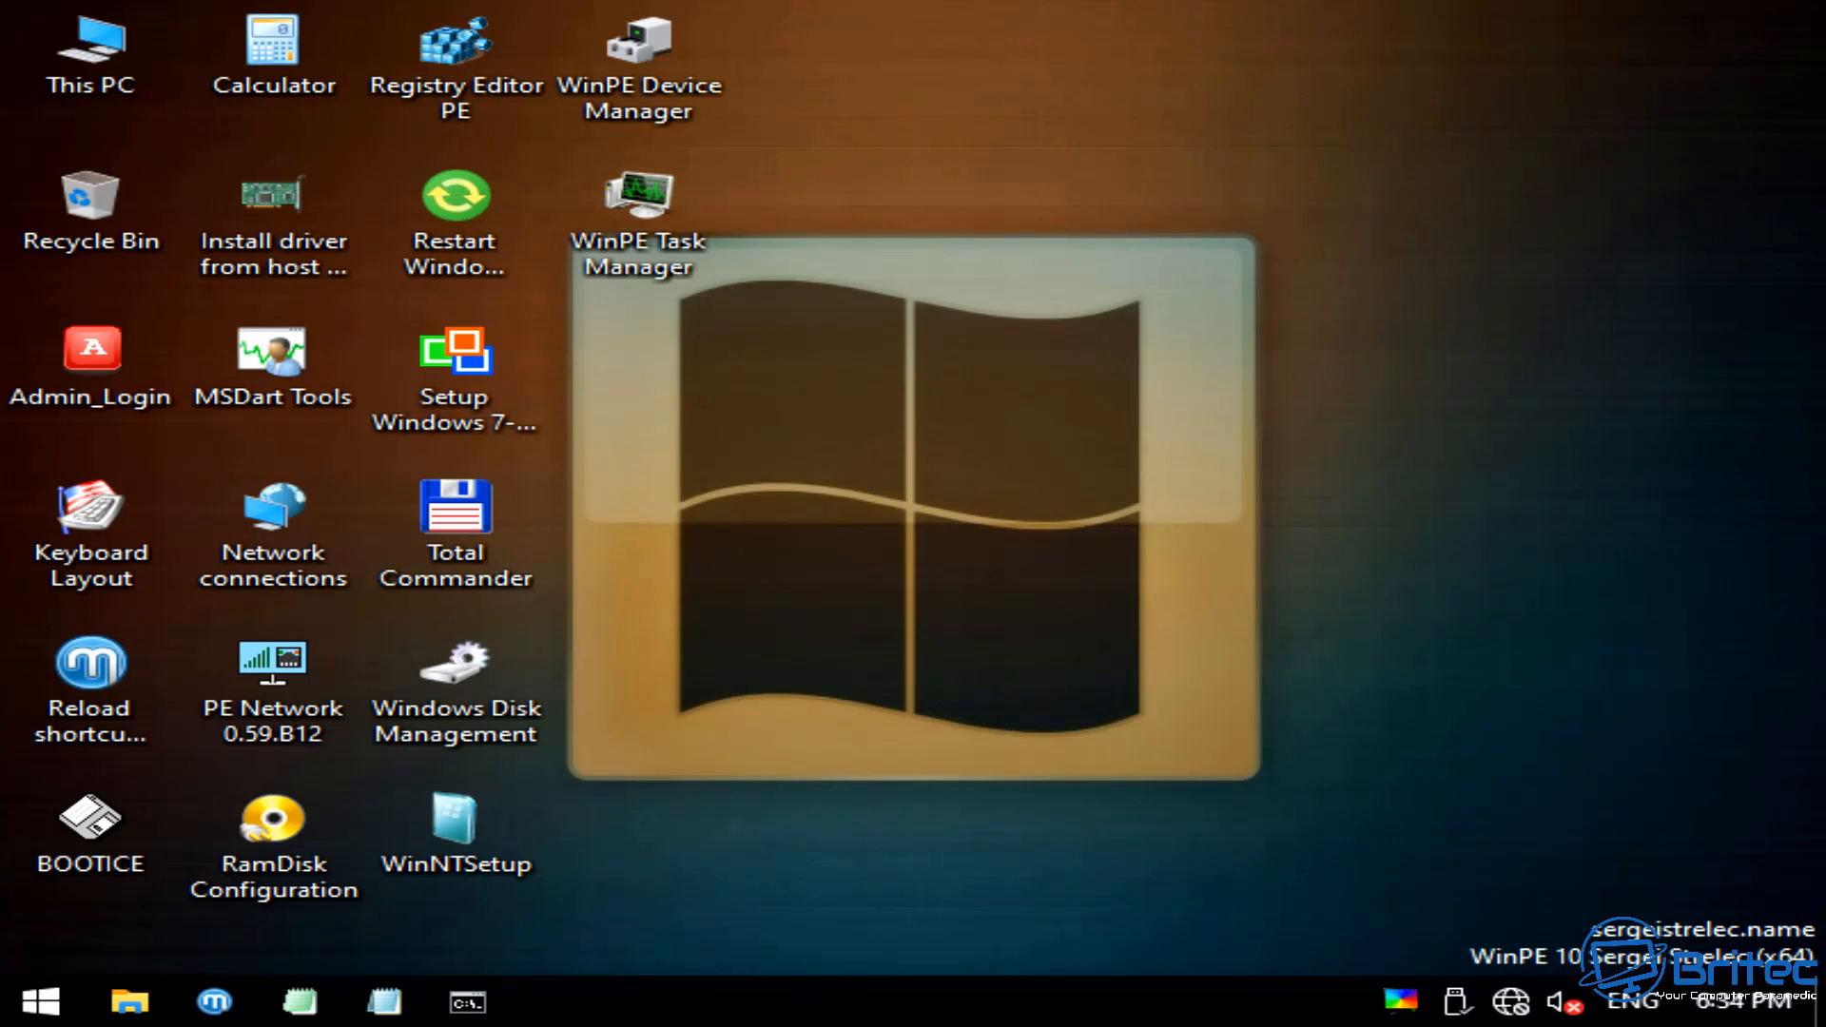
pyautogui.moveTo(815, 664)
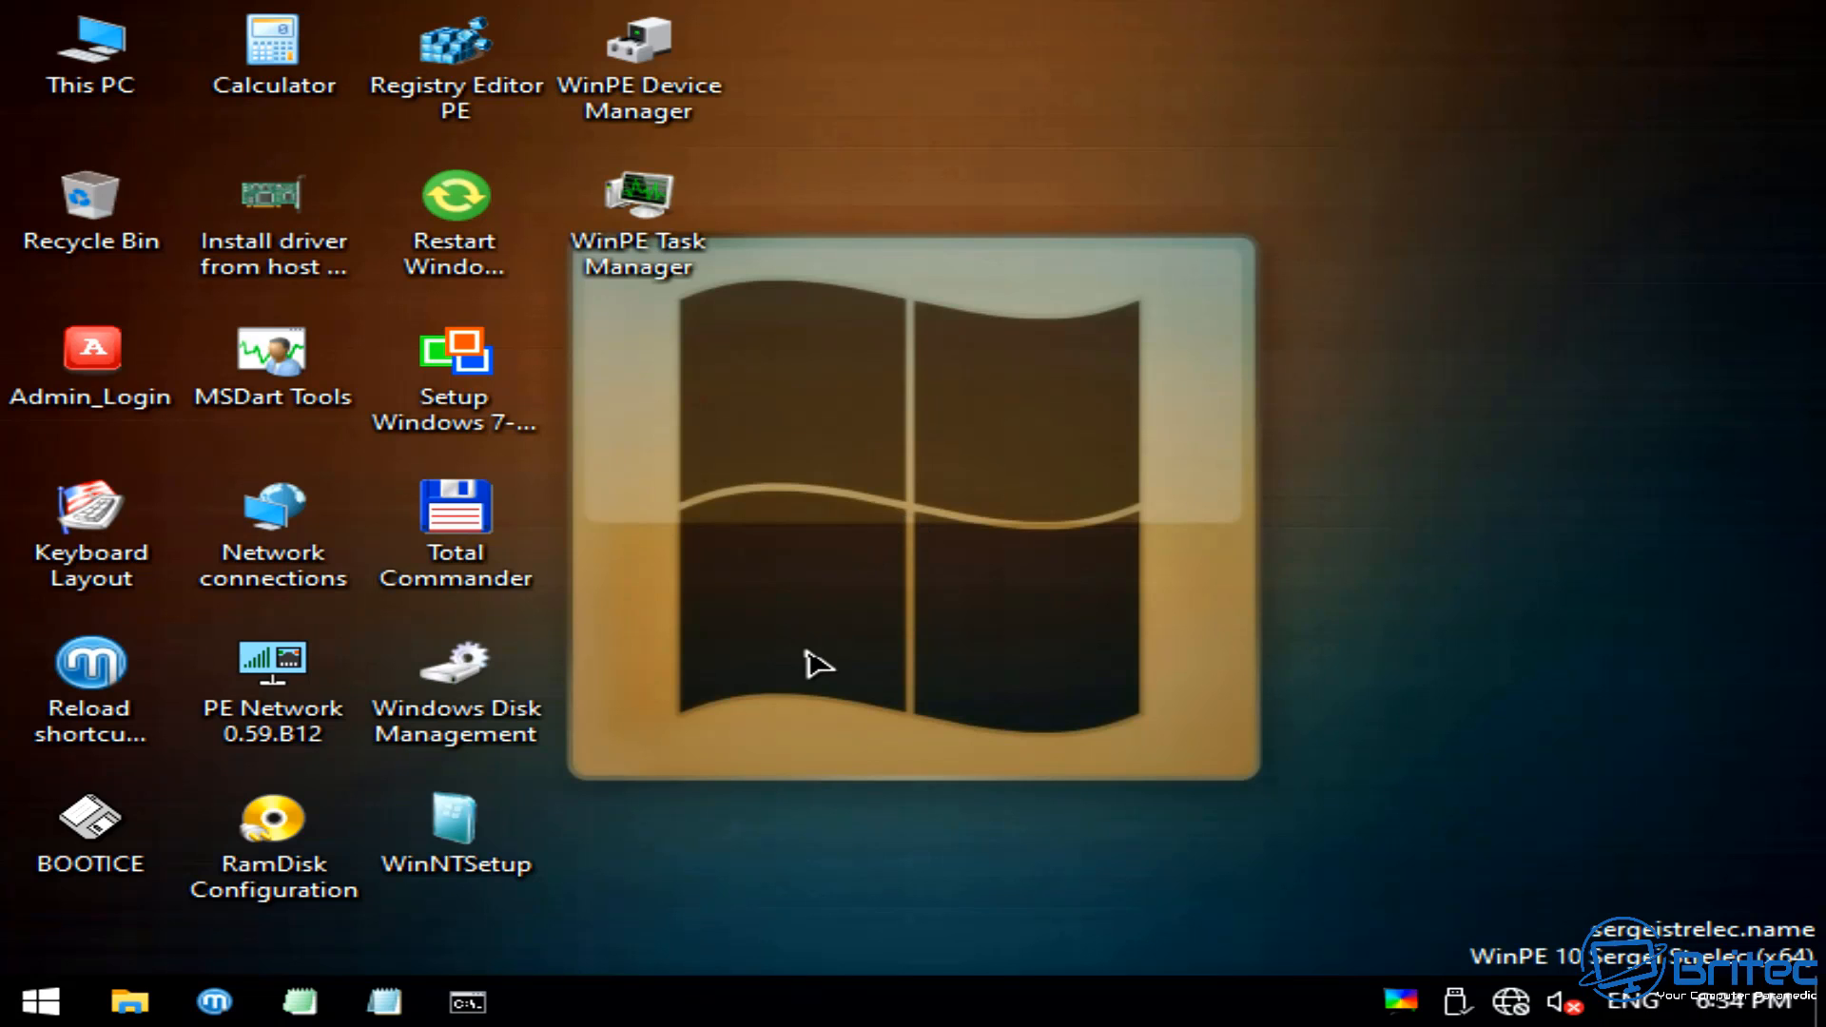
pyautogui.moveTo(11, 837)
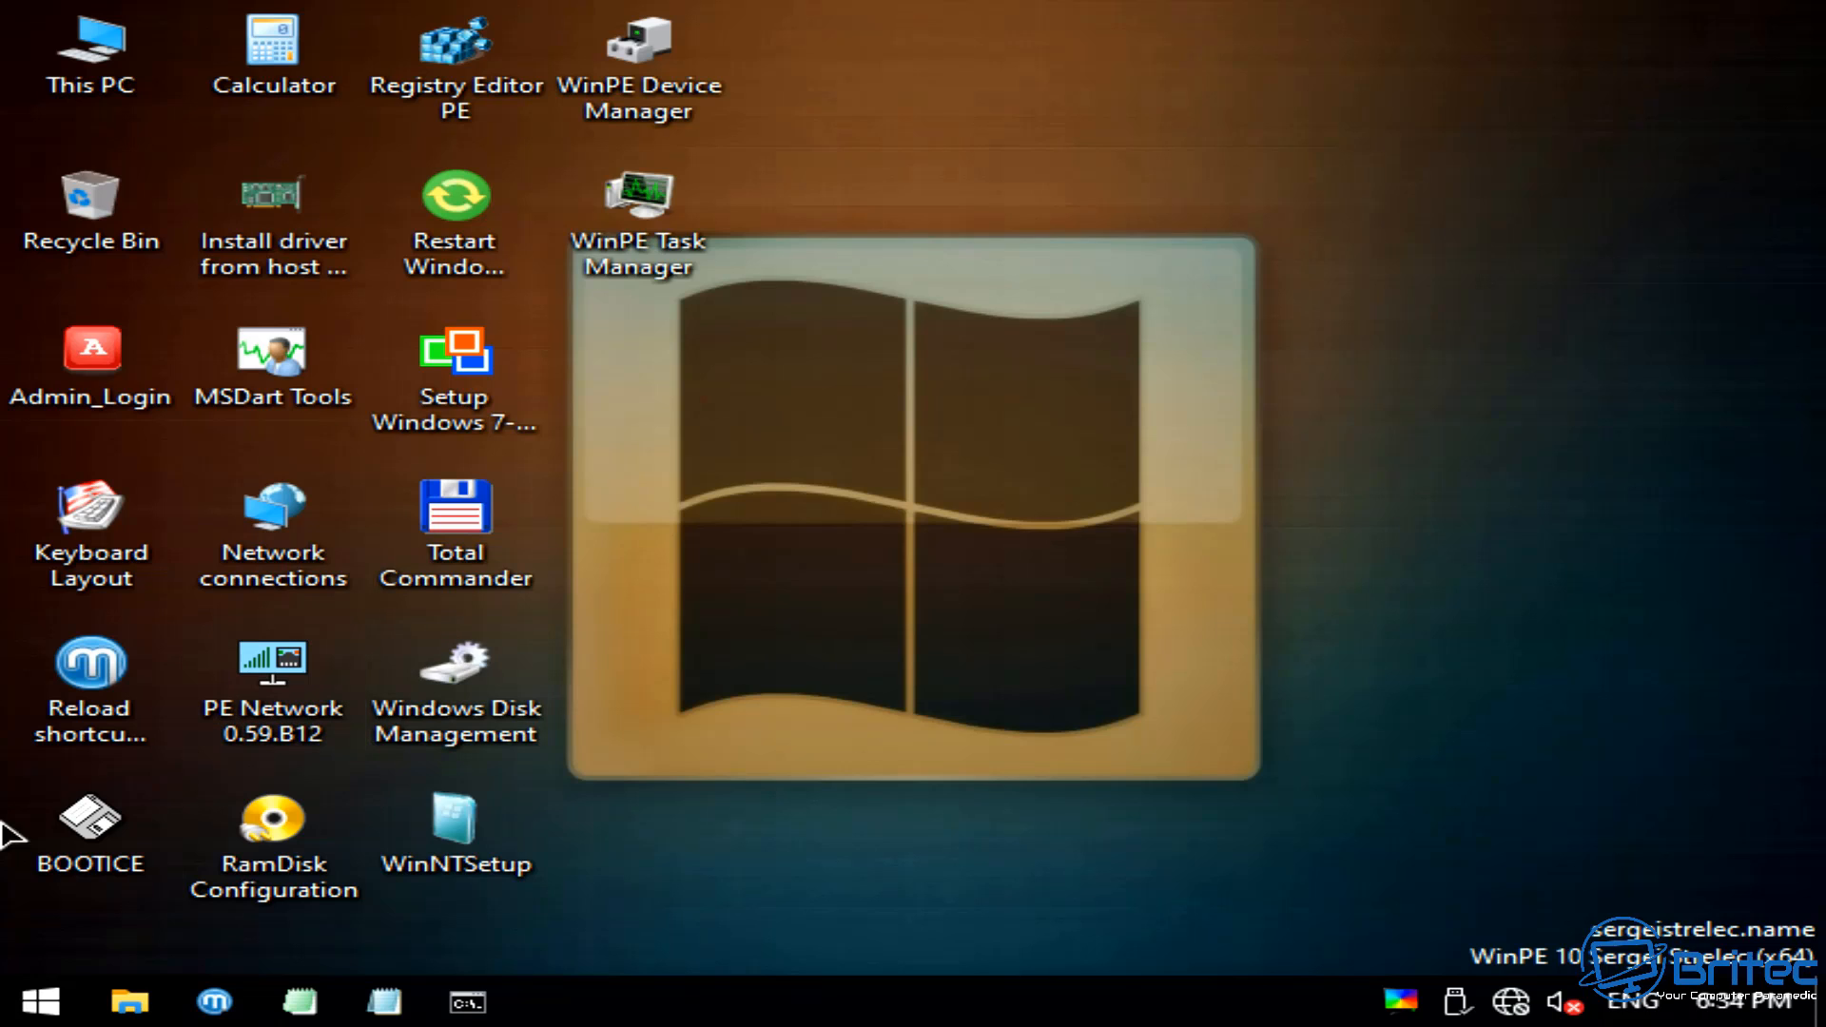
pyautogui.moveTo(40, 1002)
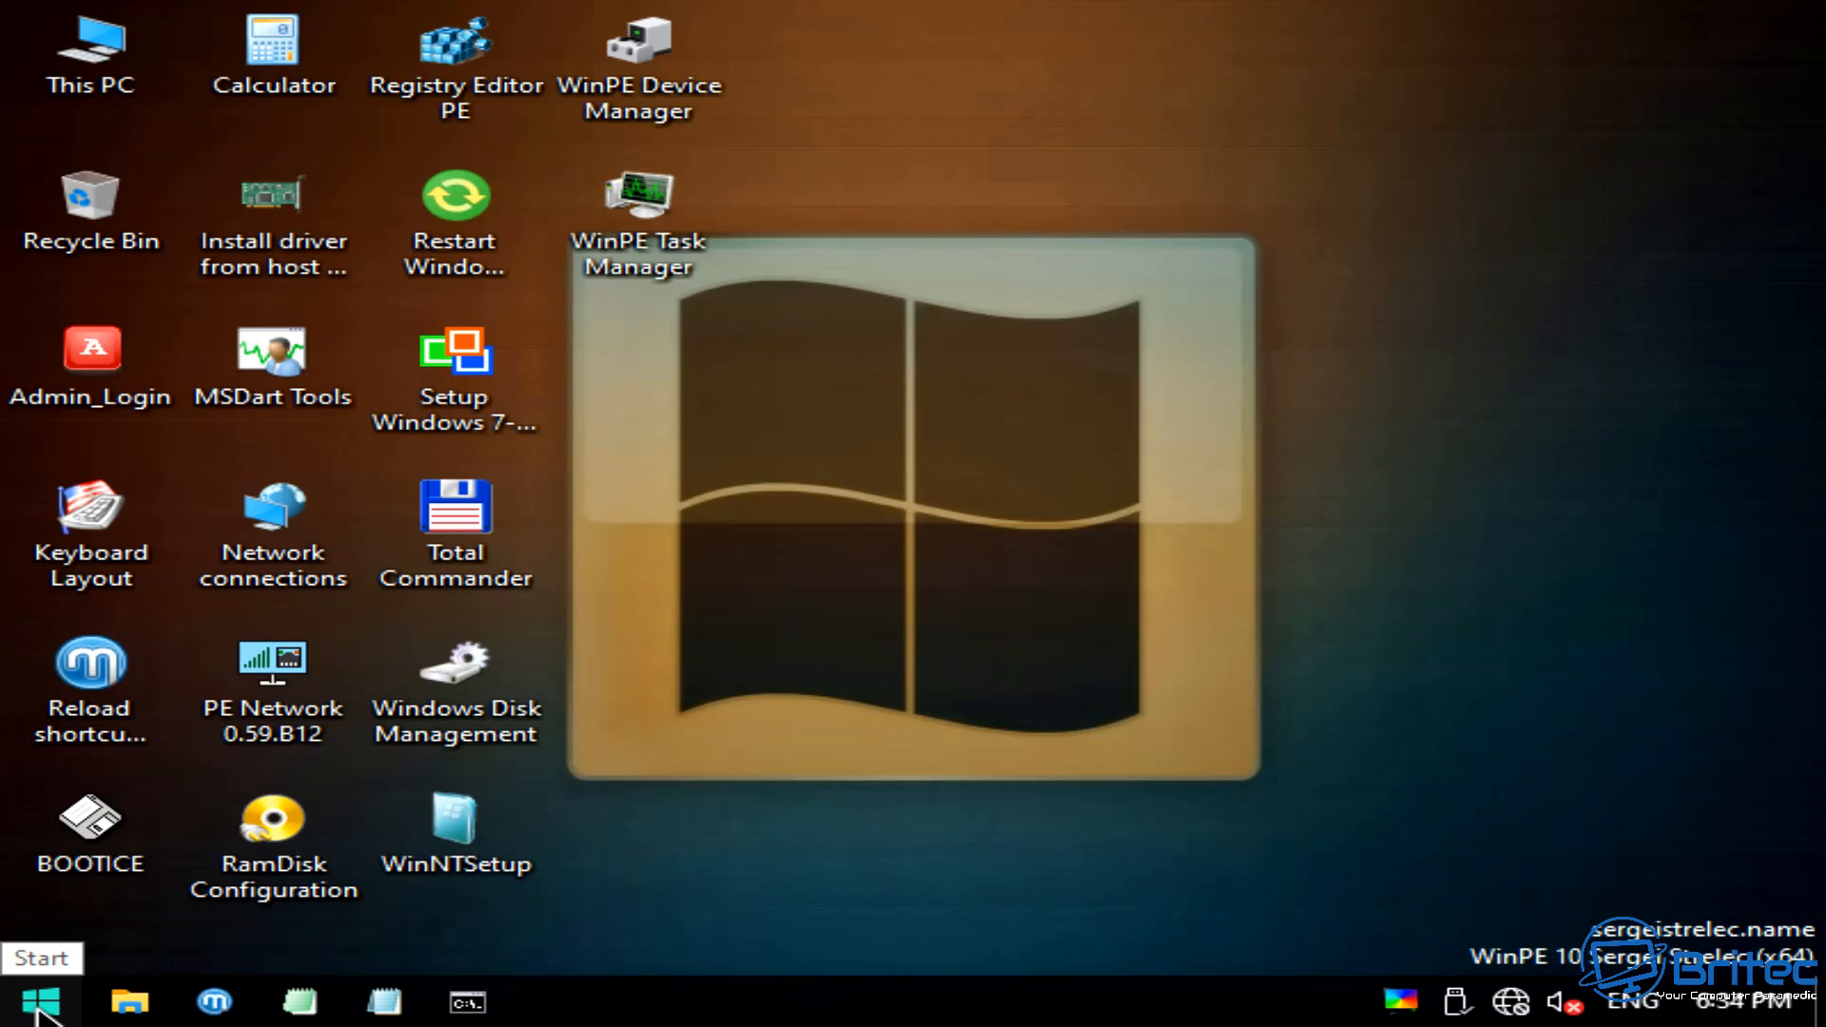
# - Expand Start > Programs WinPE to show the bundled program categories
pyautogui.click(38, 1002)
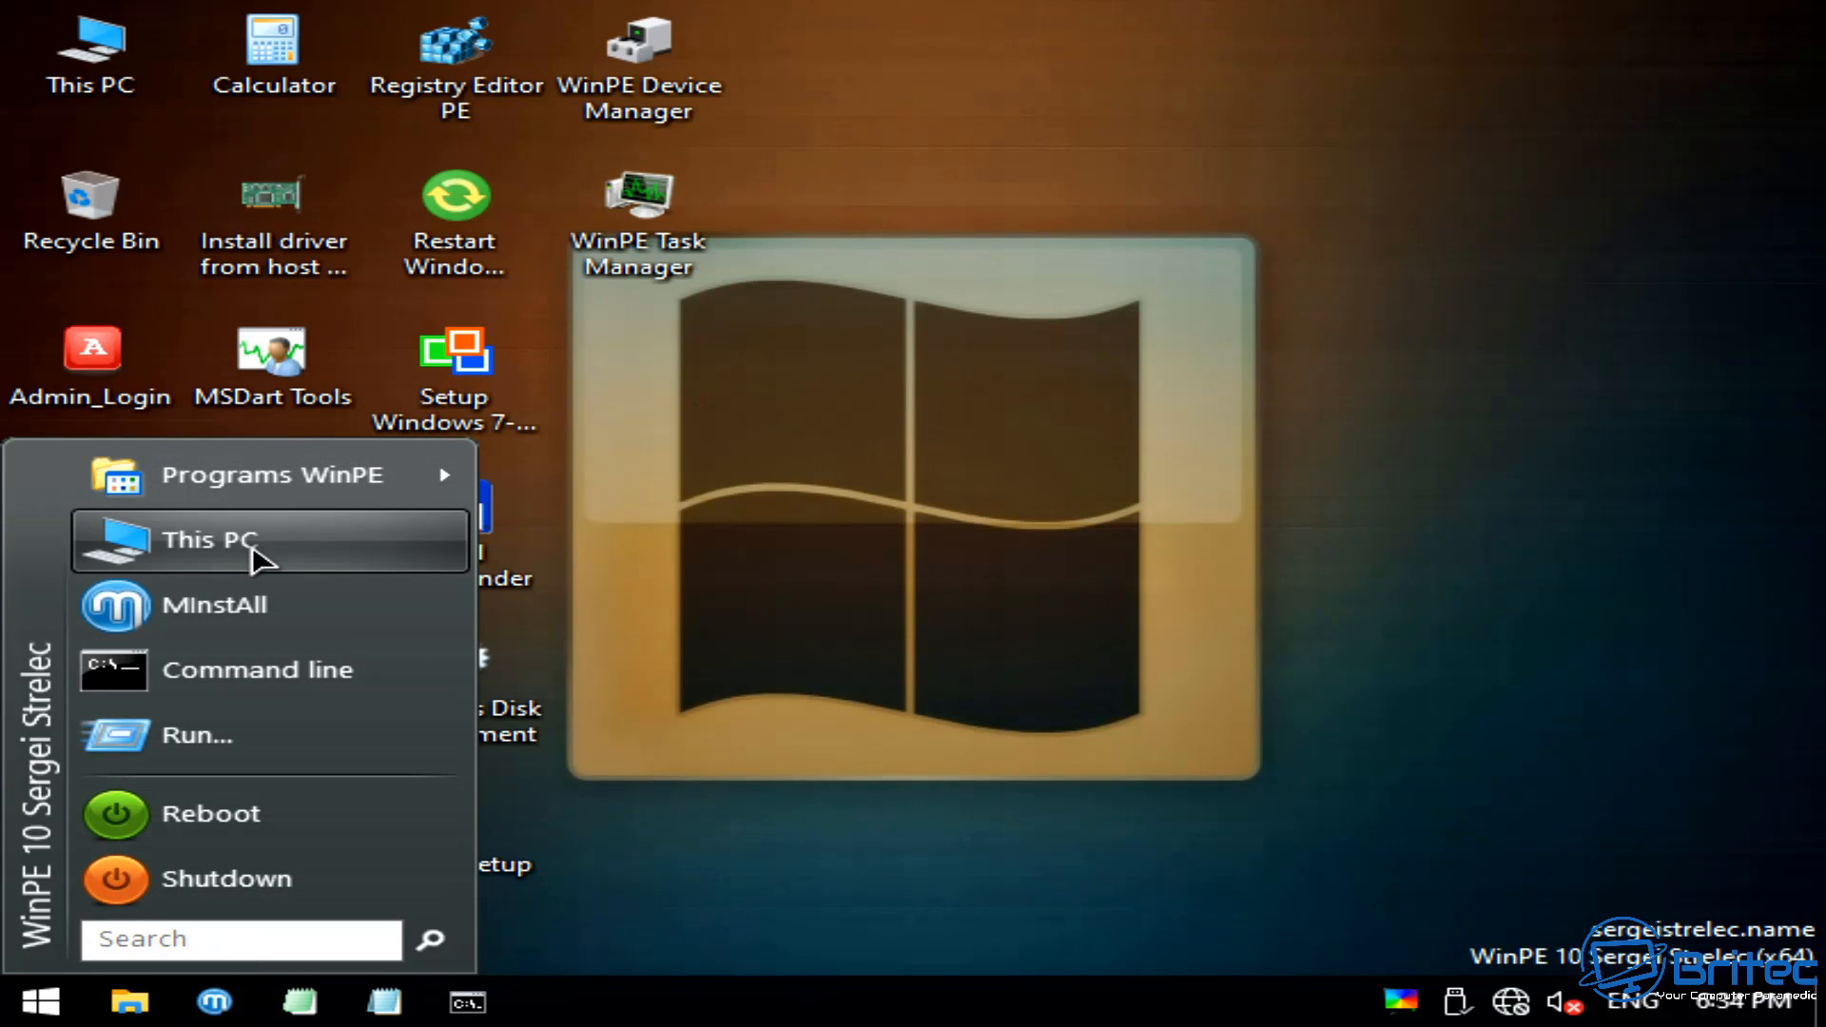
pyautogui.click(273, 474)
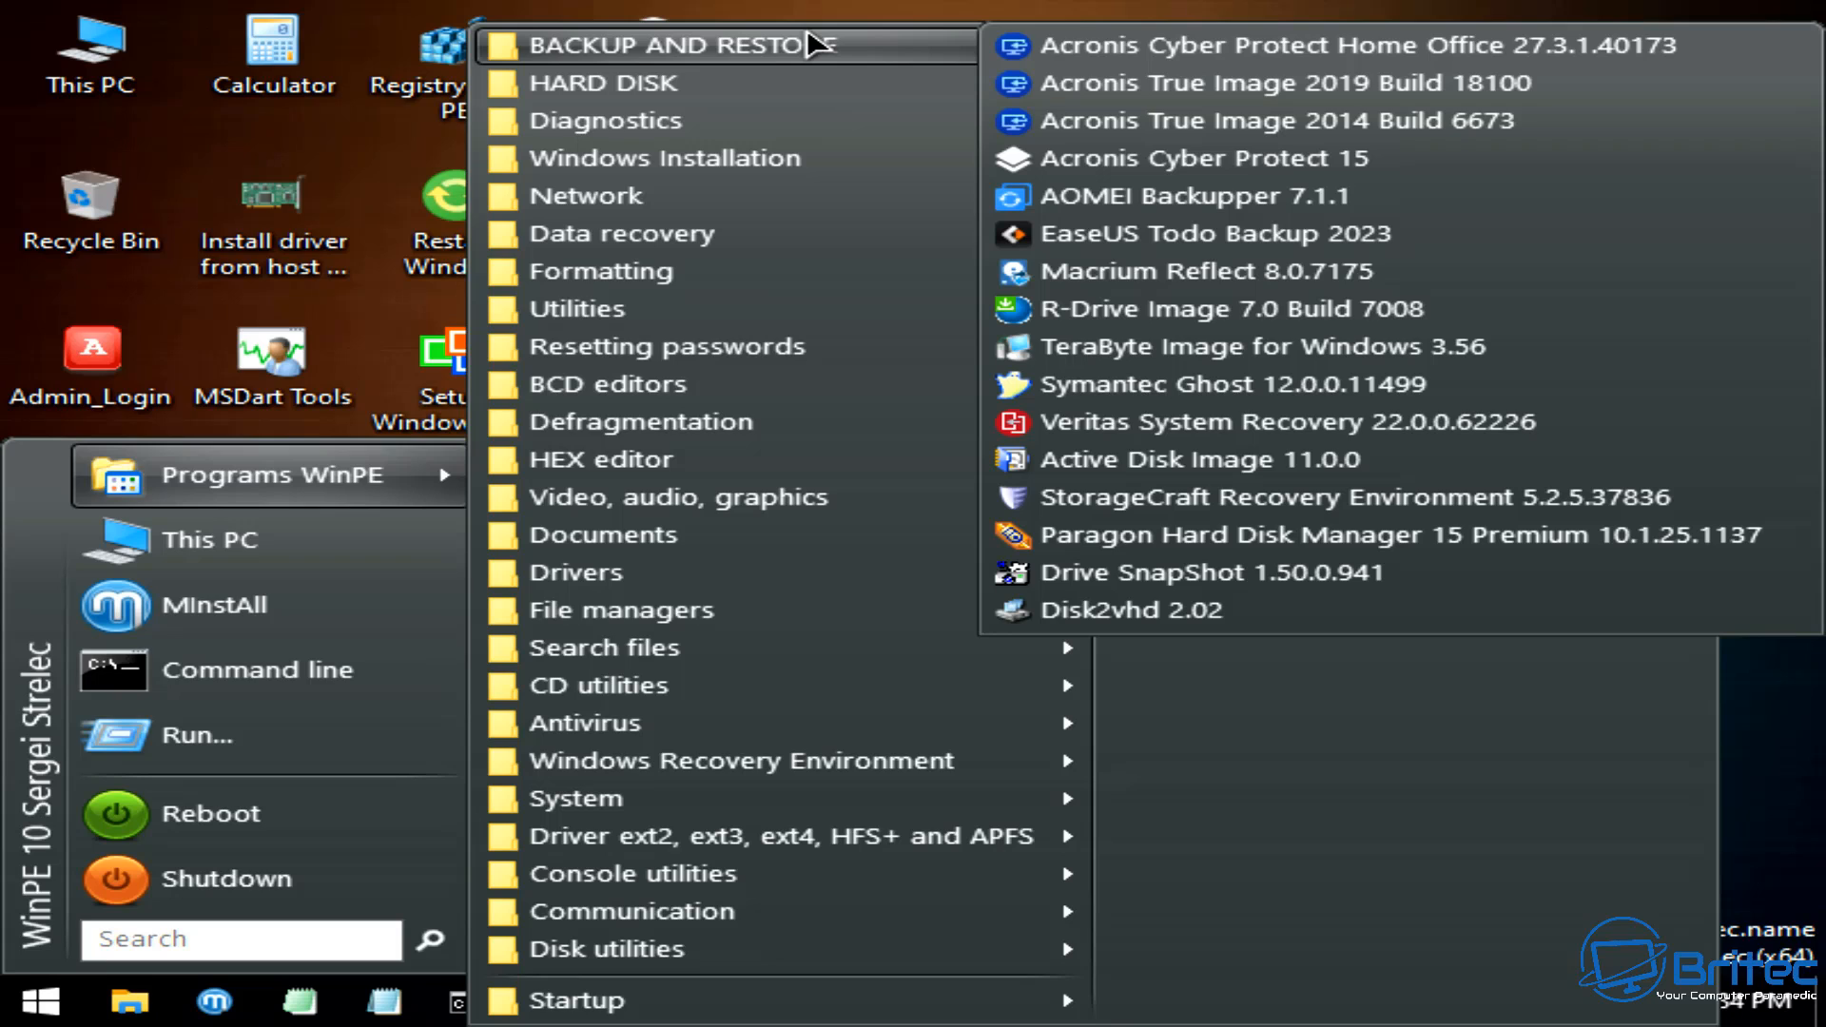
pyautogui.moveTo(810, 82)
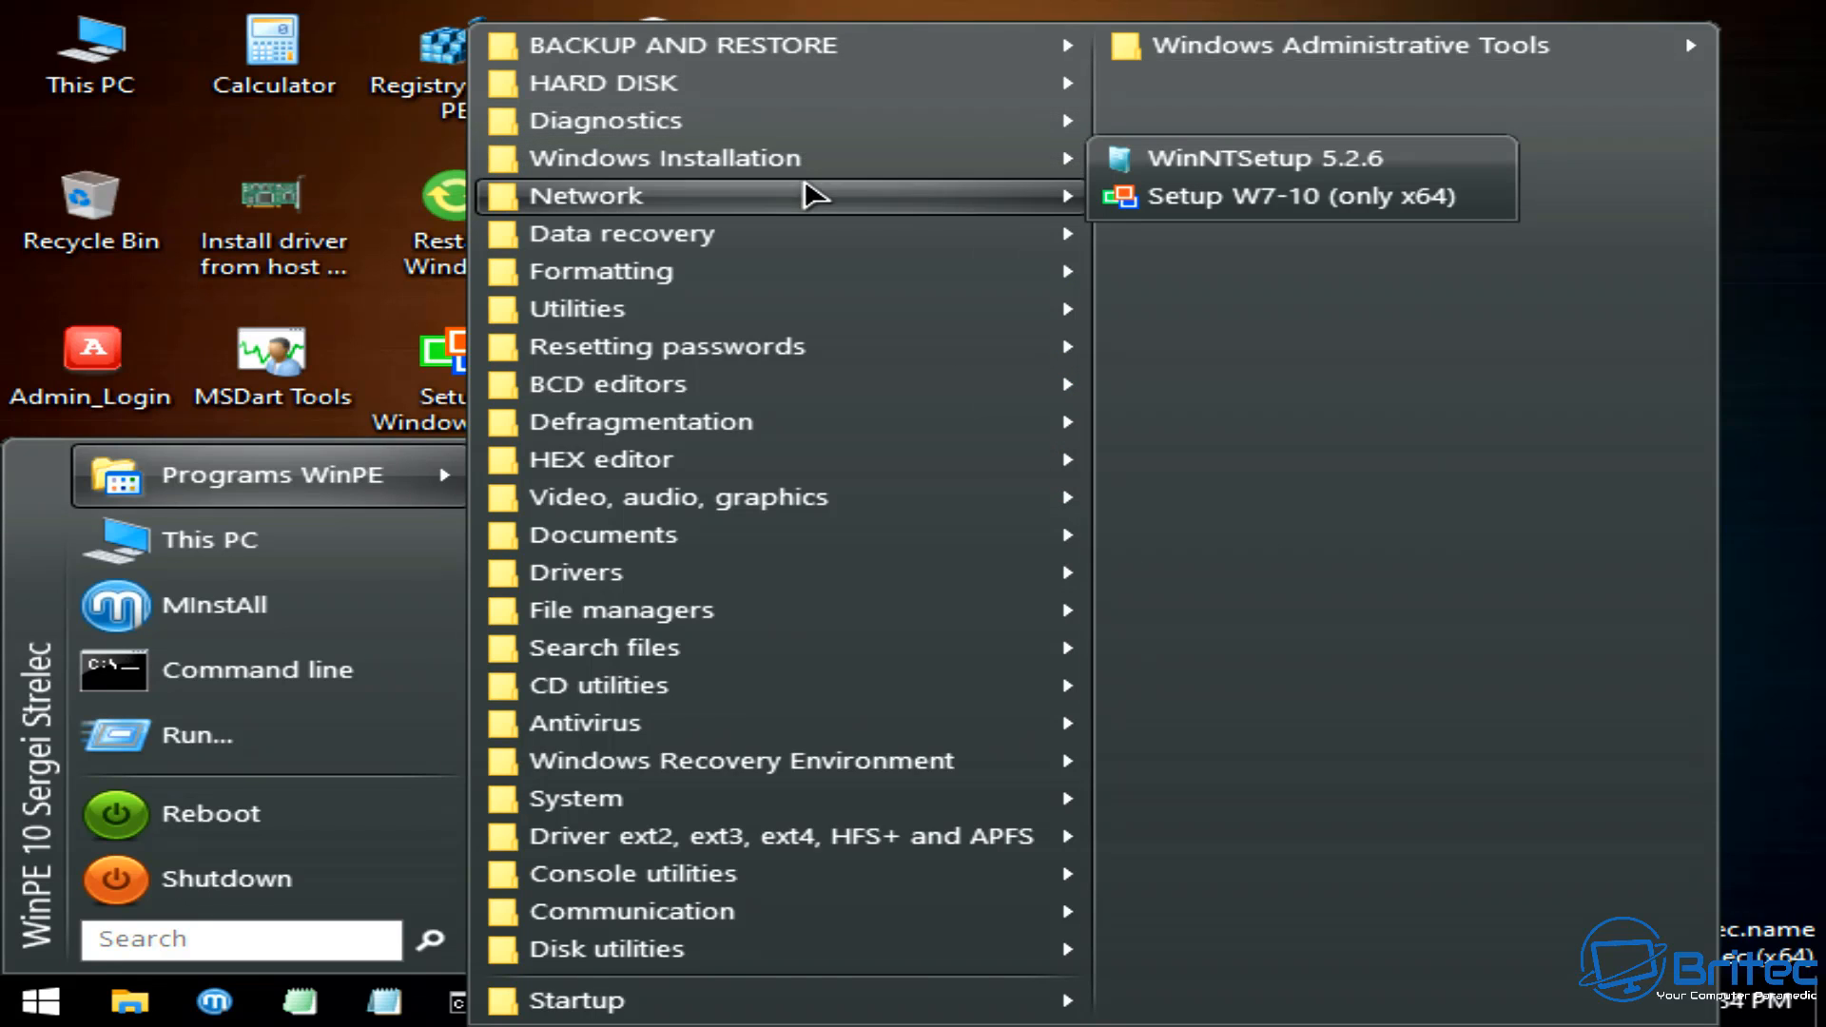
# - Launch Symantec Ghost 12.0.0.11499 from the BACKUP AND RESTORE category
pyautogui.click(586, 194)
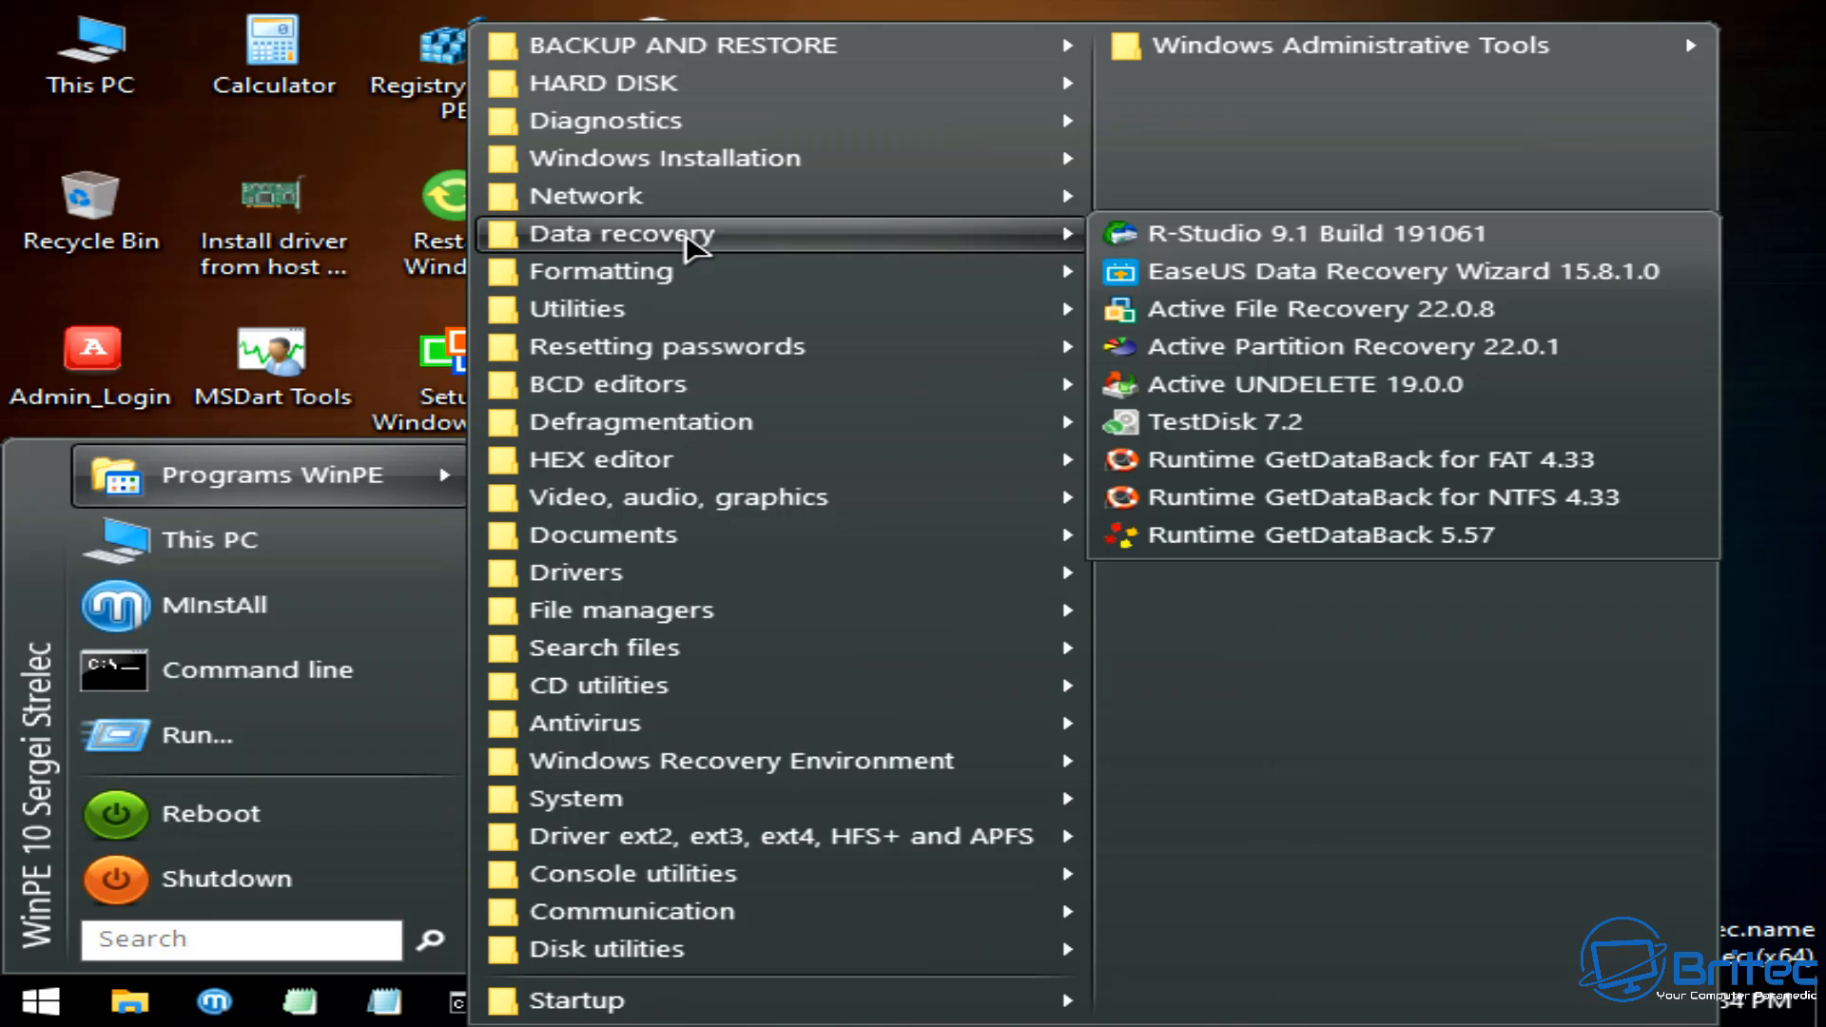
pyautogui.moveTo(600, 270)
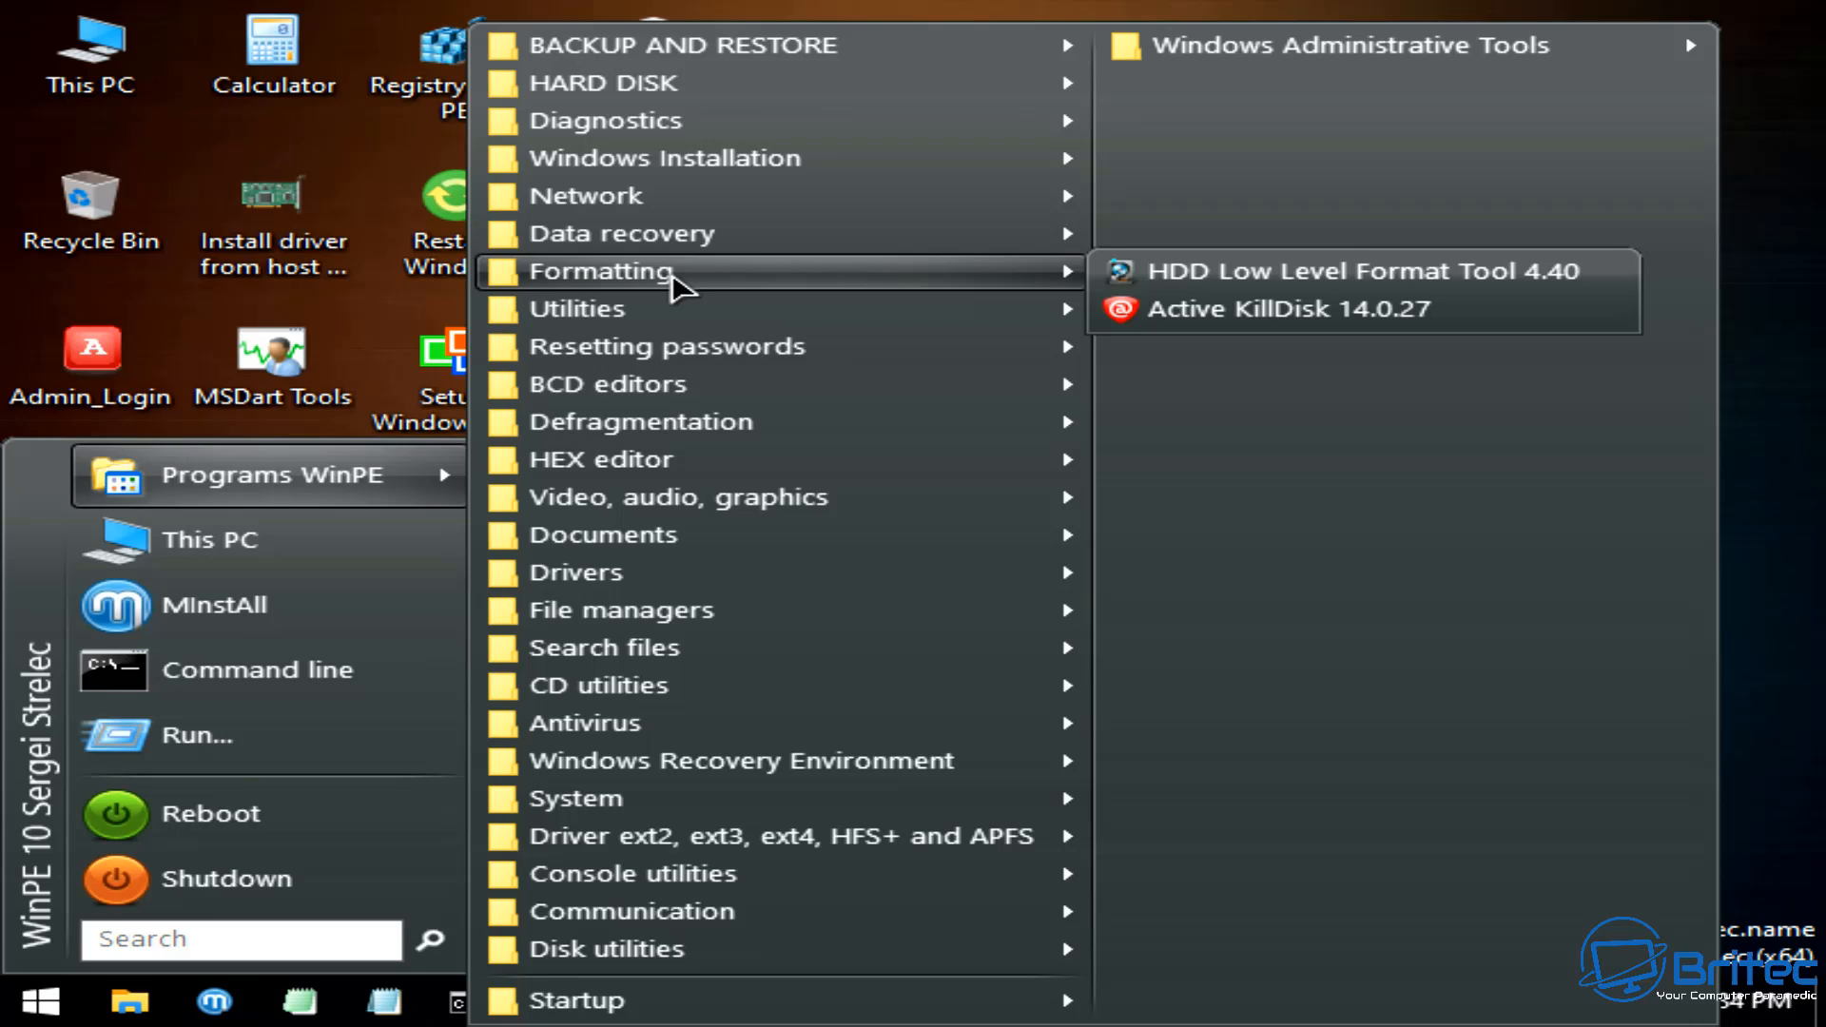
pyautogui.moveTo(659, 308)
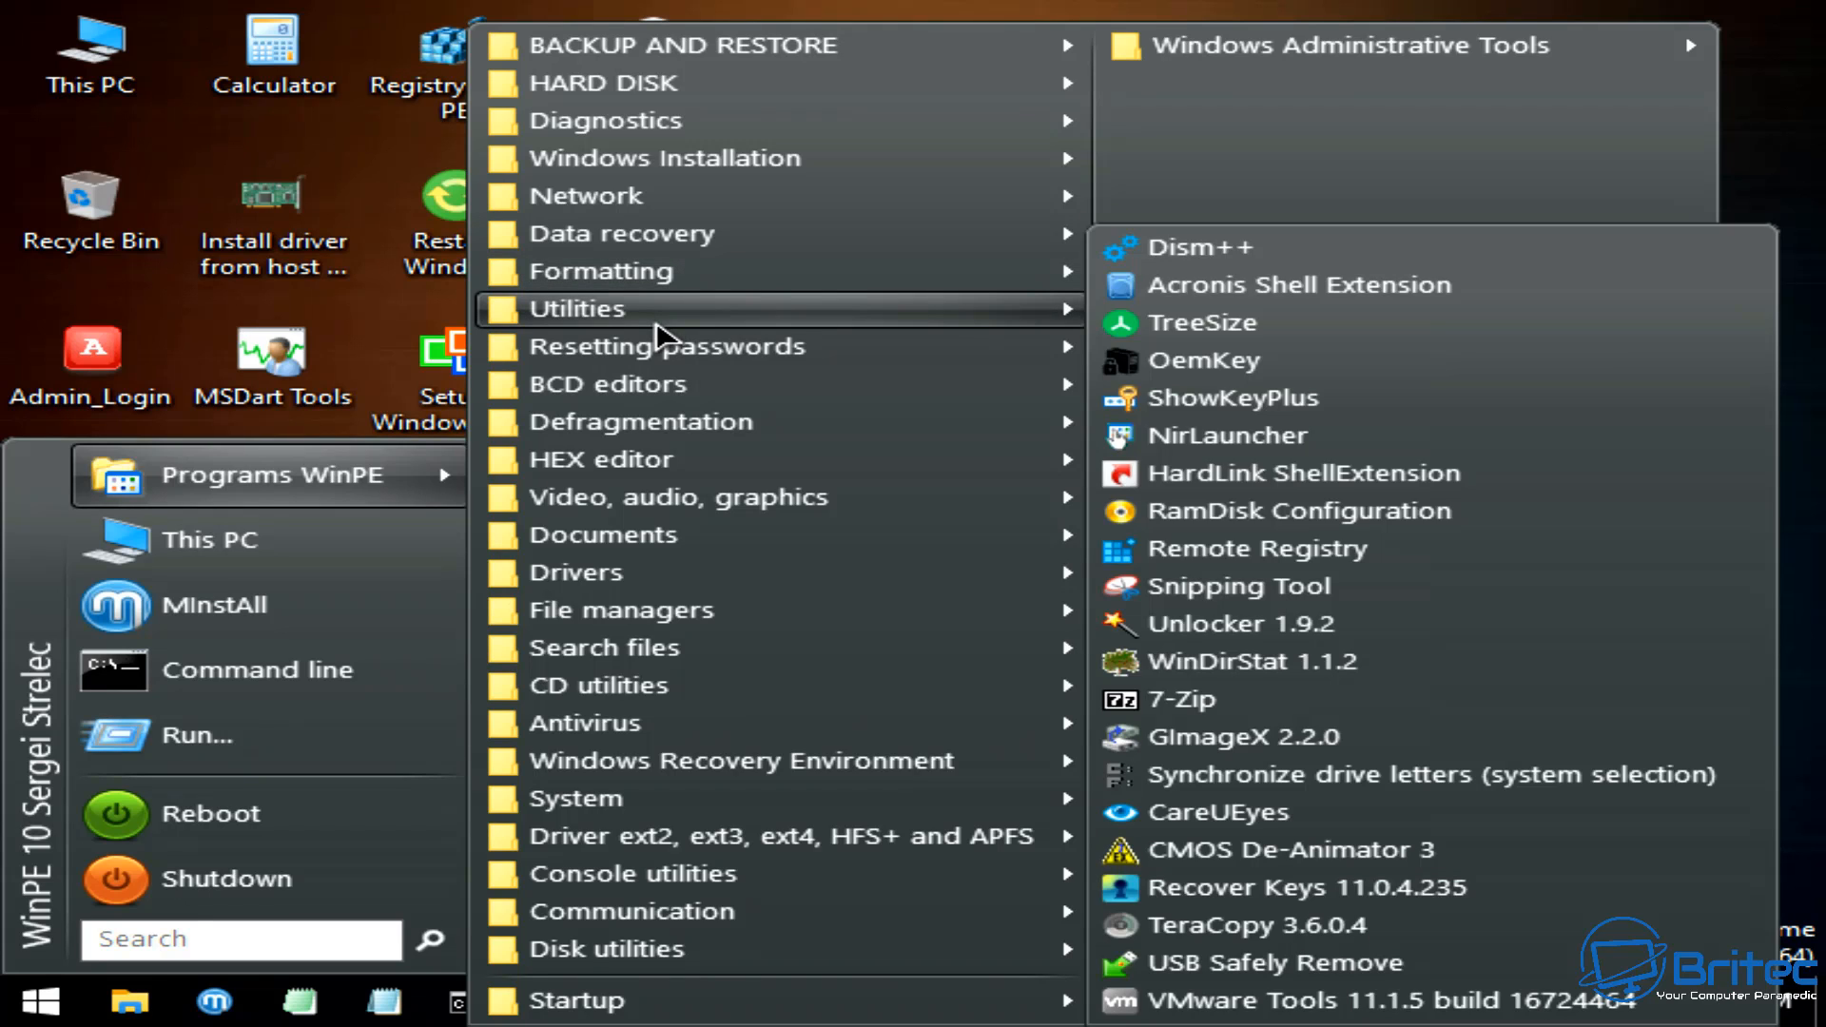
pyautogui.moveTo(664, 346)
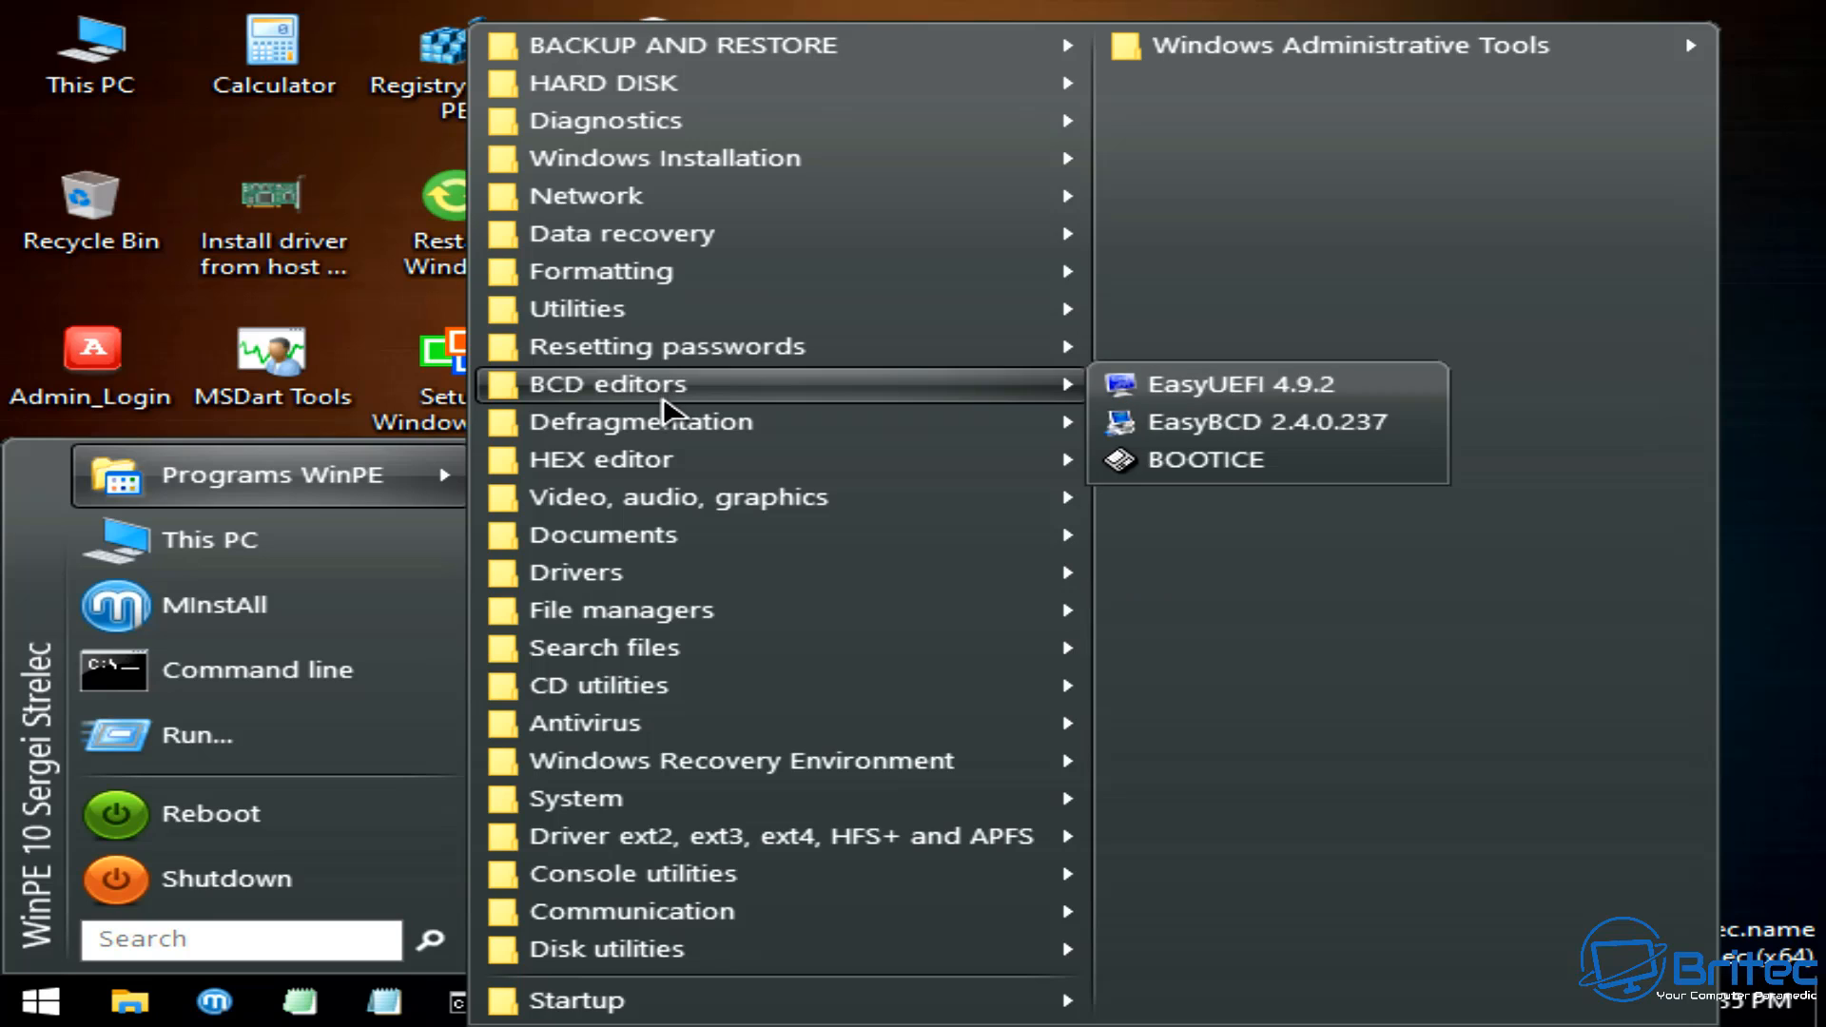
pyautogui.moveTo(640, 422)
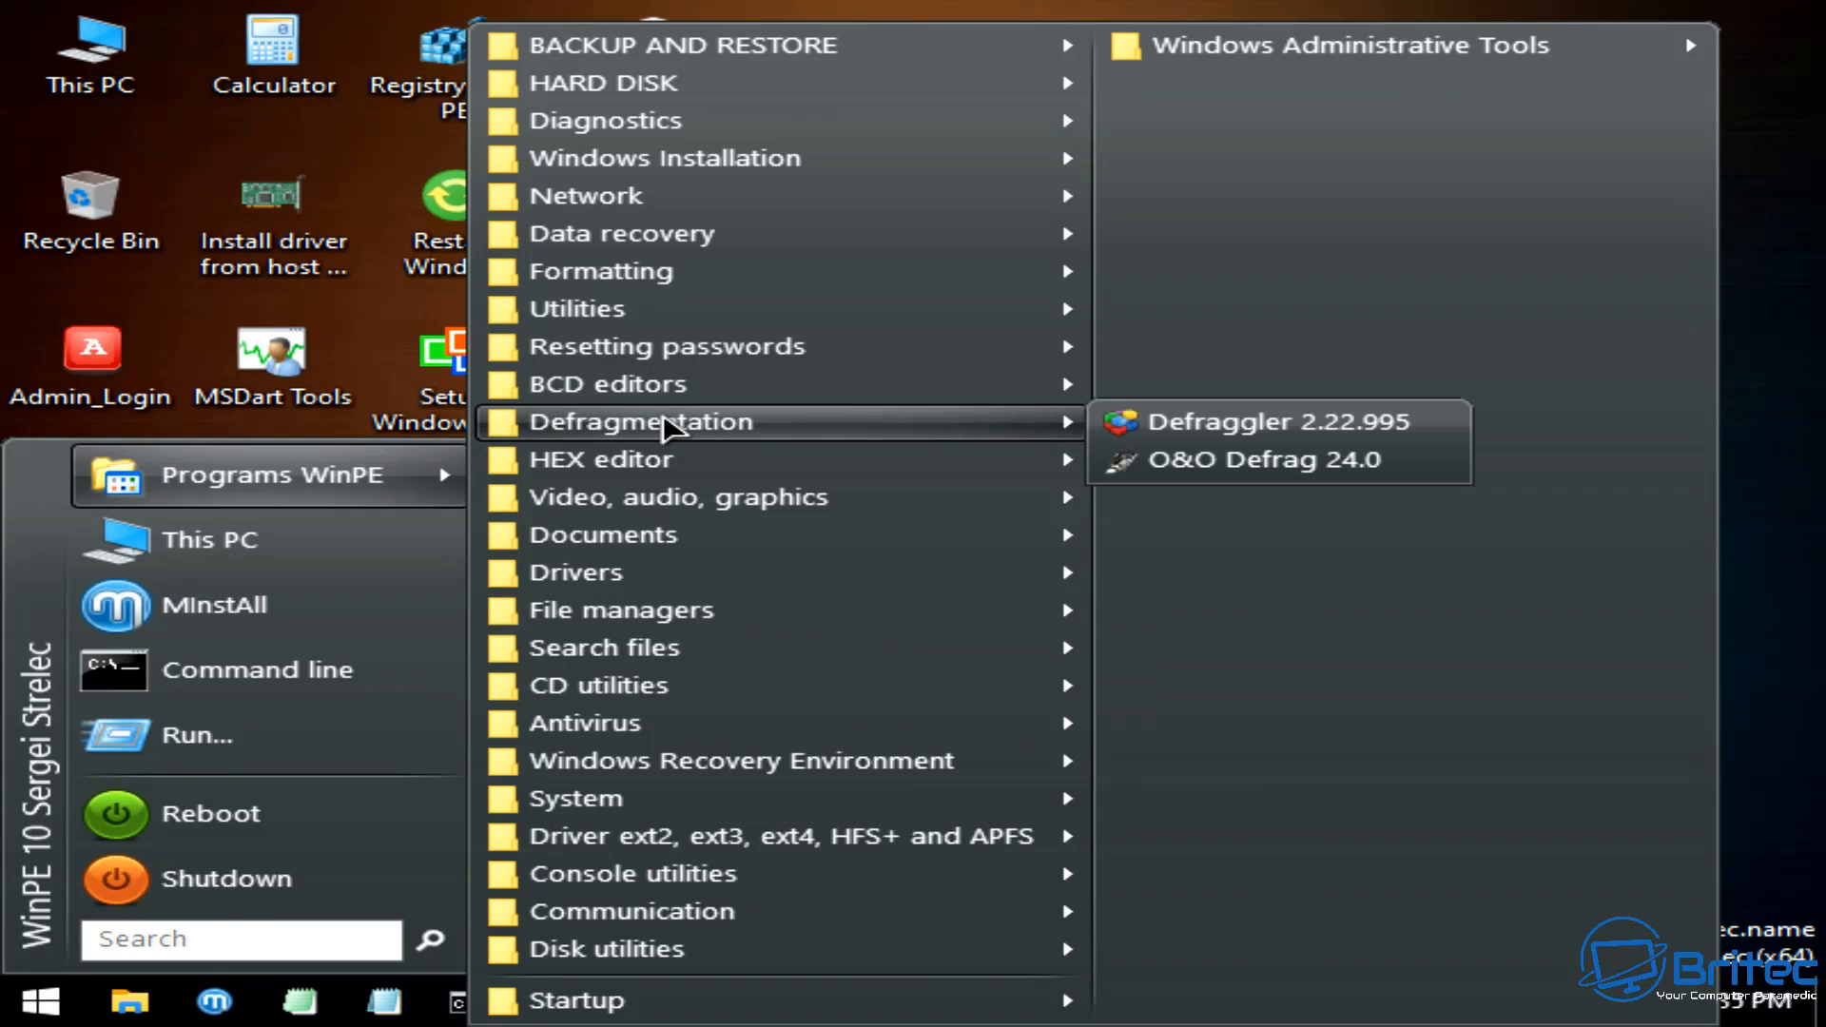
pyautogui.moveTo(602, 459)
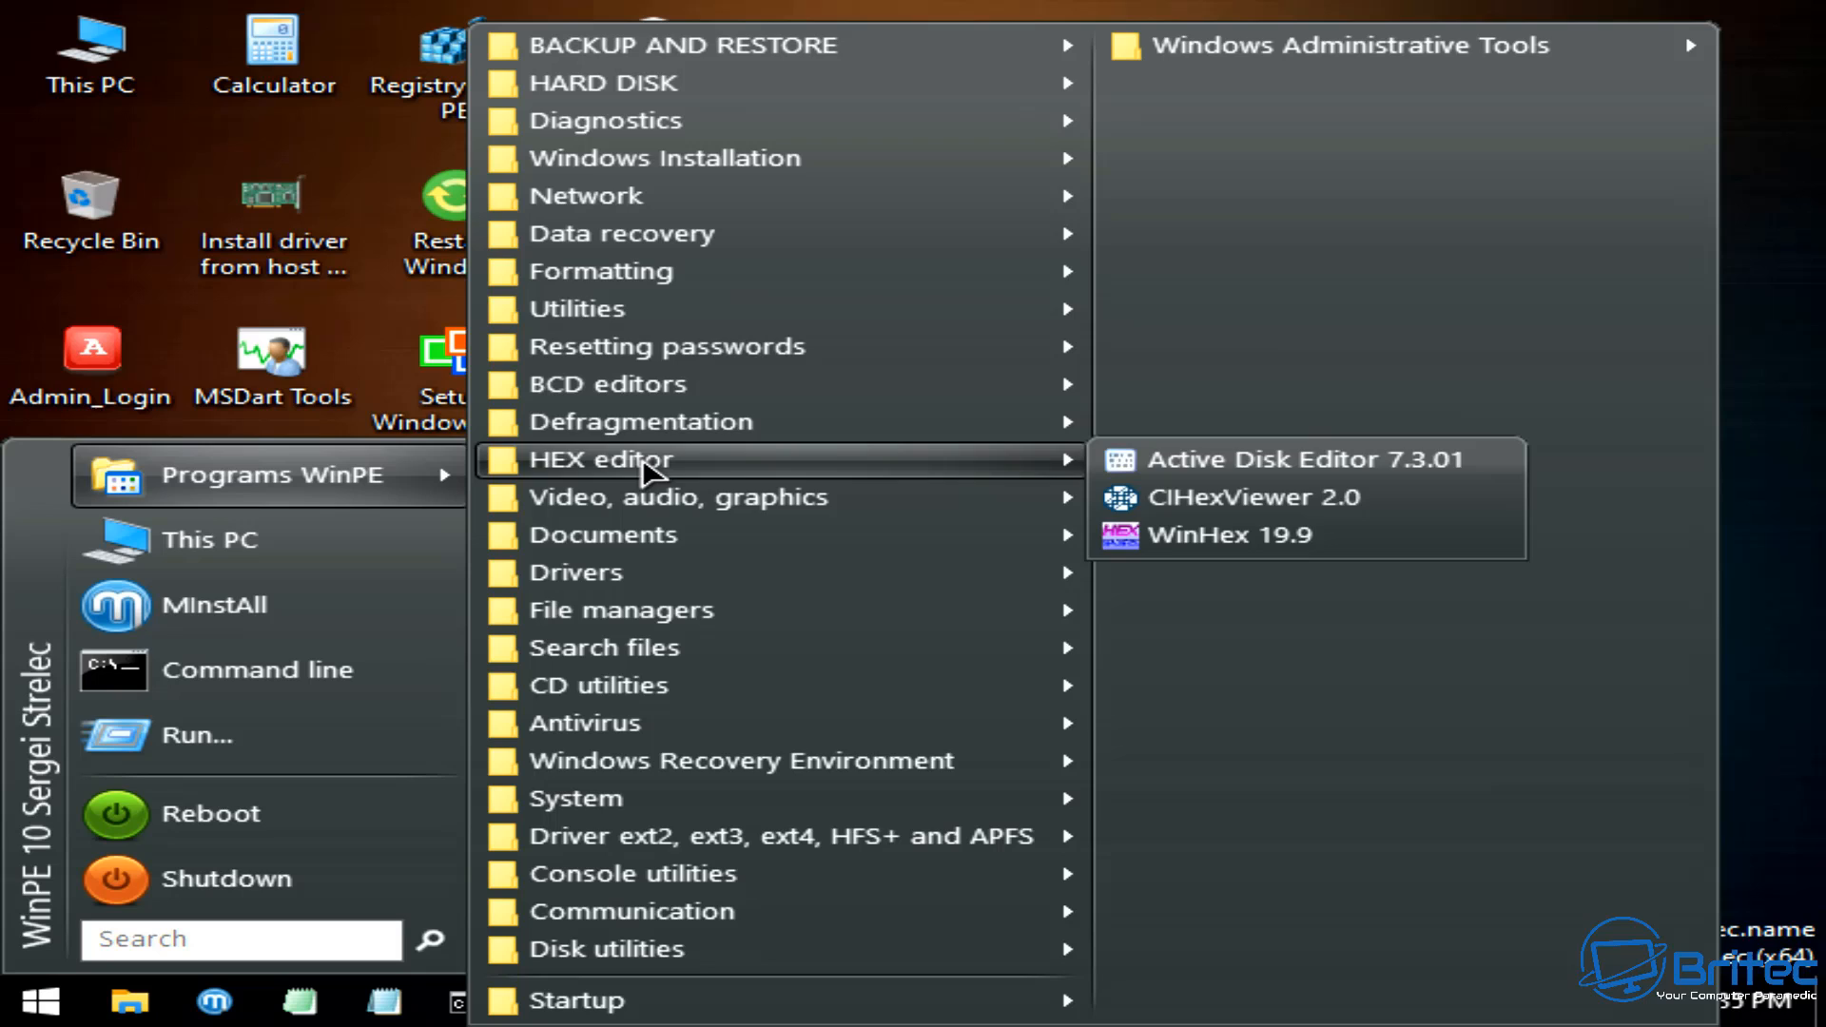
pyautogui.moveTo(675, 497)
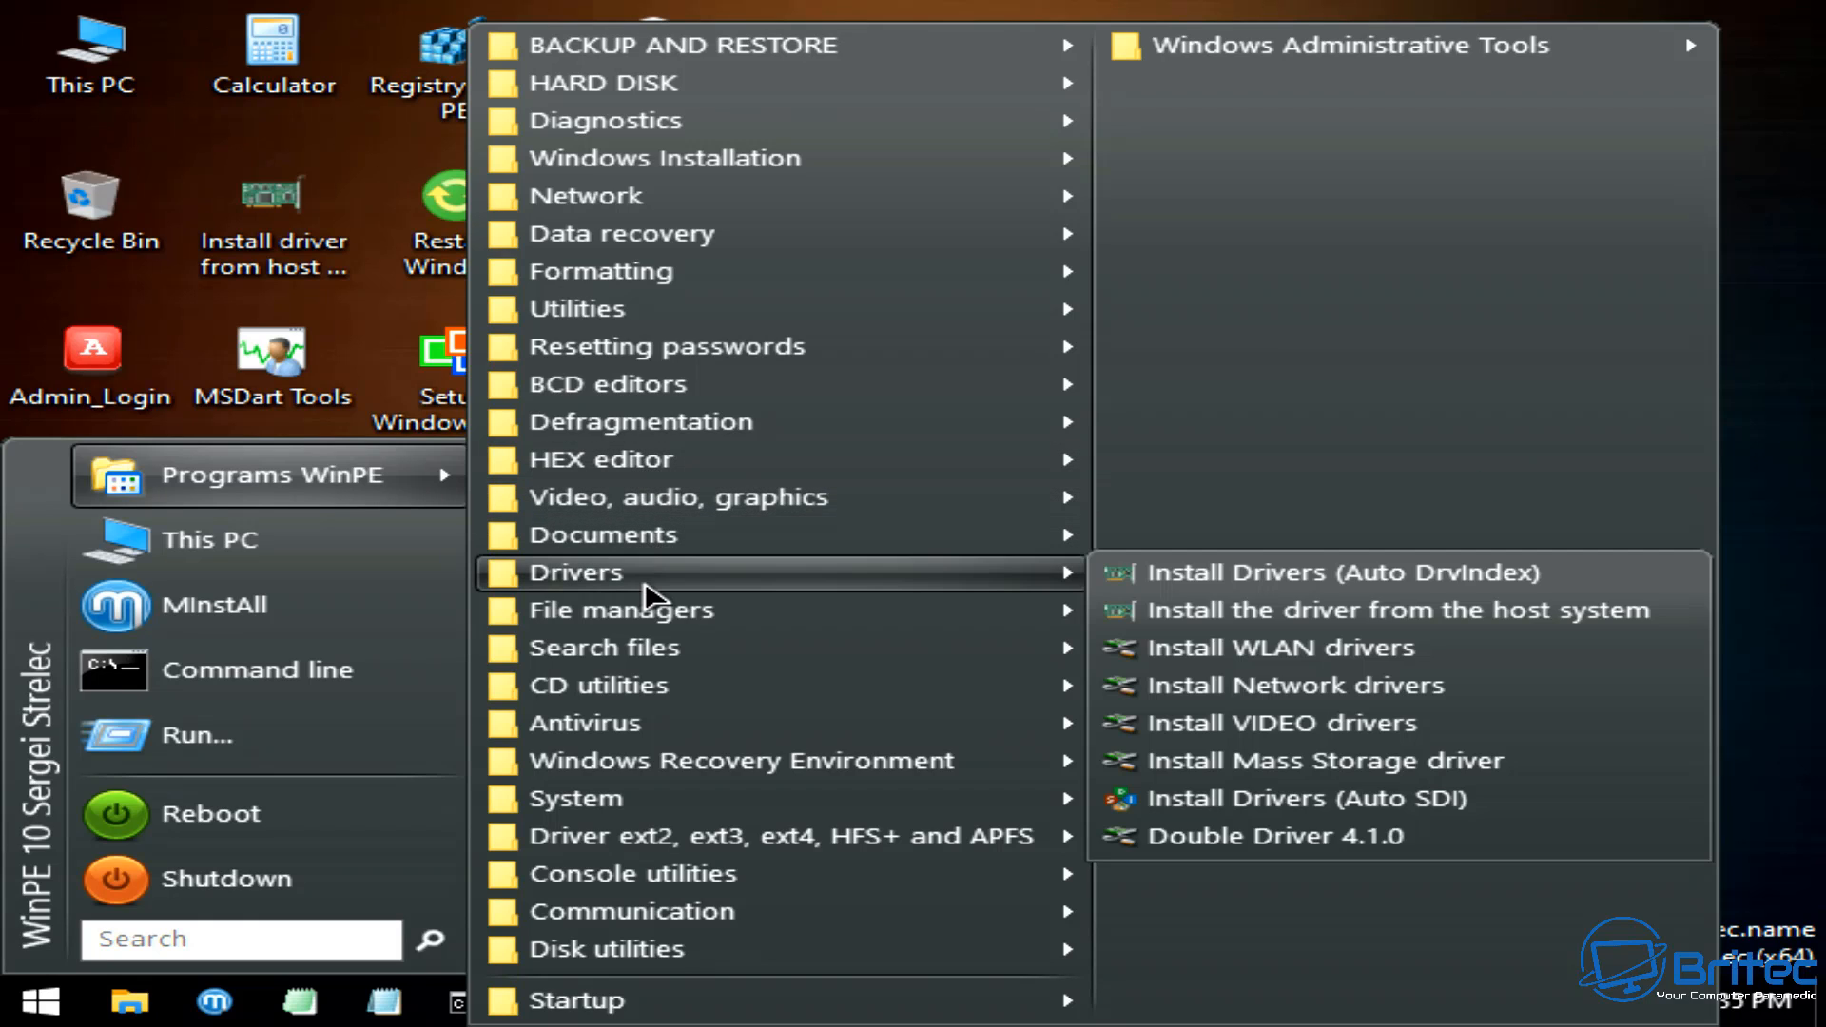
pyautogui.moveTo(623, 608)
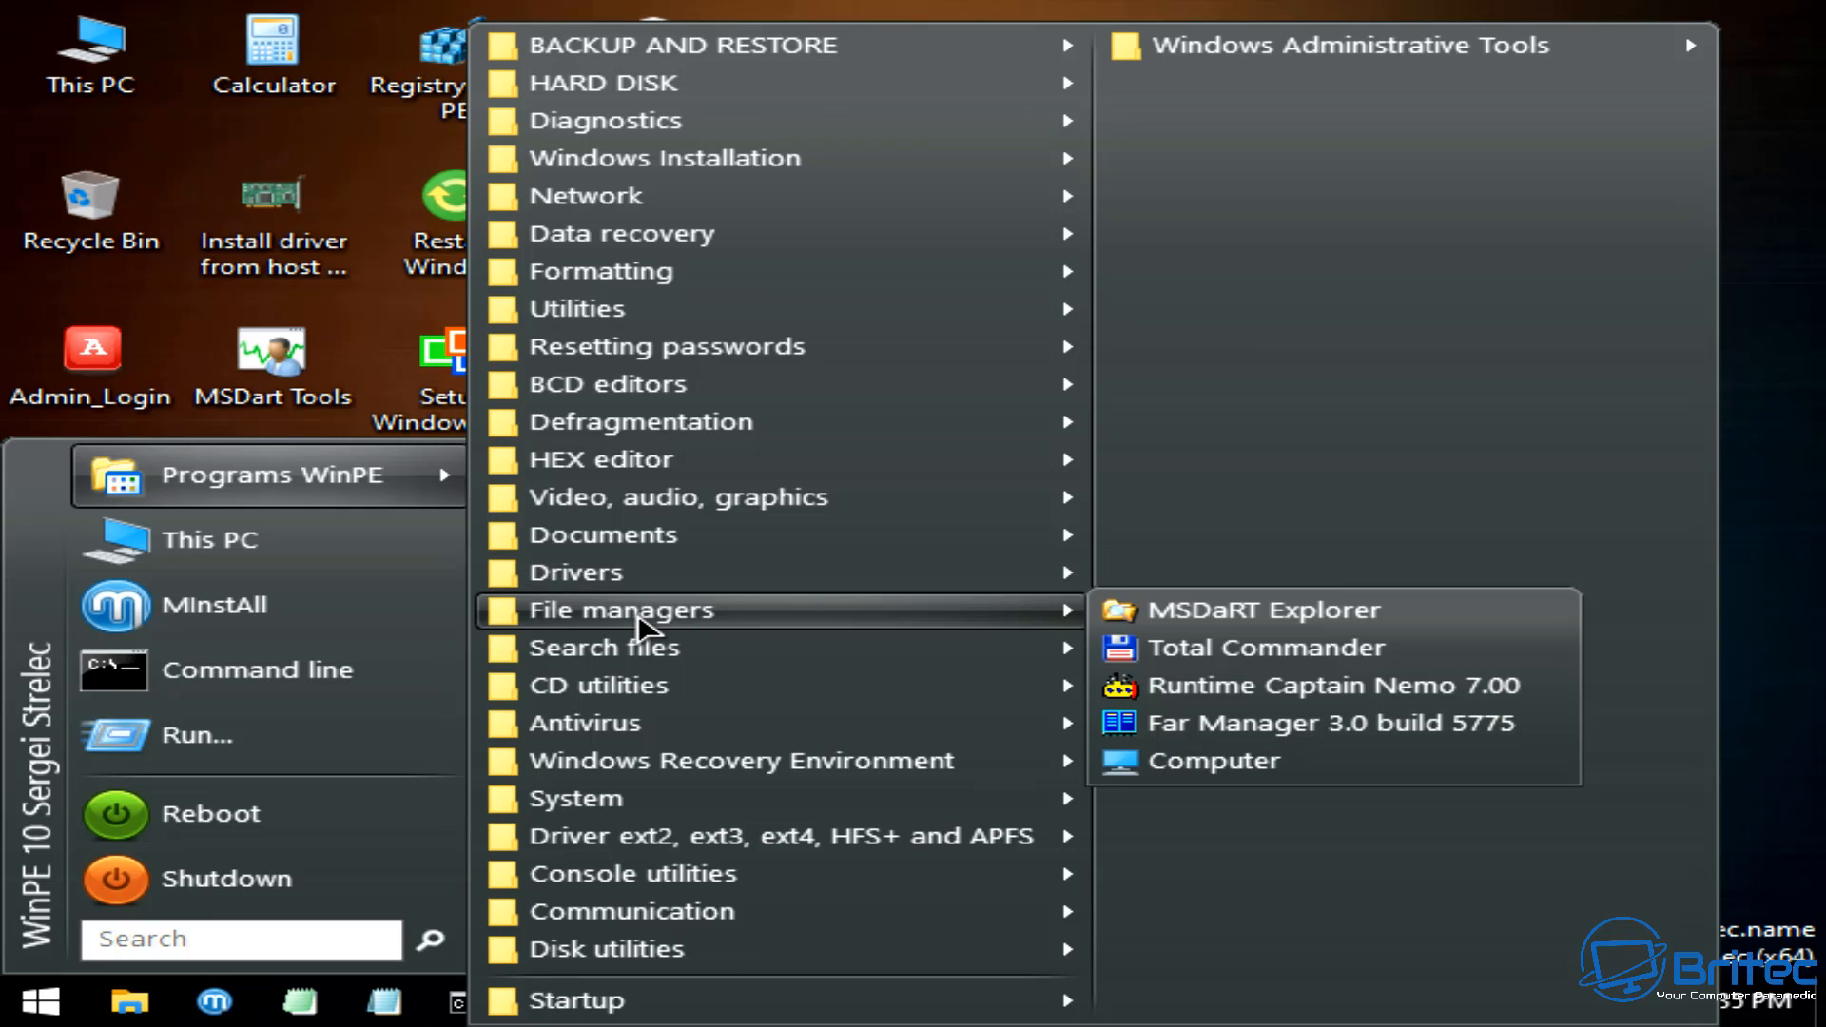
pyautogui.moveTo(603, 648)
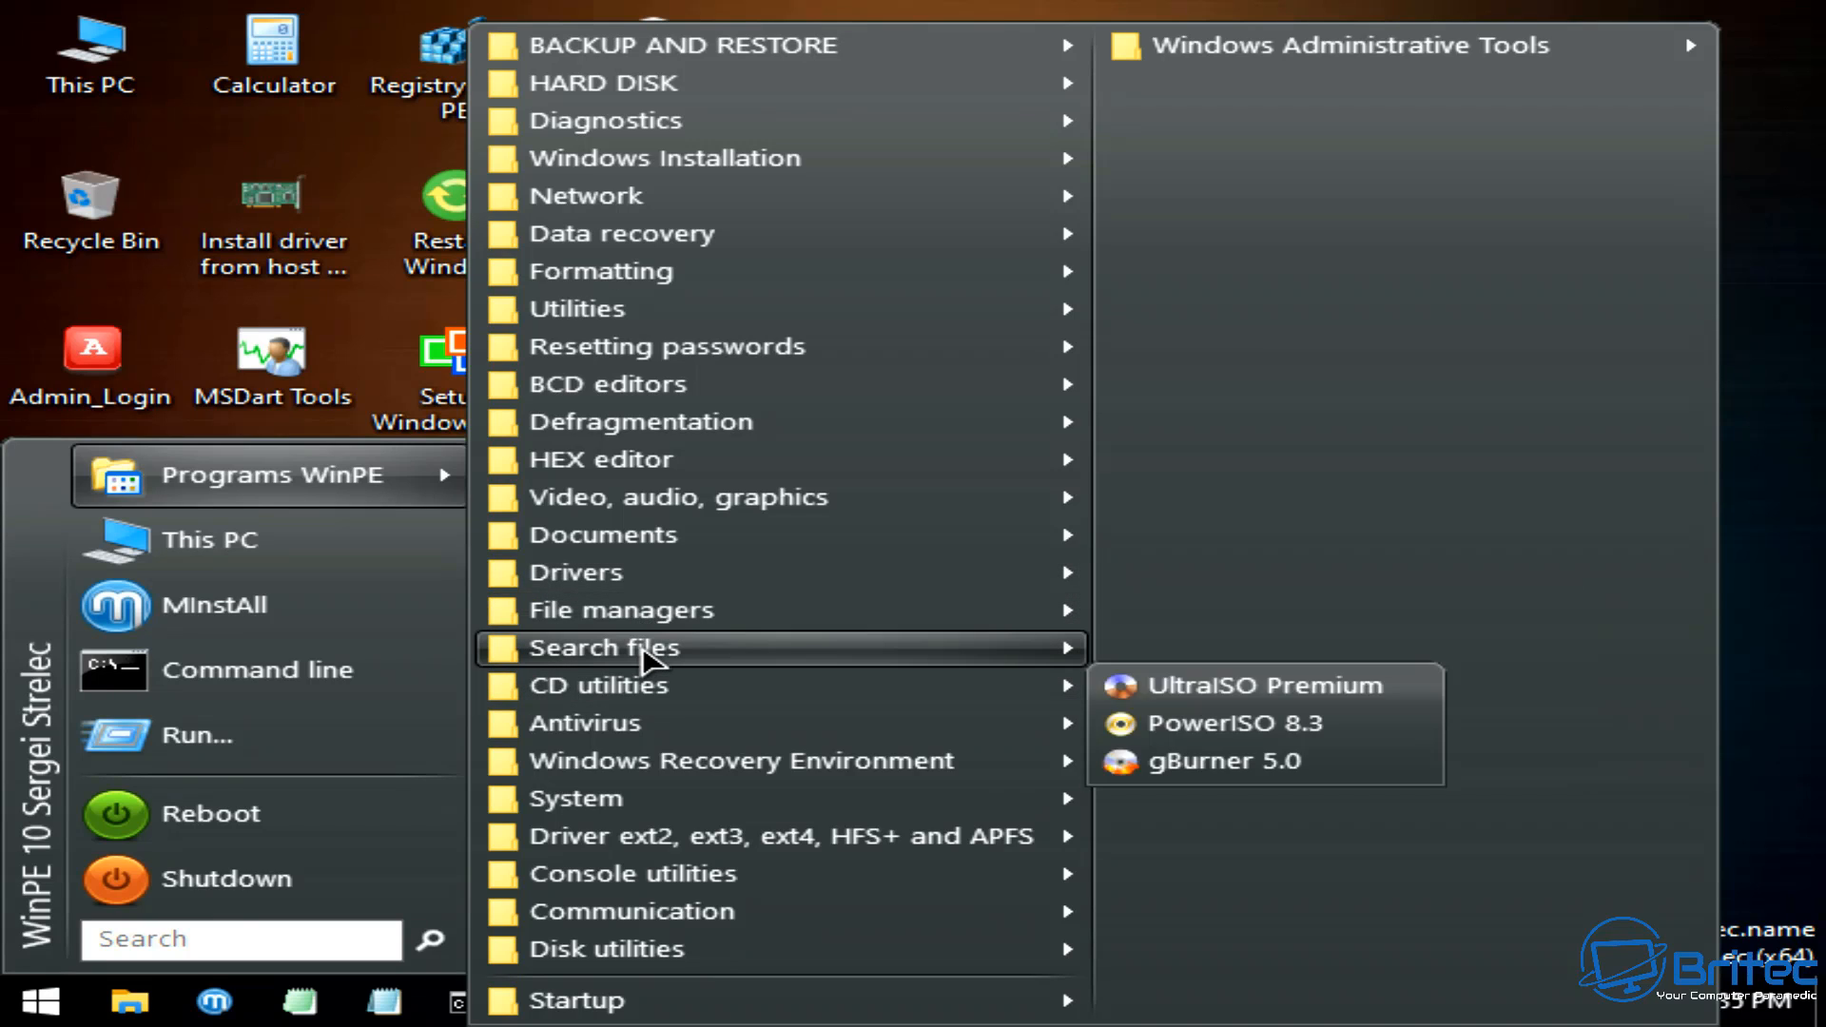
pyautogui.moveTo(635, 685)
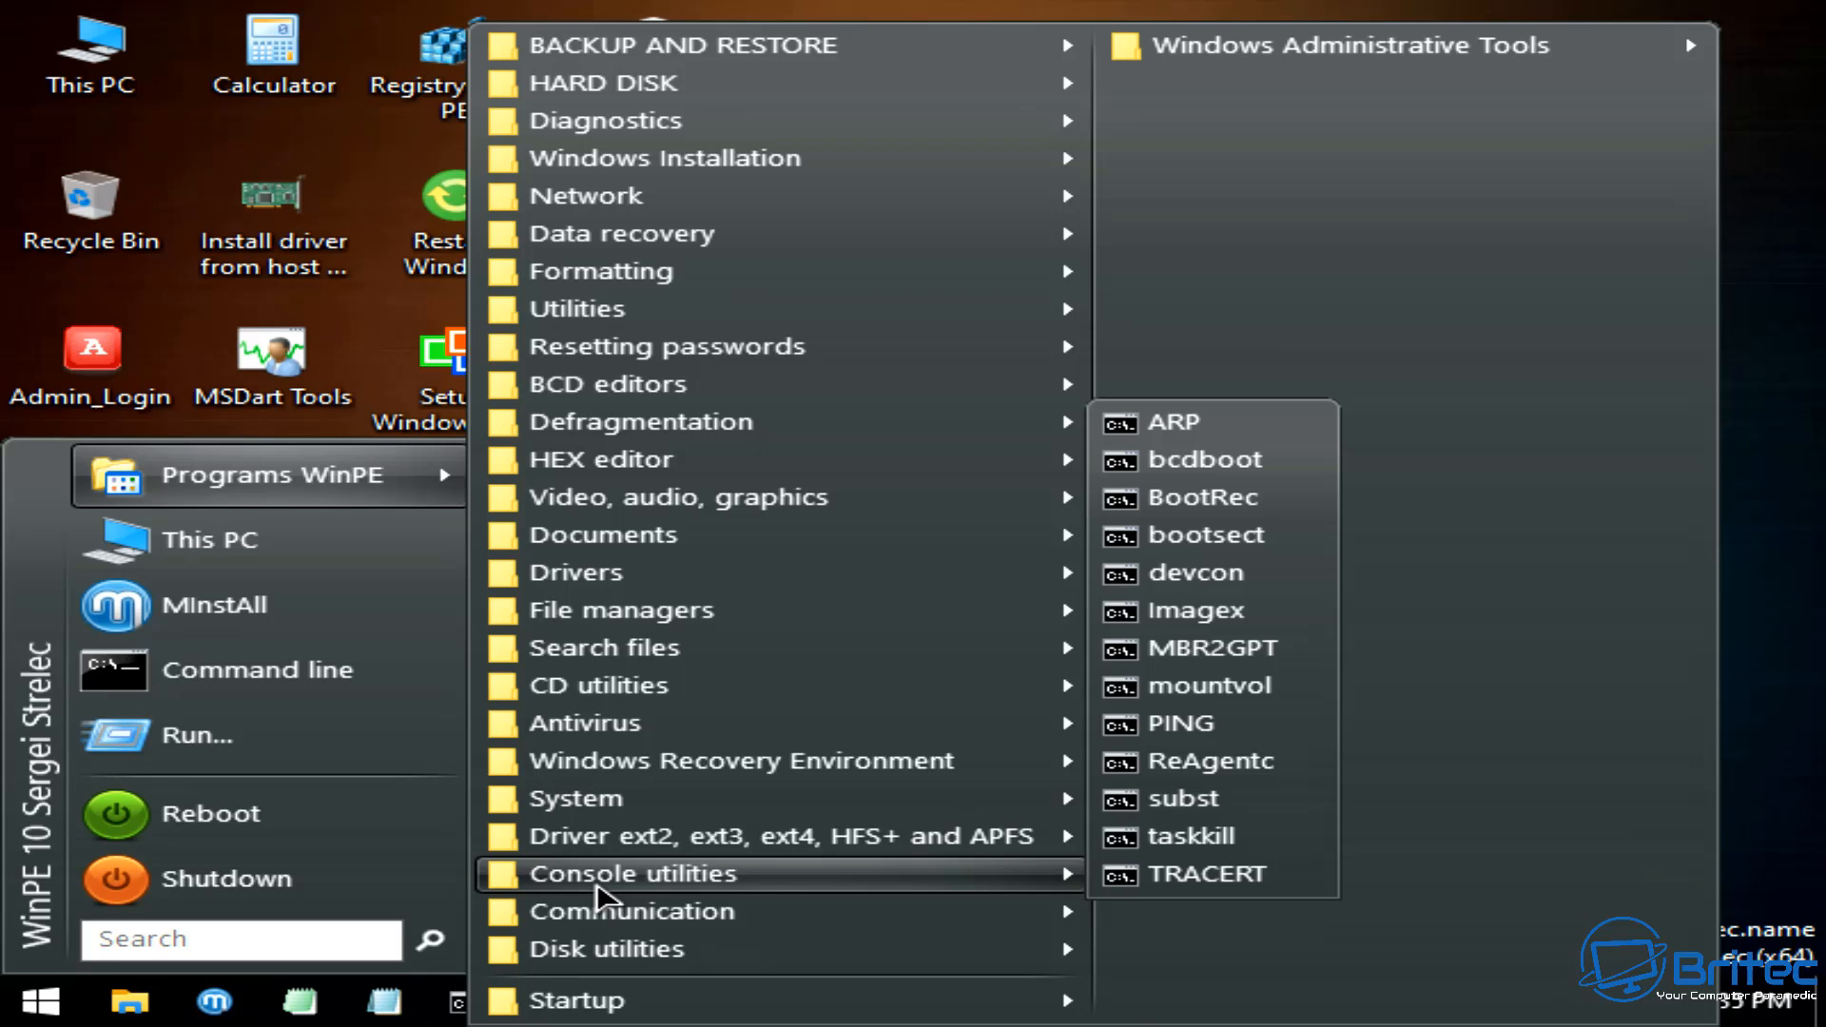
pyautogui.moveTo(588, 920)
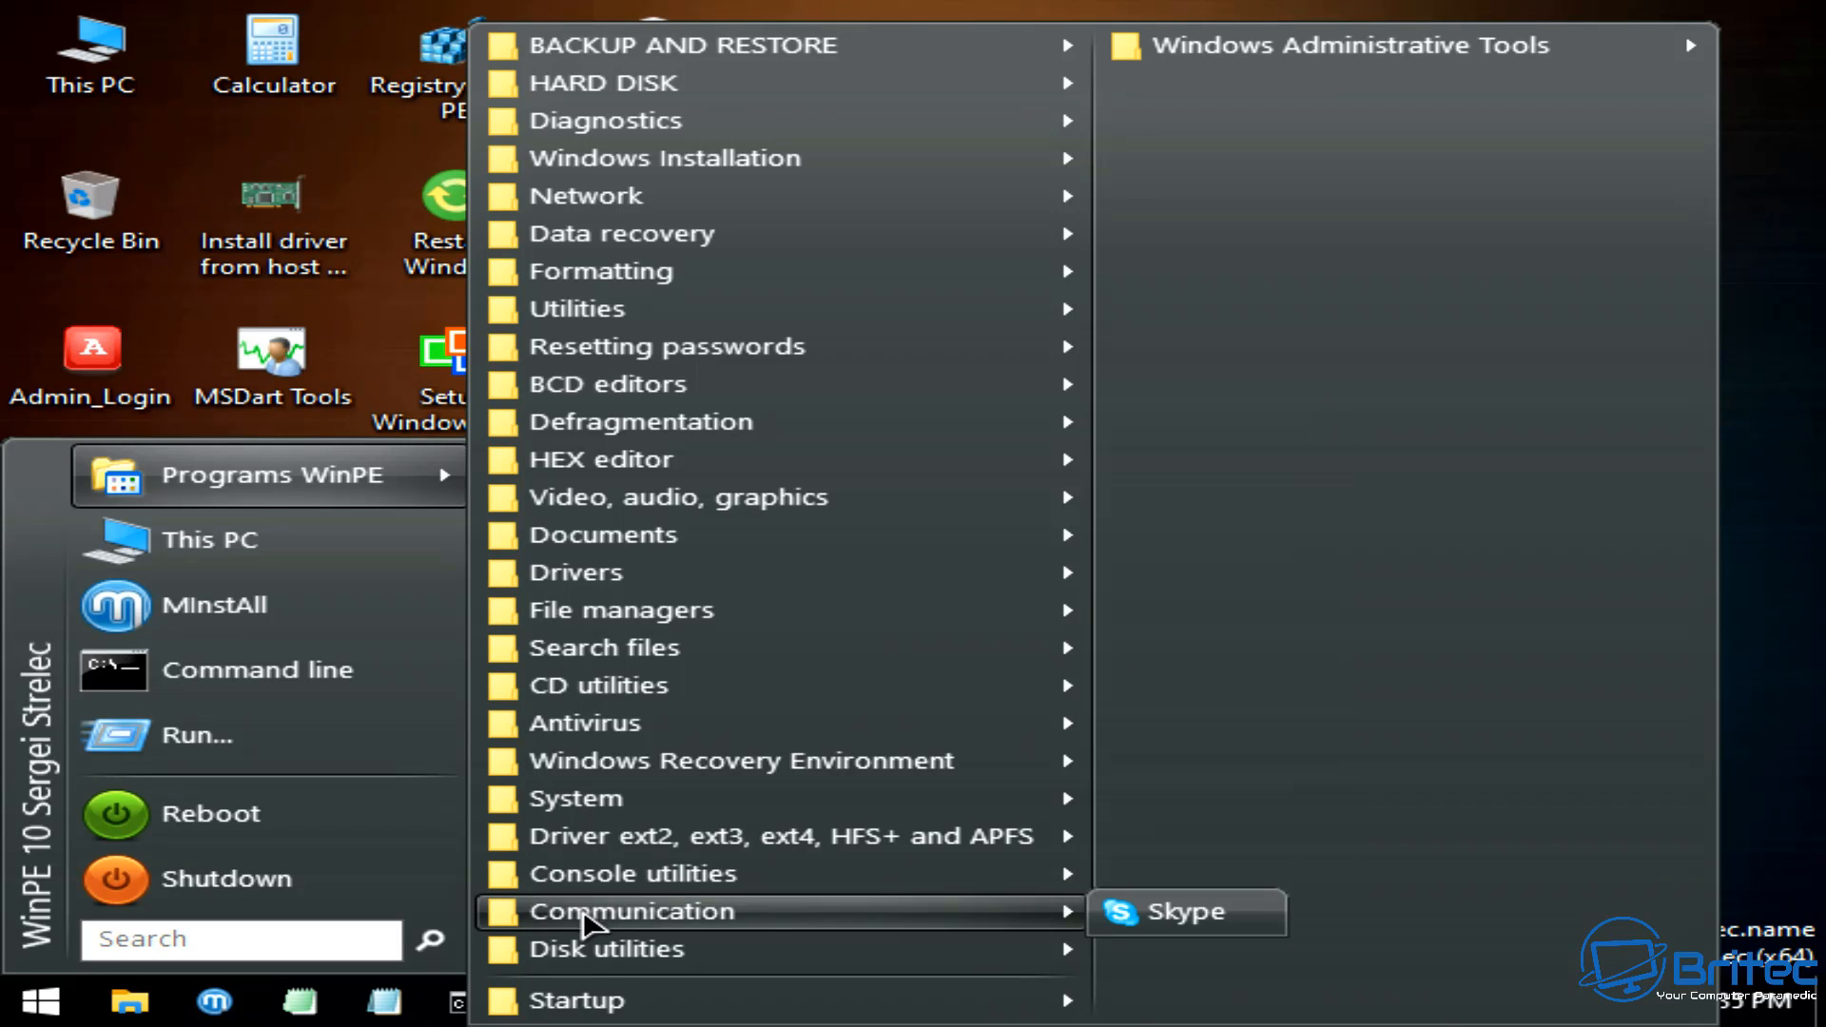
pyautogui.moveTo(606, 949)
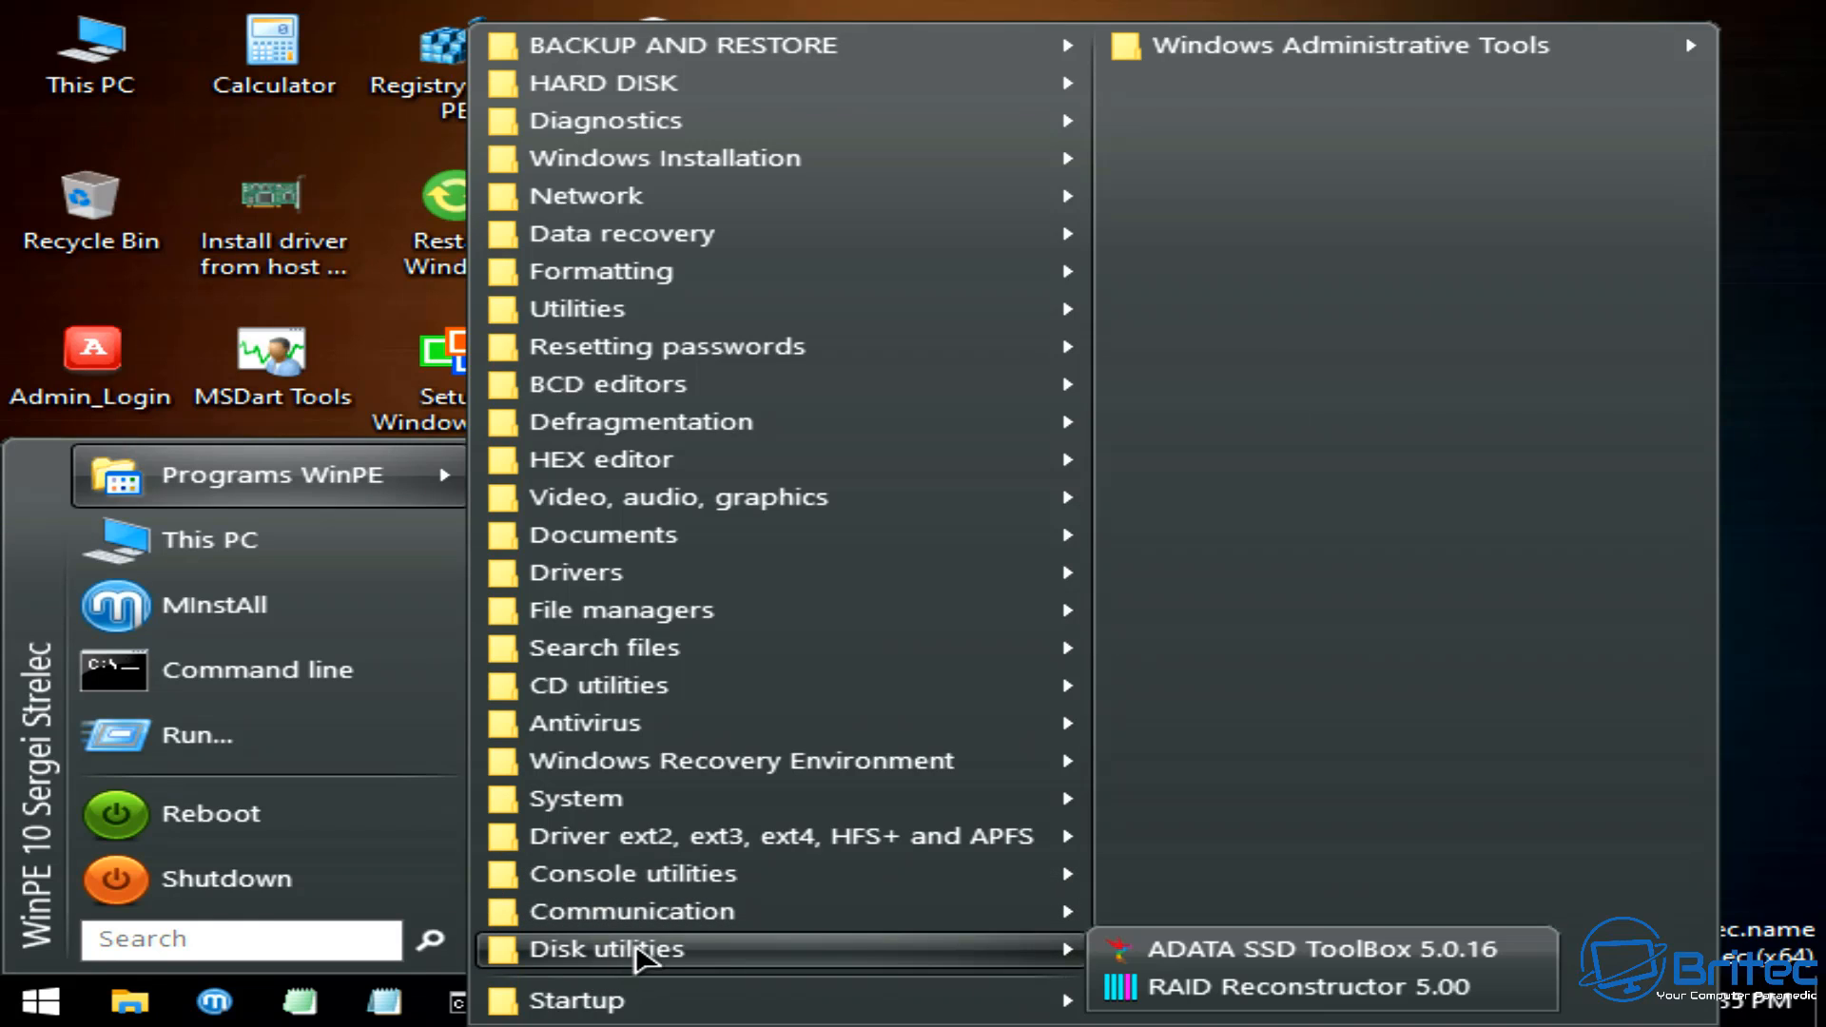
pyautogui.moveTo(600, 83)
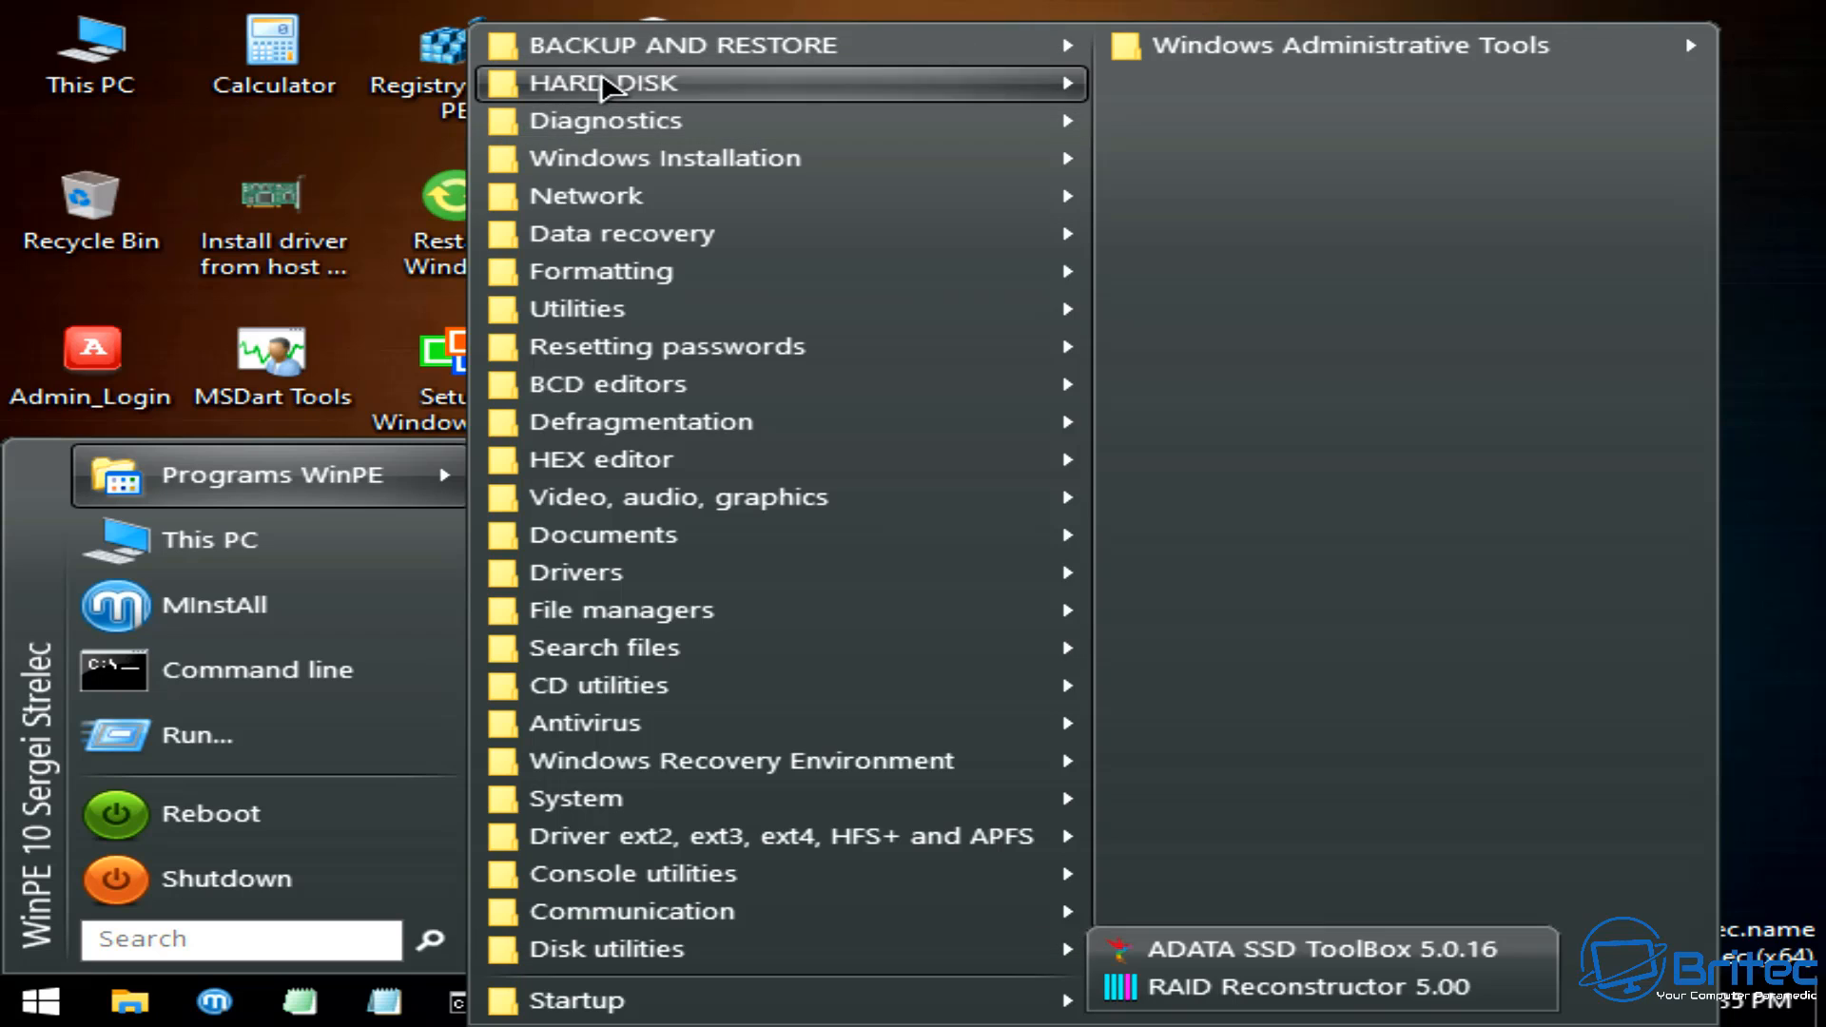
pyautogui.moveTo(681, 45)
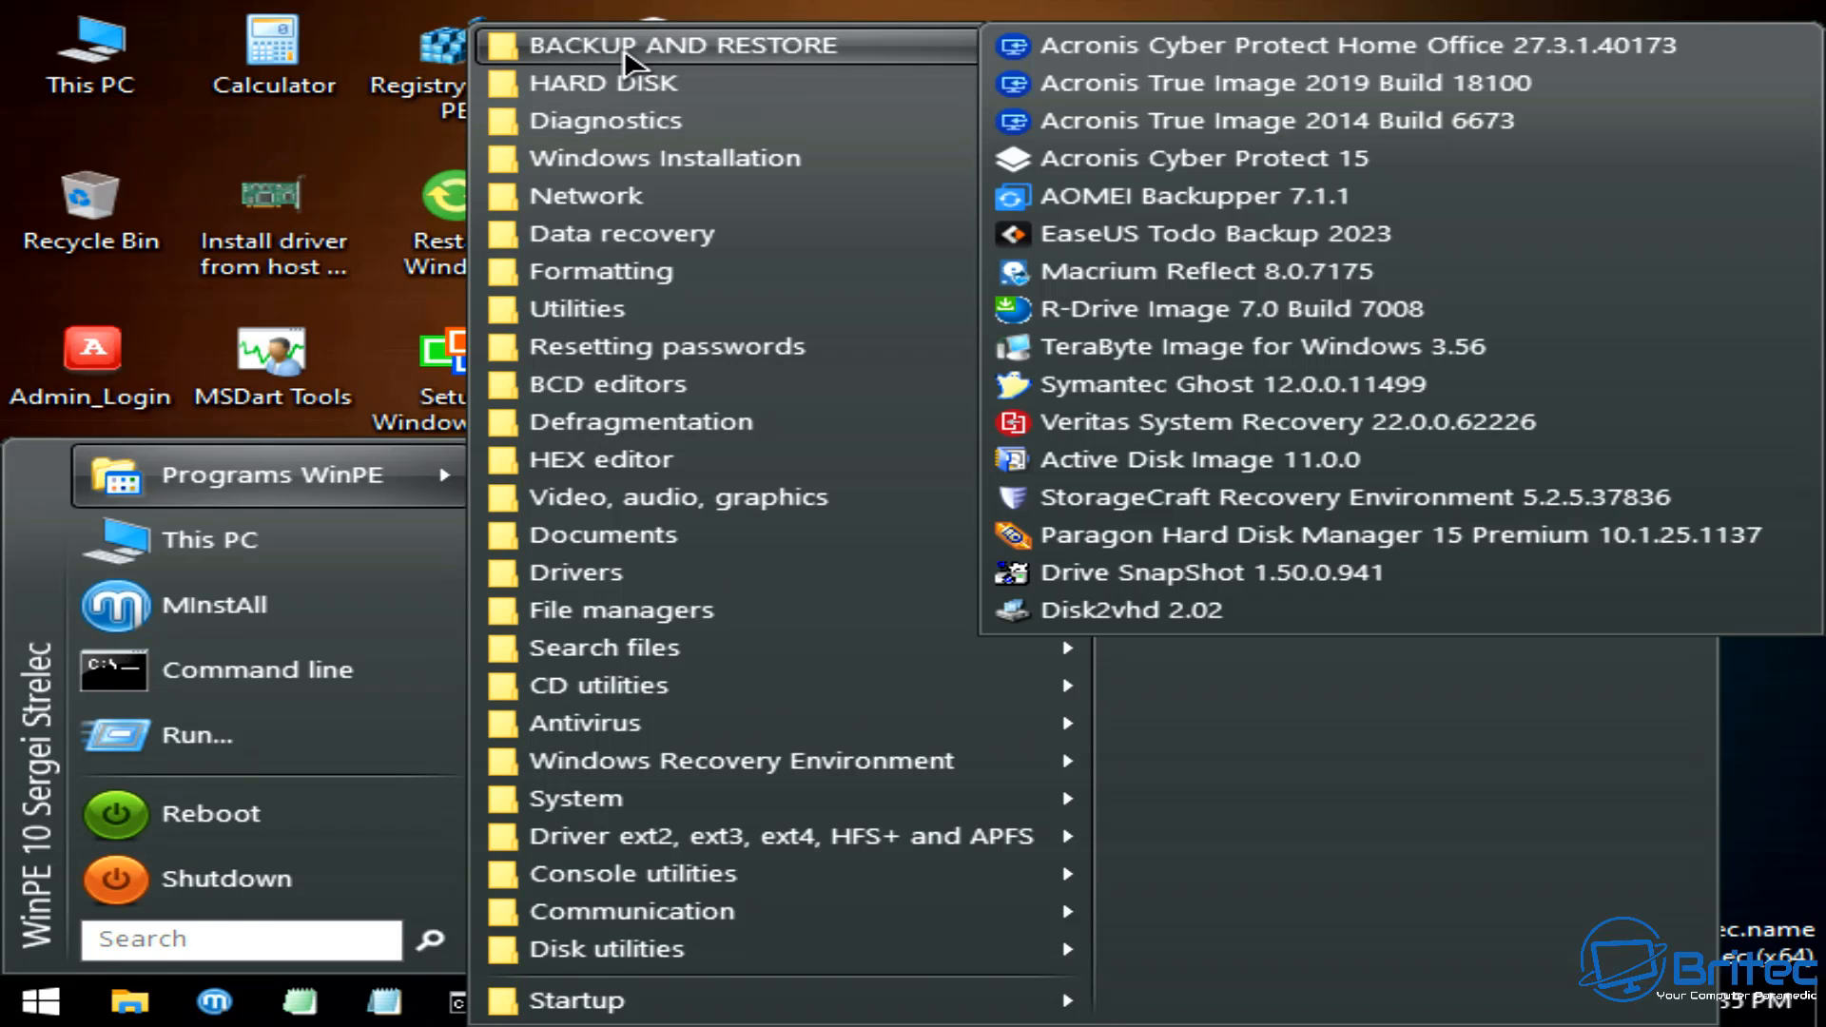
pyautogui.moveTo(1514, 586)
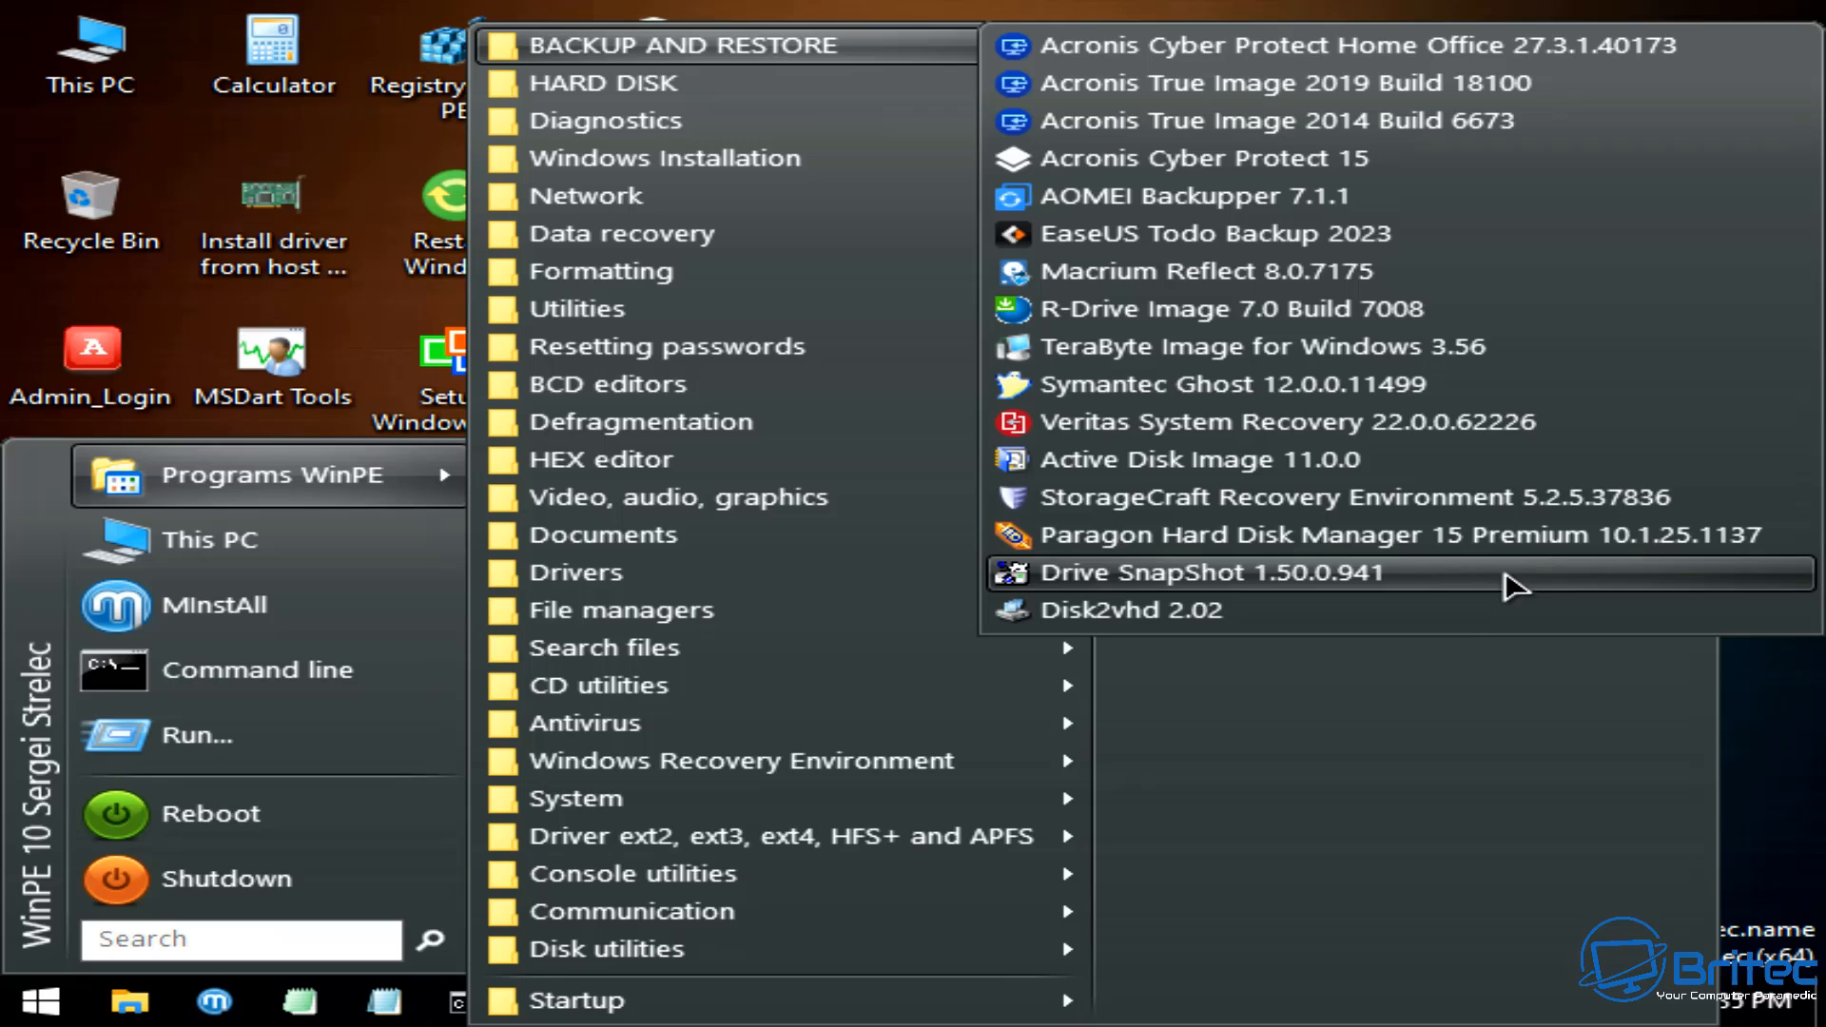
pyautogui.moveTo(1479, 611)
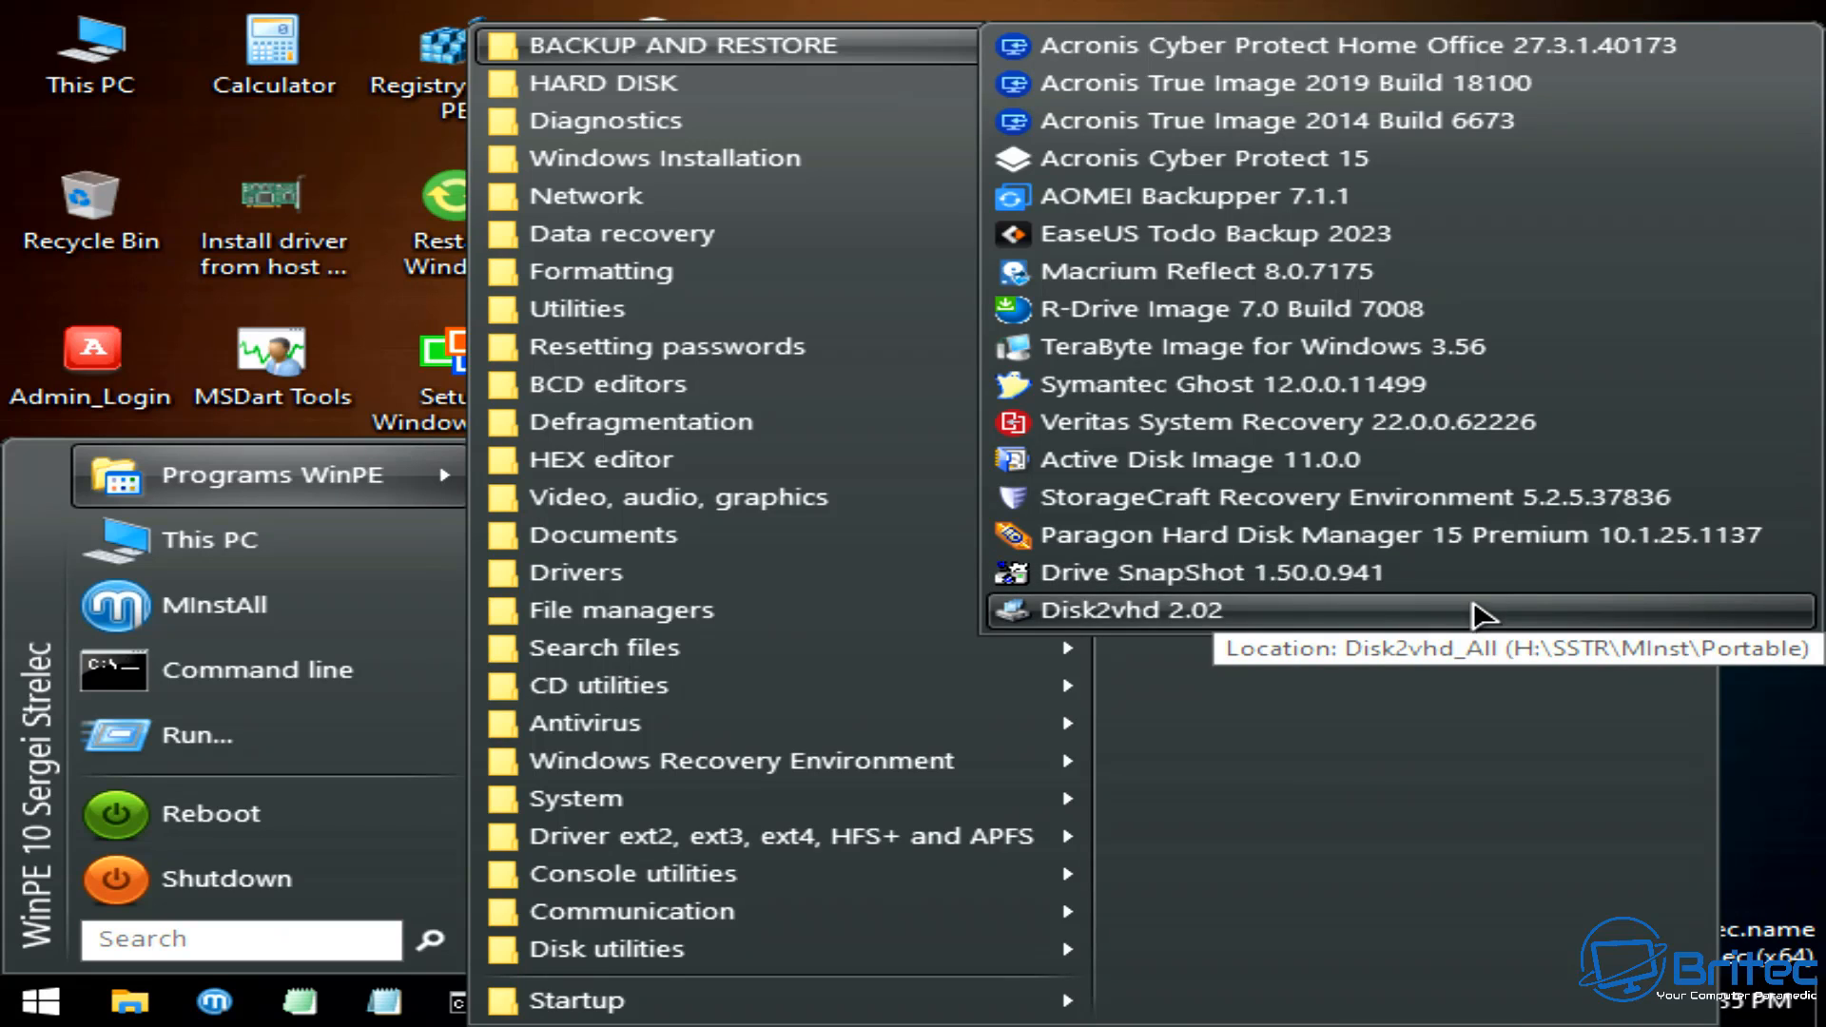
pyautogui.moveTo(1257, 159)
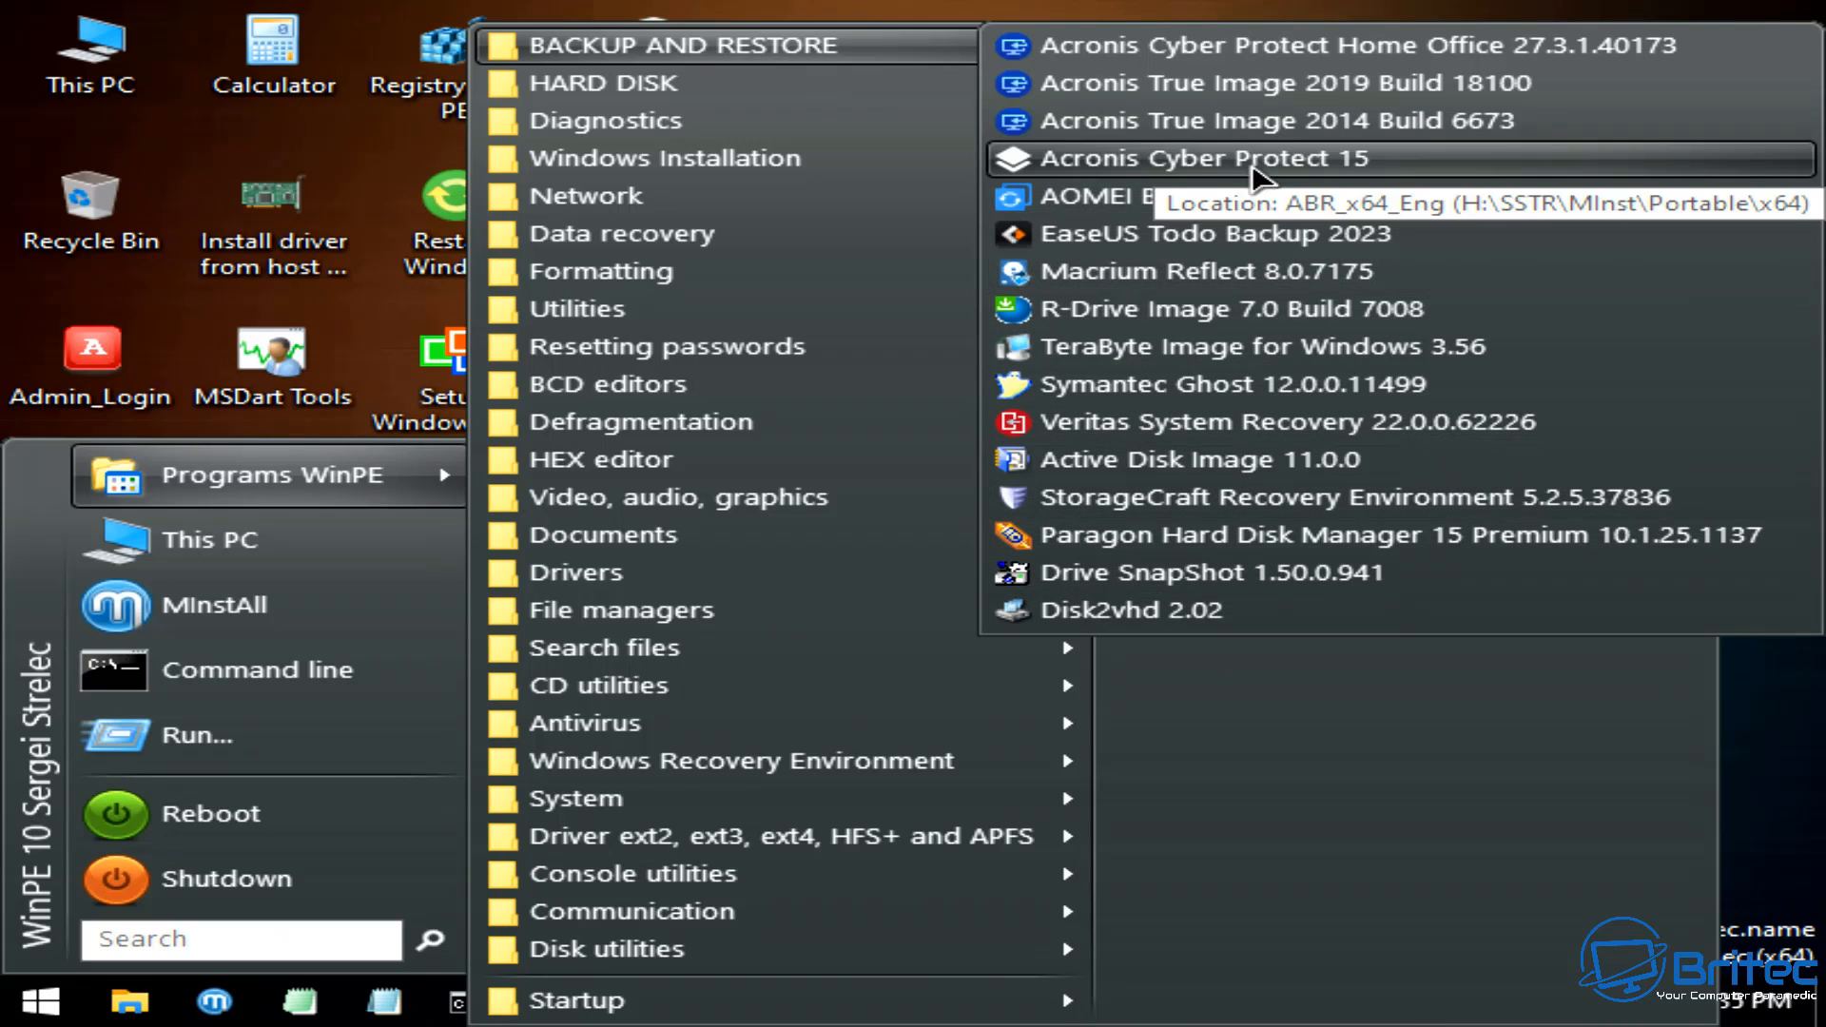
pyautogui.moveTo(1351, 383)
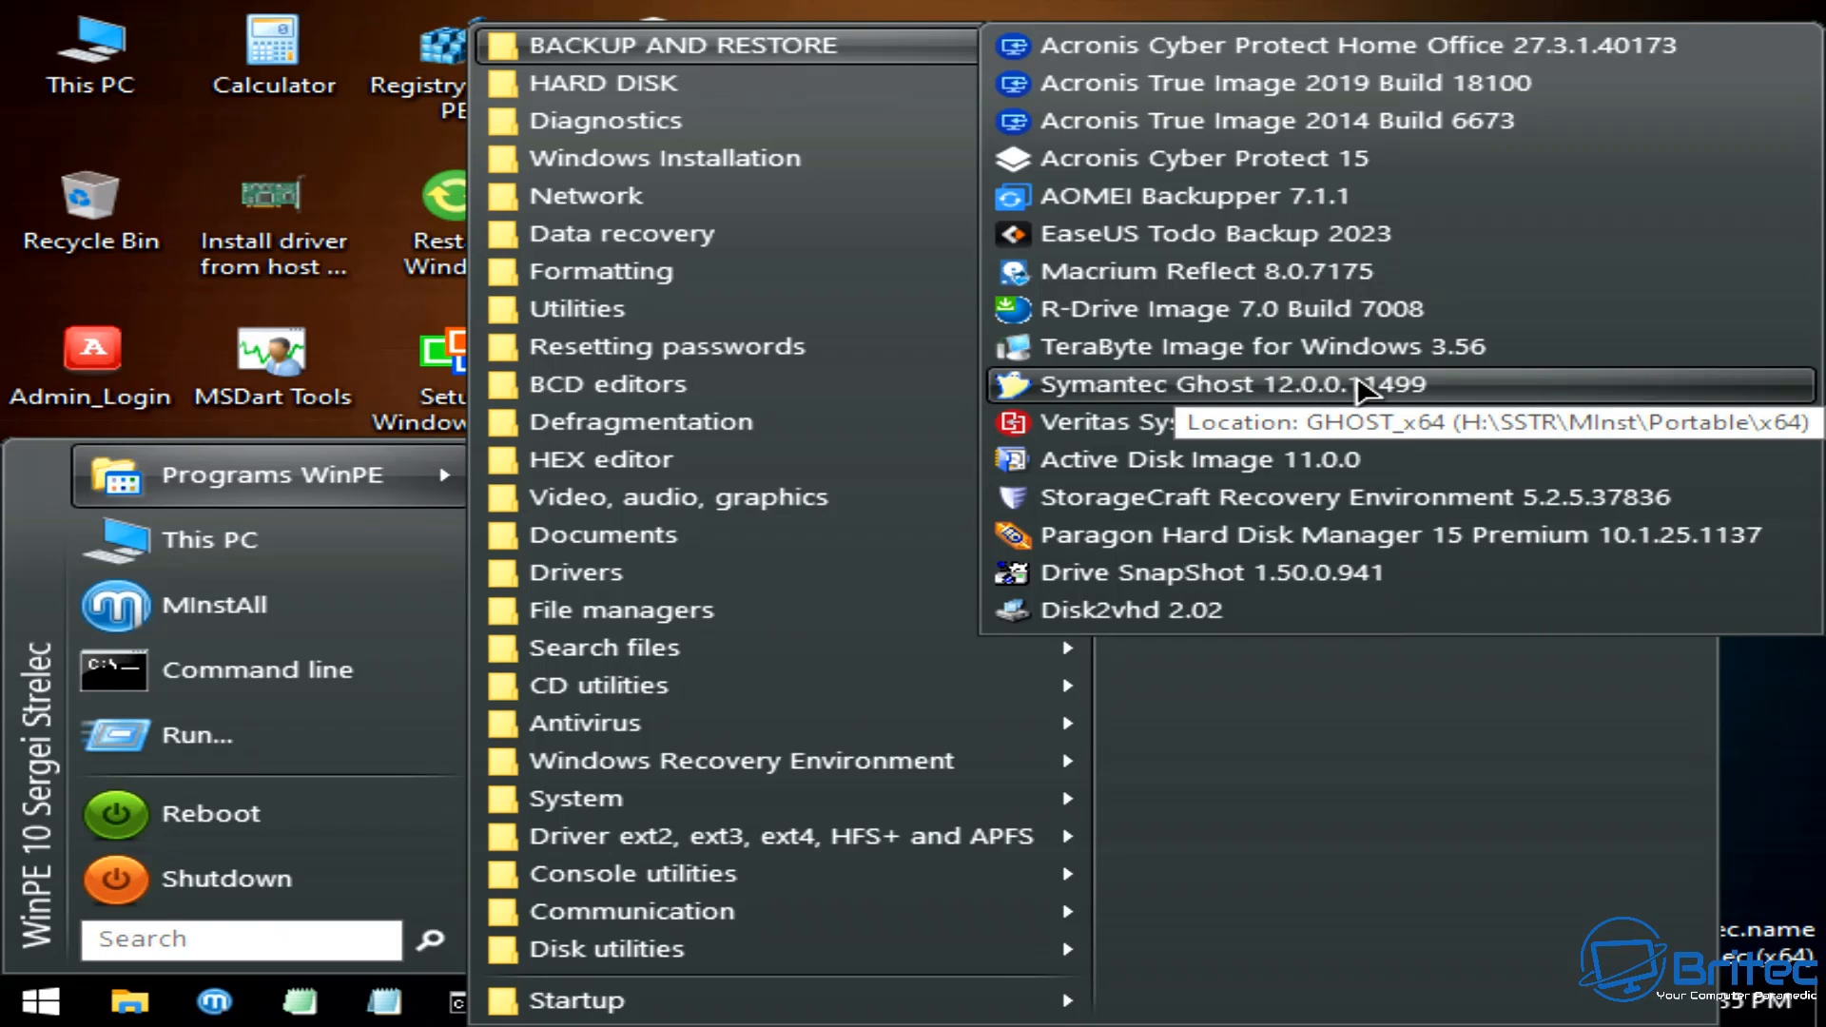
pyautogui.moveTo(1363, 393)
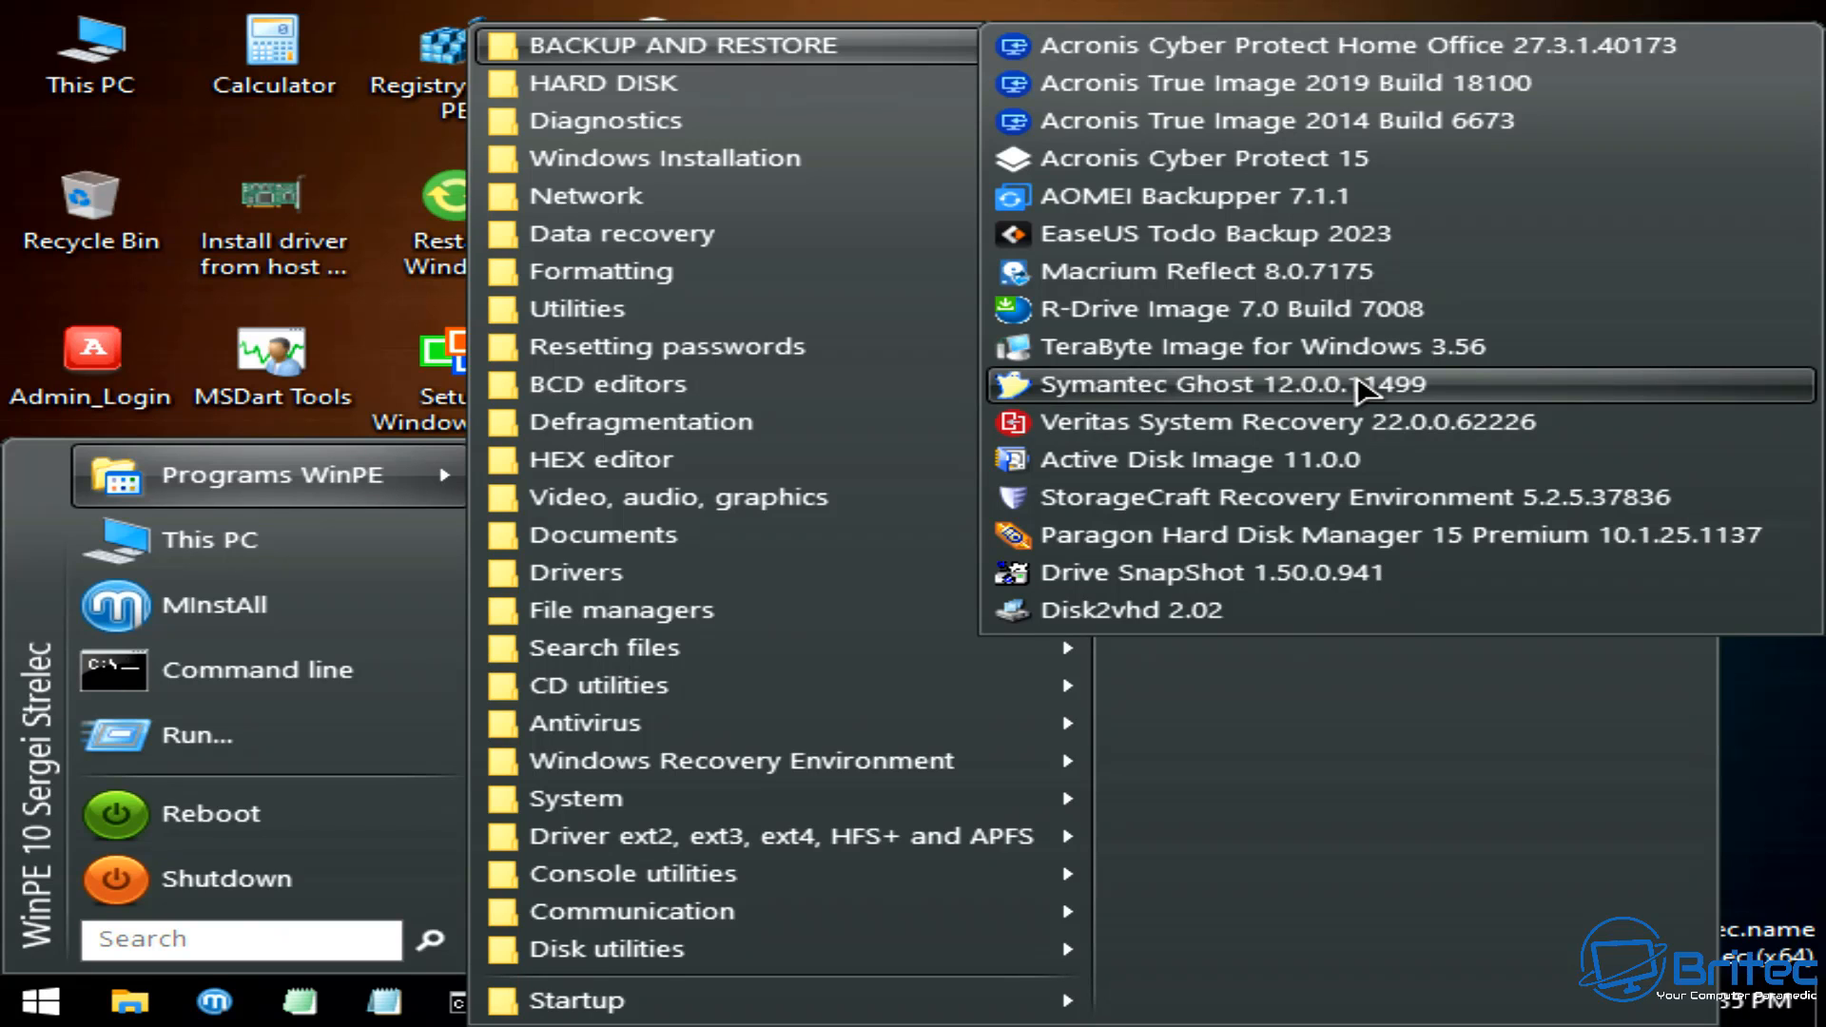
pyautogui.click(1179, 384)
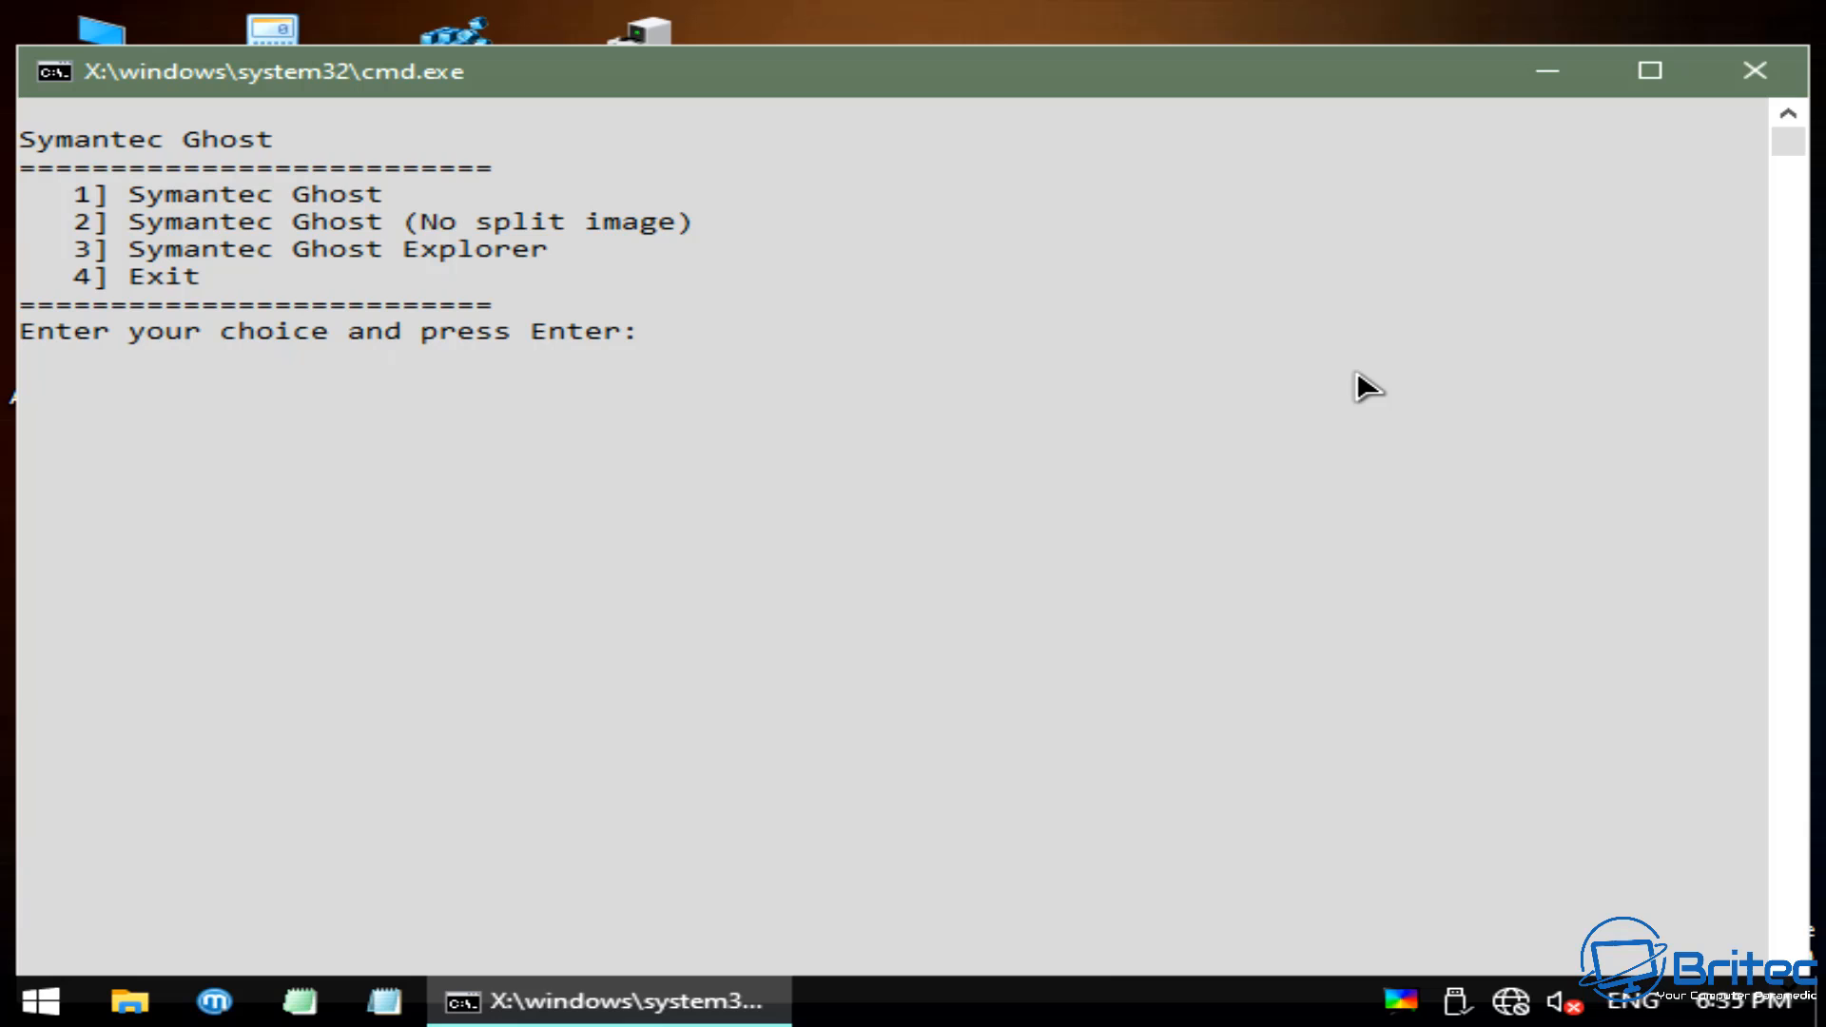
# - Choose option 1 for standard Ghost and dismiss the About Broadcom Ghost dialog
pyautogui.write('1')
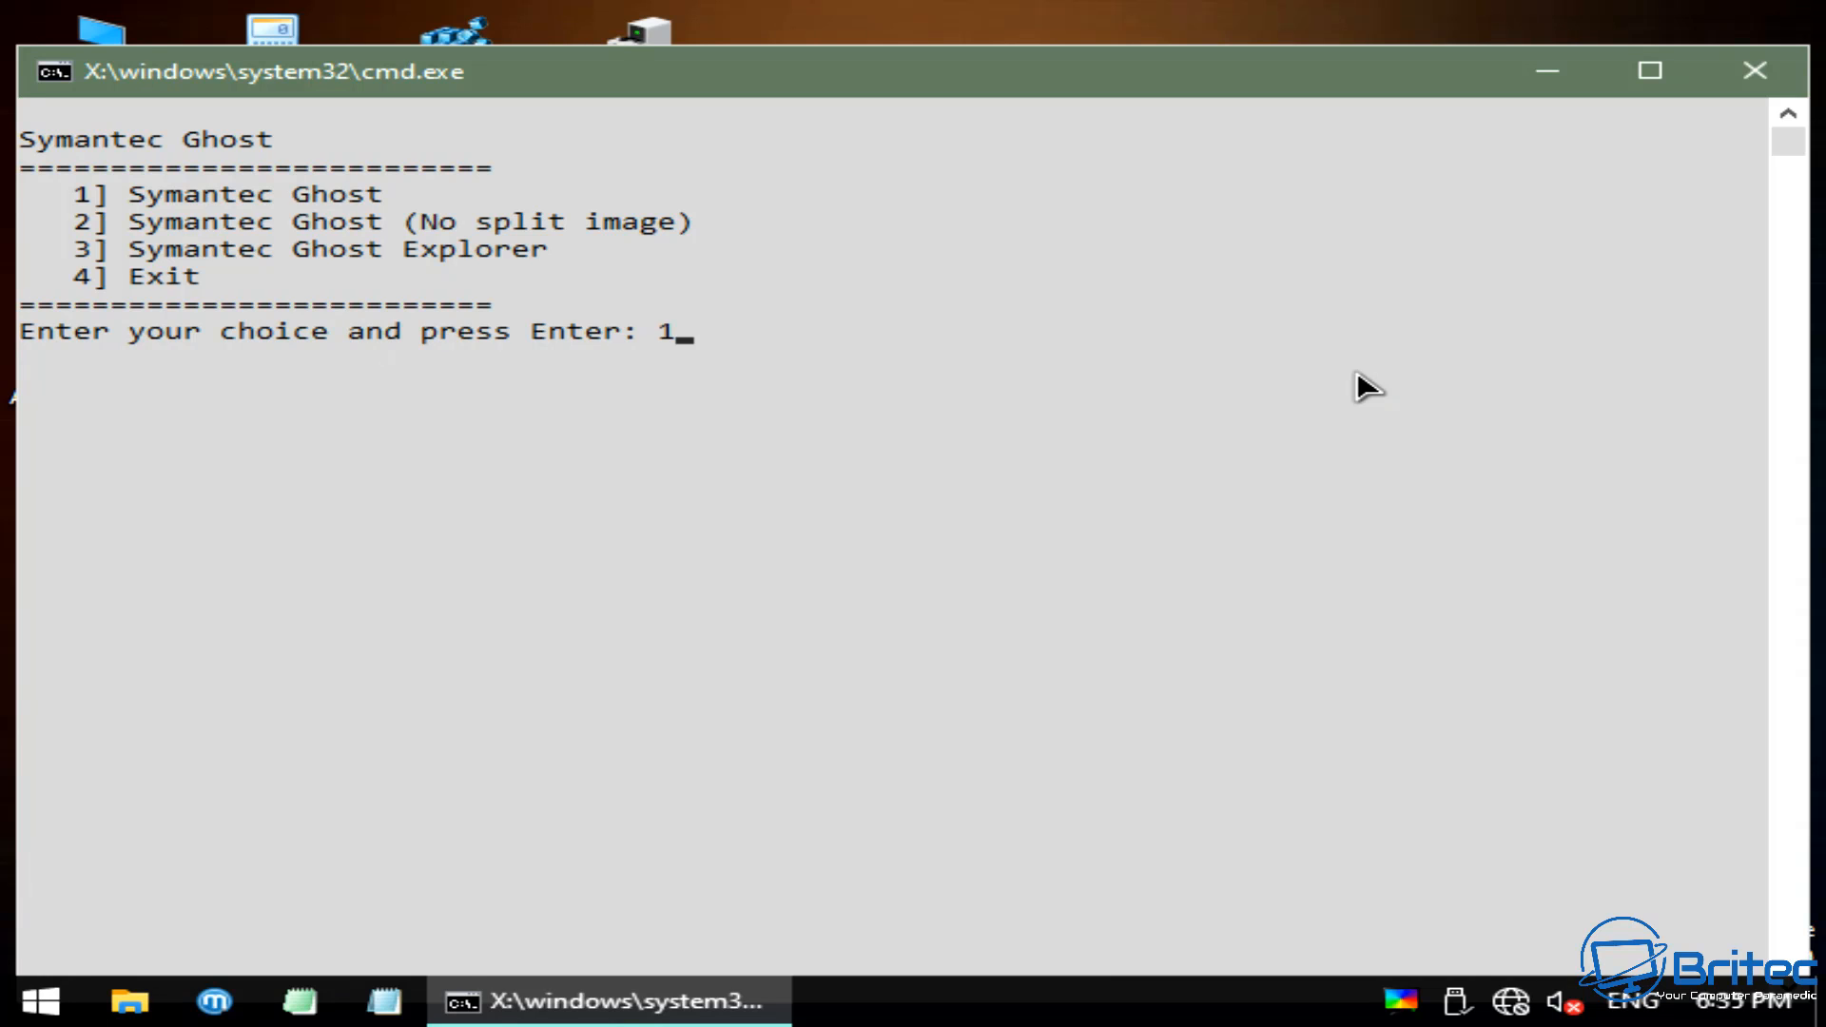
pyautogui.press('Return')
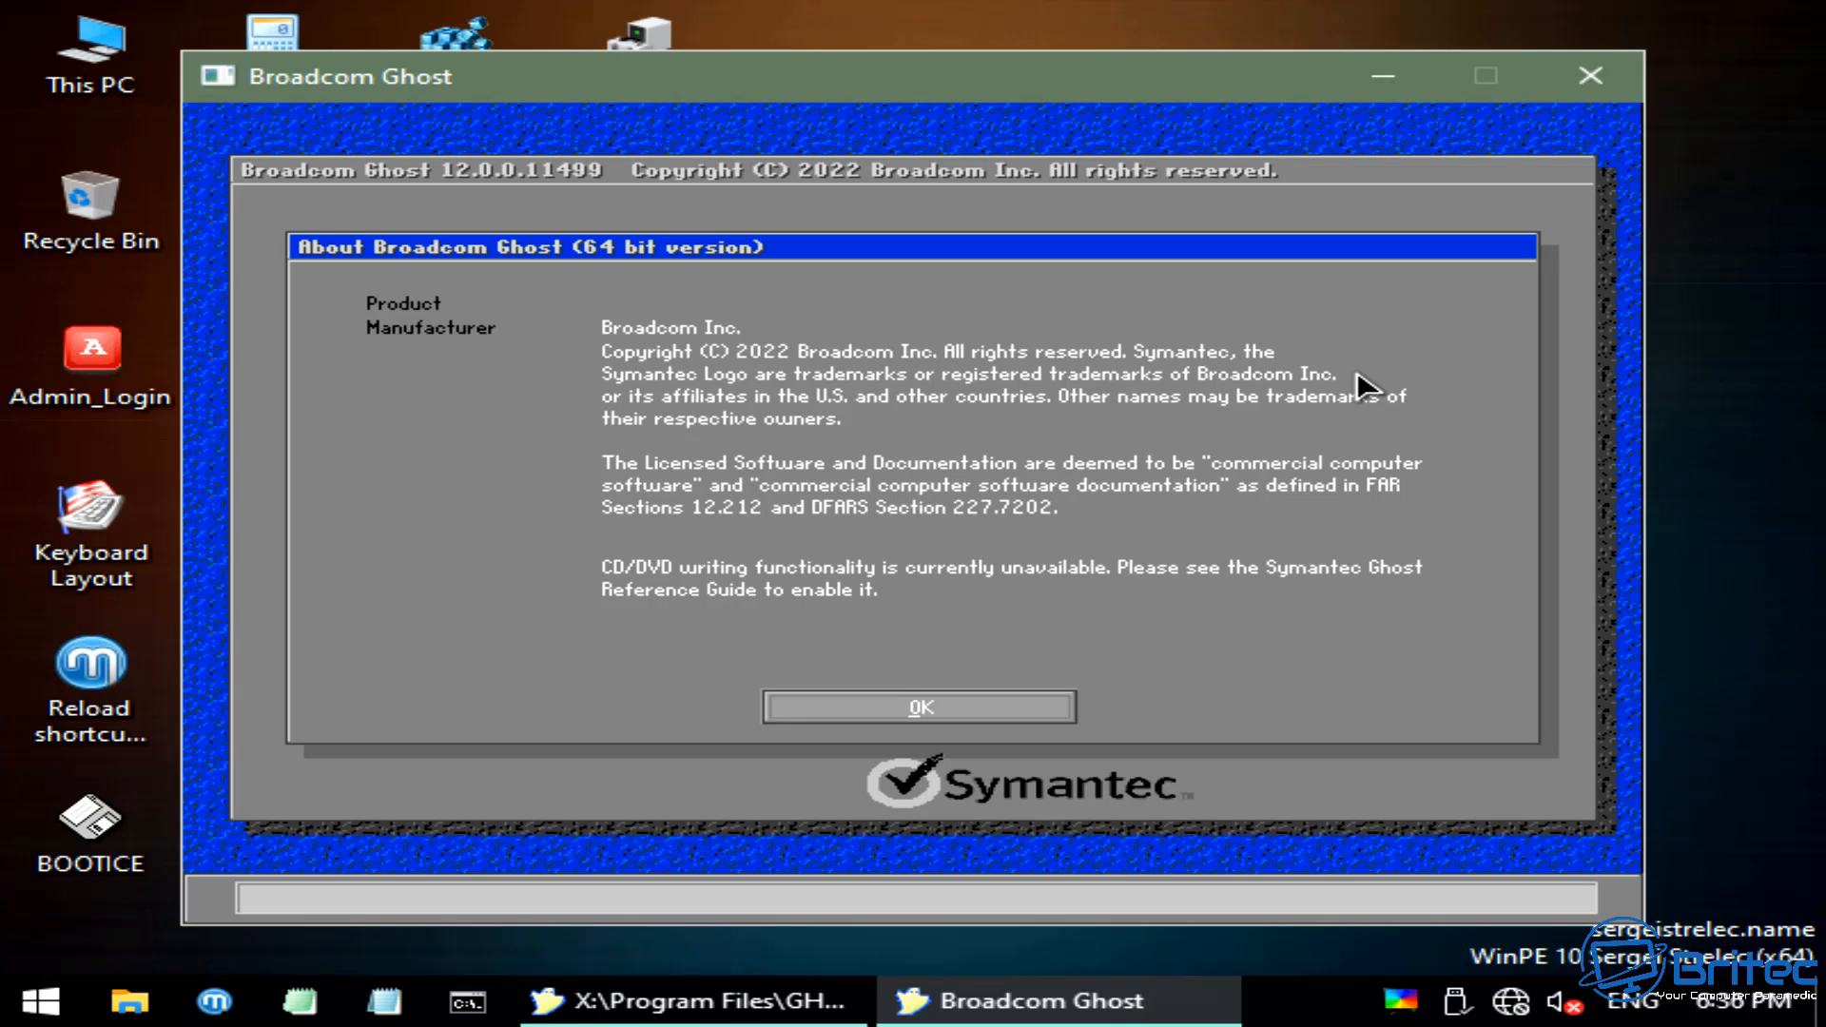
pyautogui.moveTo(1477, 155)
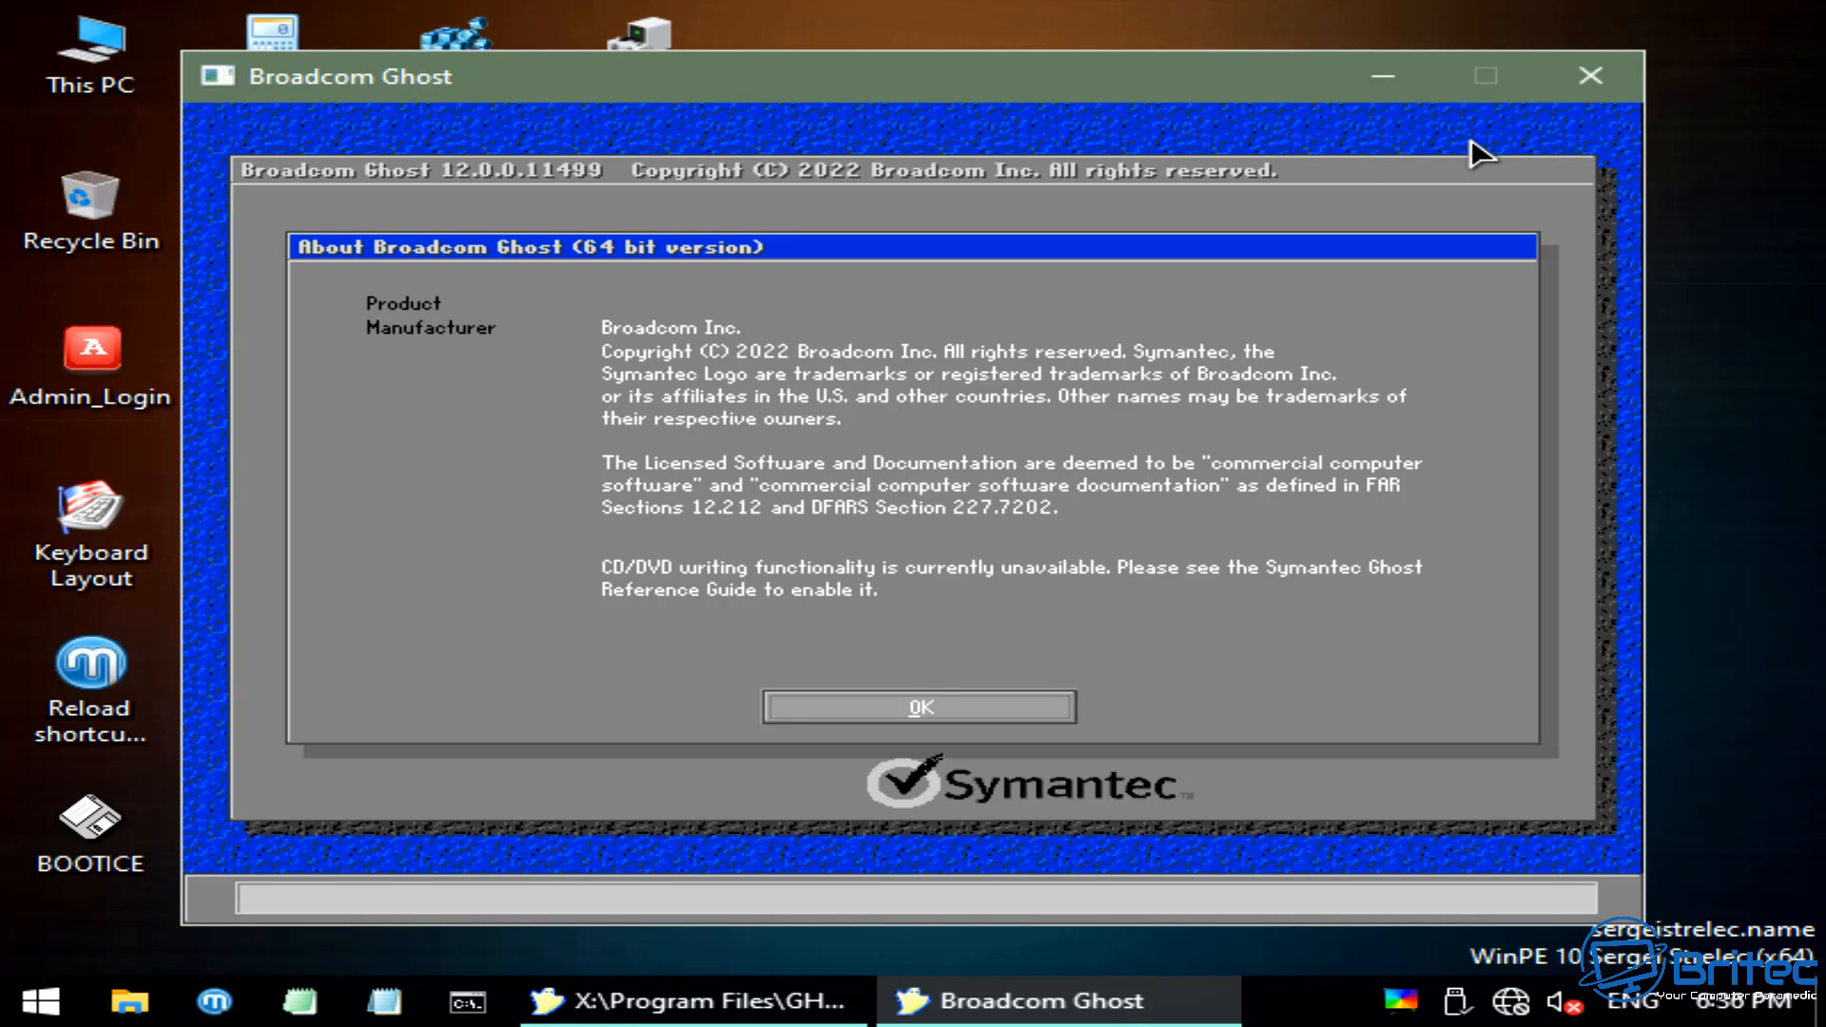
pyautogui.moveTo(1039, 746)
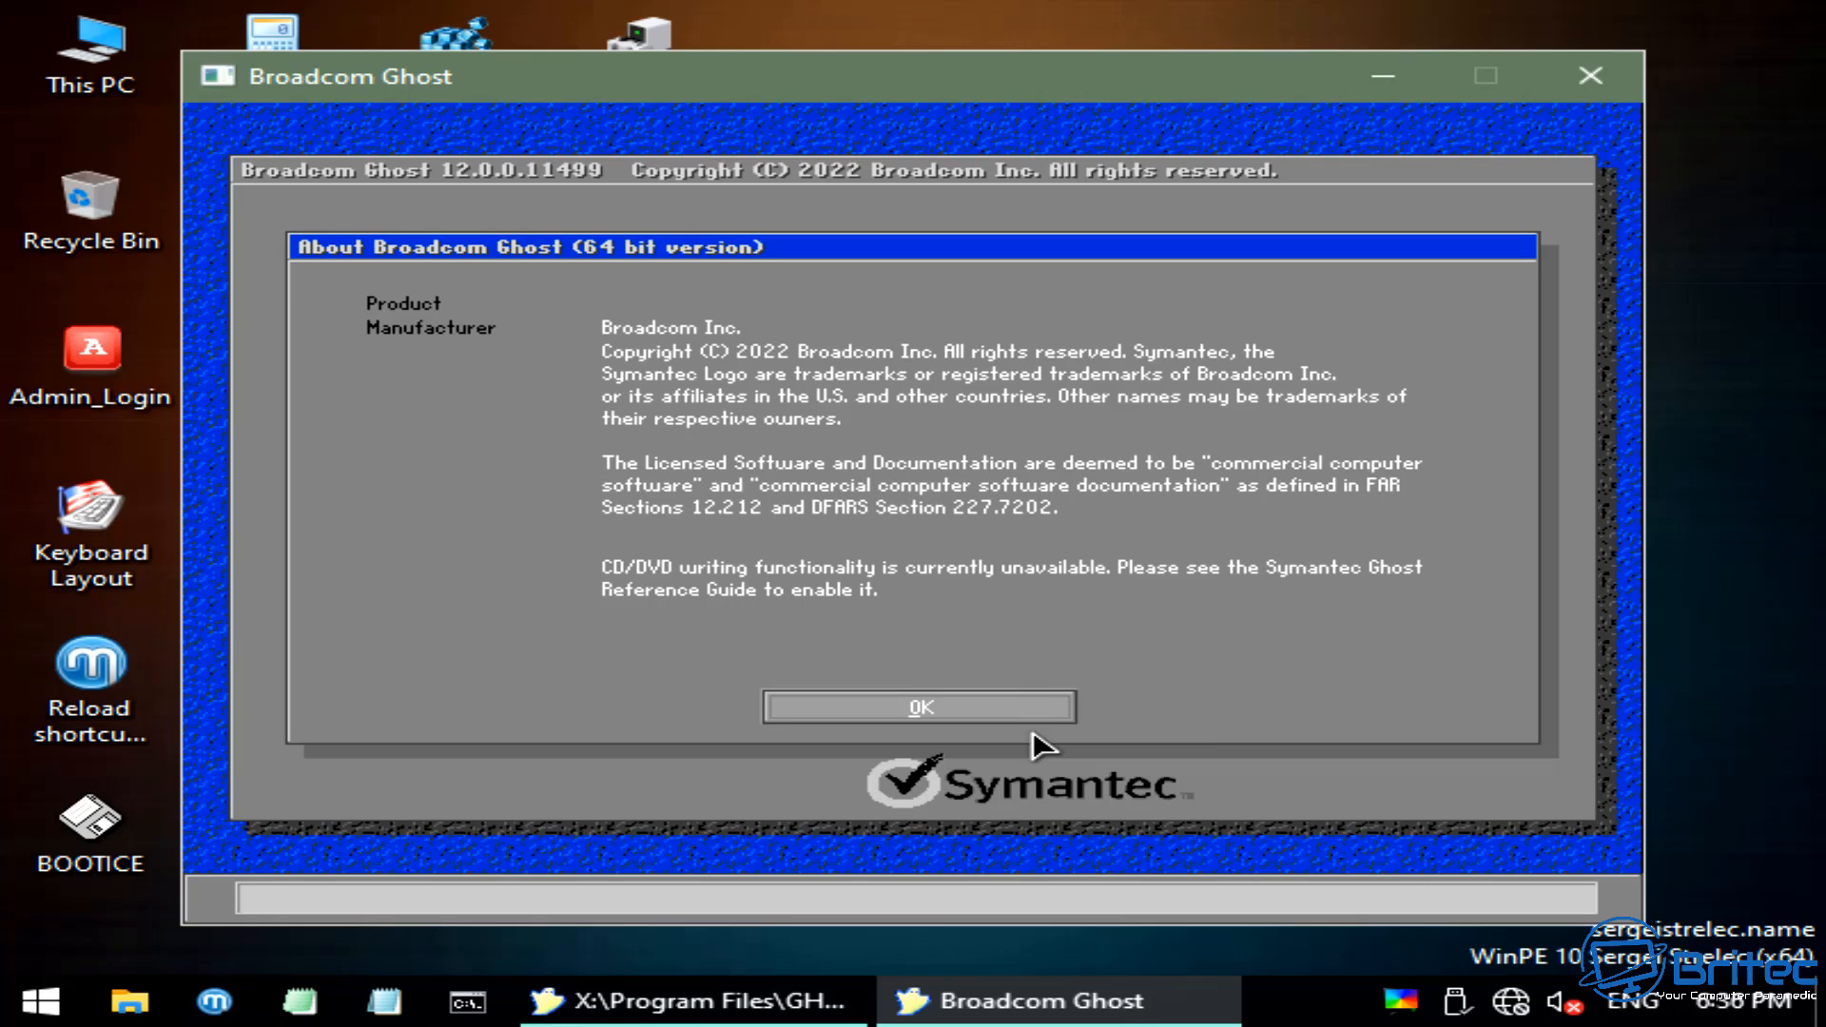
pyautogui.click(919, 706)
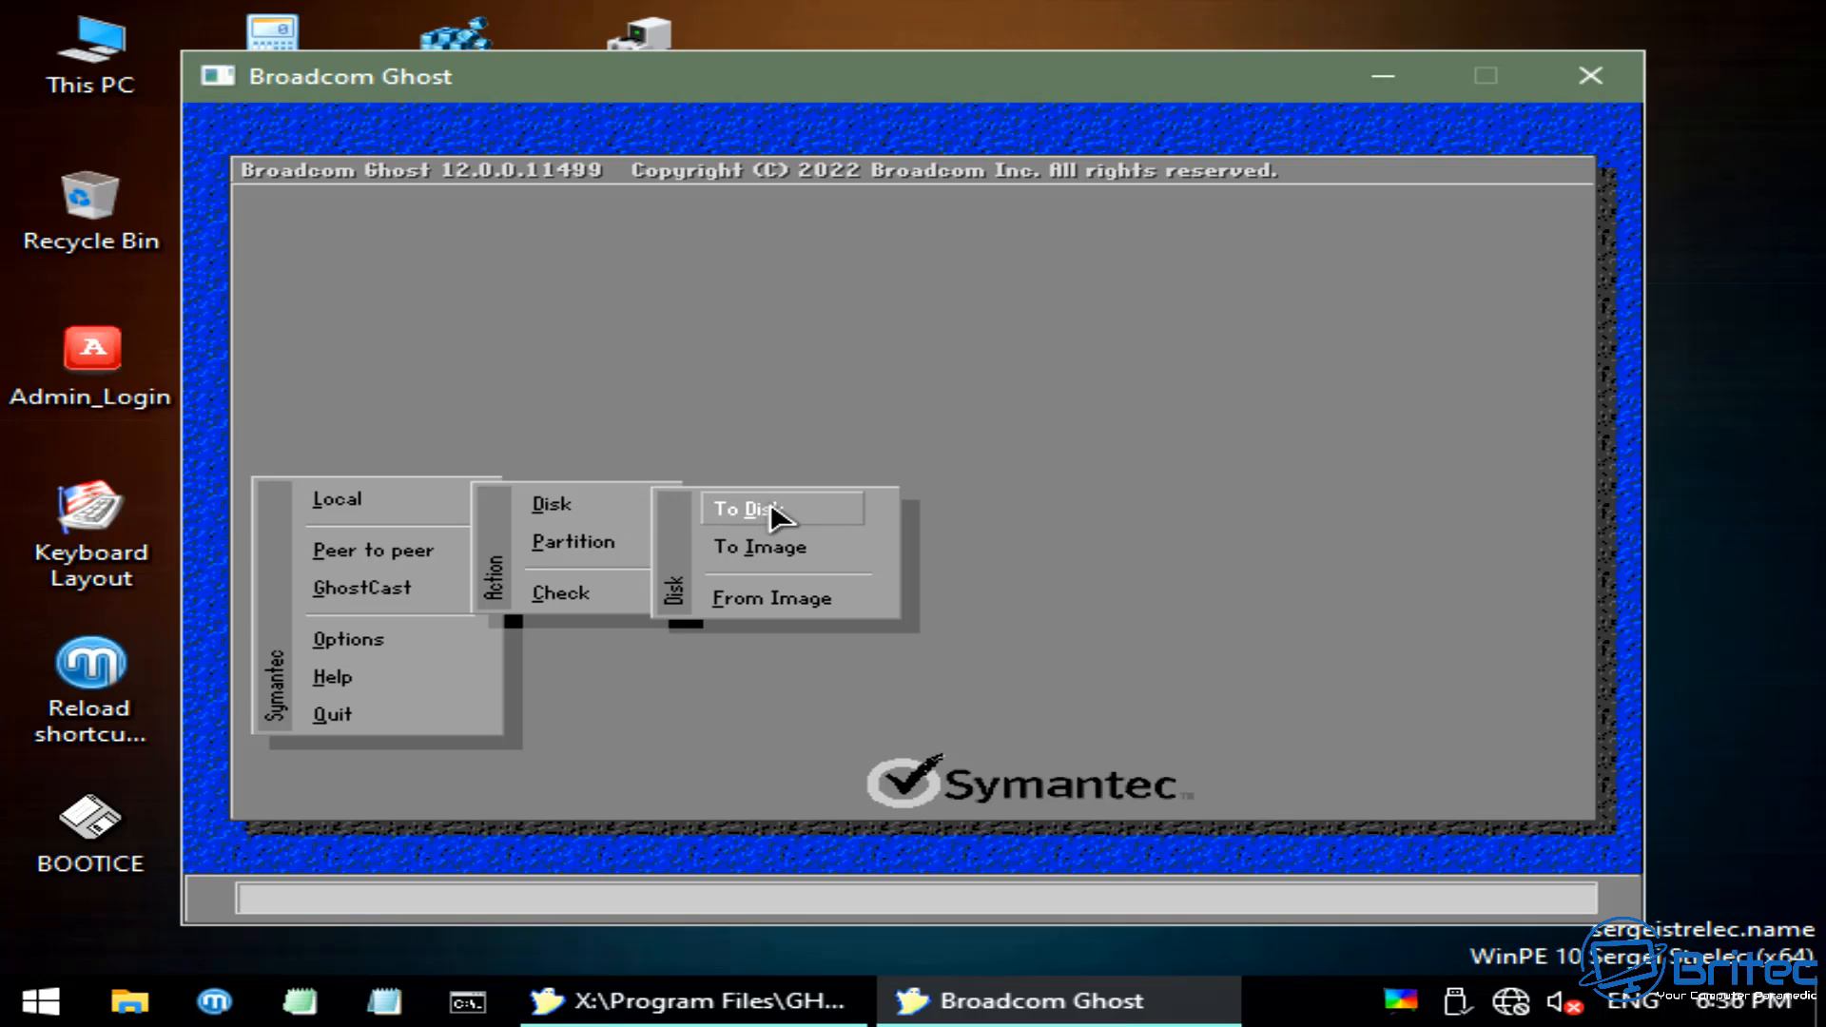
pyautogui.moveTo(794, 520)
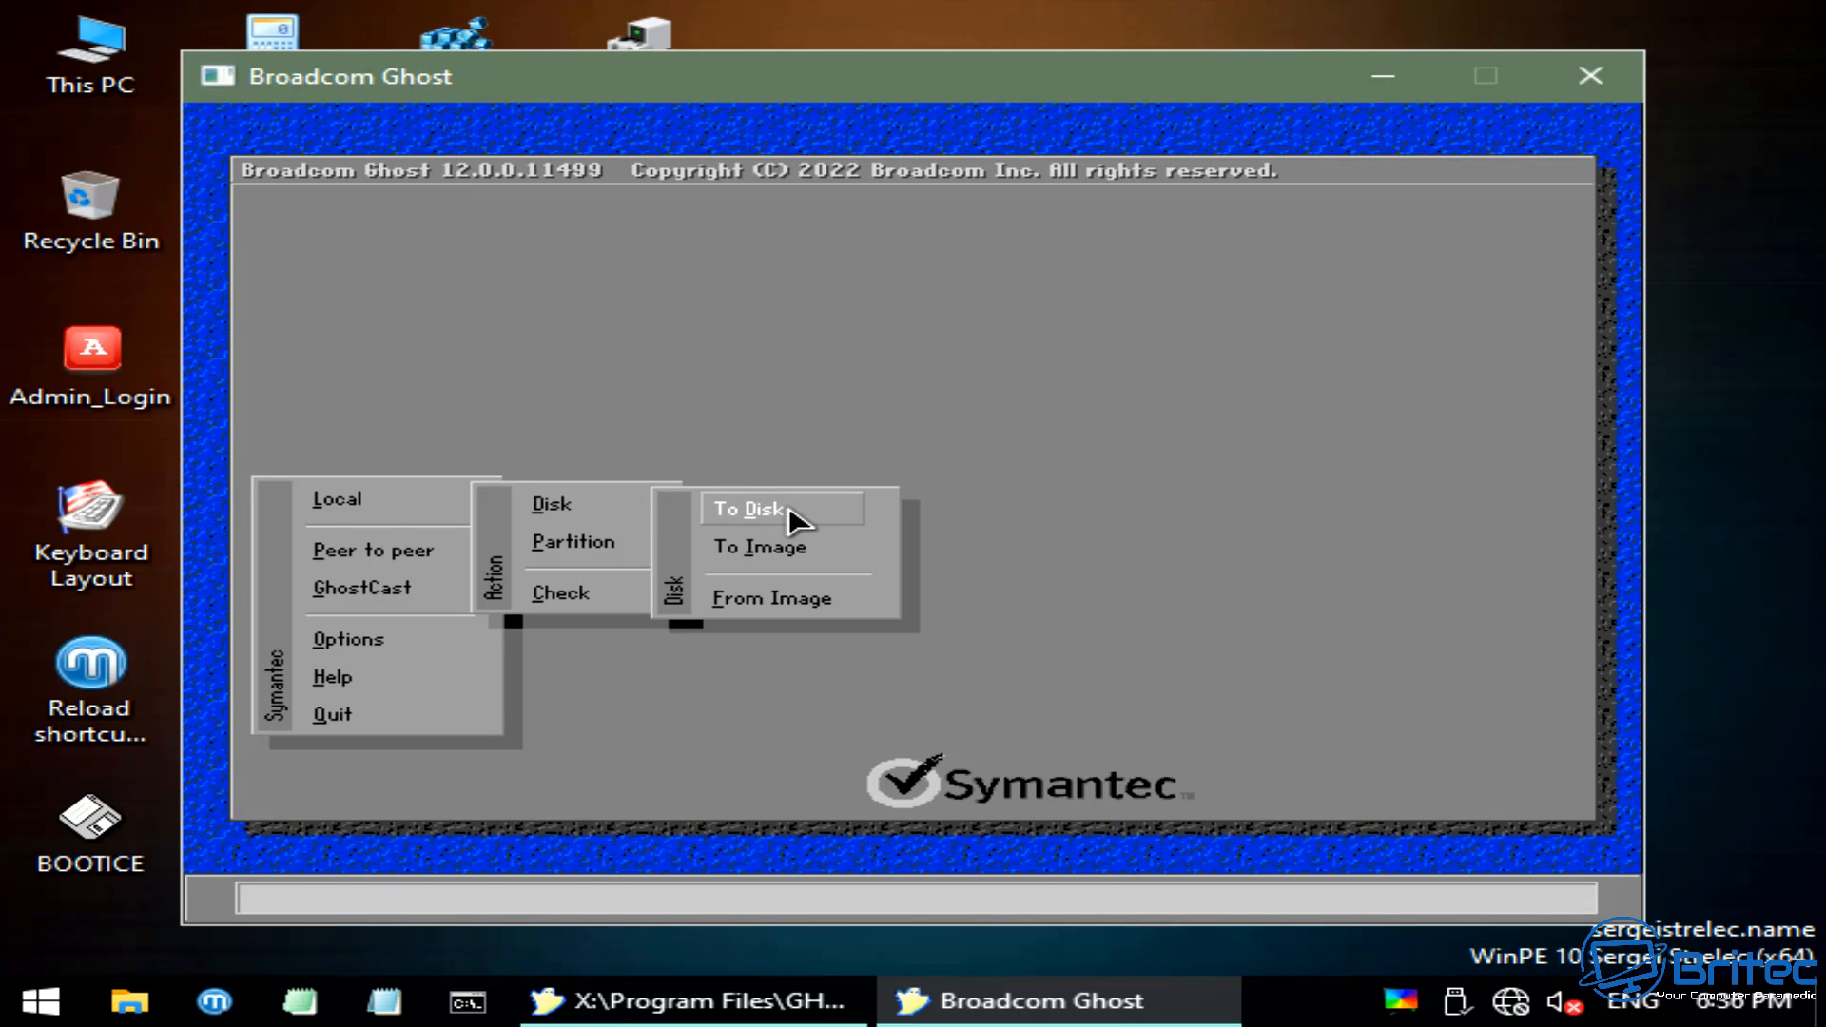
pyautogui.moveTo(815, 522)
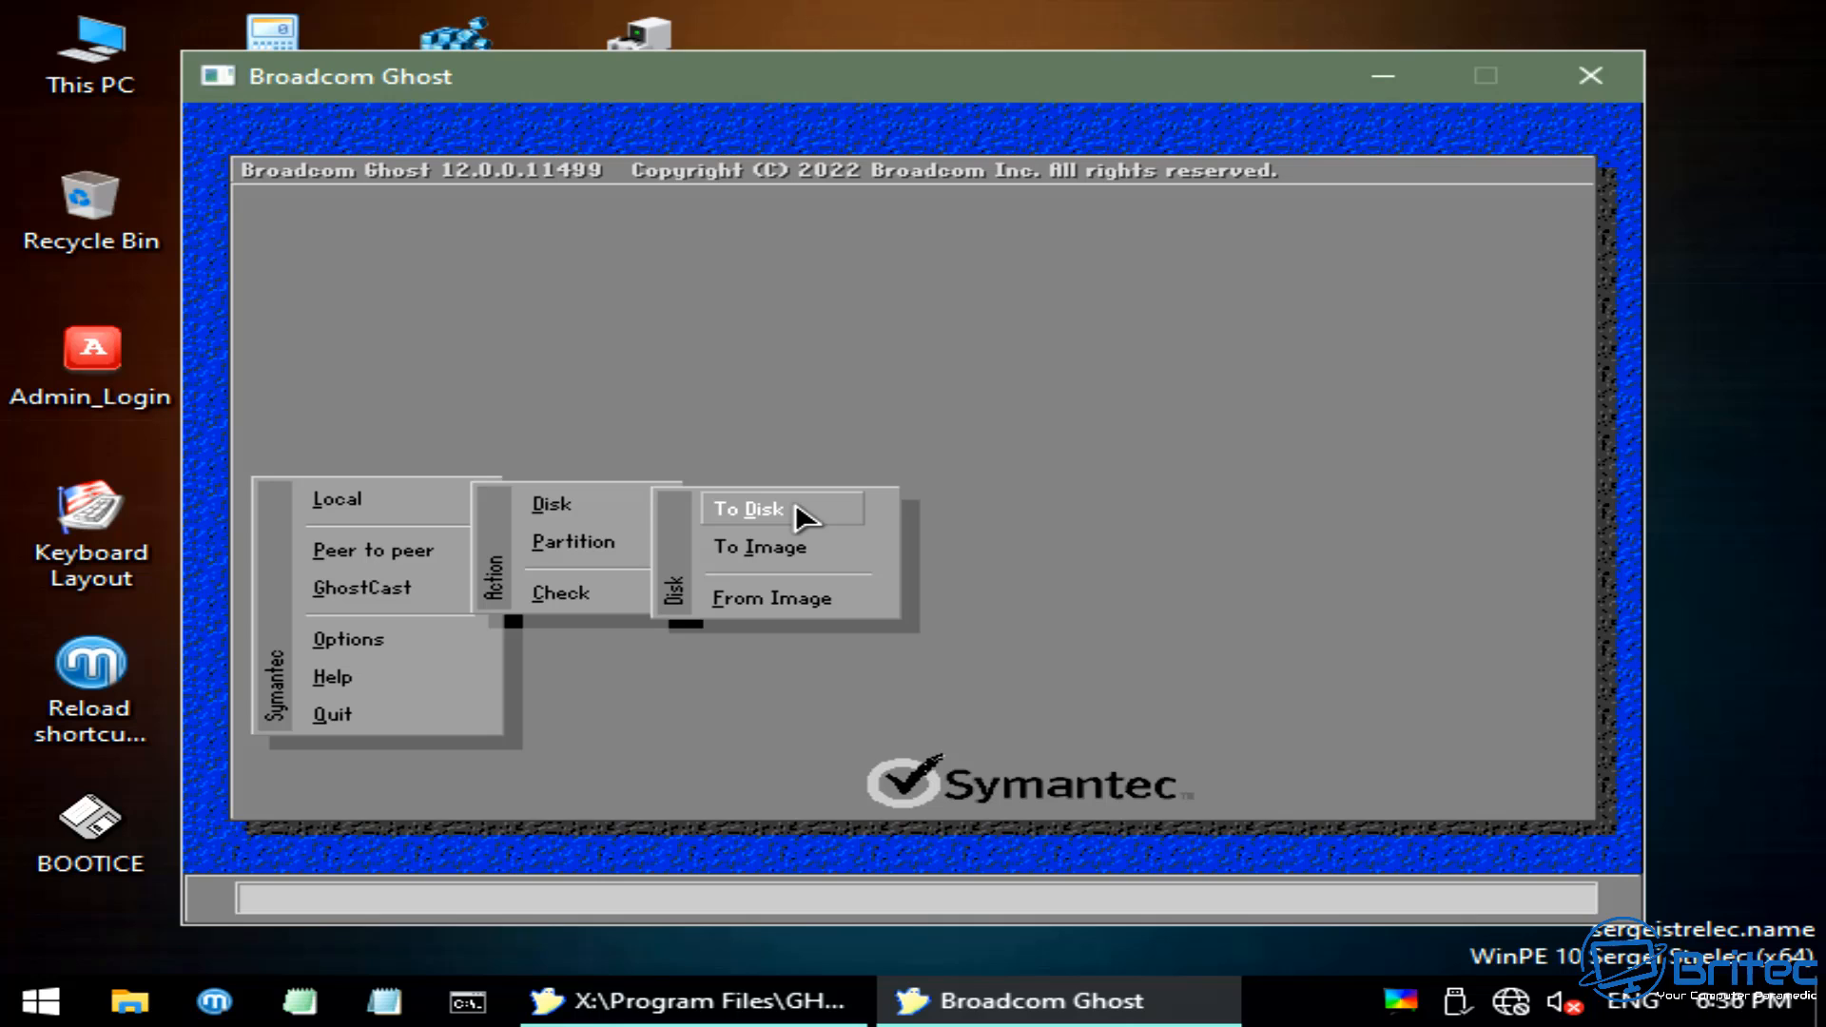
# - Preview a disk-to-disk clone from drive 1 to drive 2, cancel it, and quit Ghost
pyautogui.click(751, 509)
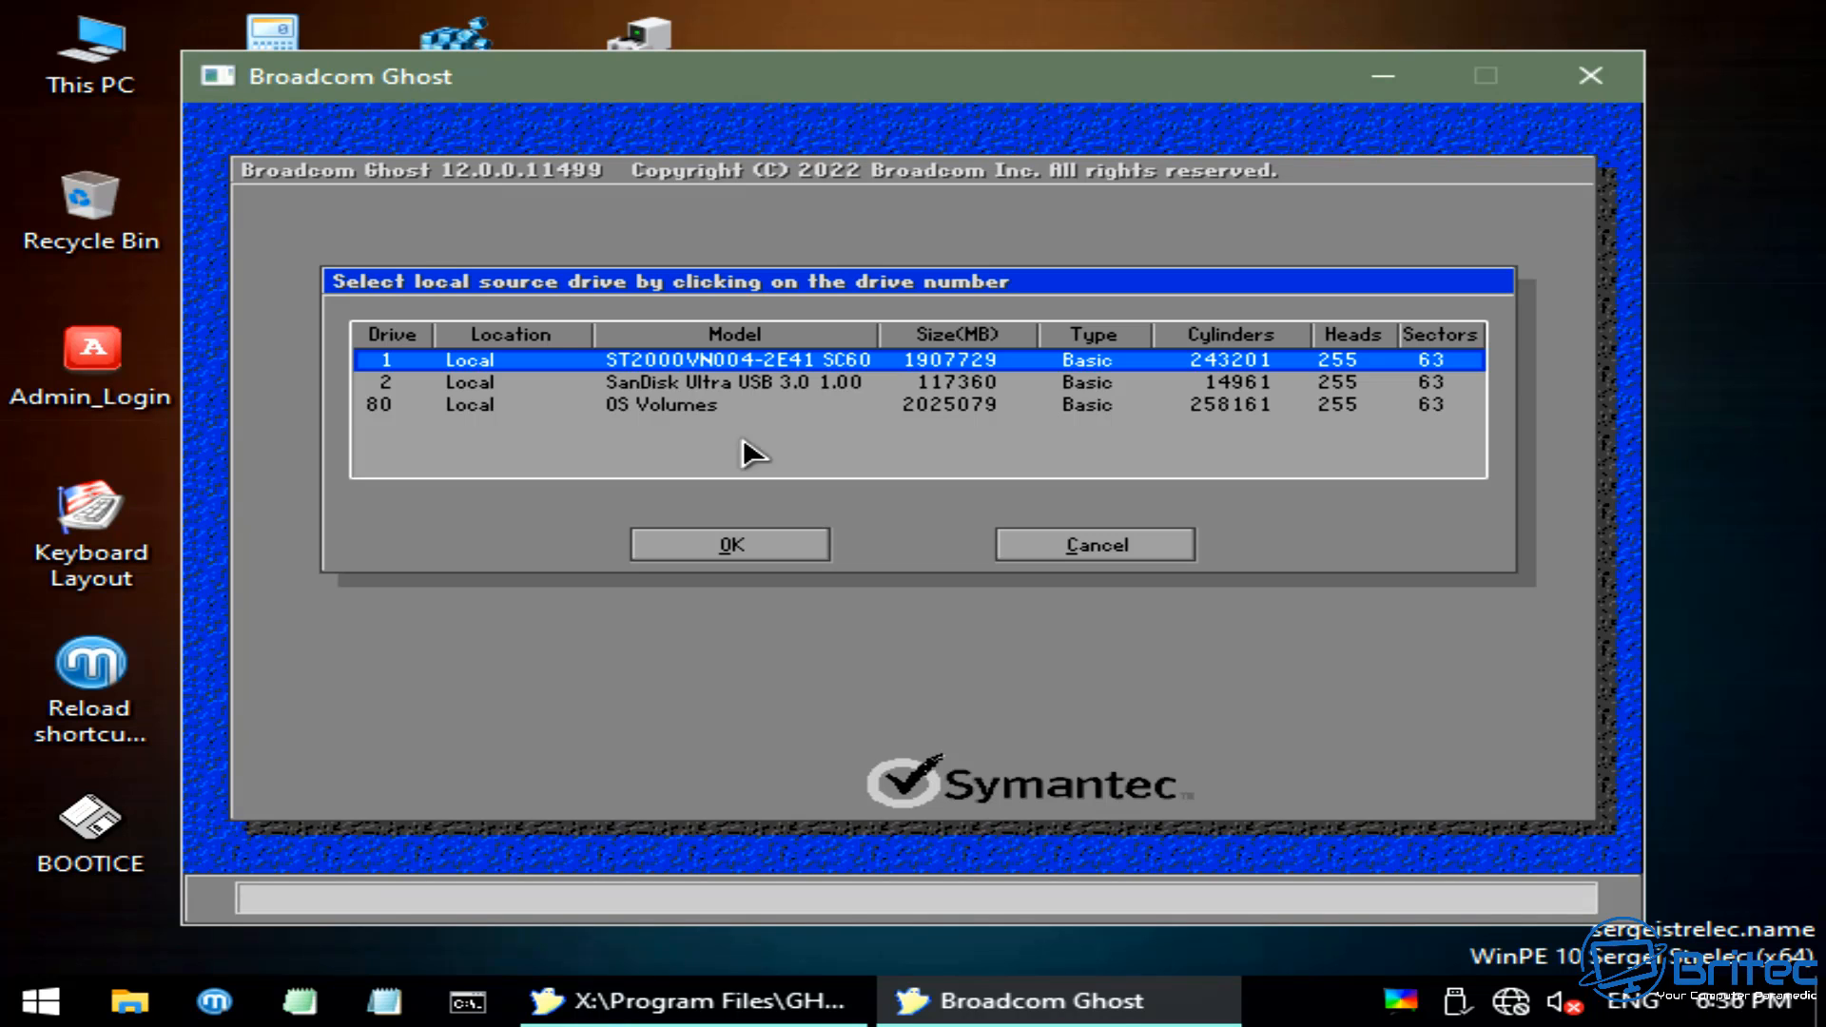
pyautogui.click(700, 382)
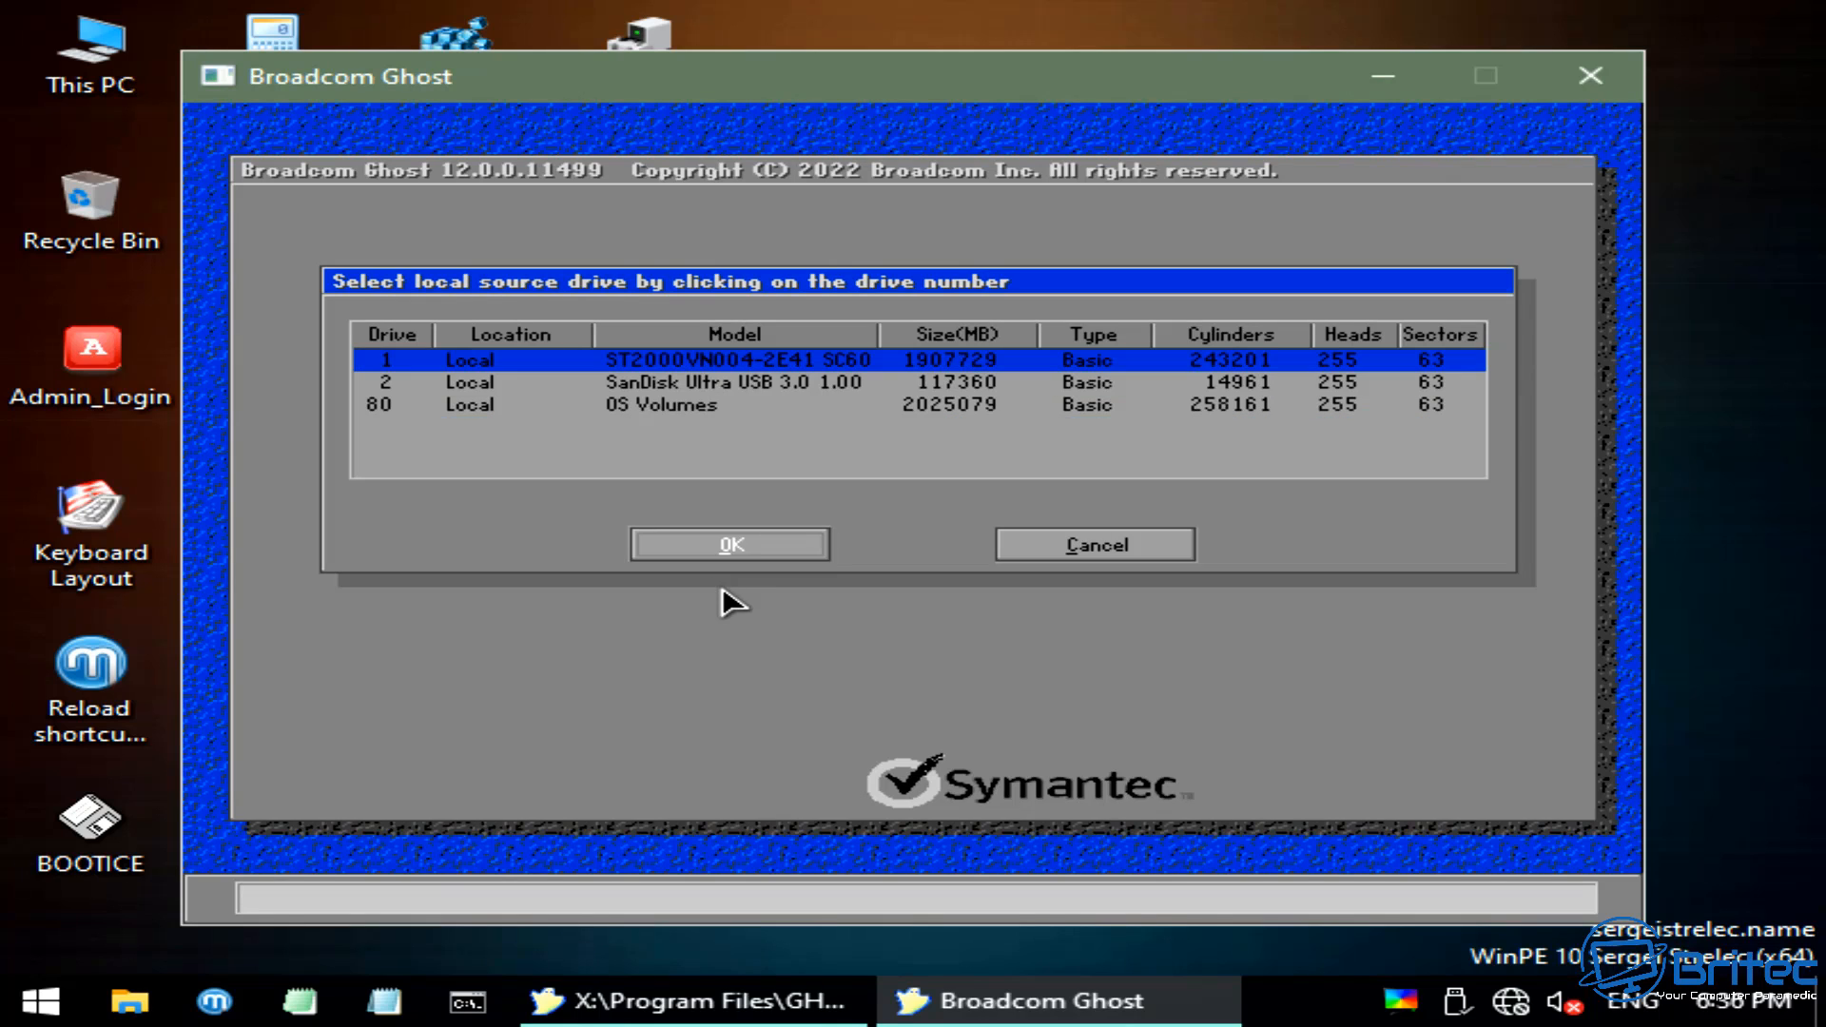
pyautogui.click(728, 544)
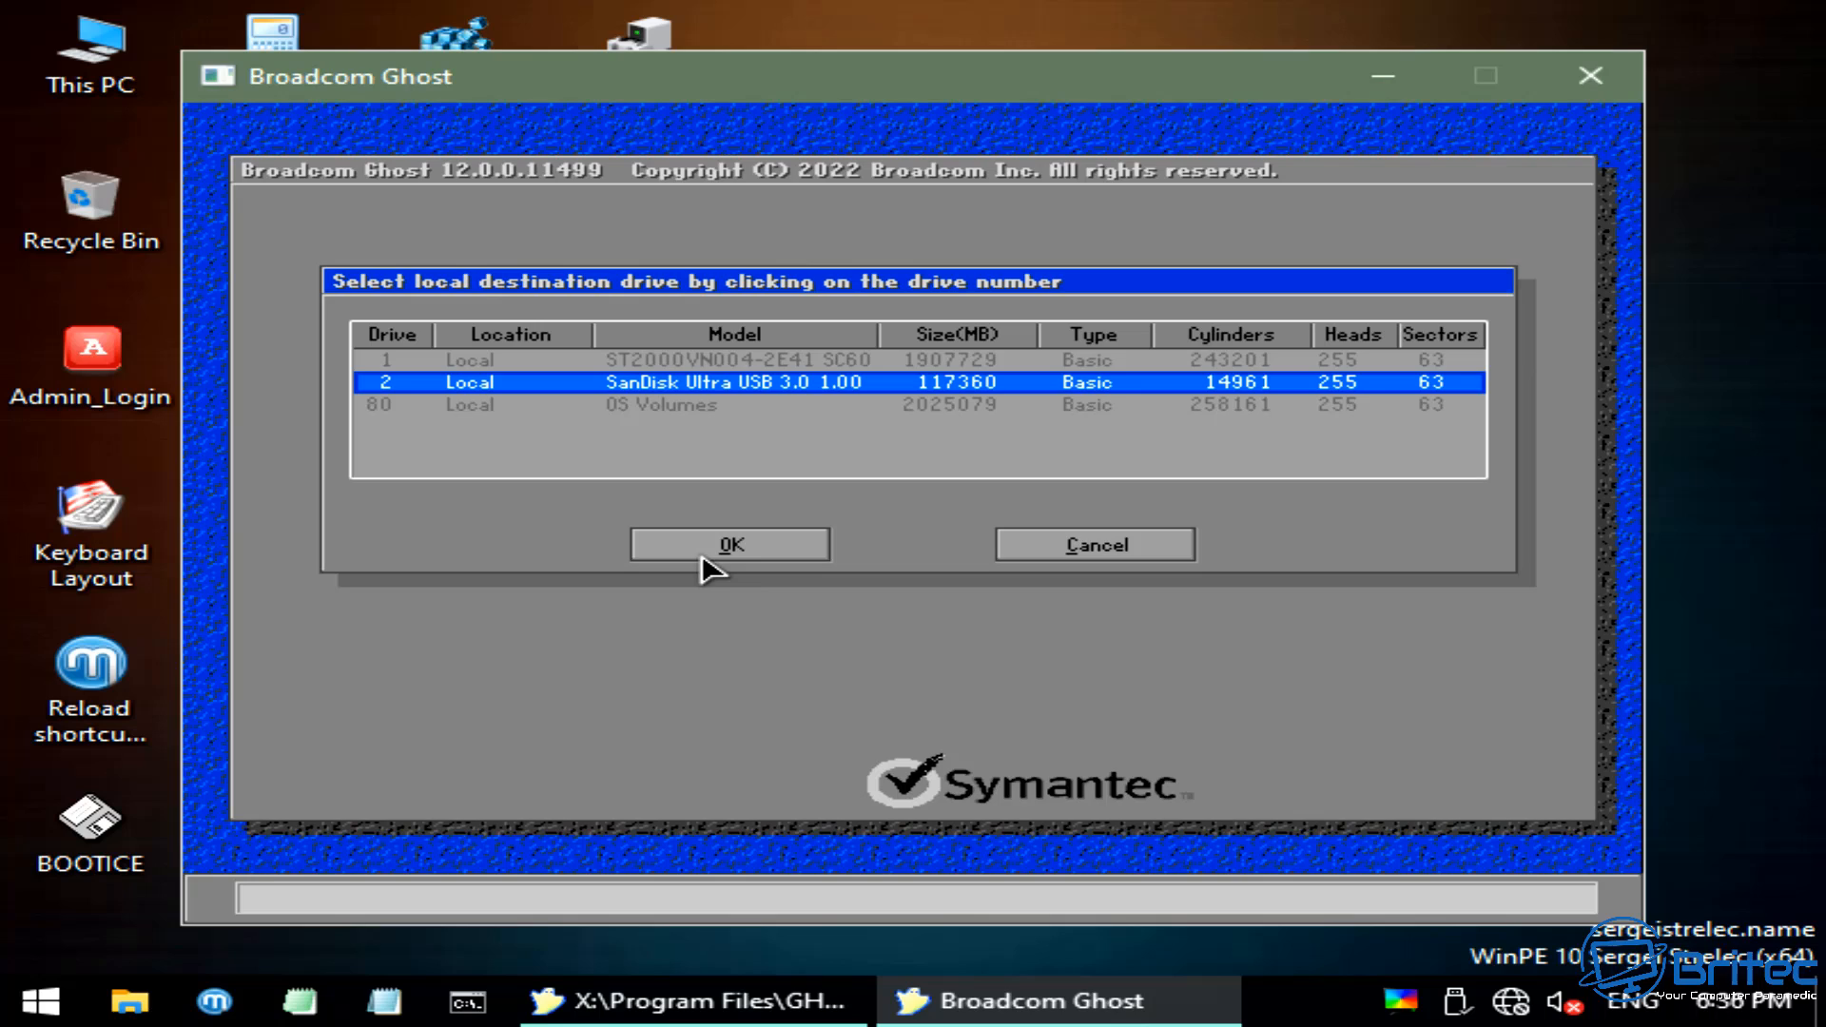
pyautogui.moveTo(652, 404)
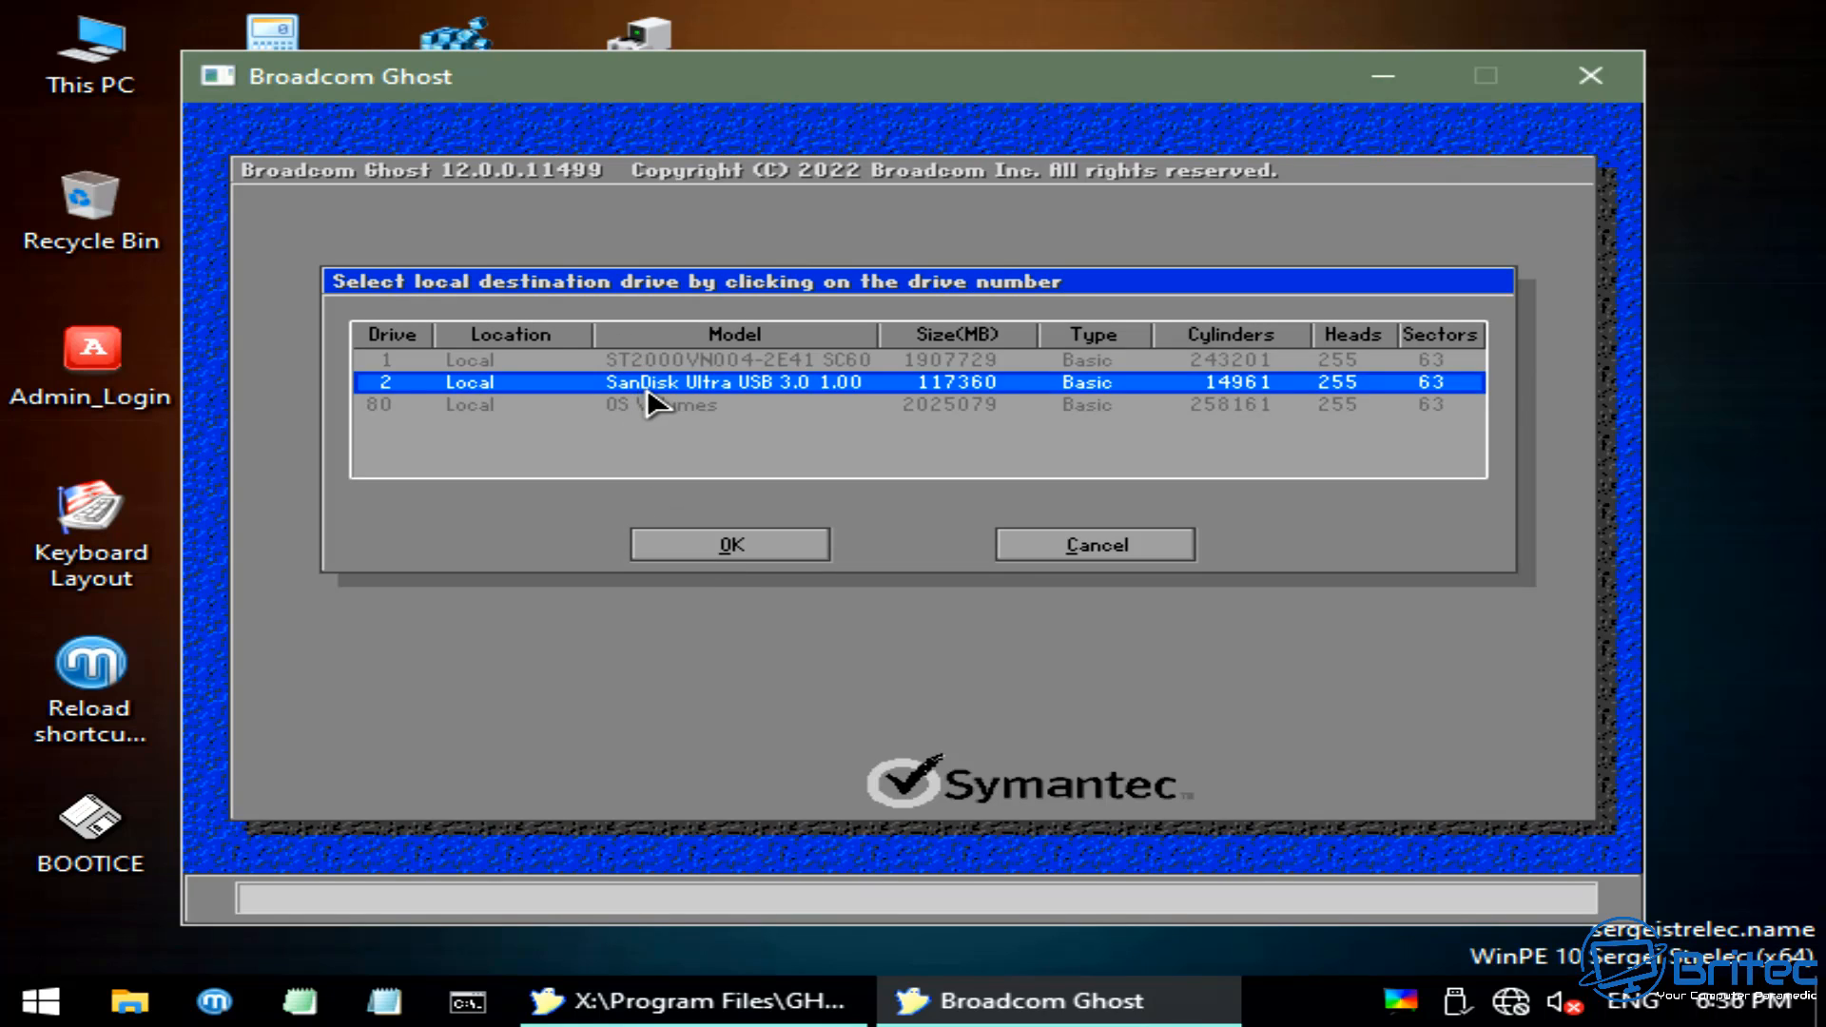
pyautogui.moveTo(1258, 539)
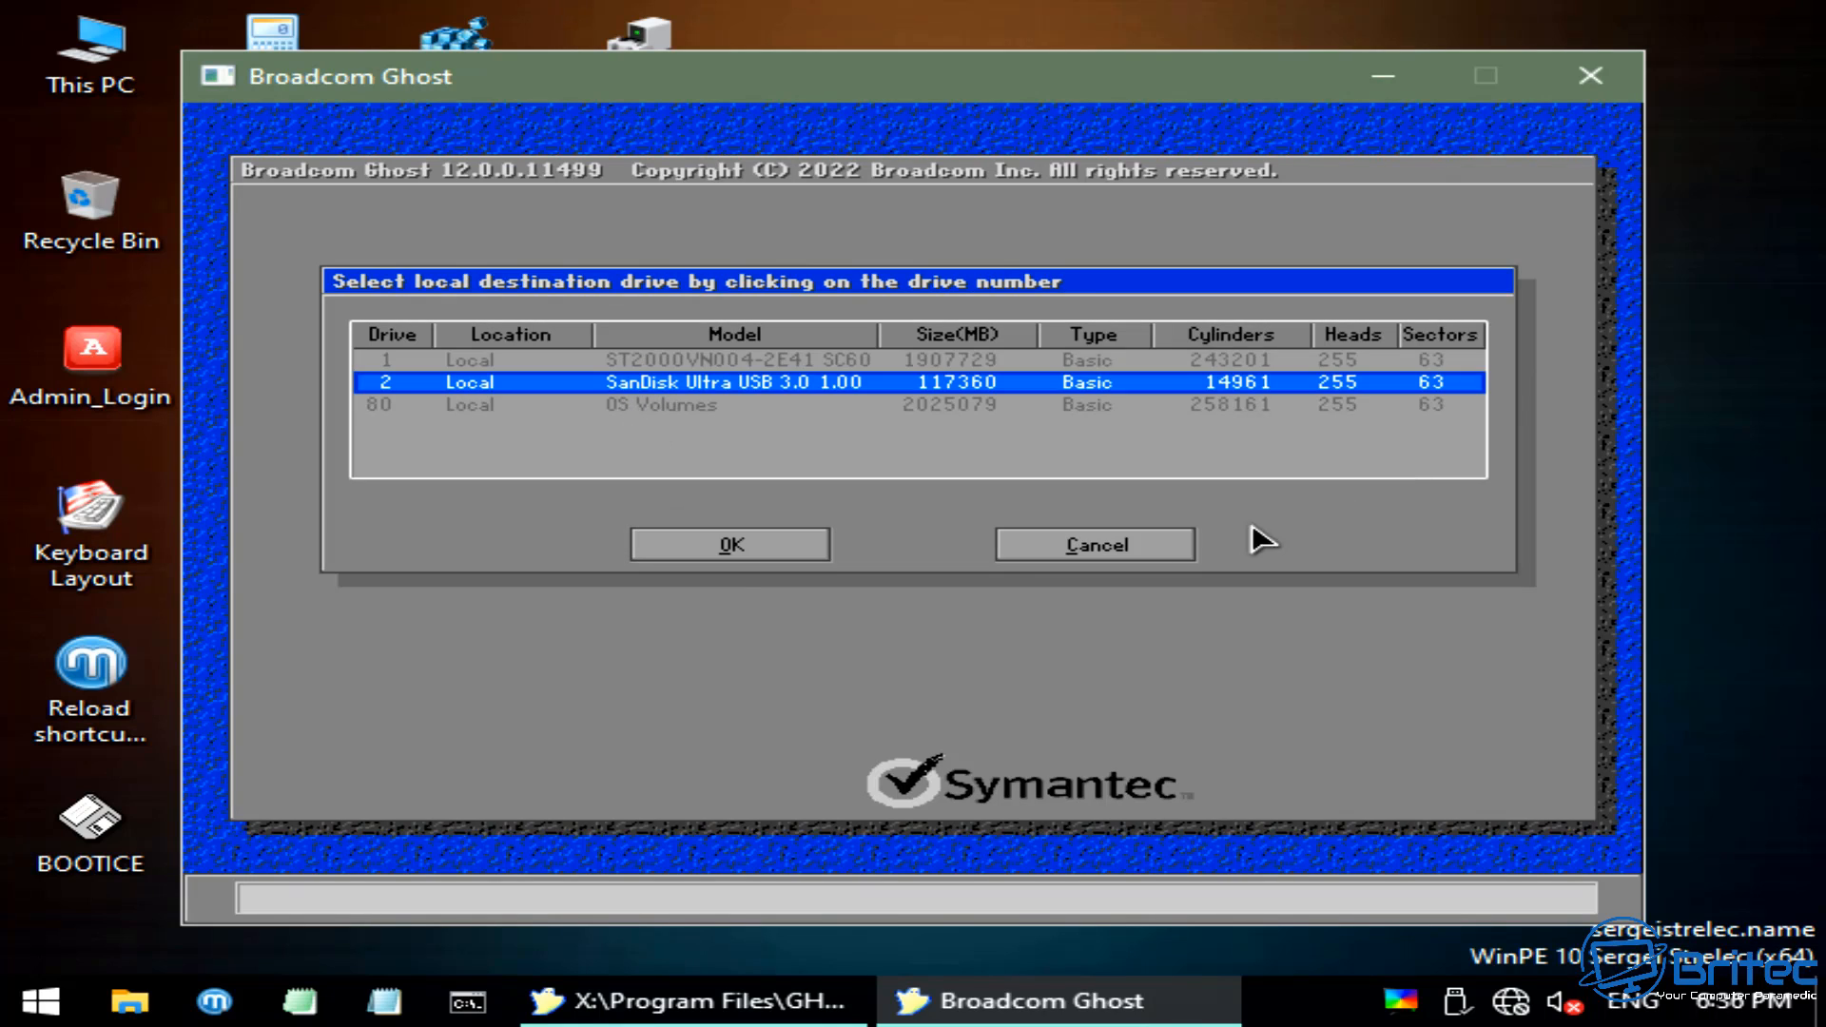
pyautogui.click(1093, 544)
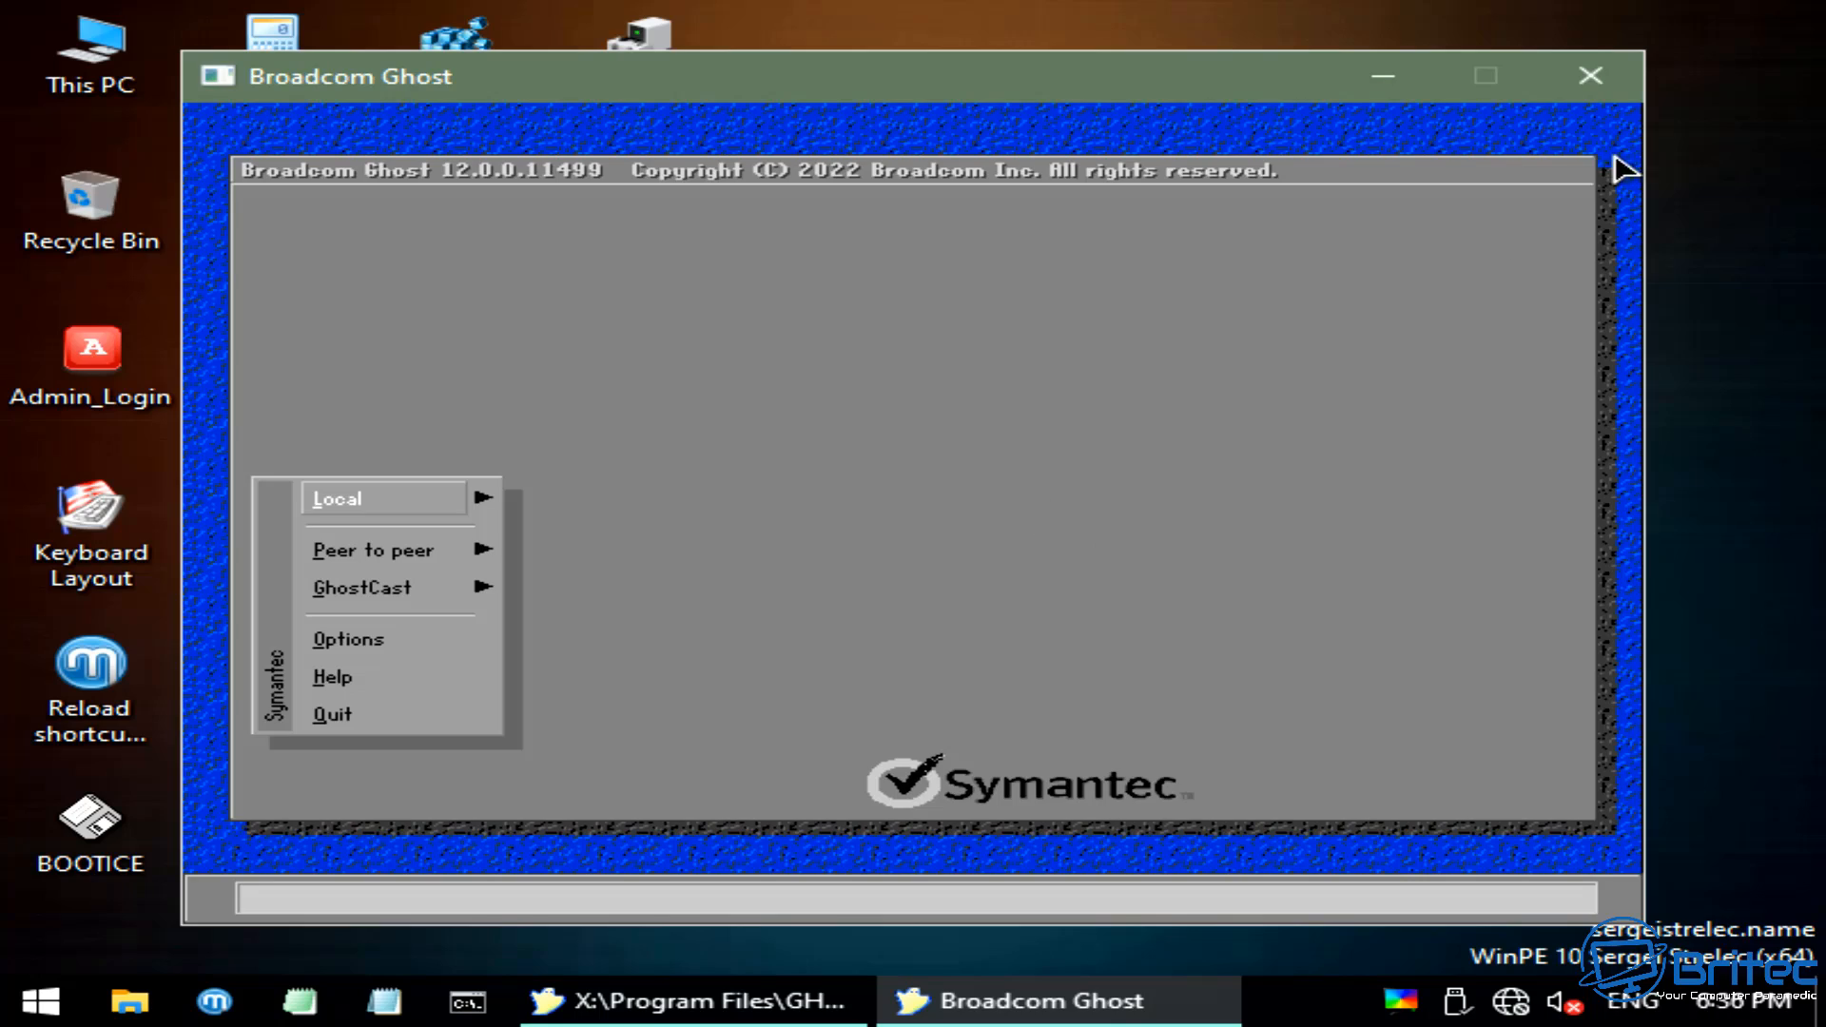
pyautogui.click(333, 715)
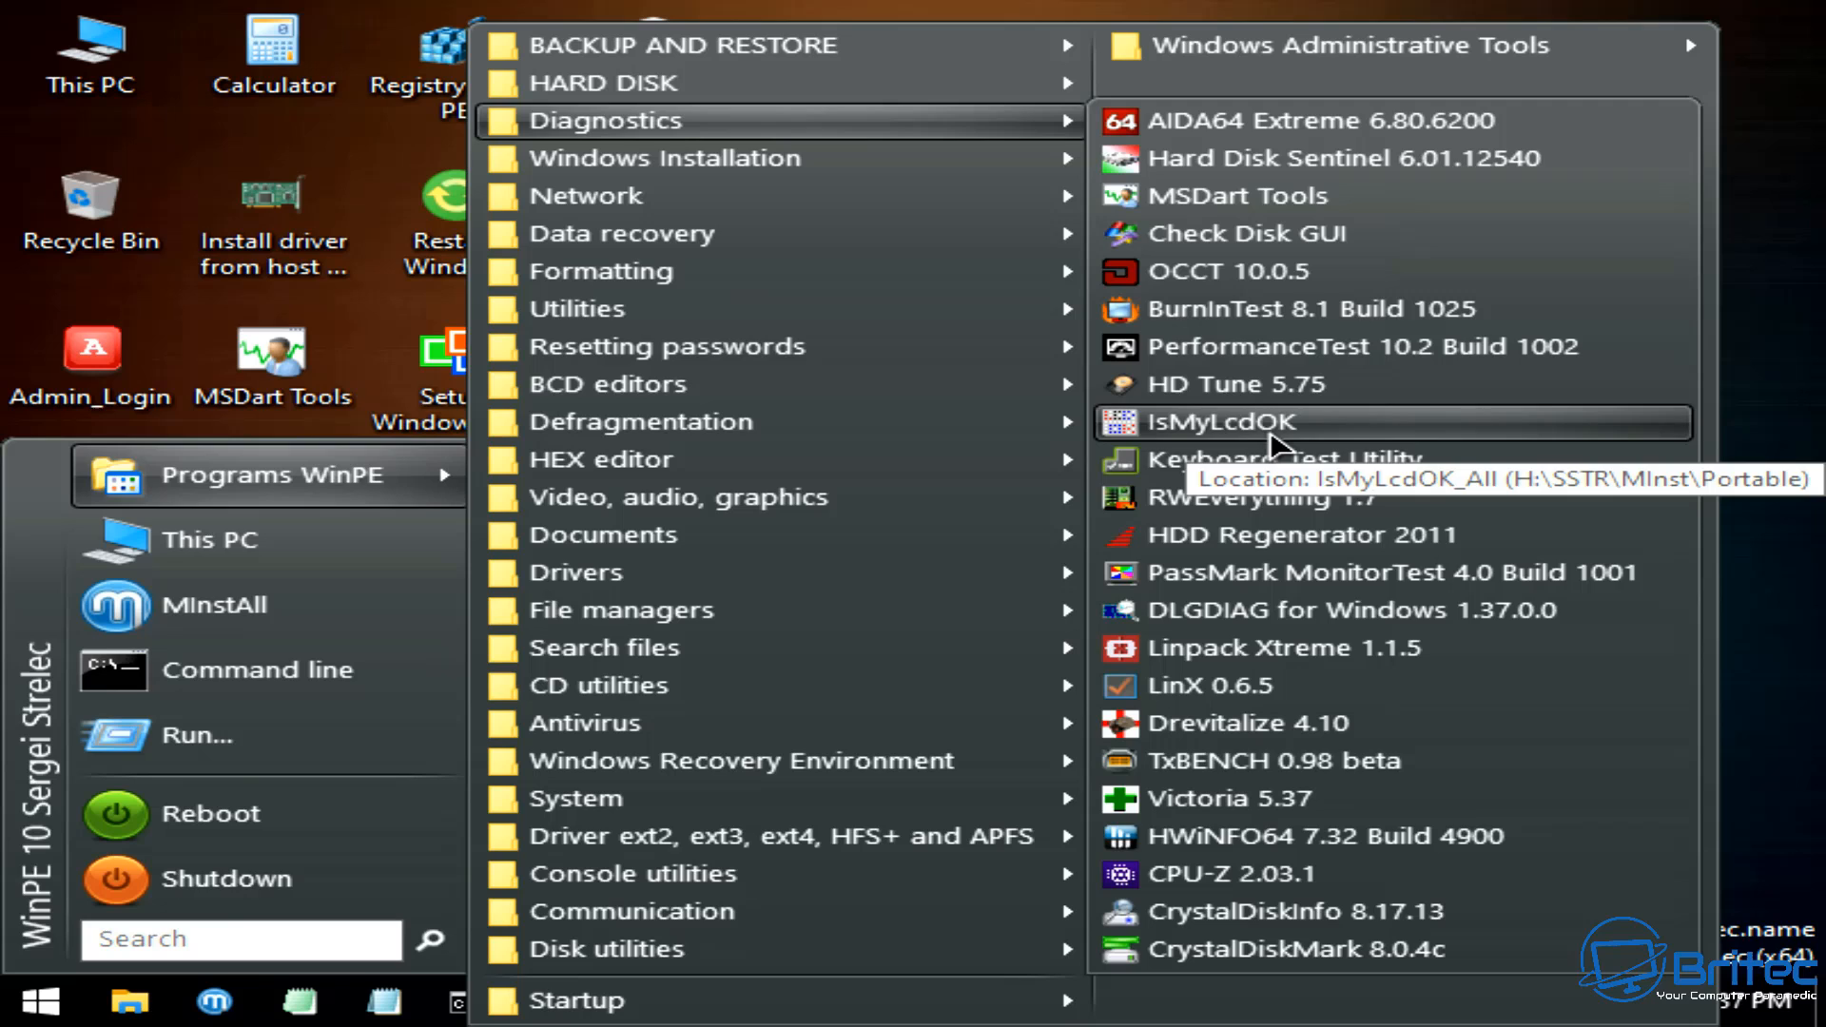
pyautogui.moveTo(1224, 196)
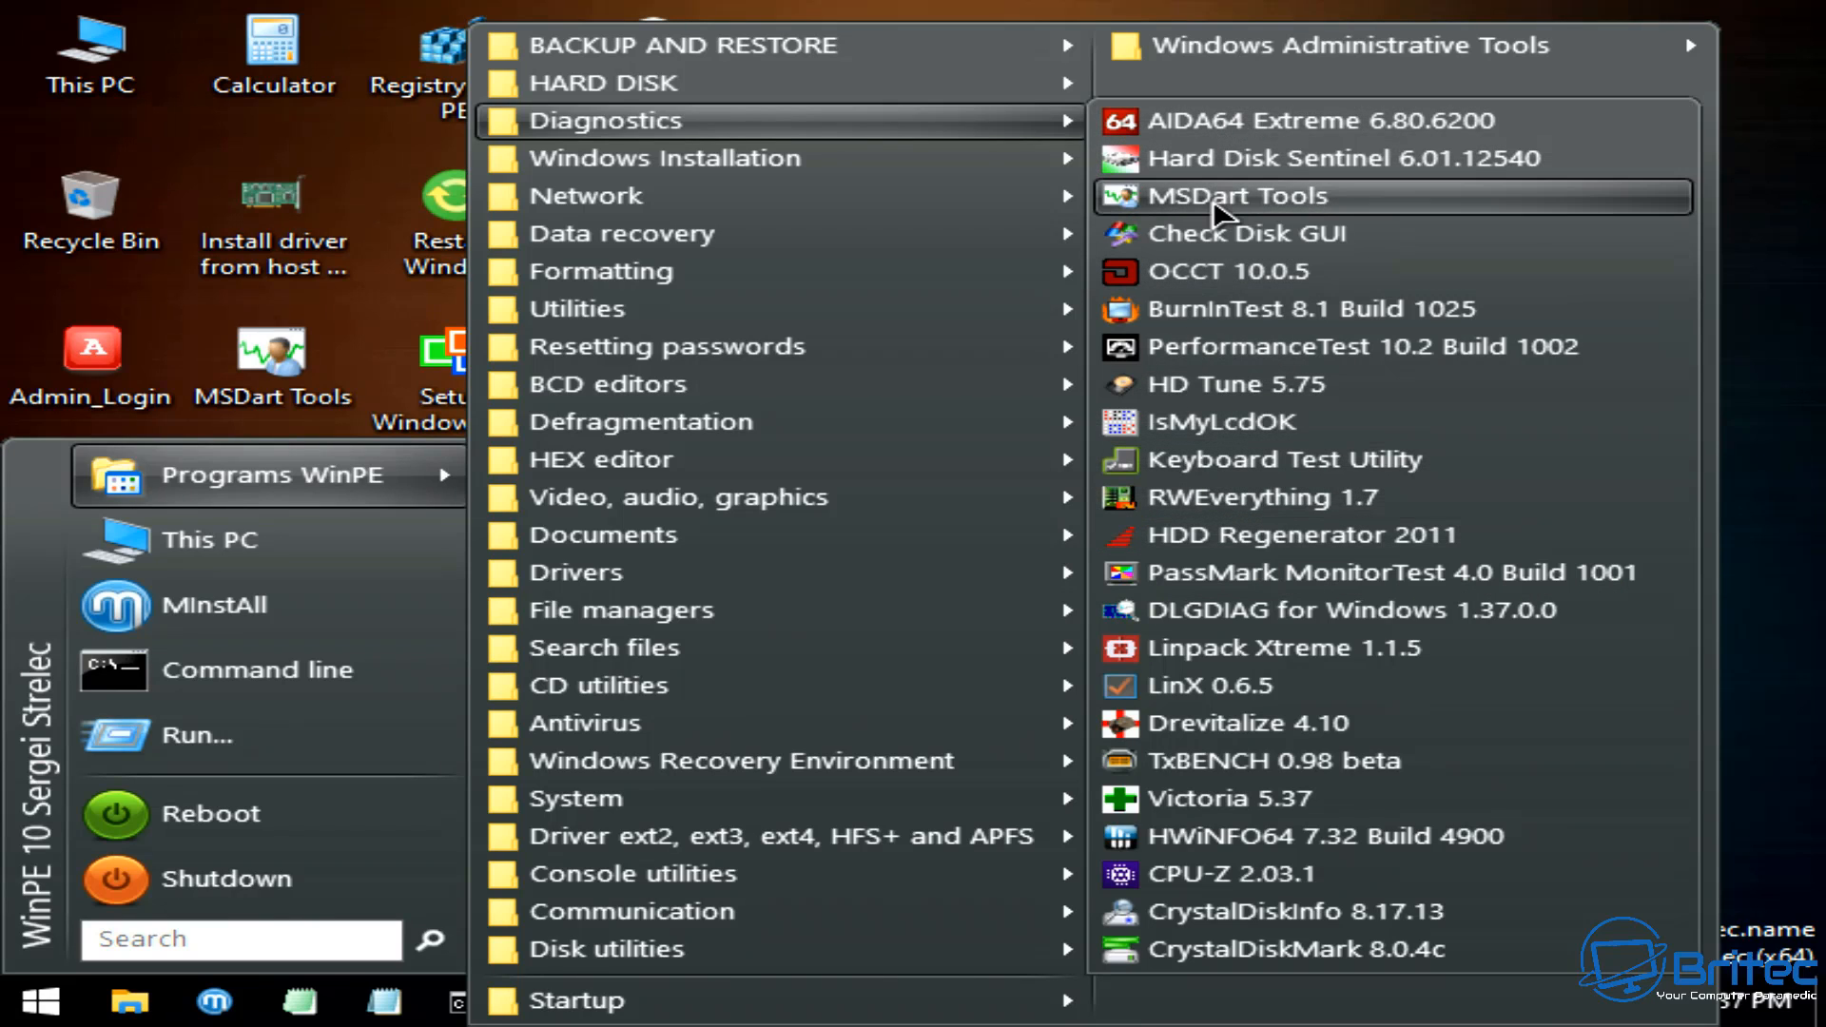
pyautogui.click(1238, 196)
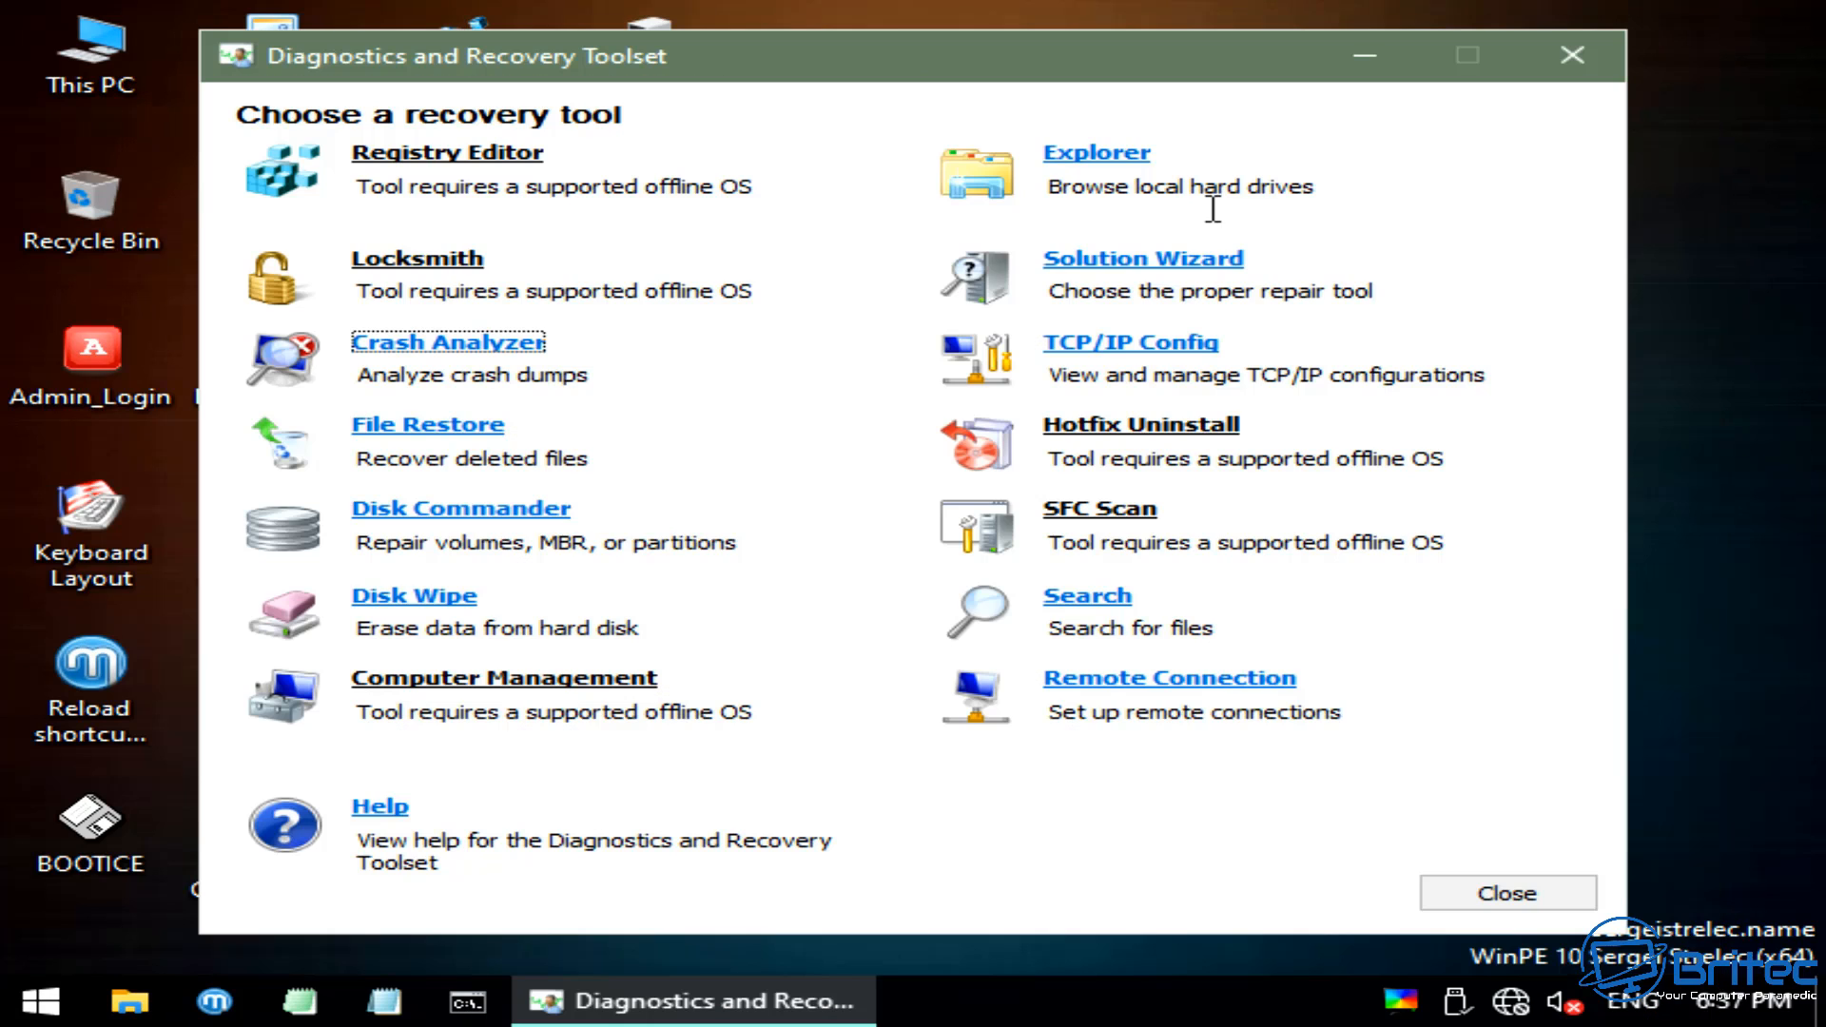
pyautogui.moveTo(362, 228)
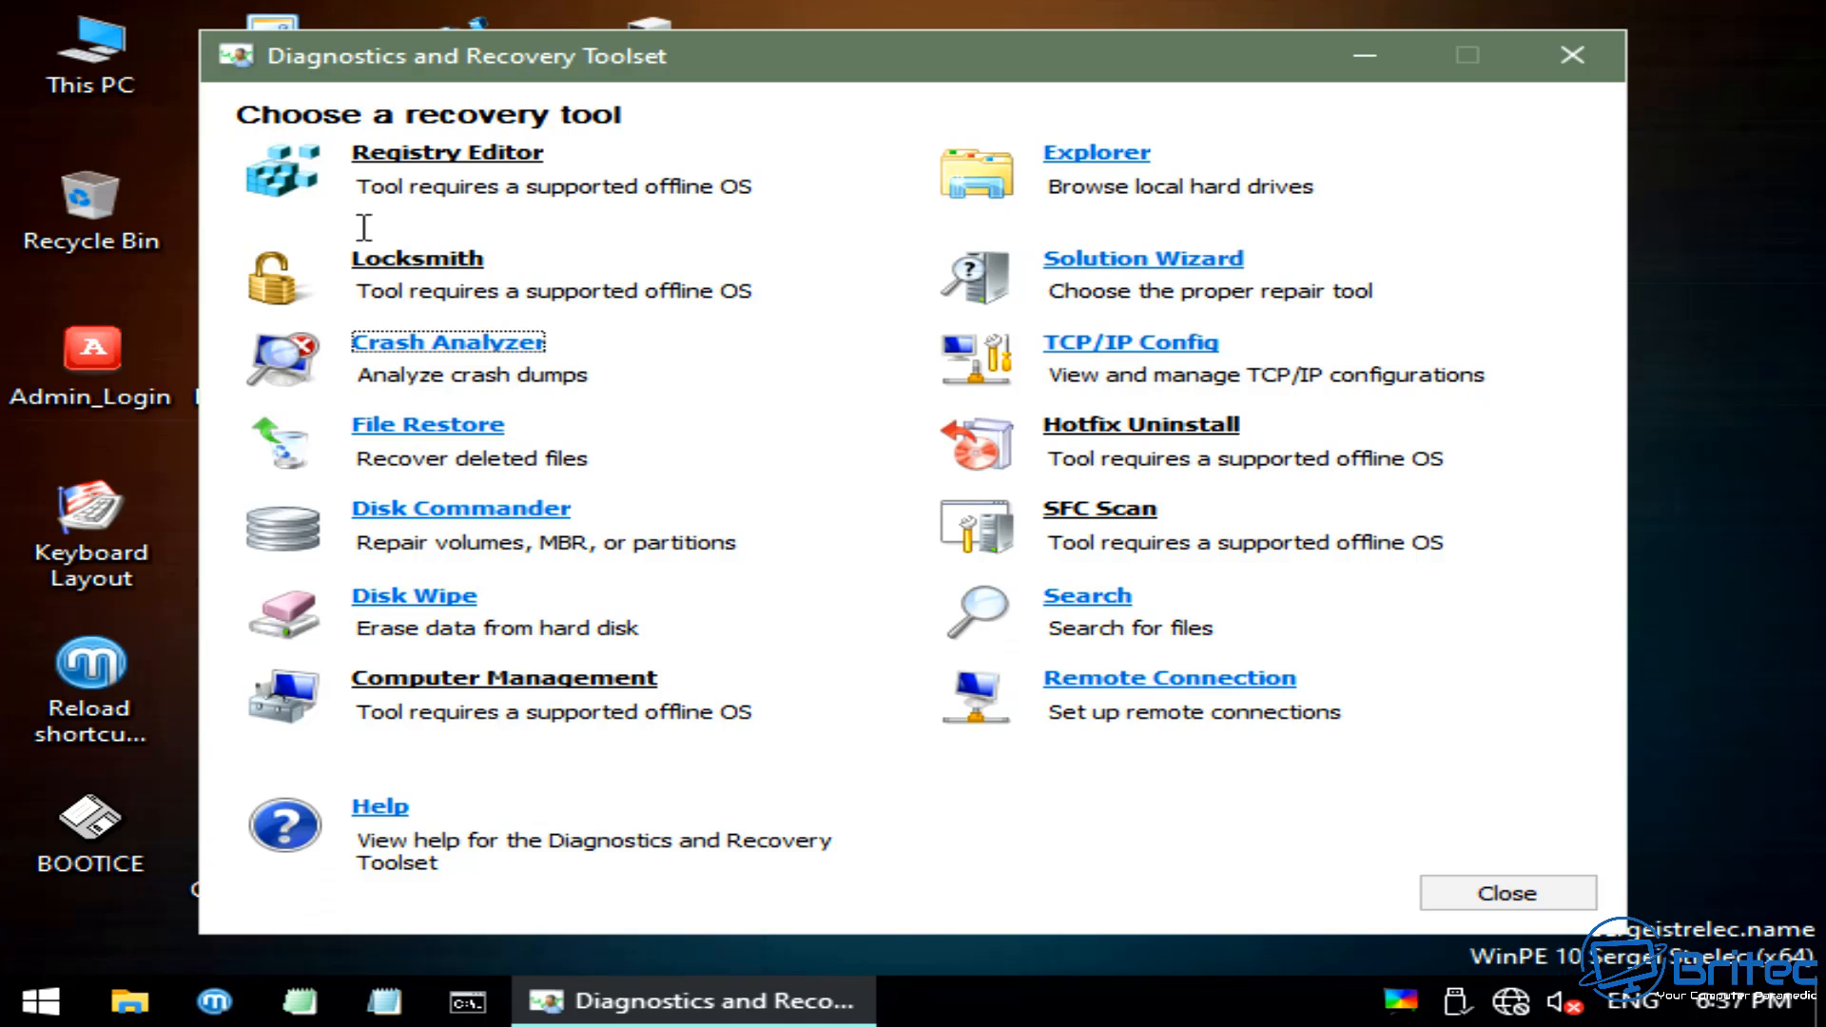
pyautogui.moveTo(347, 793)
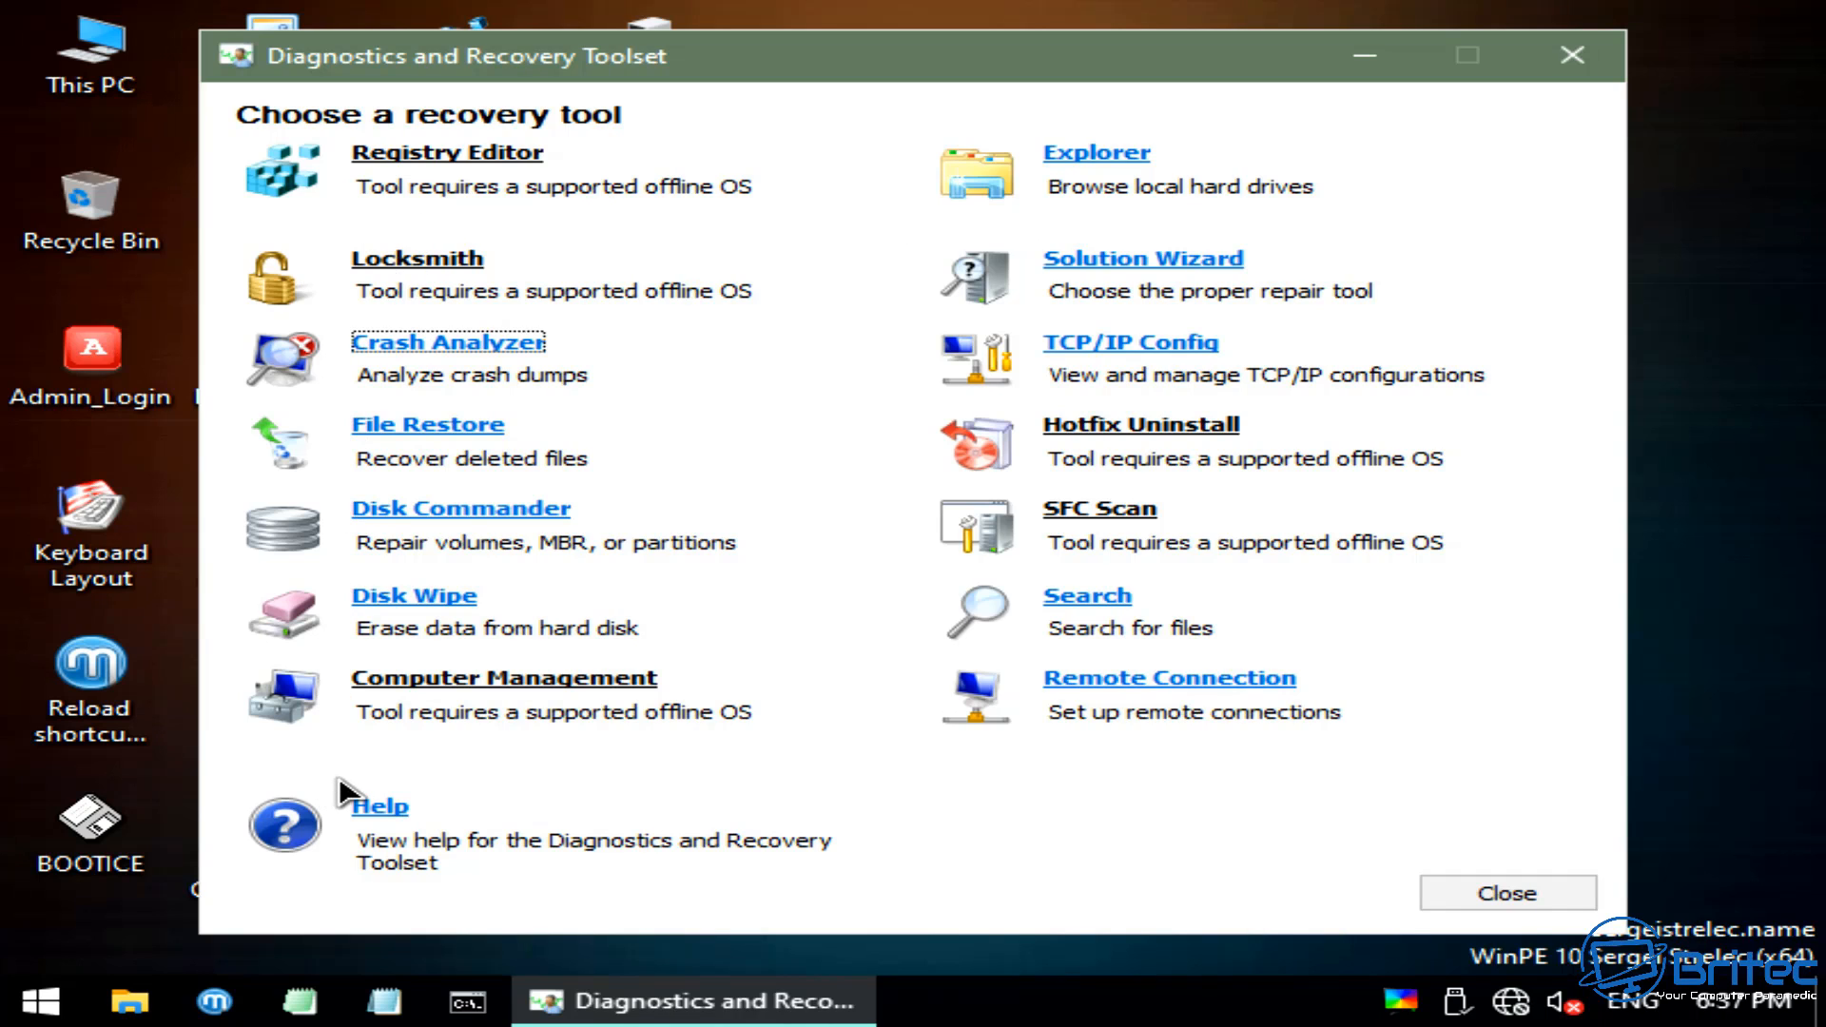
pyautogui.moveTo(1588, 67)
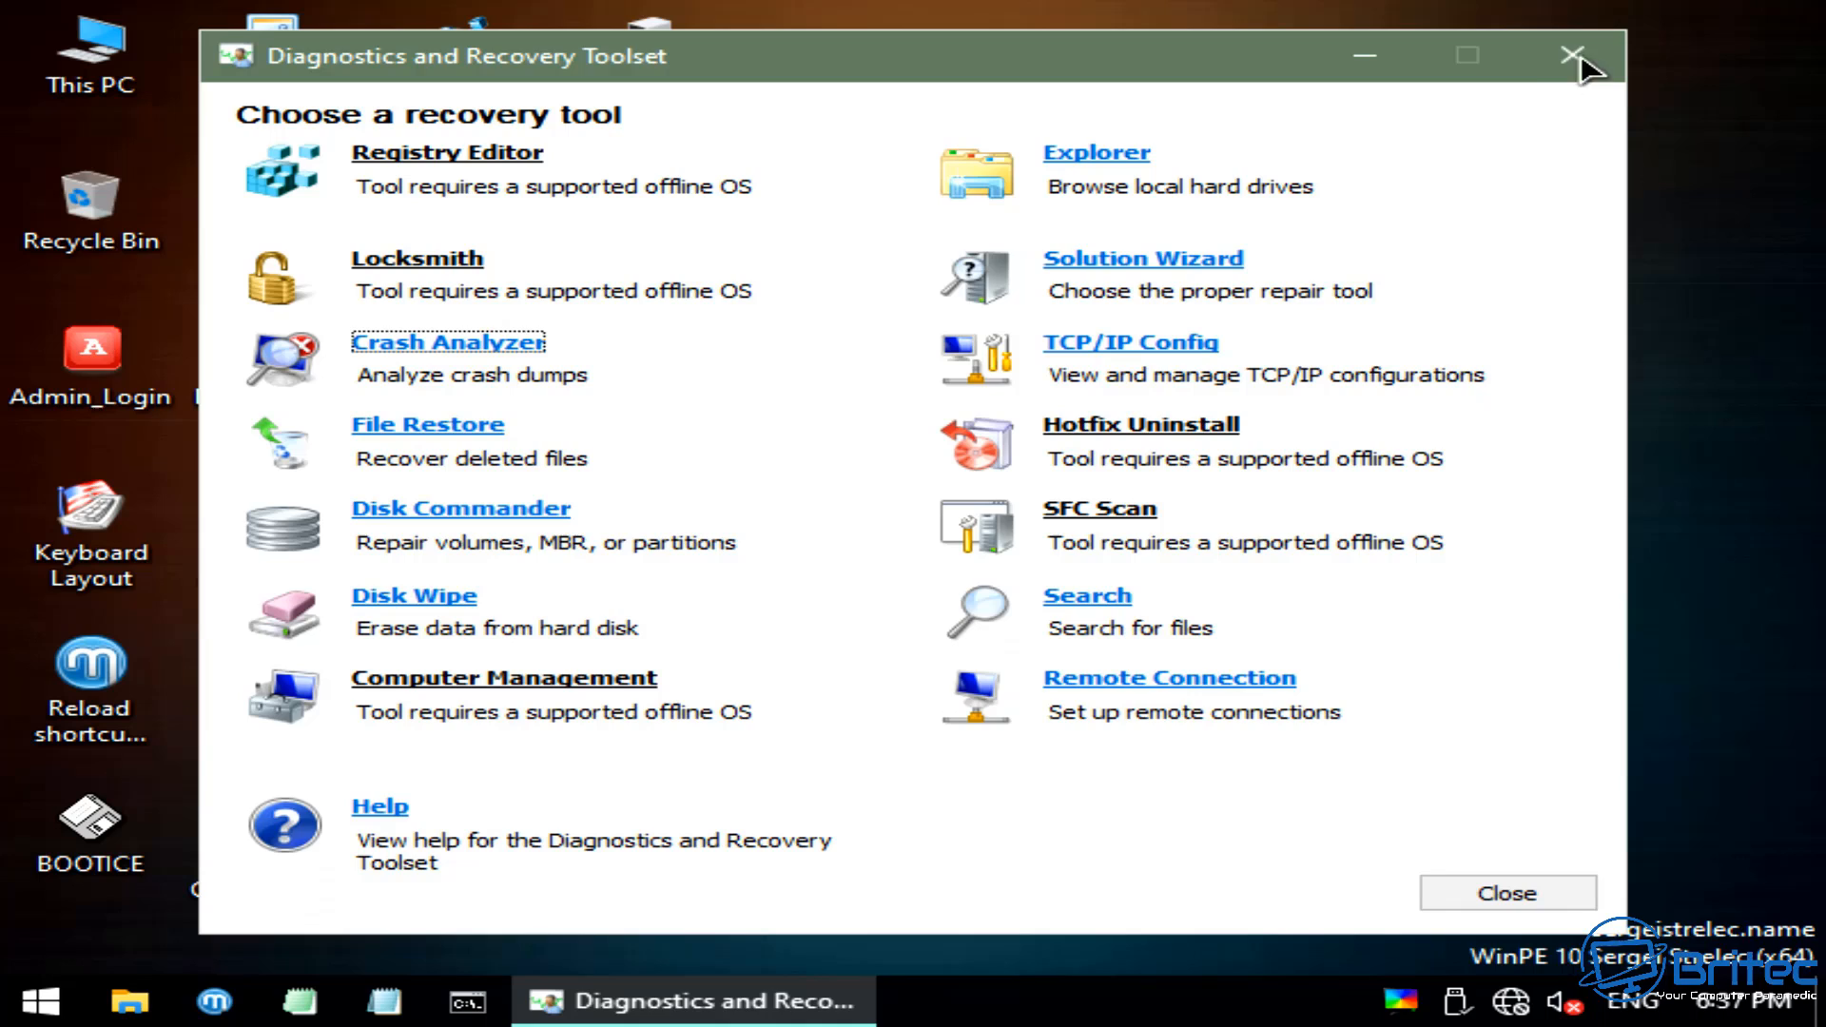
pyautogui.moveTo(1572, 56)
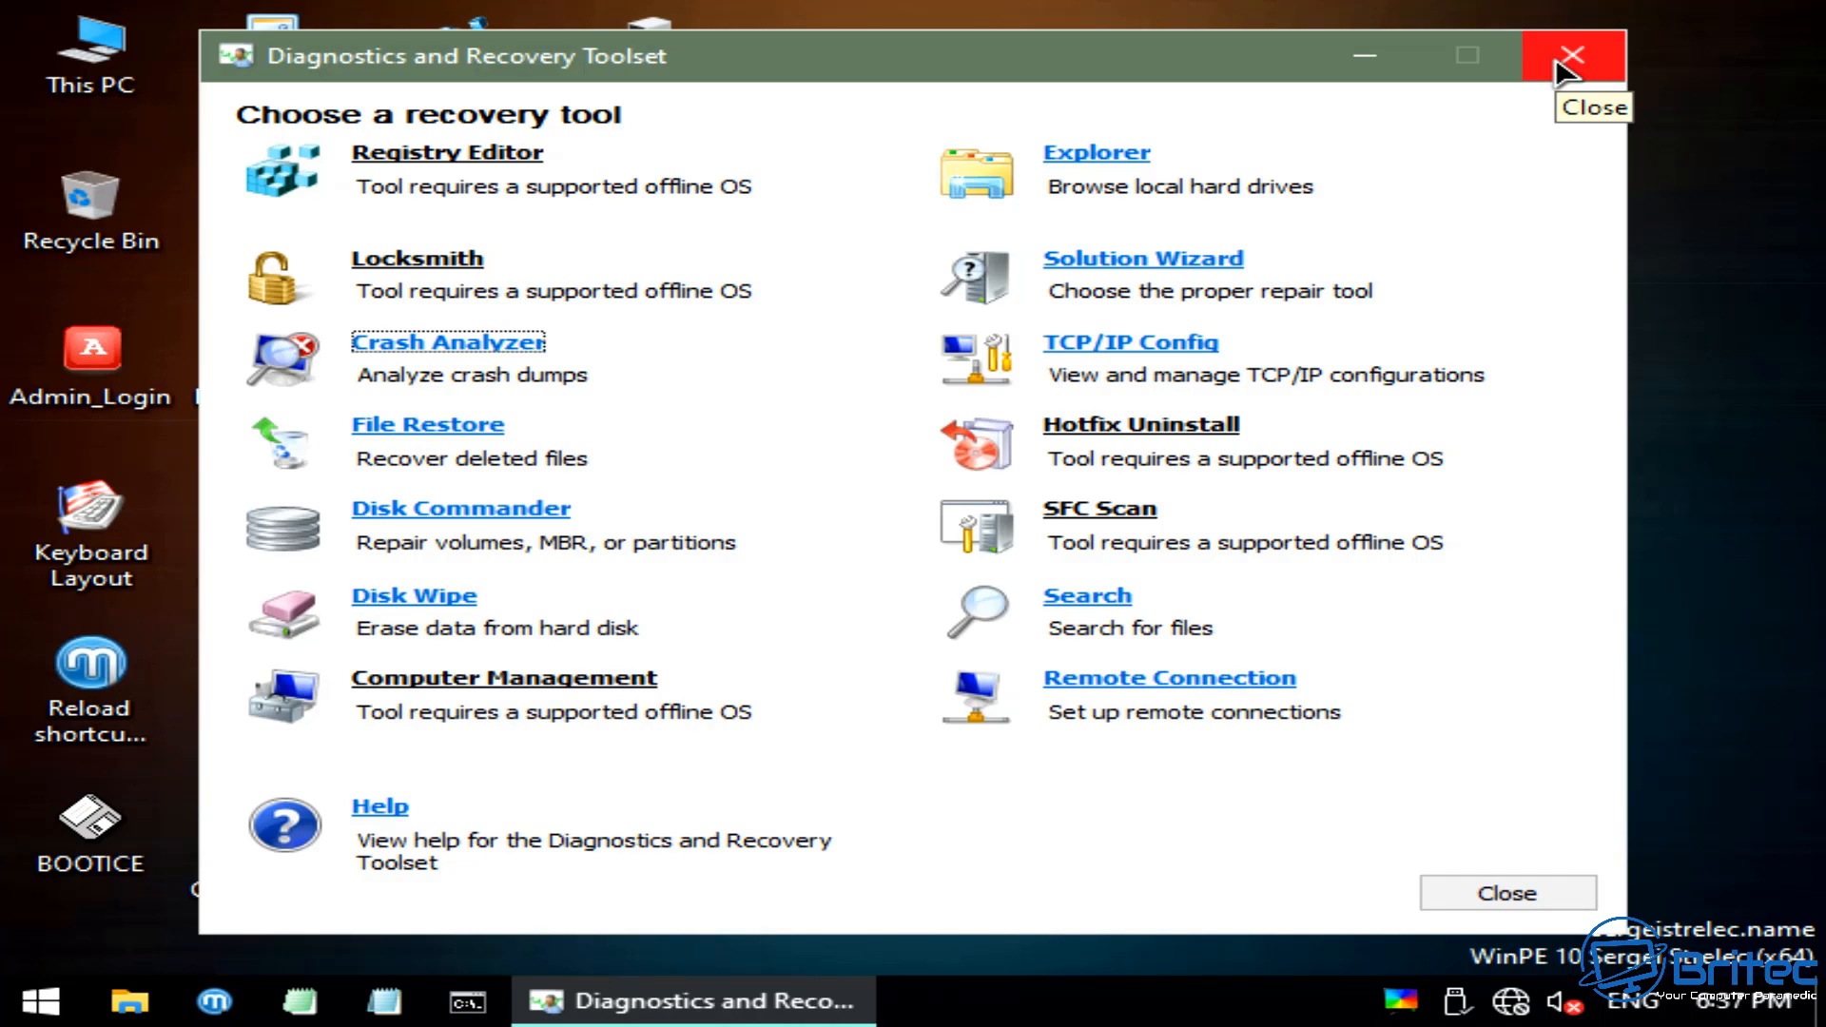
pyautogui.moveTo(1571, 73)
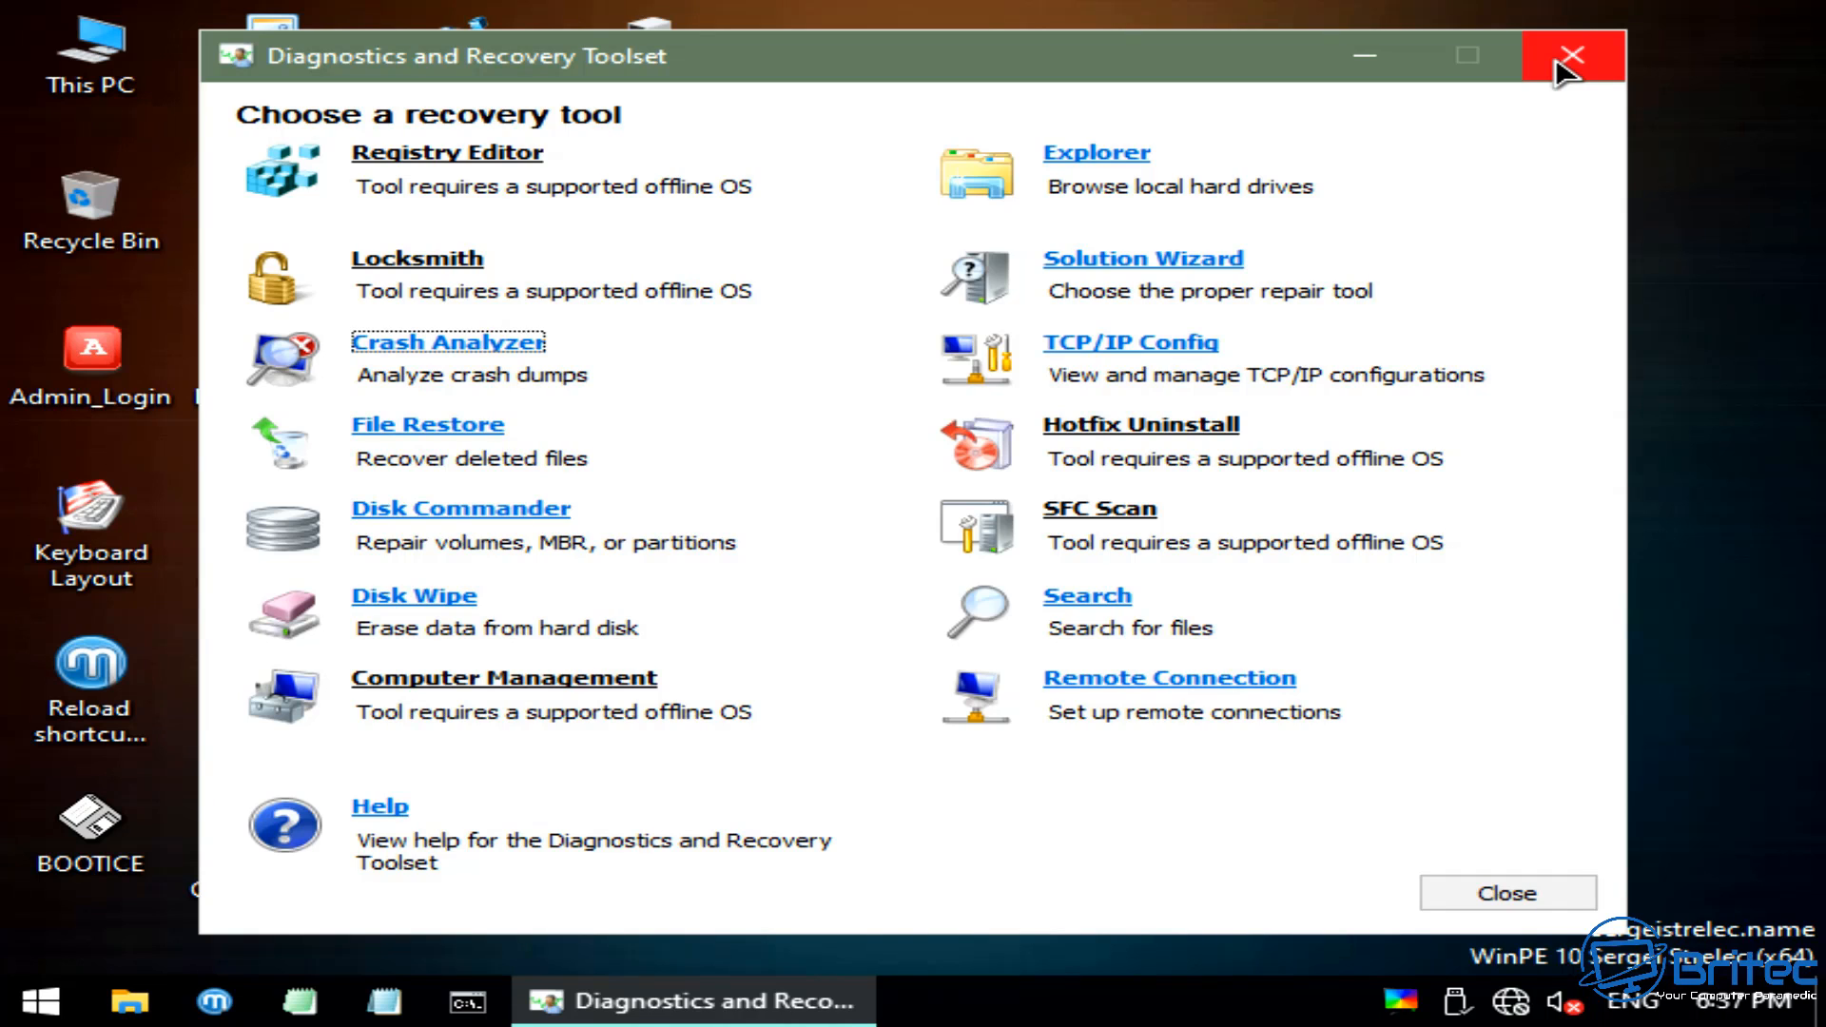
pyautogui.moveTo(1649, 463)
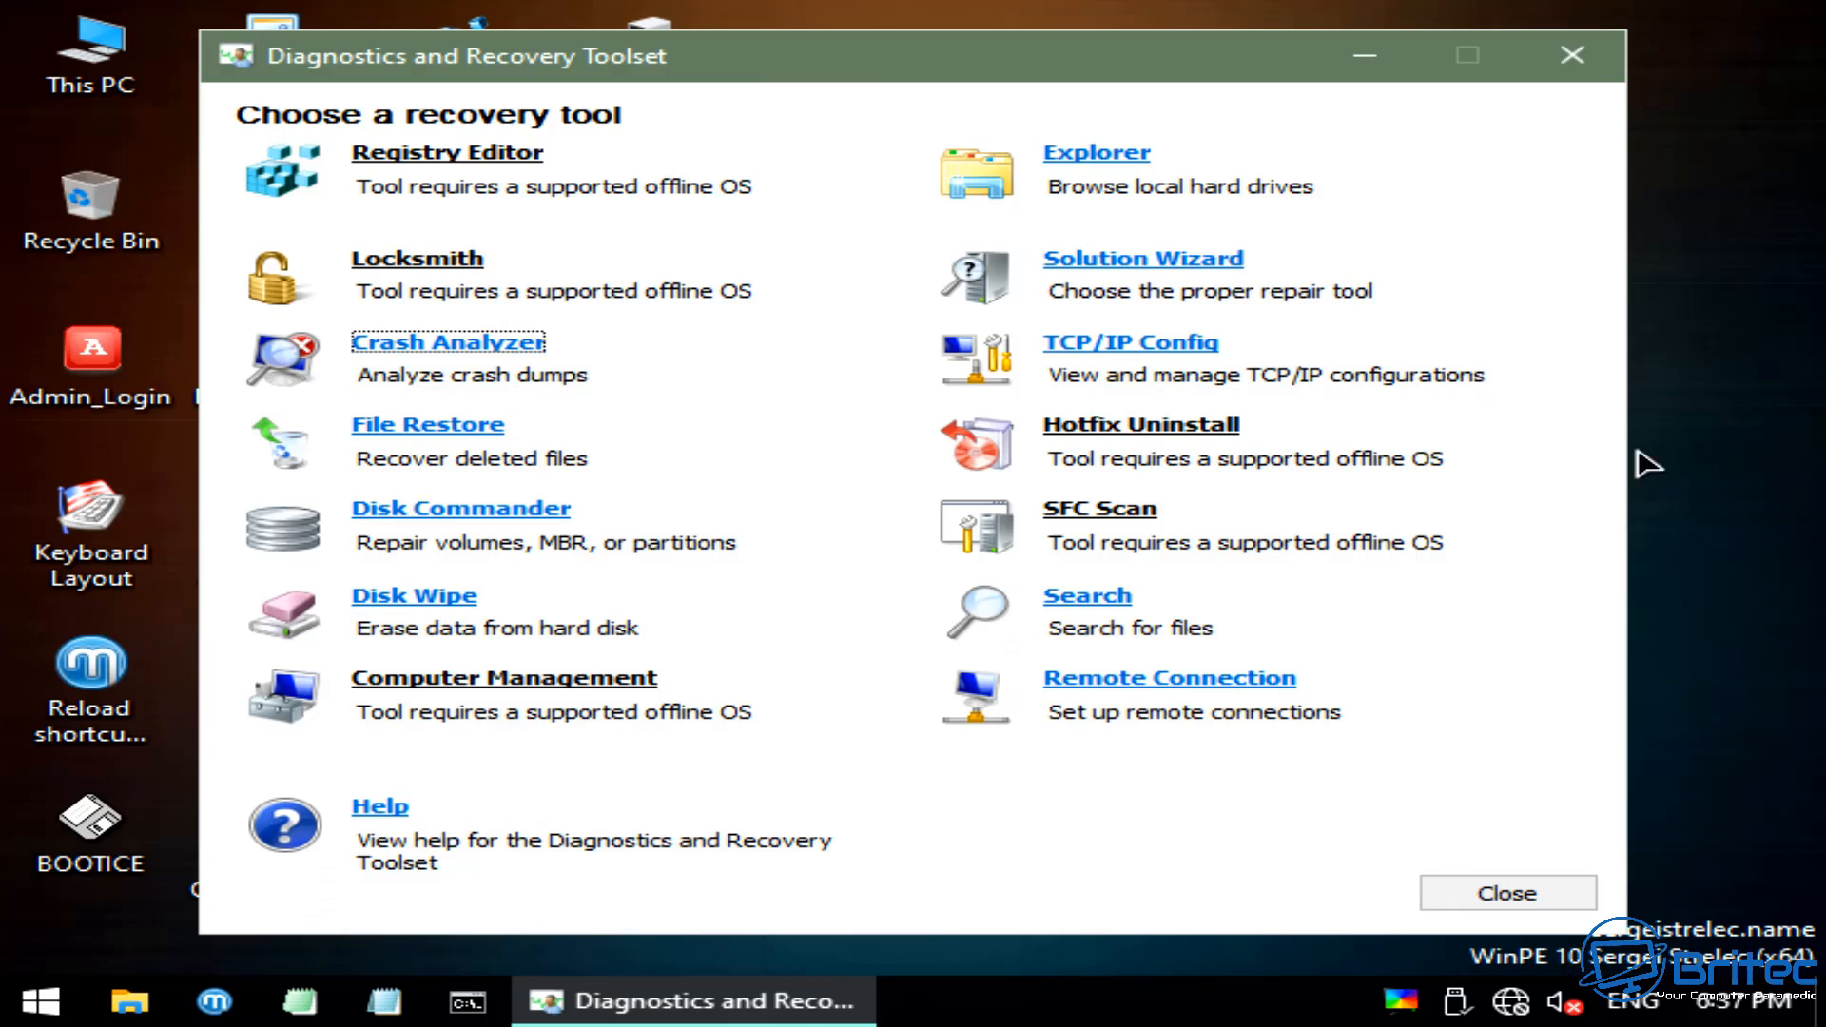
pyautogui.click(1505, 894)
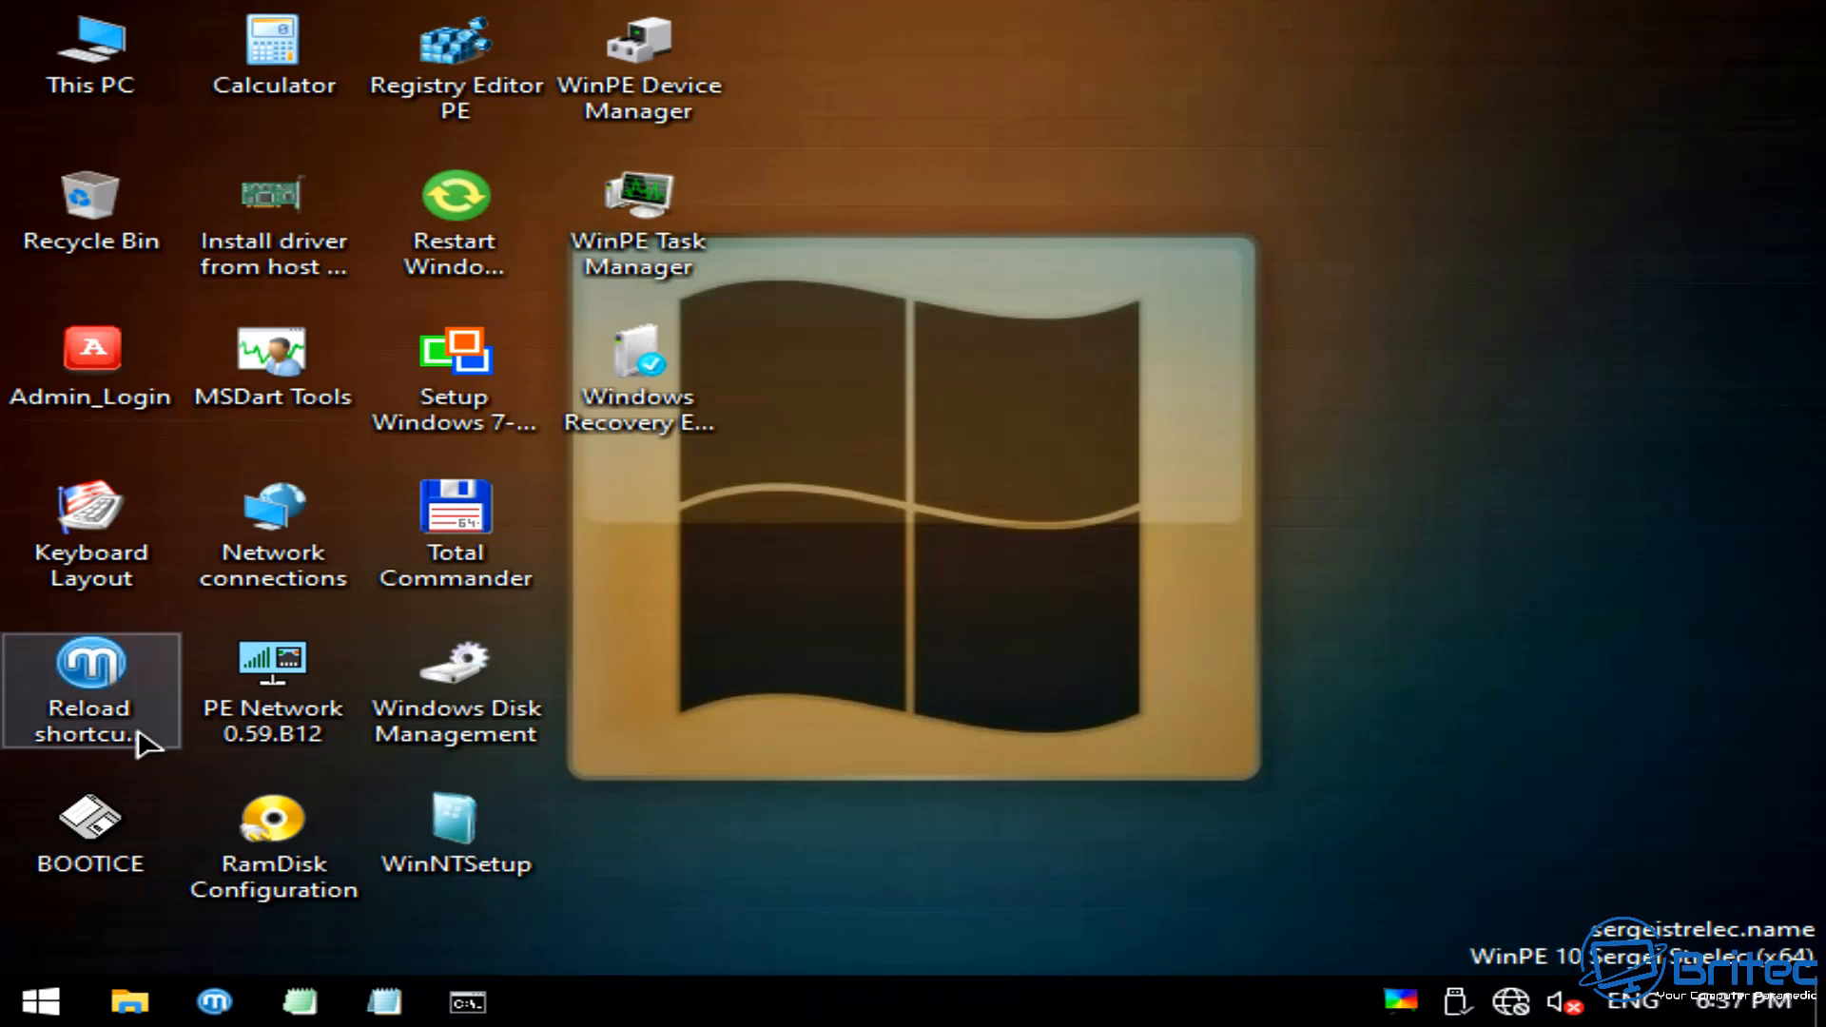
# - Reopen Start > Programs WinPE to reach the Diagnostics category
pyautogui.click(40, 1002)
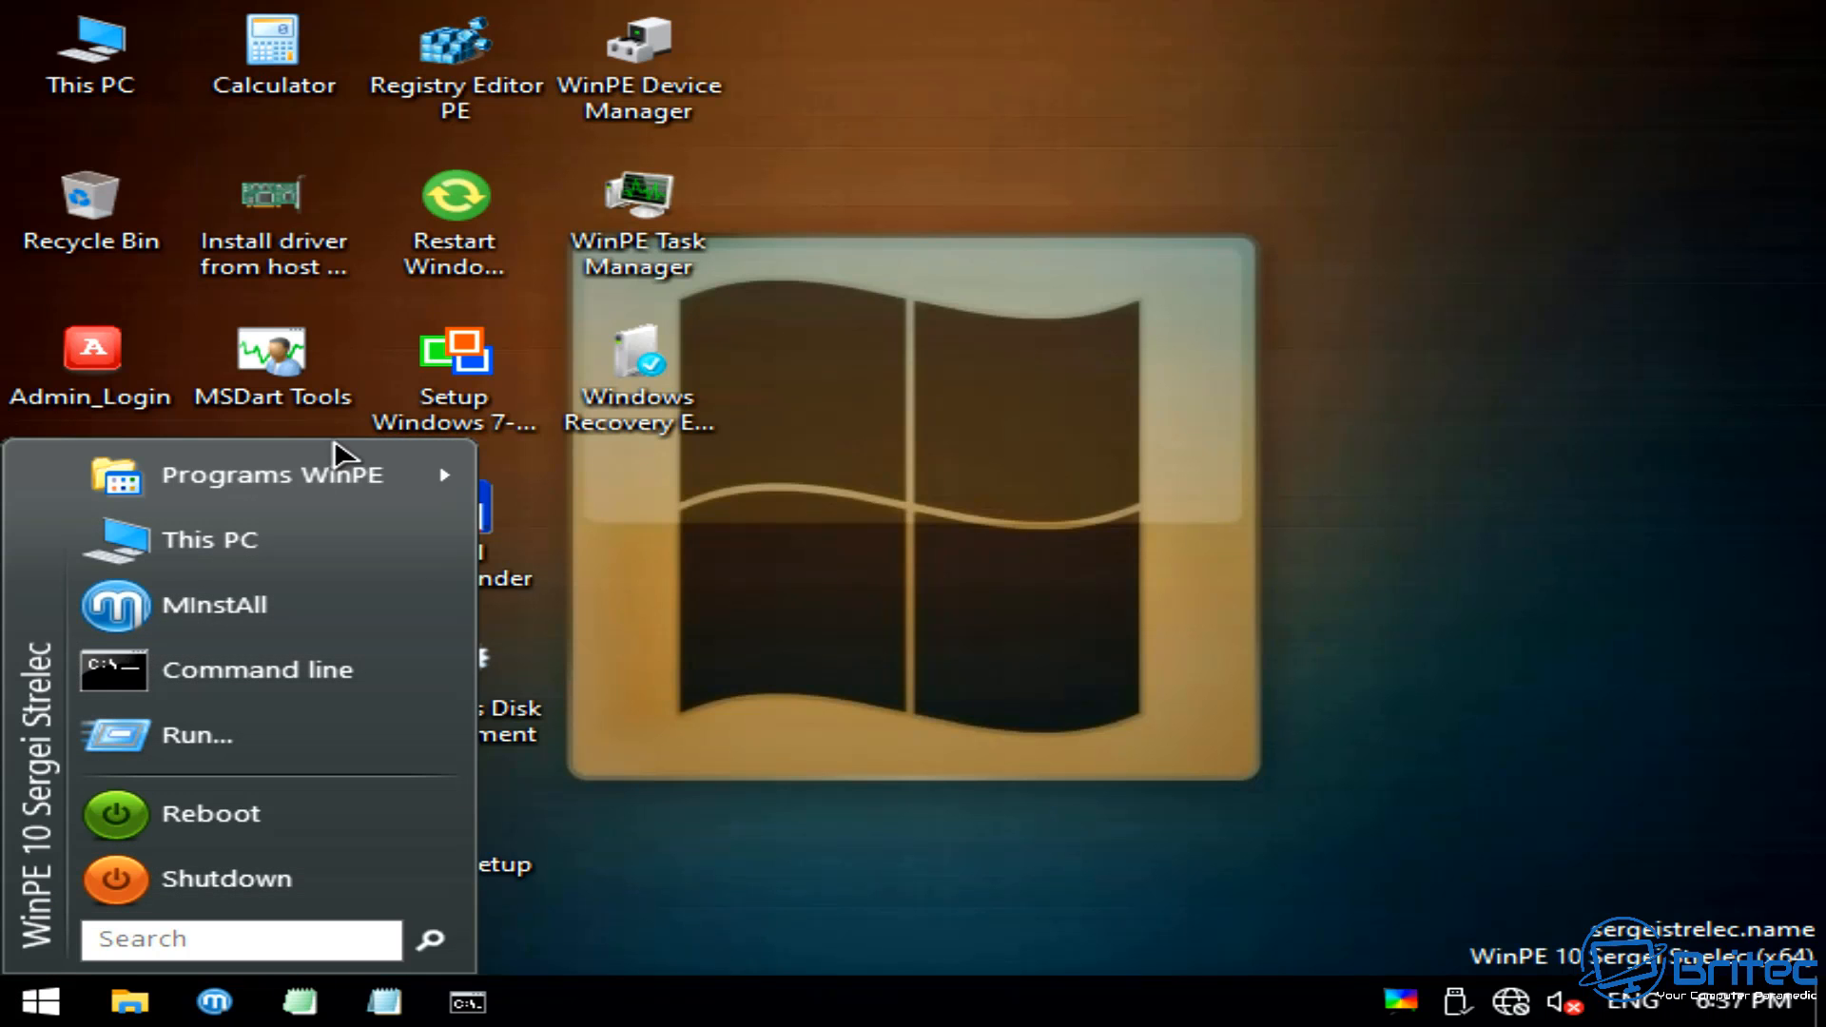
pyautogui.click(273, 474)
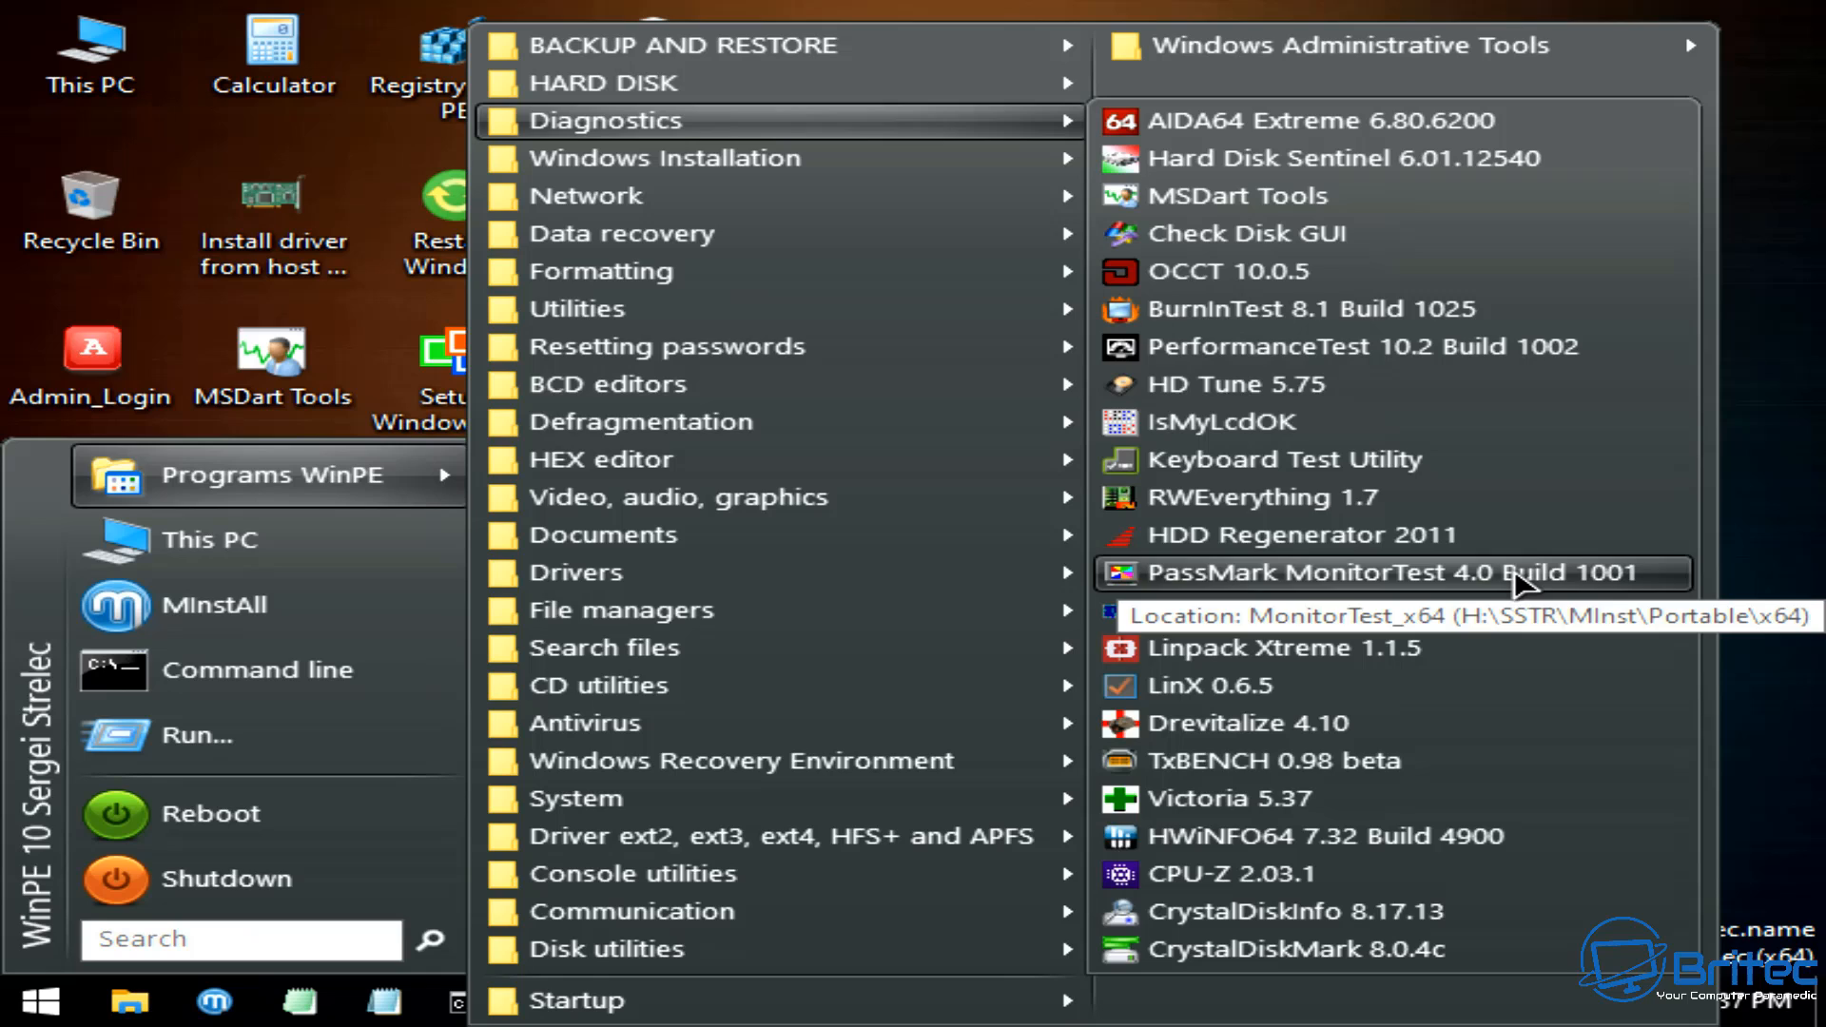
pyautogui.moveTo(1392, 761)
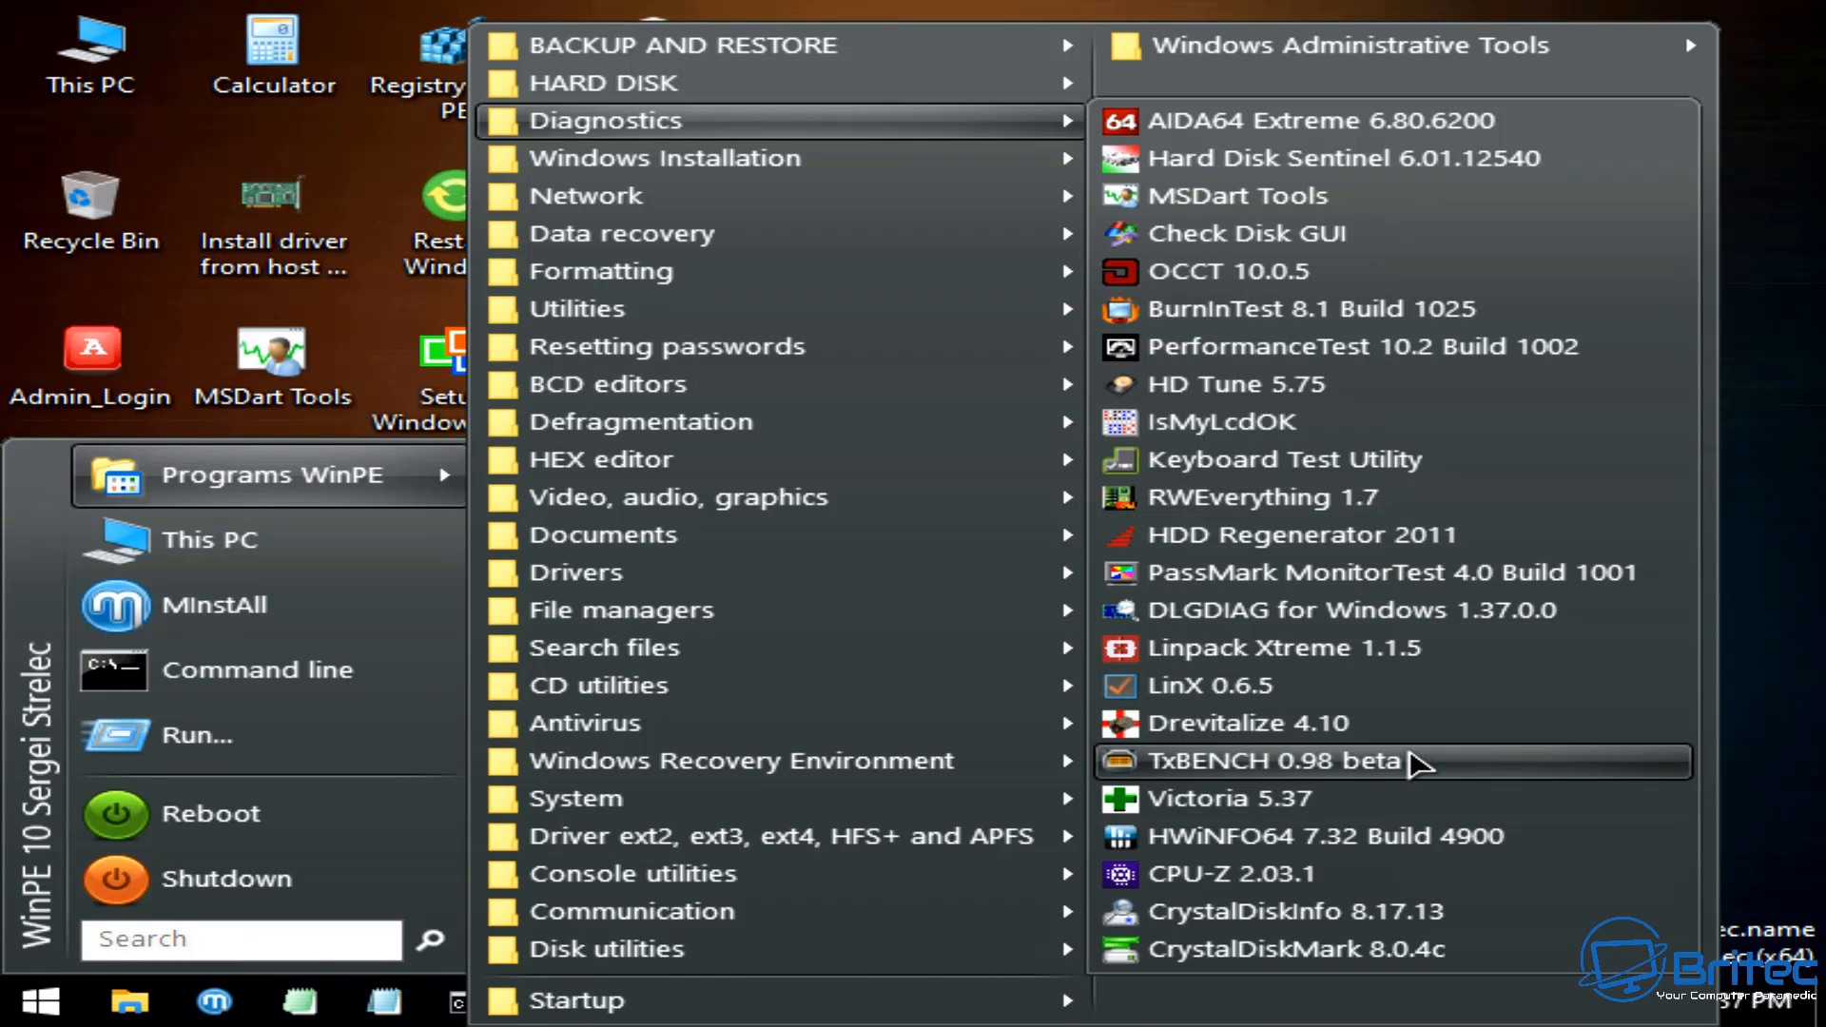
pyautogui.moveTo(1456, 821)
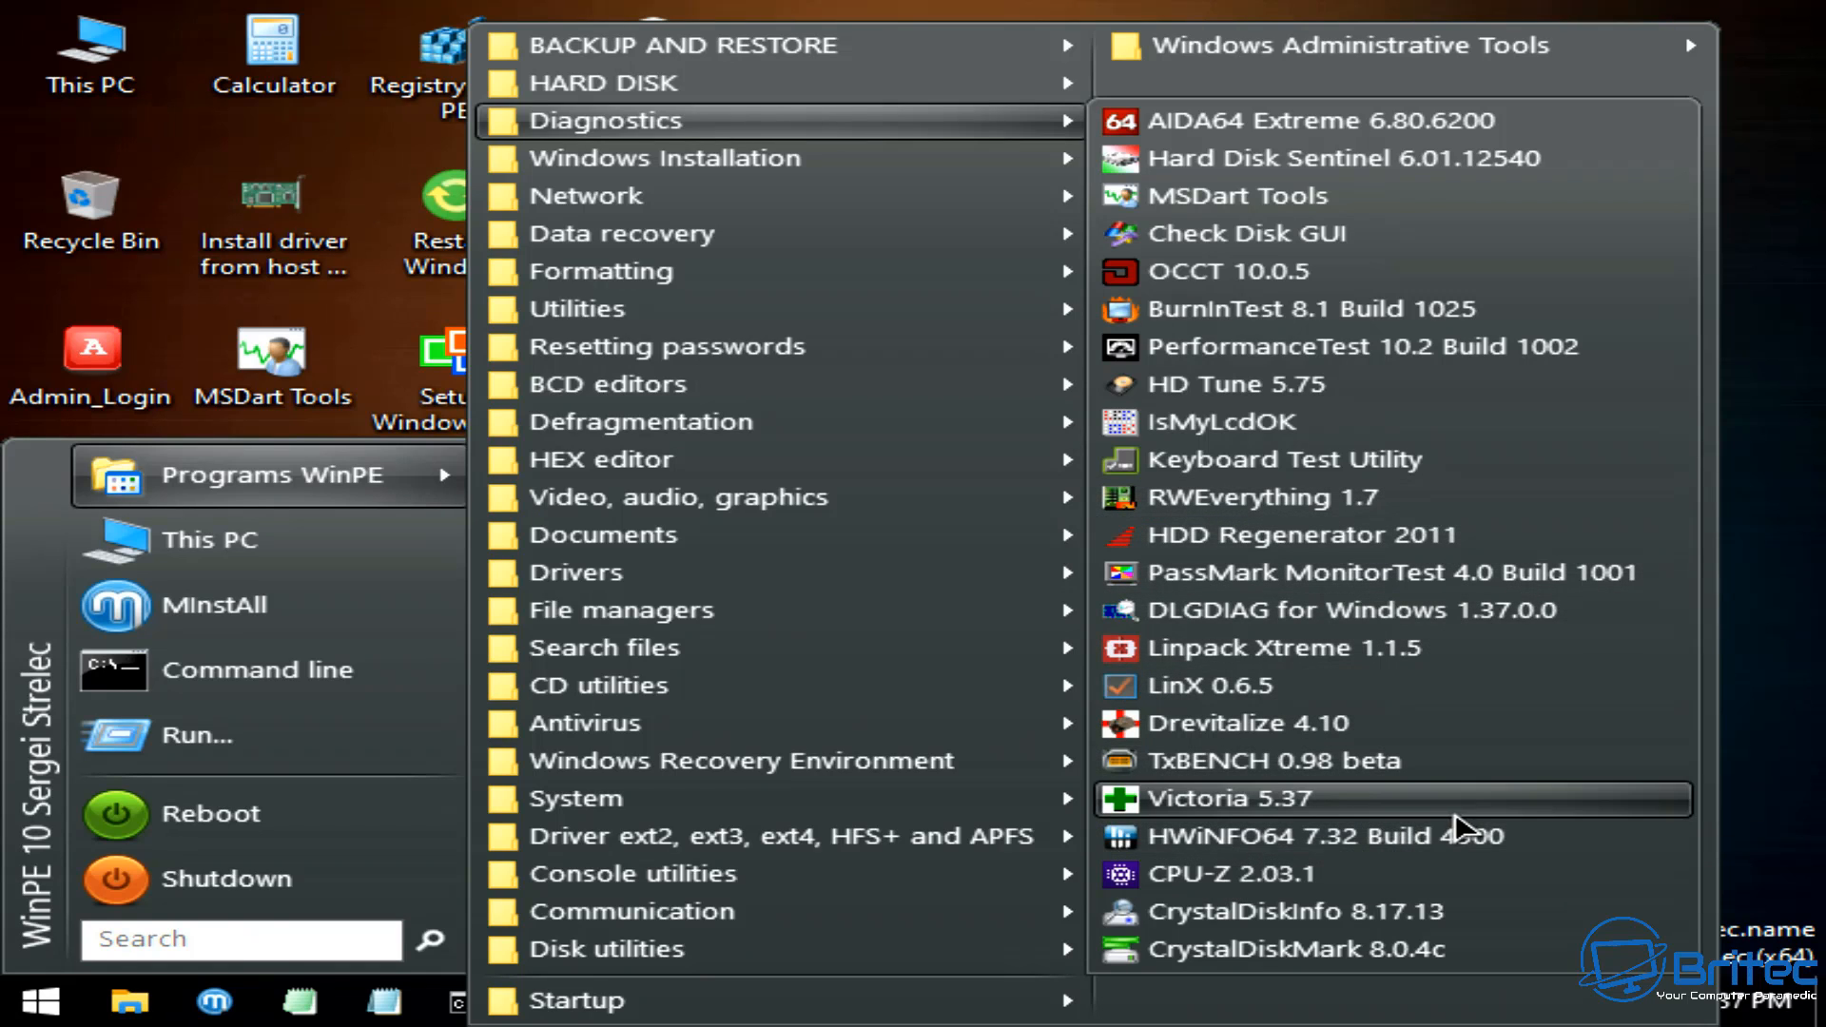
pyautogui.moveTo(1506, 812)
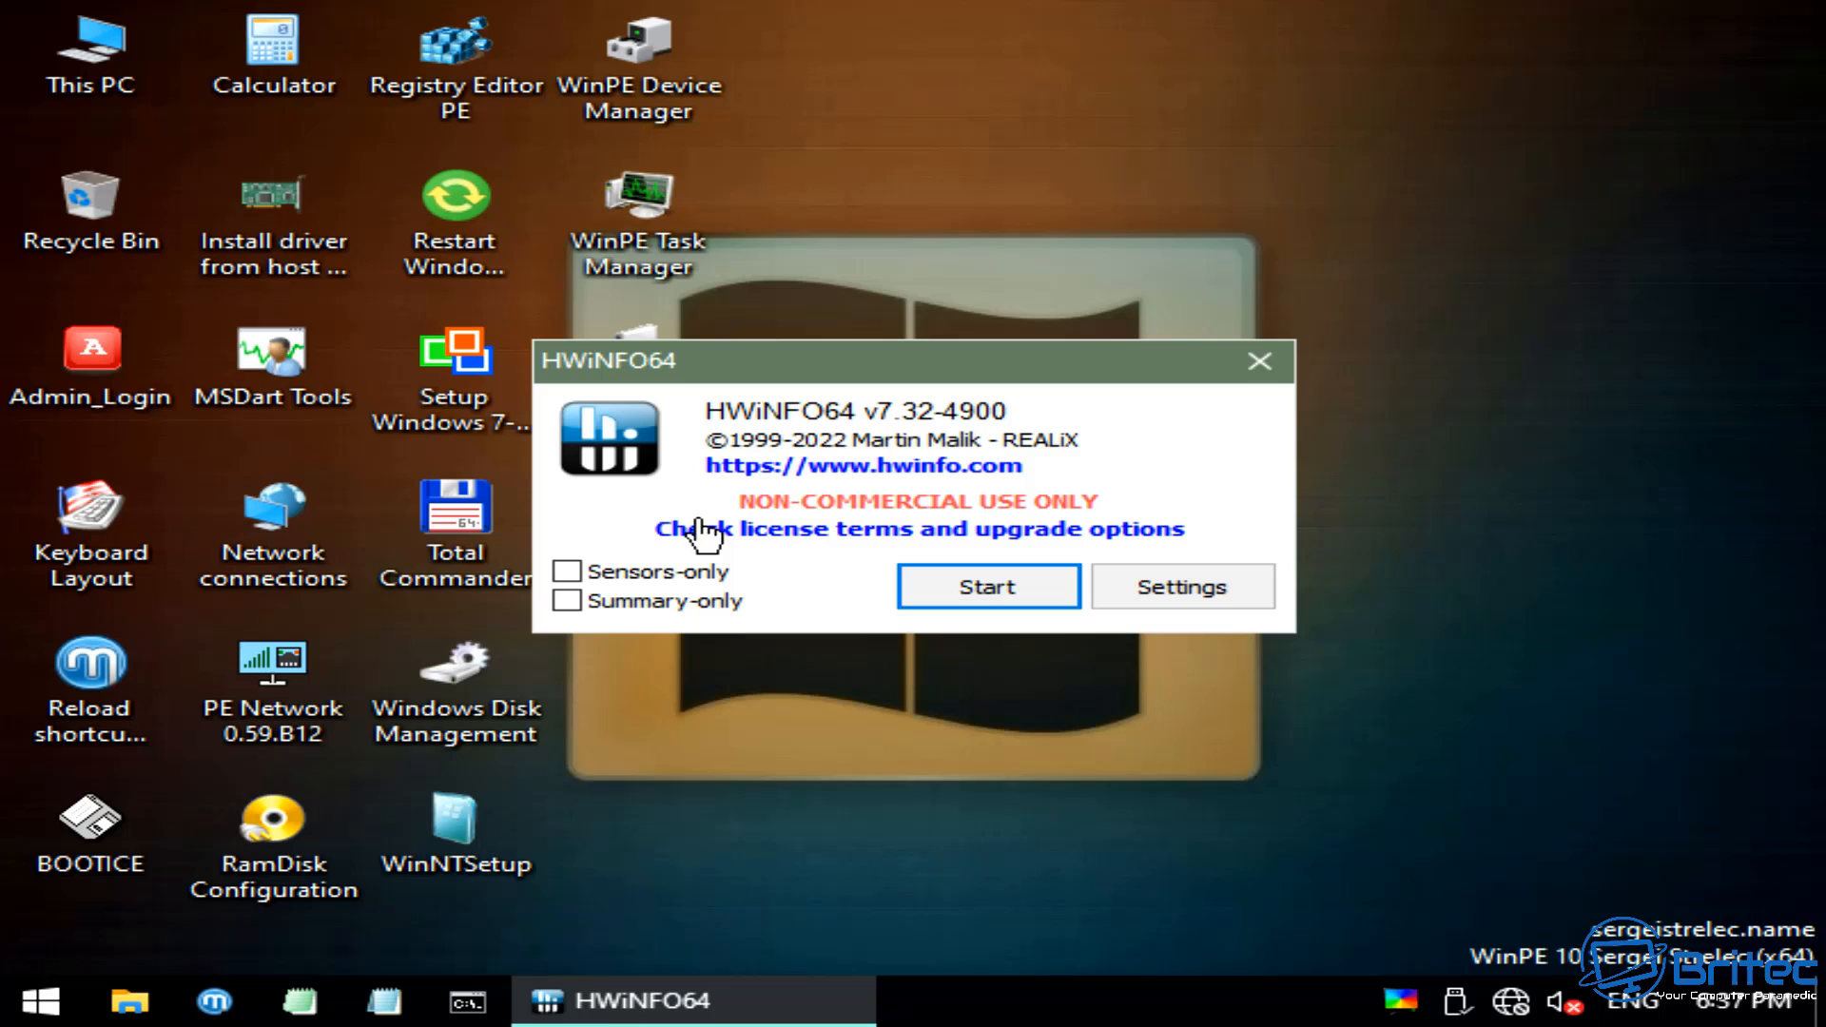
# - Run HWiNFO64 in sensors-only mode, view memory, CPU and temperature readings, then close it
pyautogui.click(567, 570)
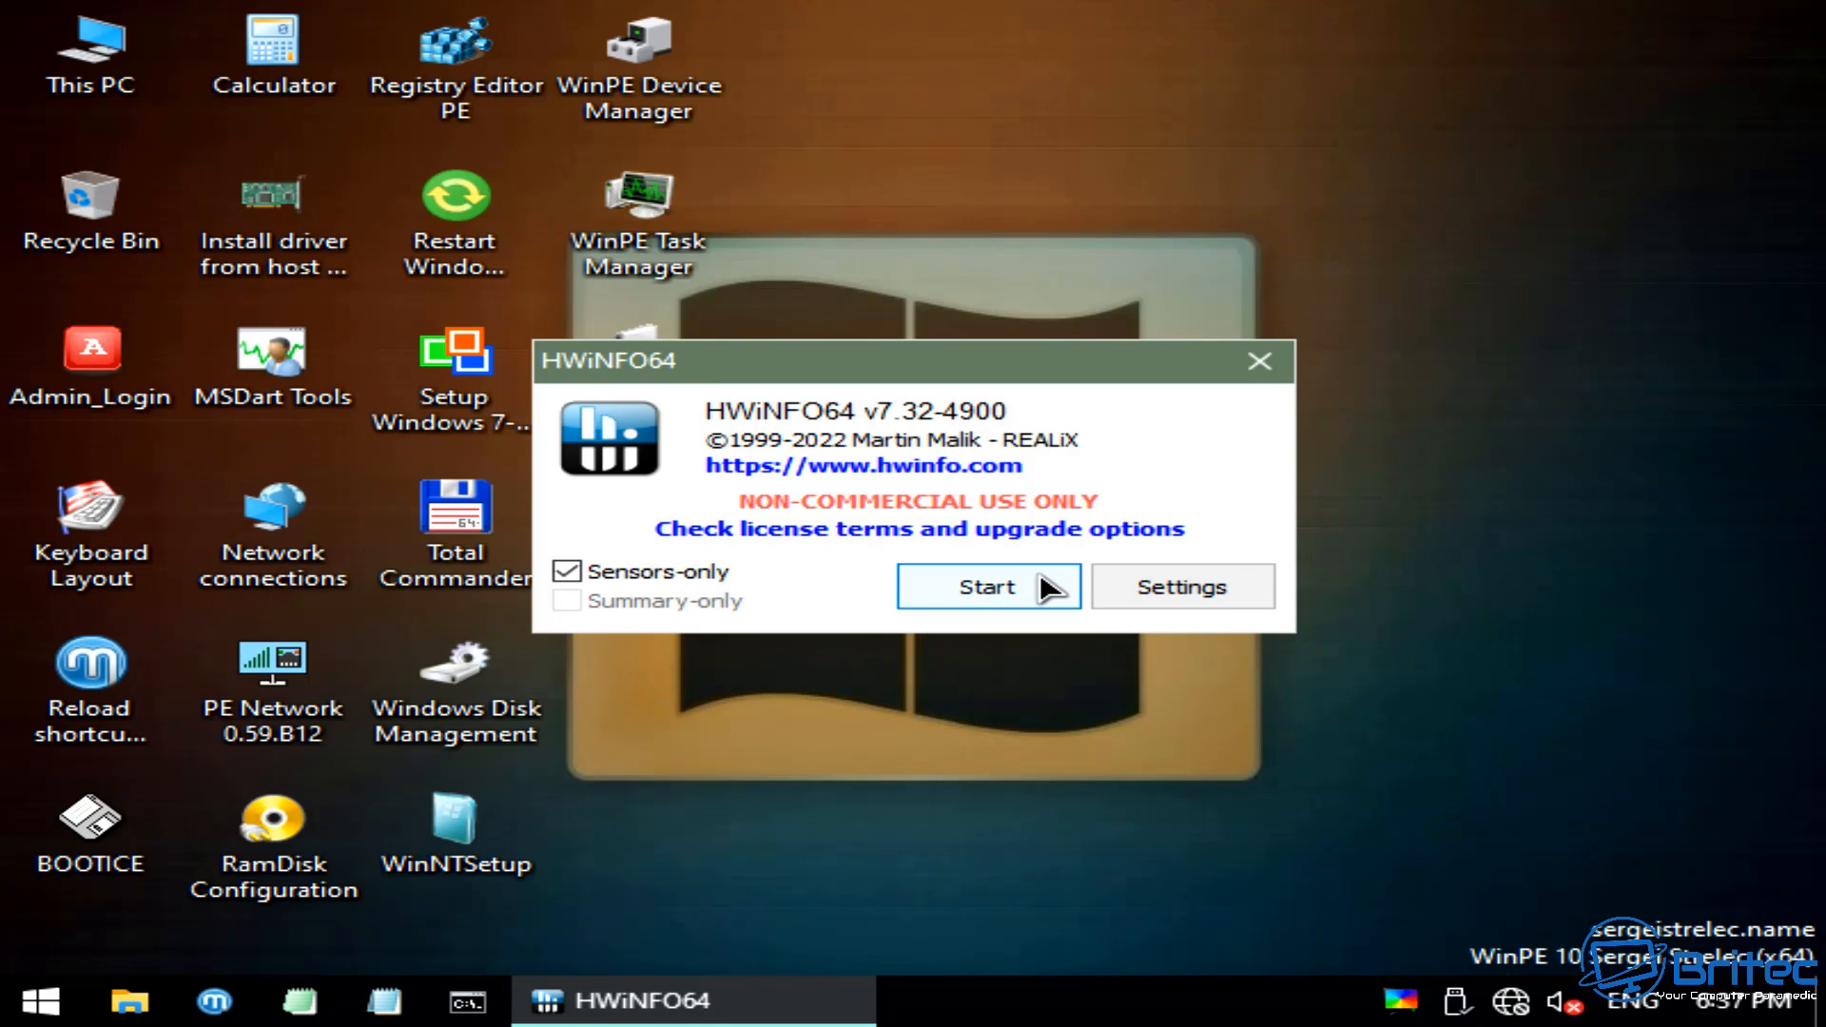
pyautogui.click(986, 586)
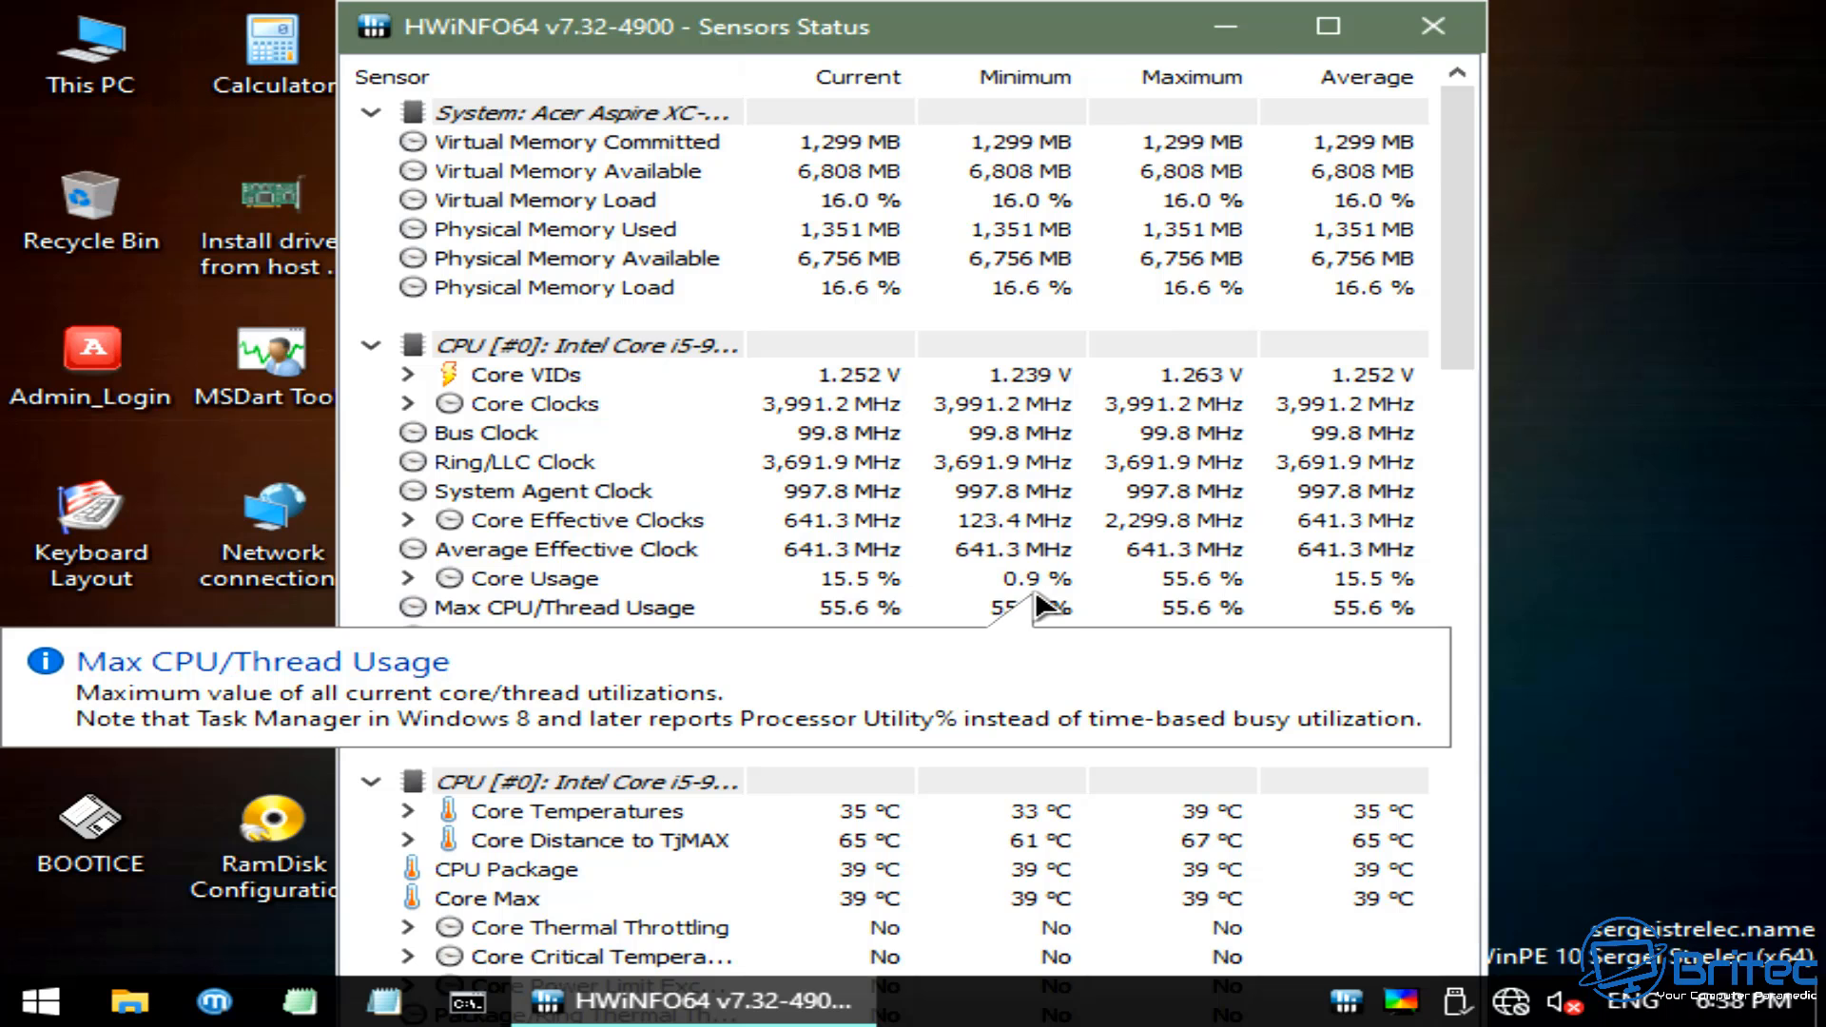
pyautogui.moveTo(1308, 567)
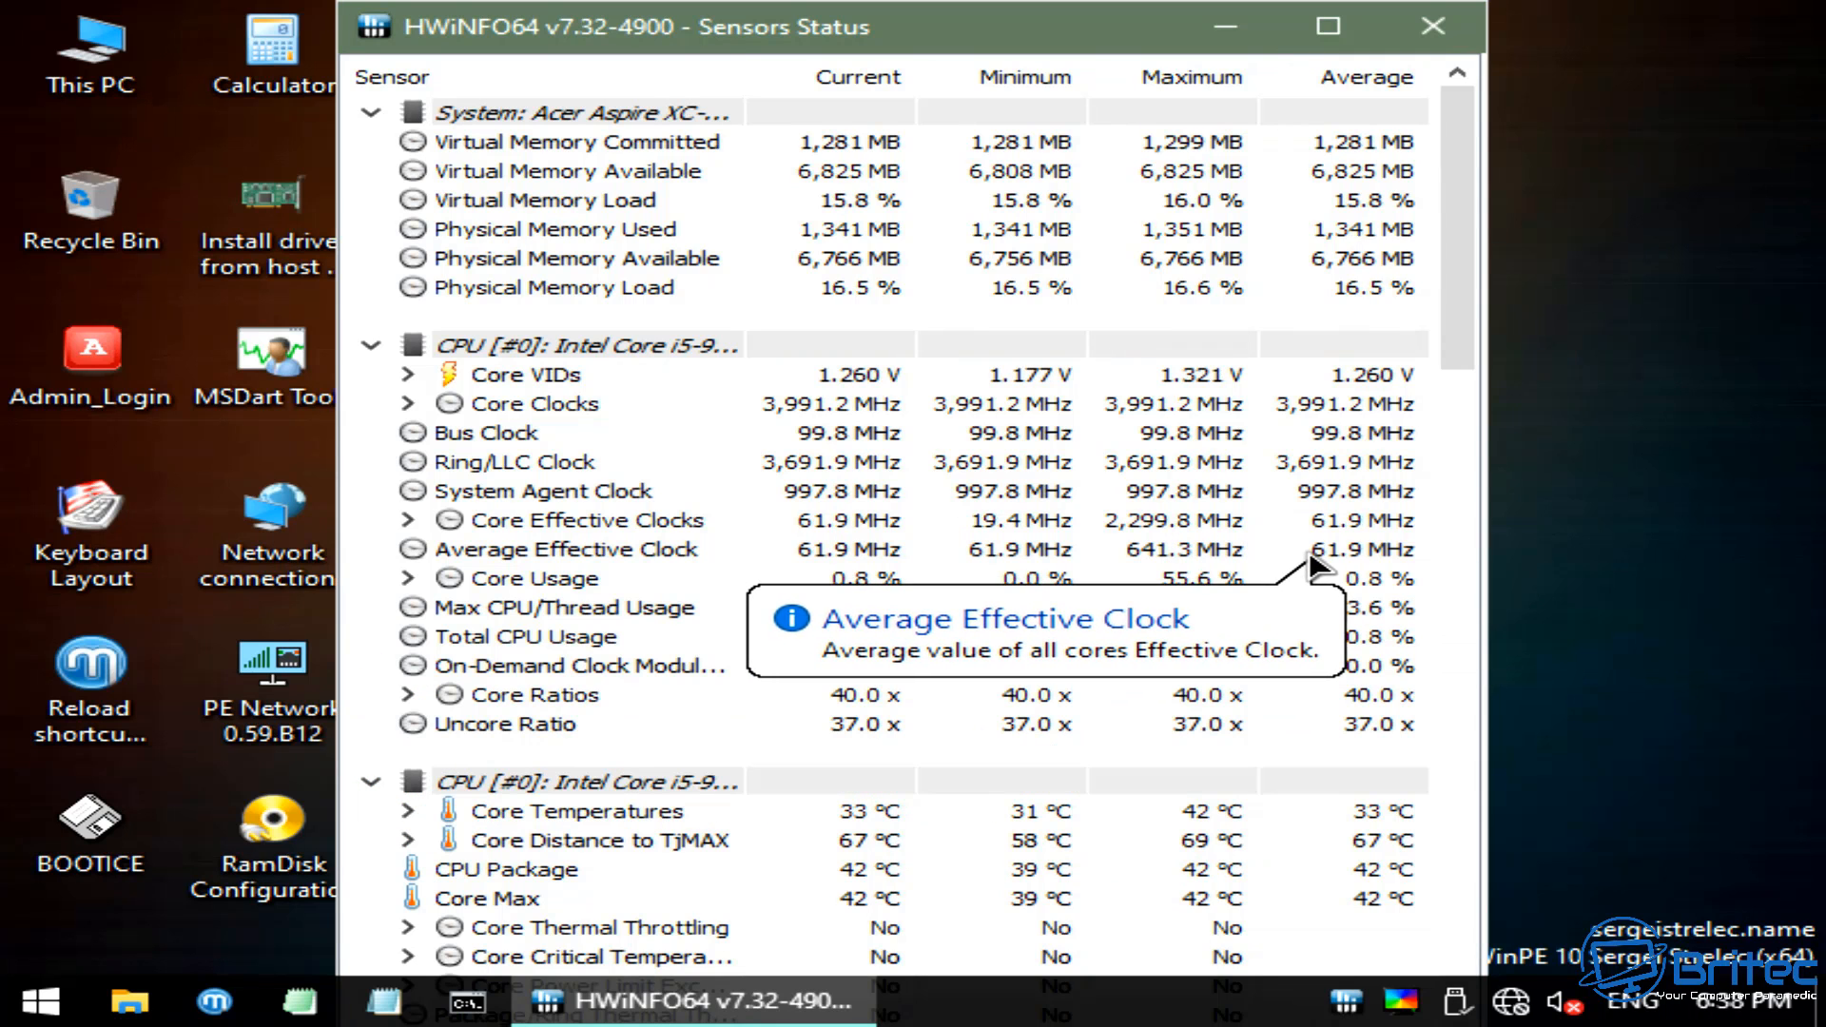
pyautogui.moveTo(1095, 694)
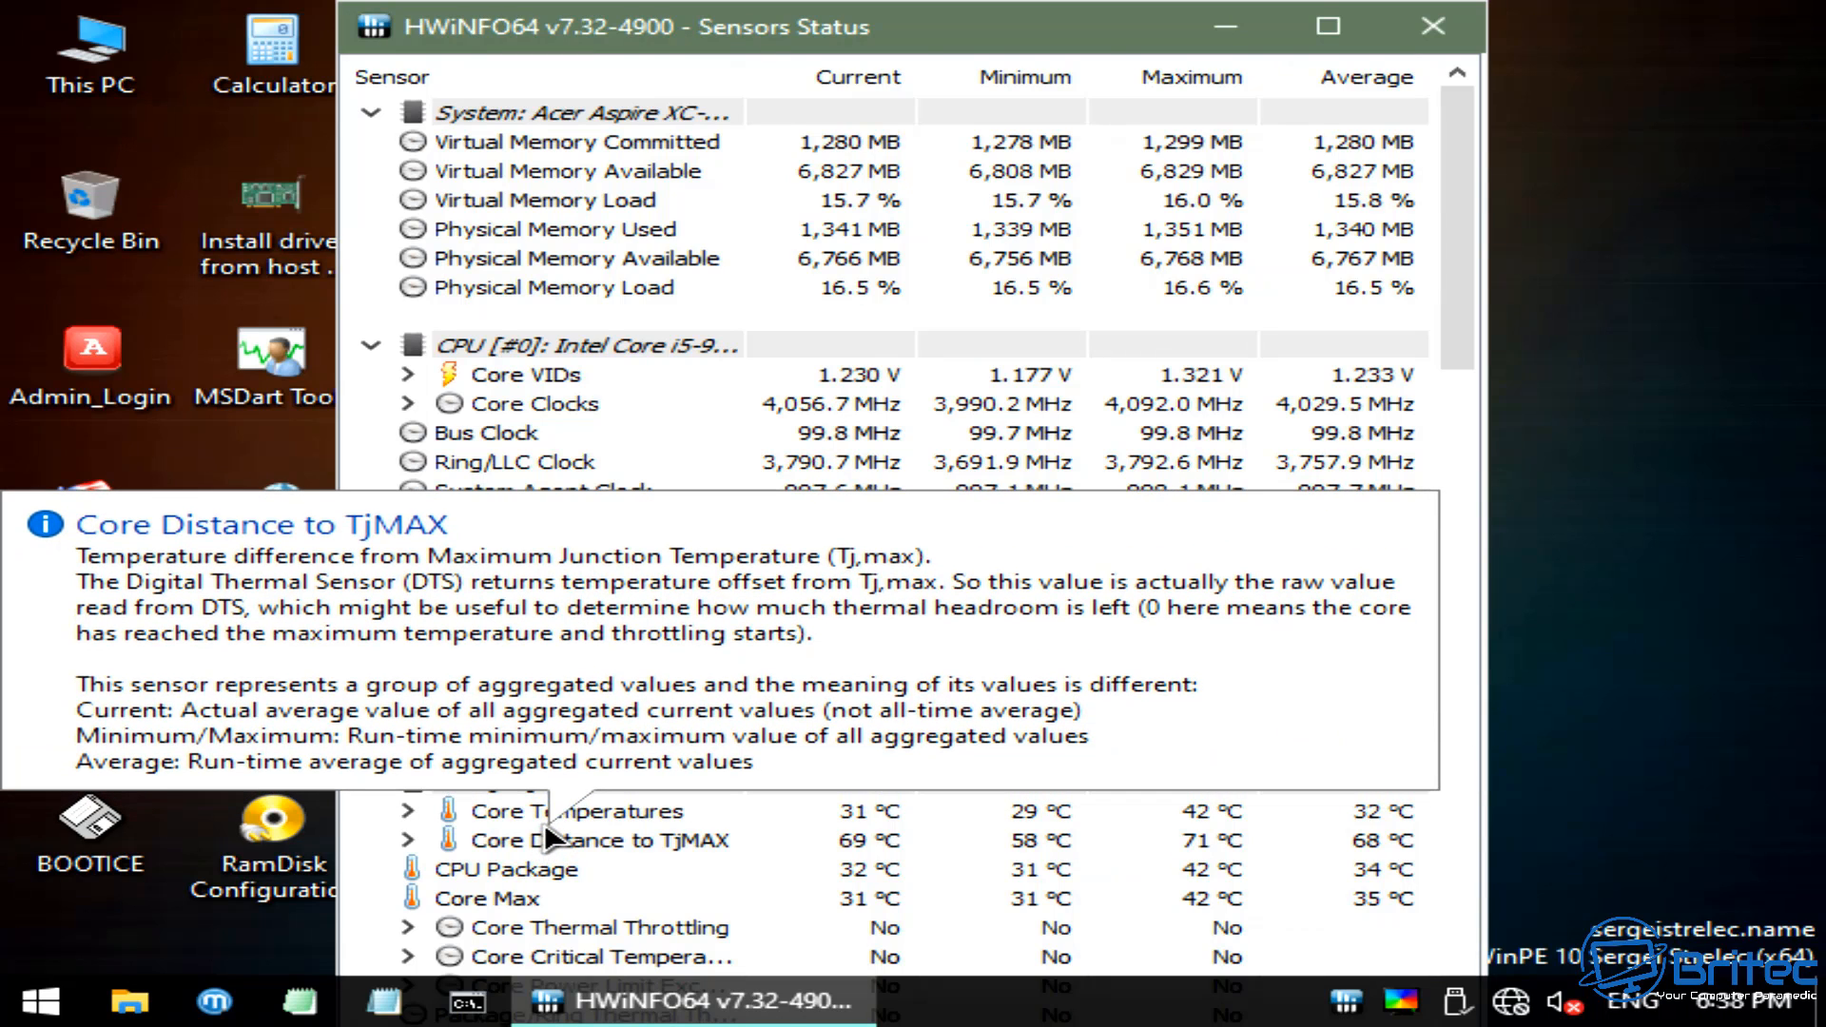
pyautogui.moveTo(1363, 562)
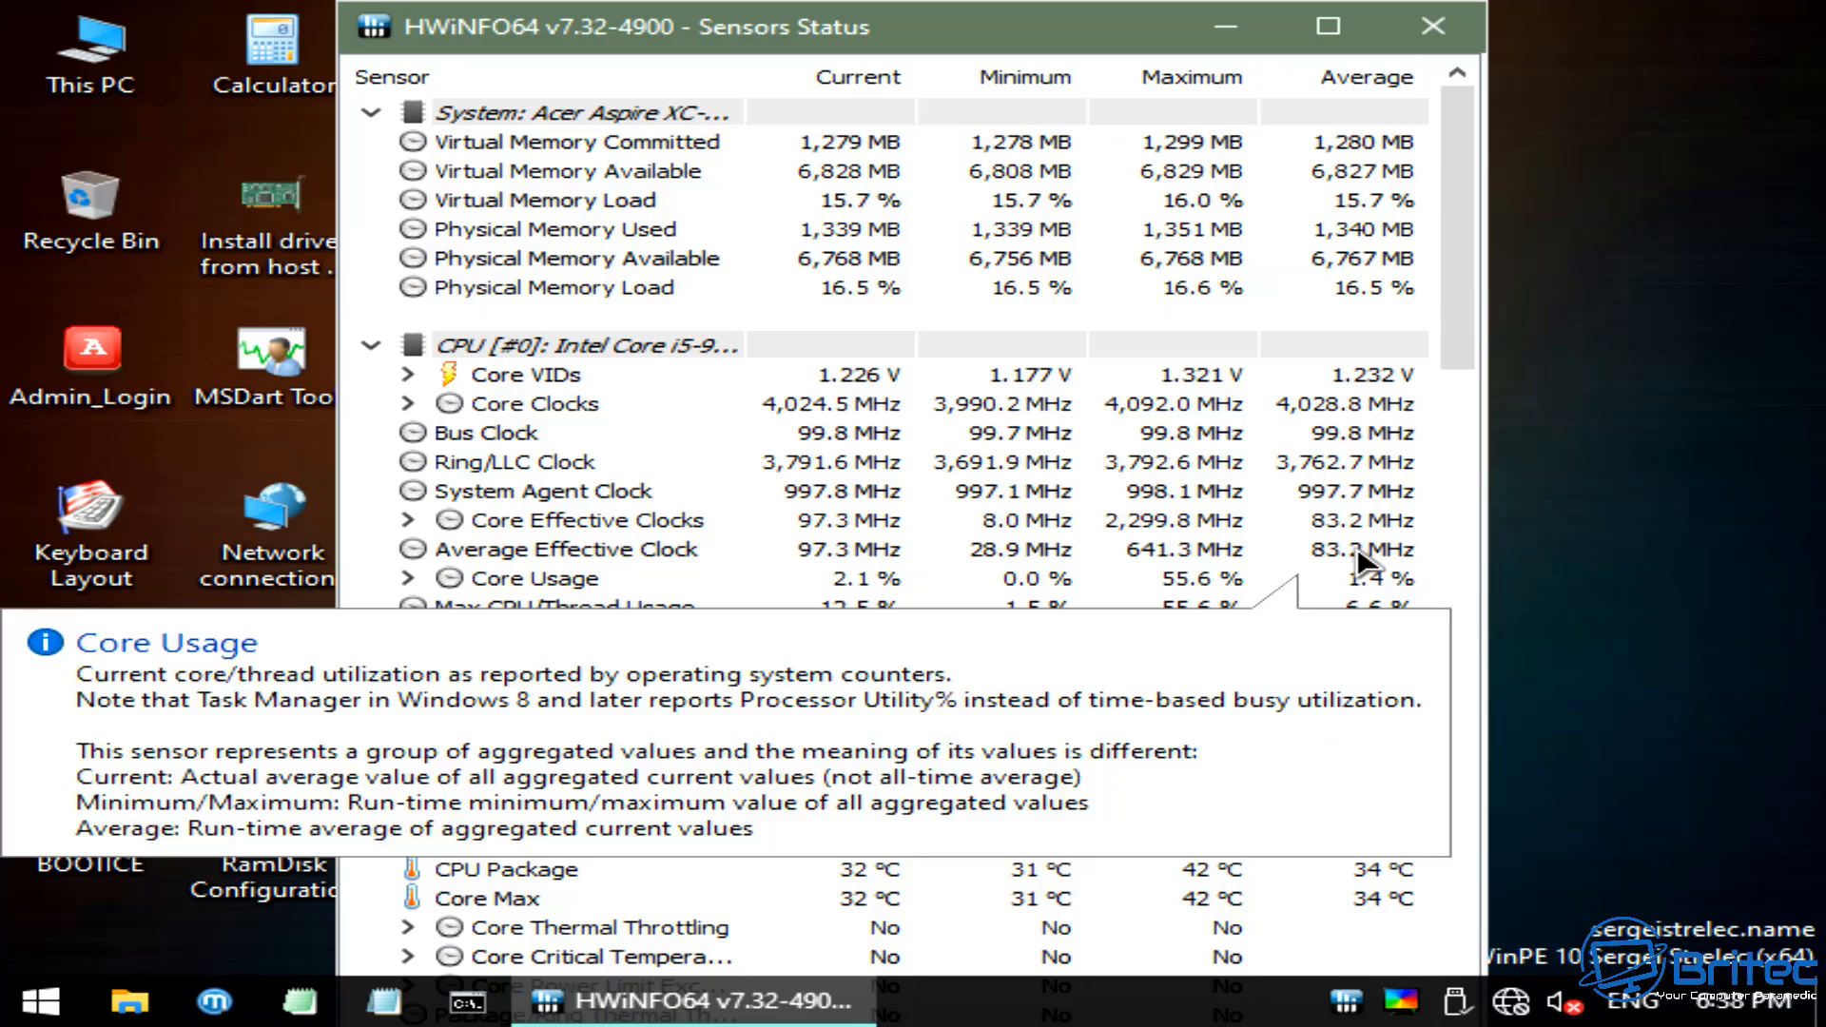
pyautogui.click(1432, 26)
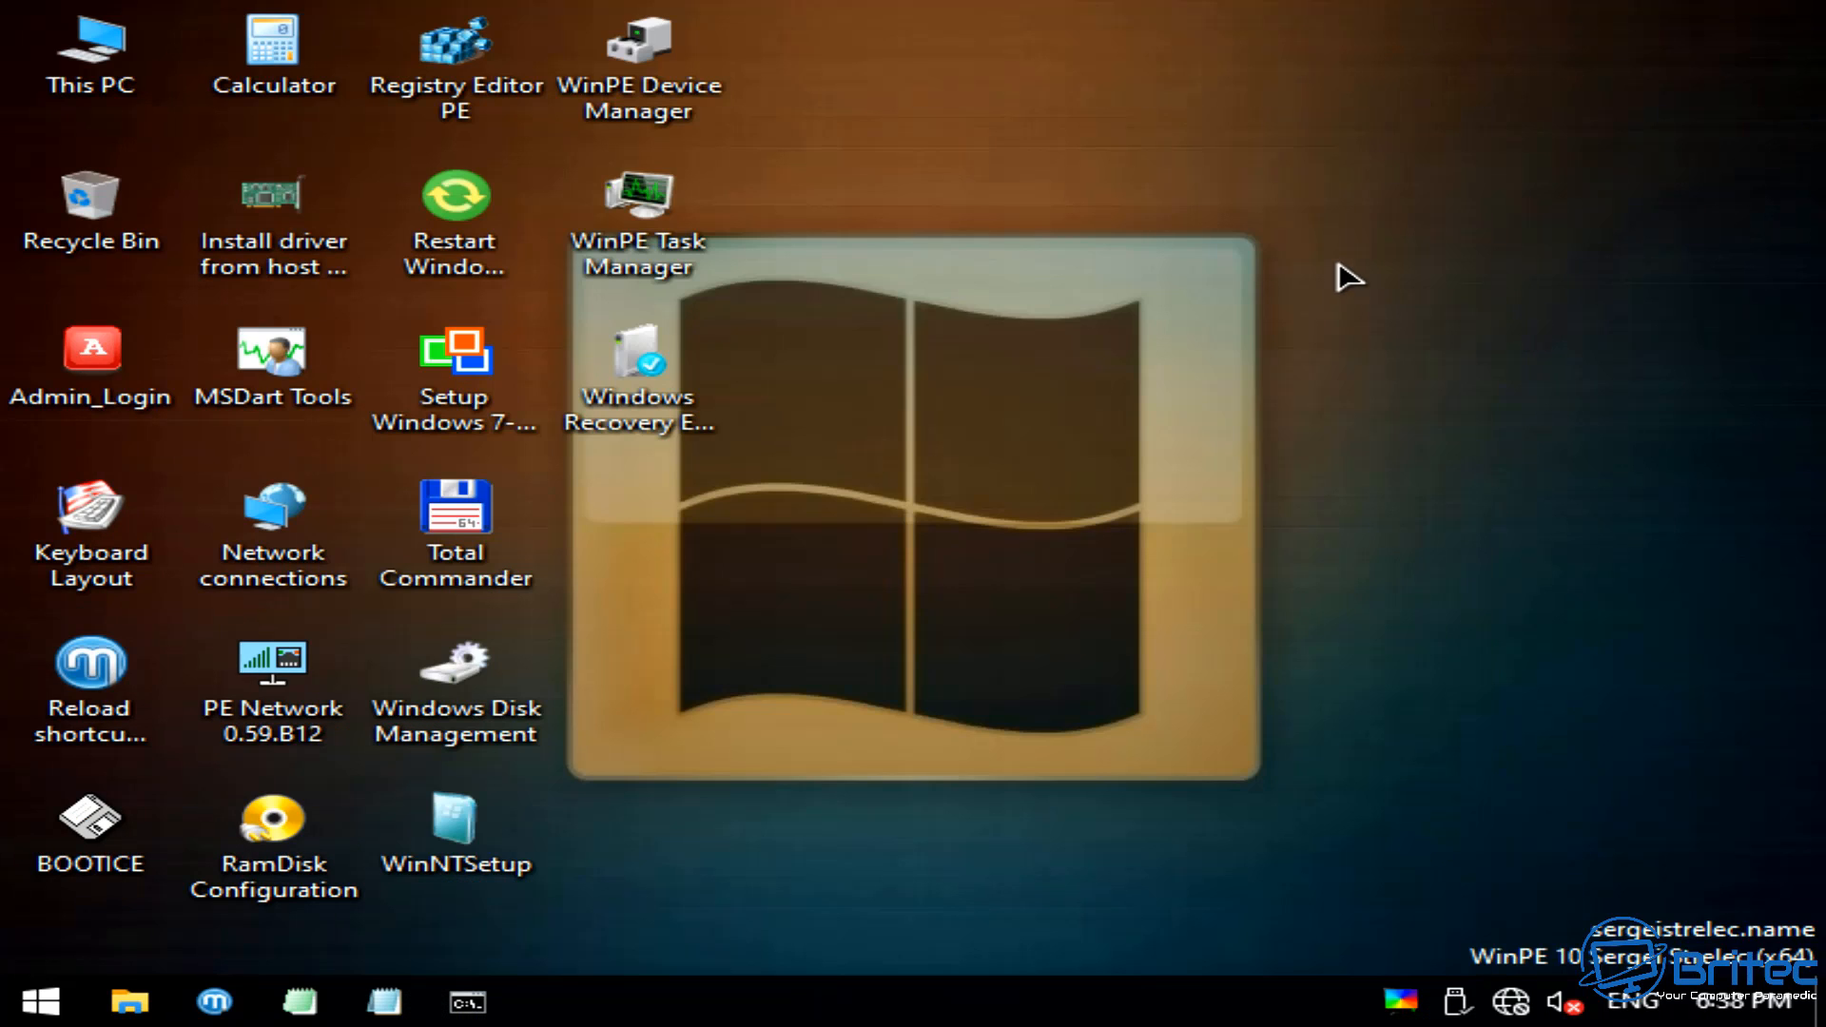